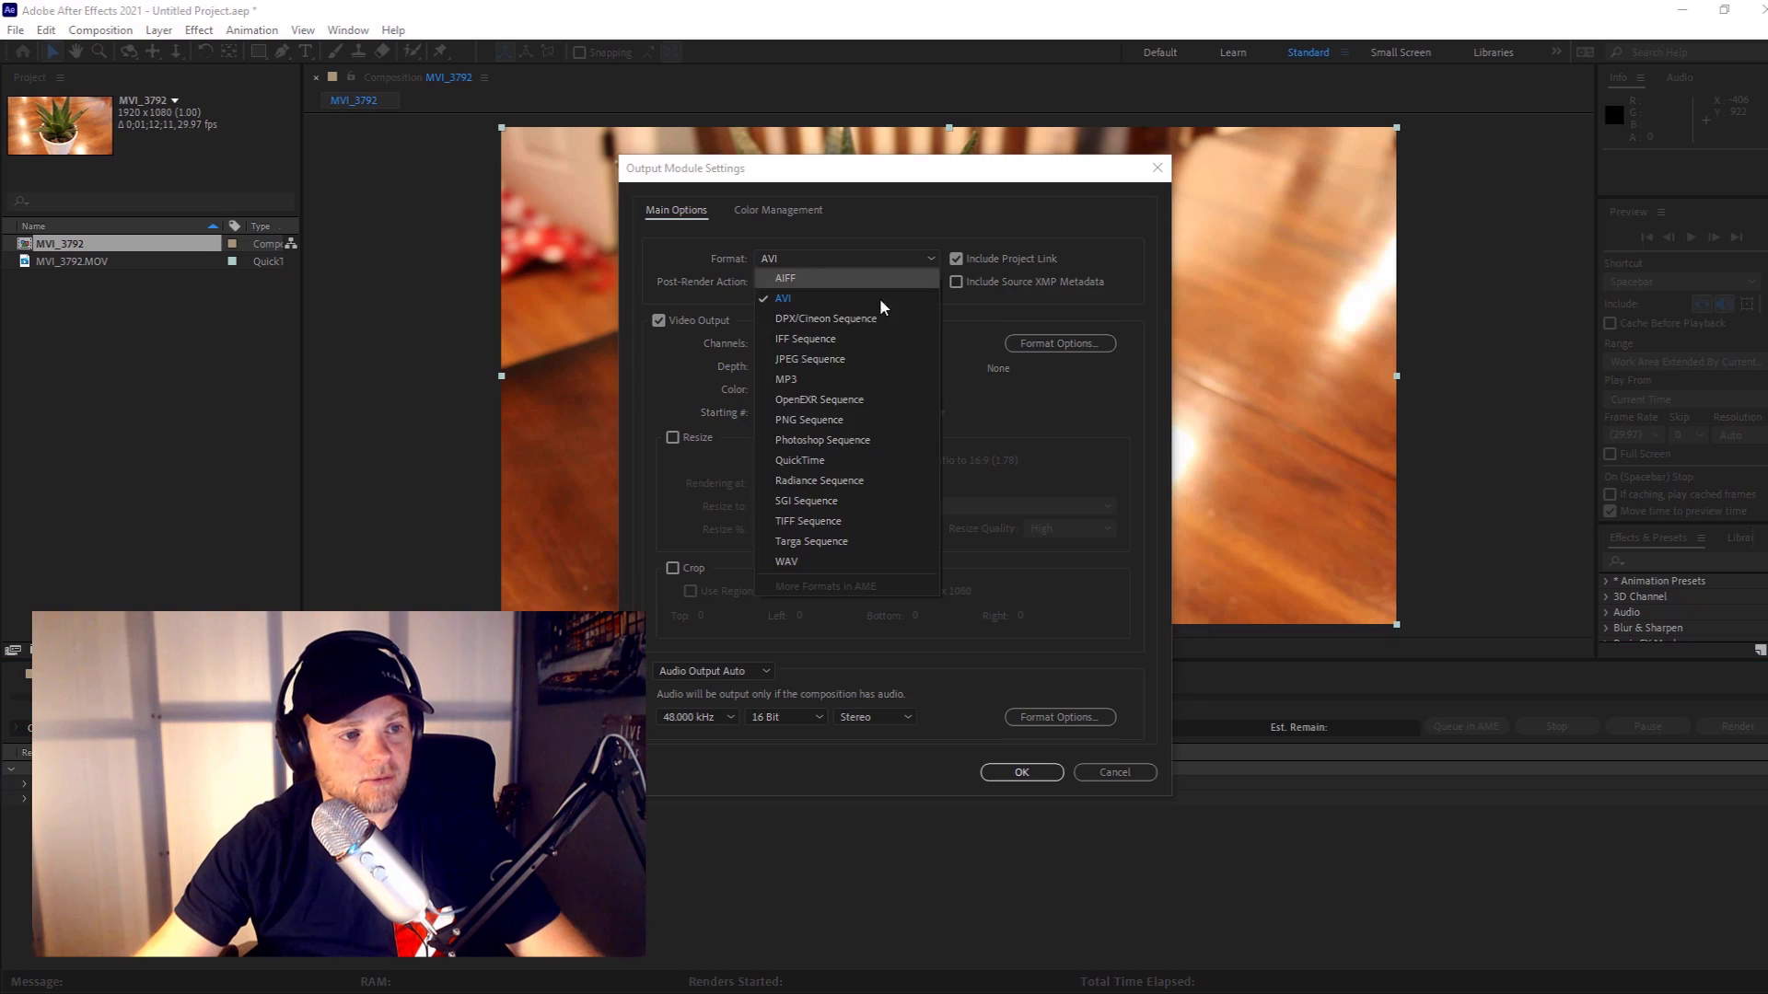
Step: Choose JPEG Sequence as the render output format in Output Module Settings
left_click(810, 359)
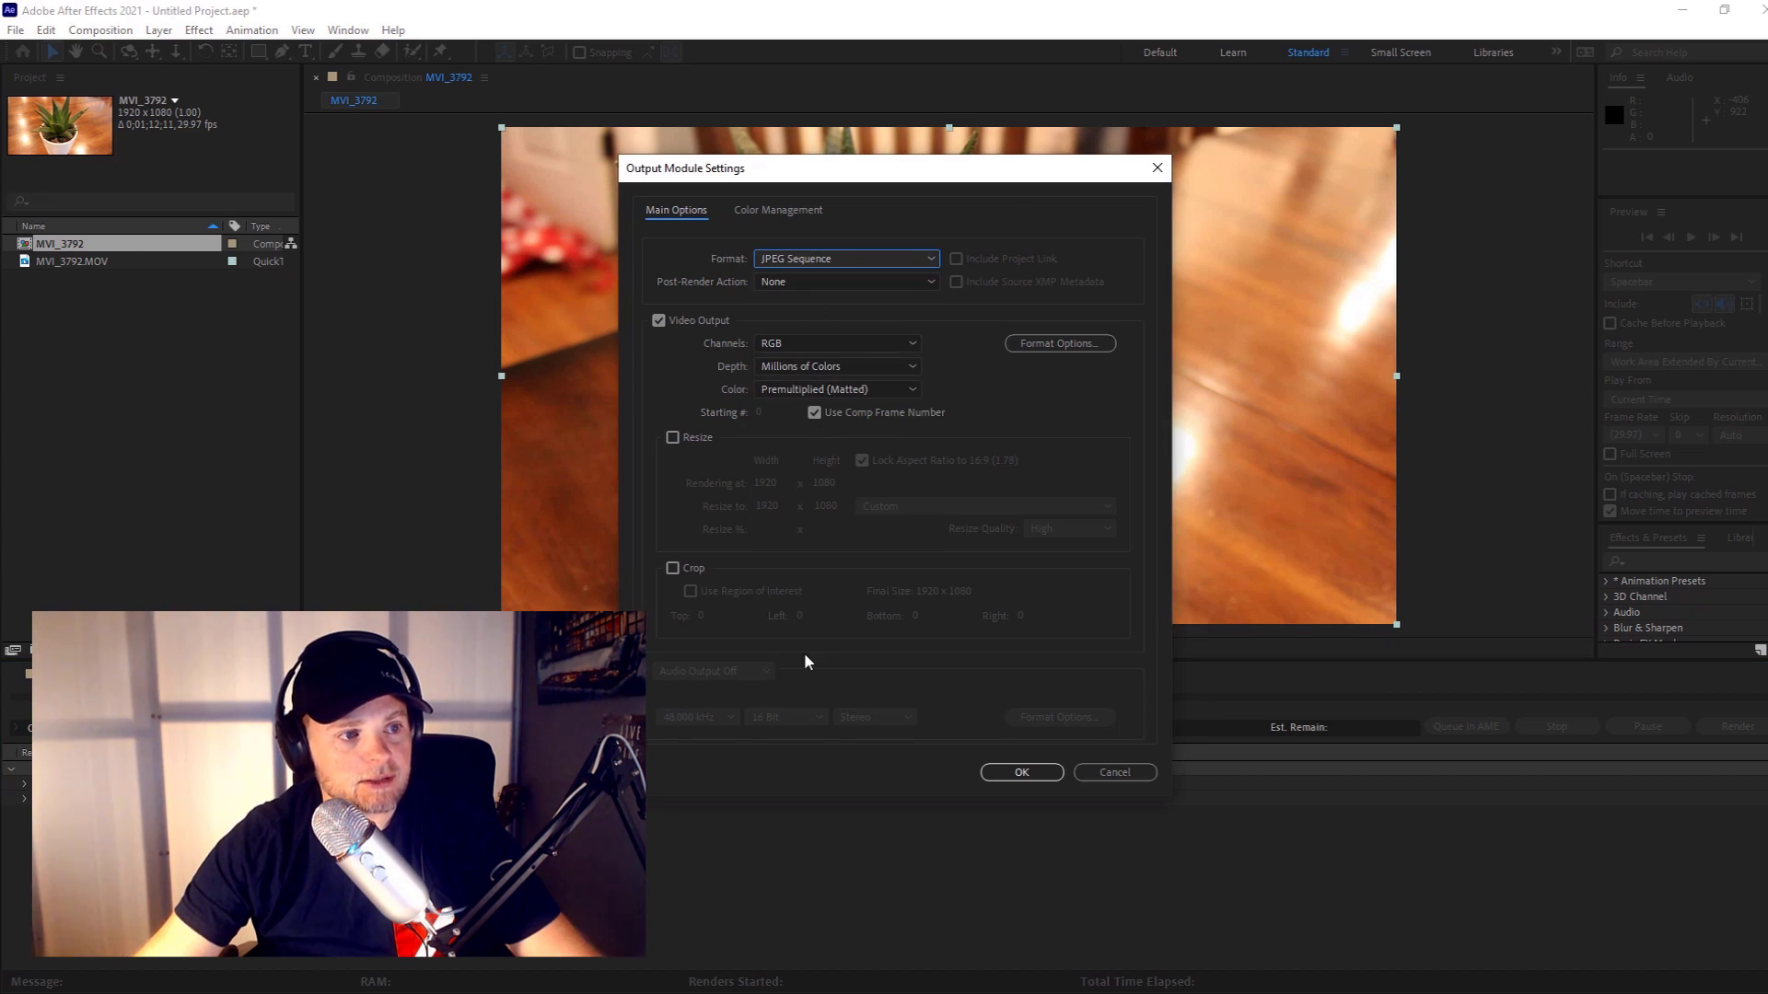
left_click(1020, 771)
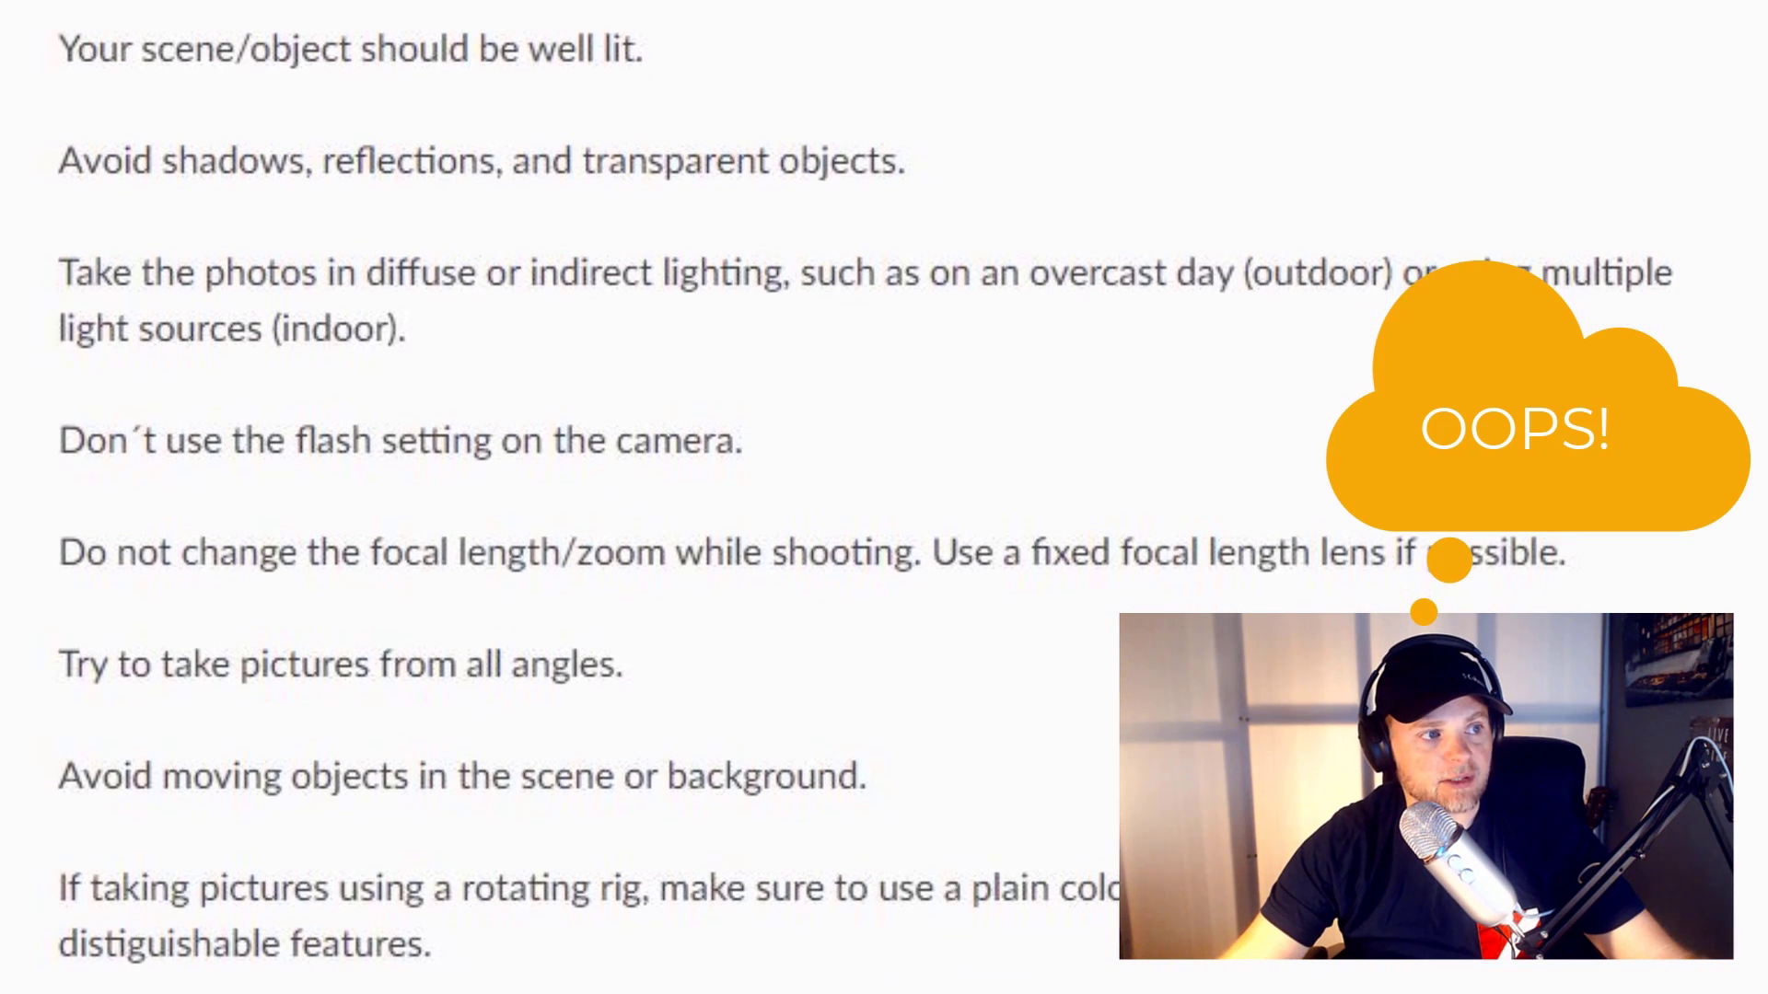
scroll("down", 3)
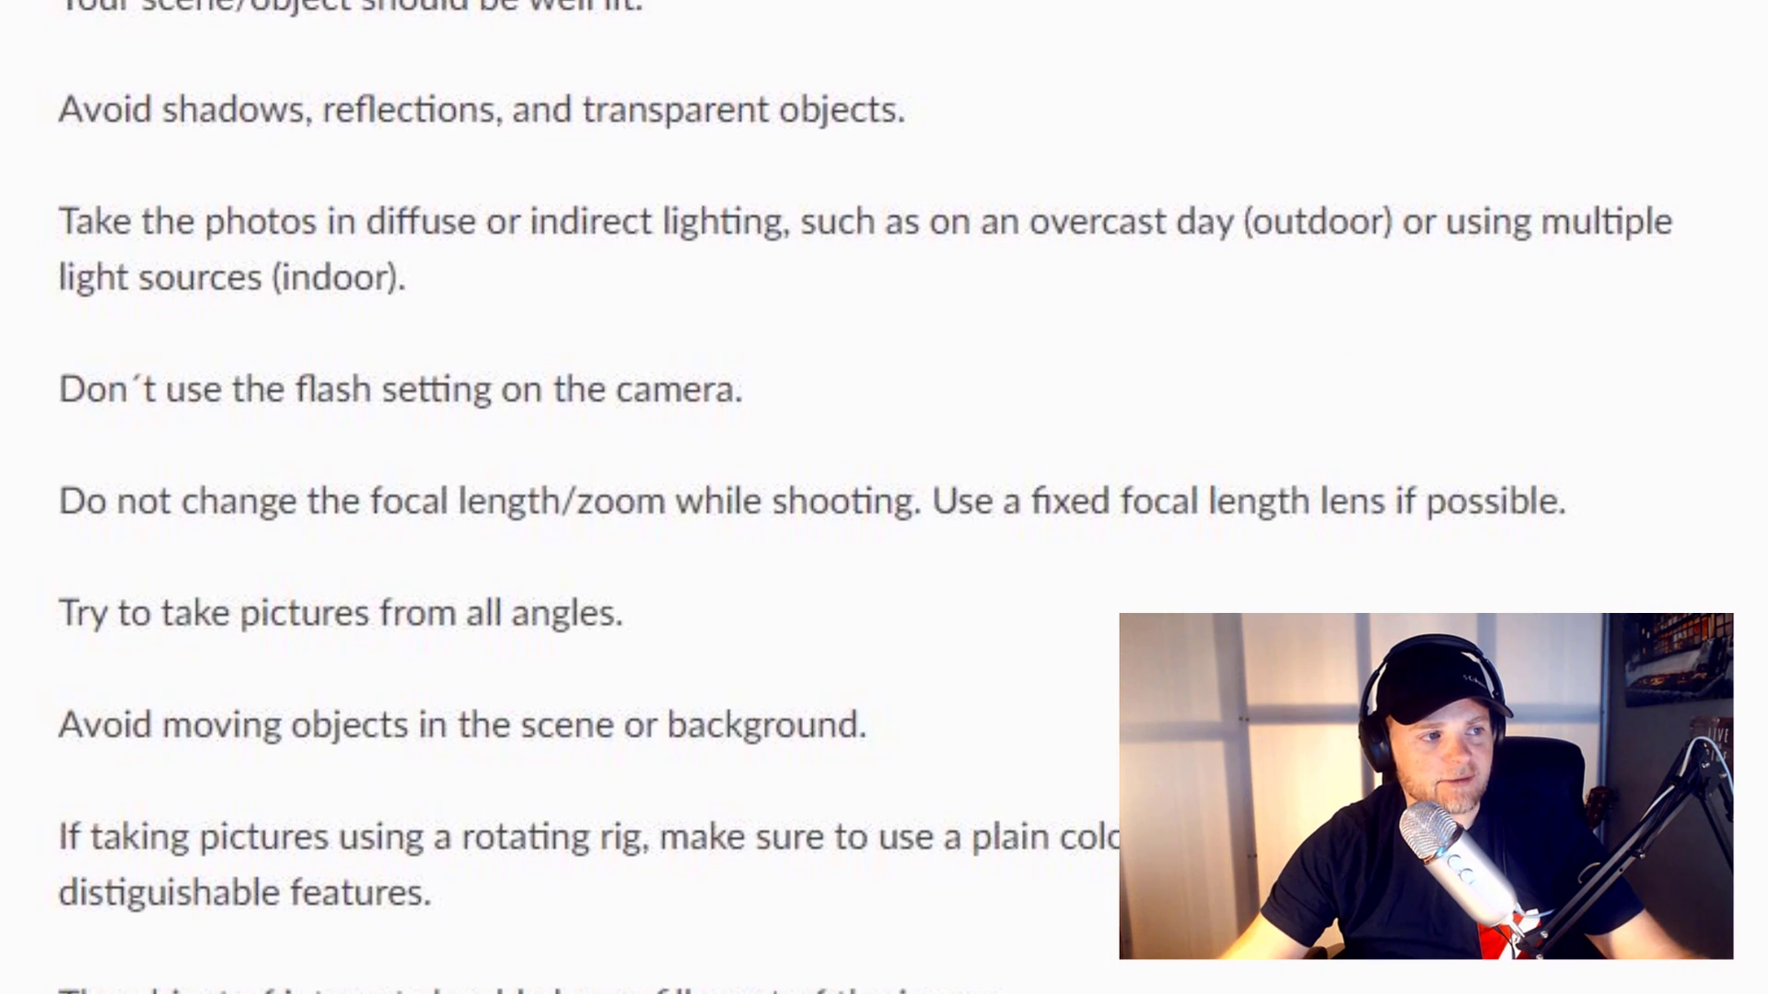
scroll("down", 3)
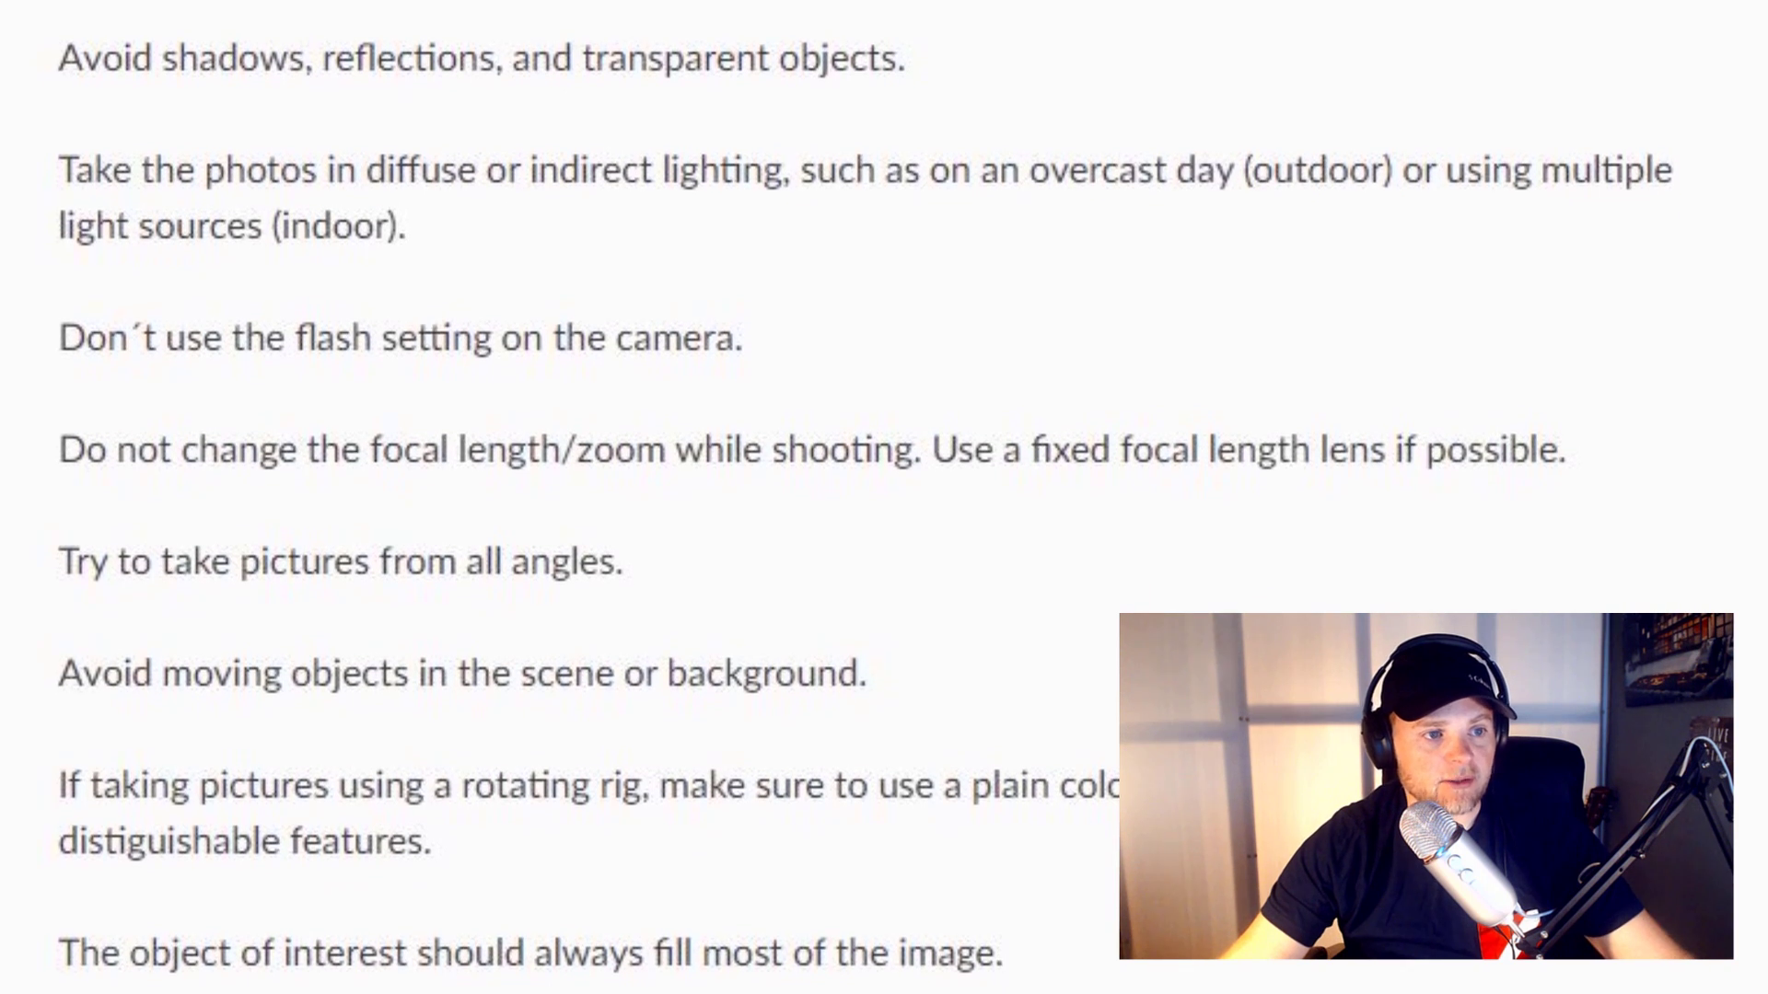
scroll("up", 3)
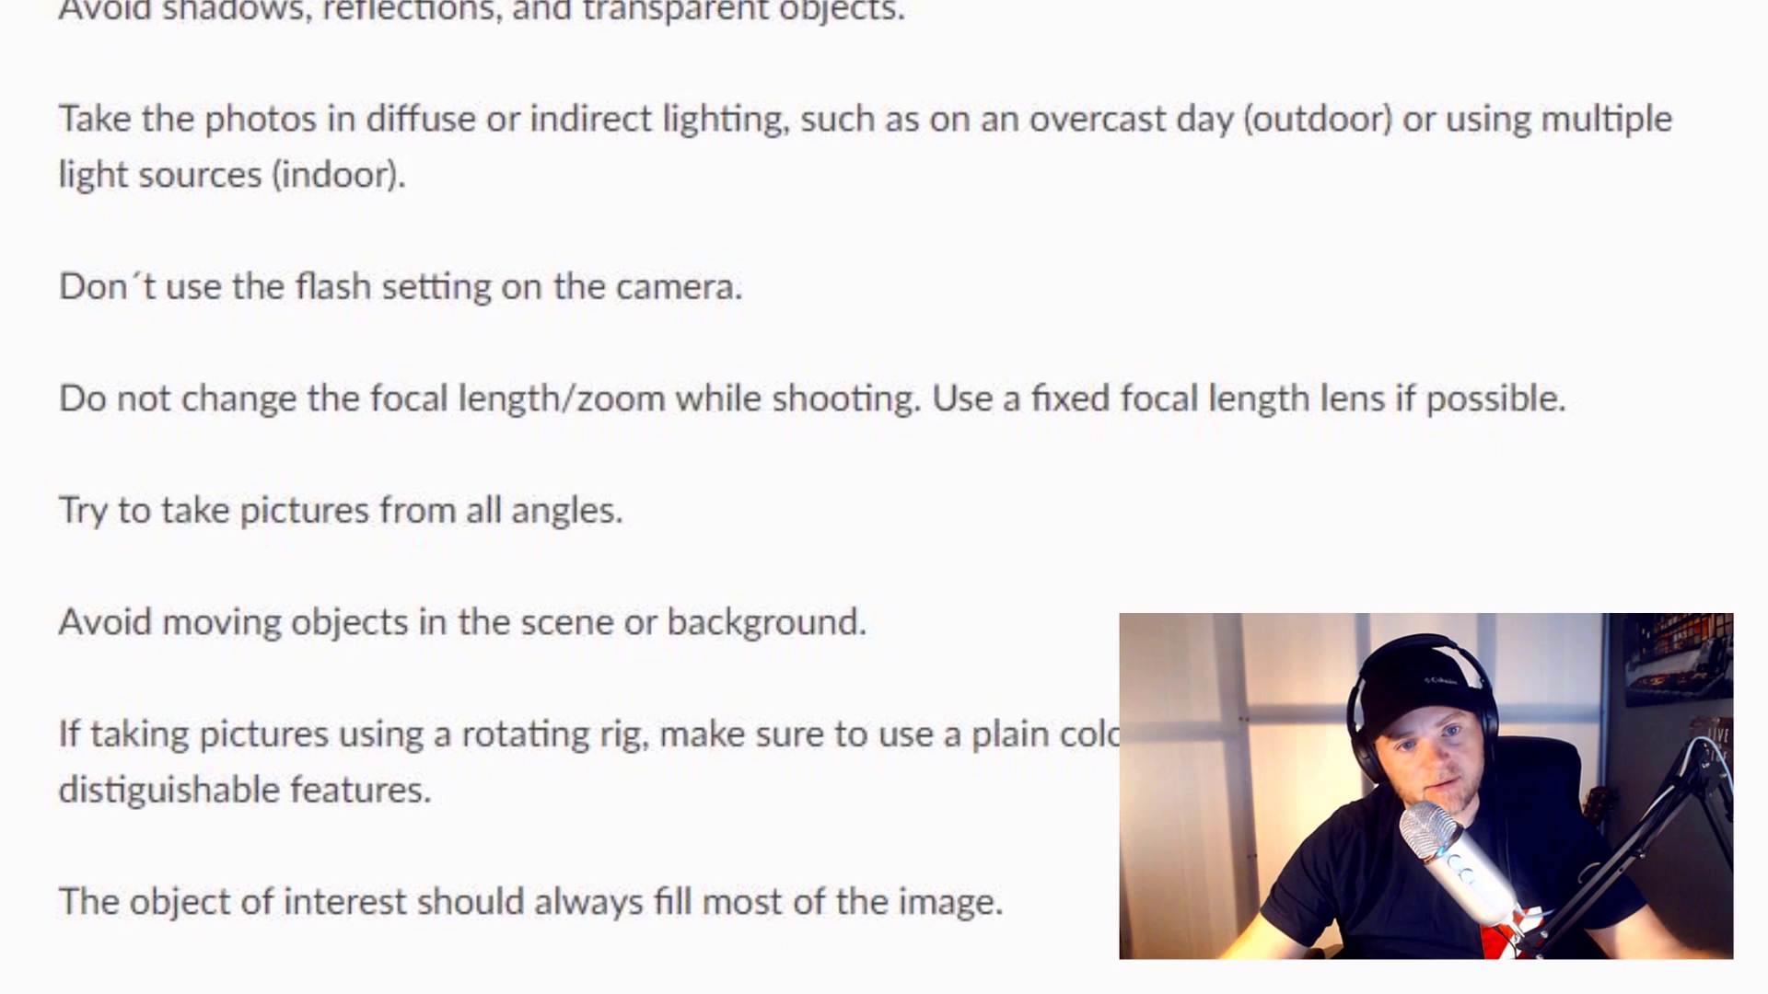
scroll("down", 3)
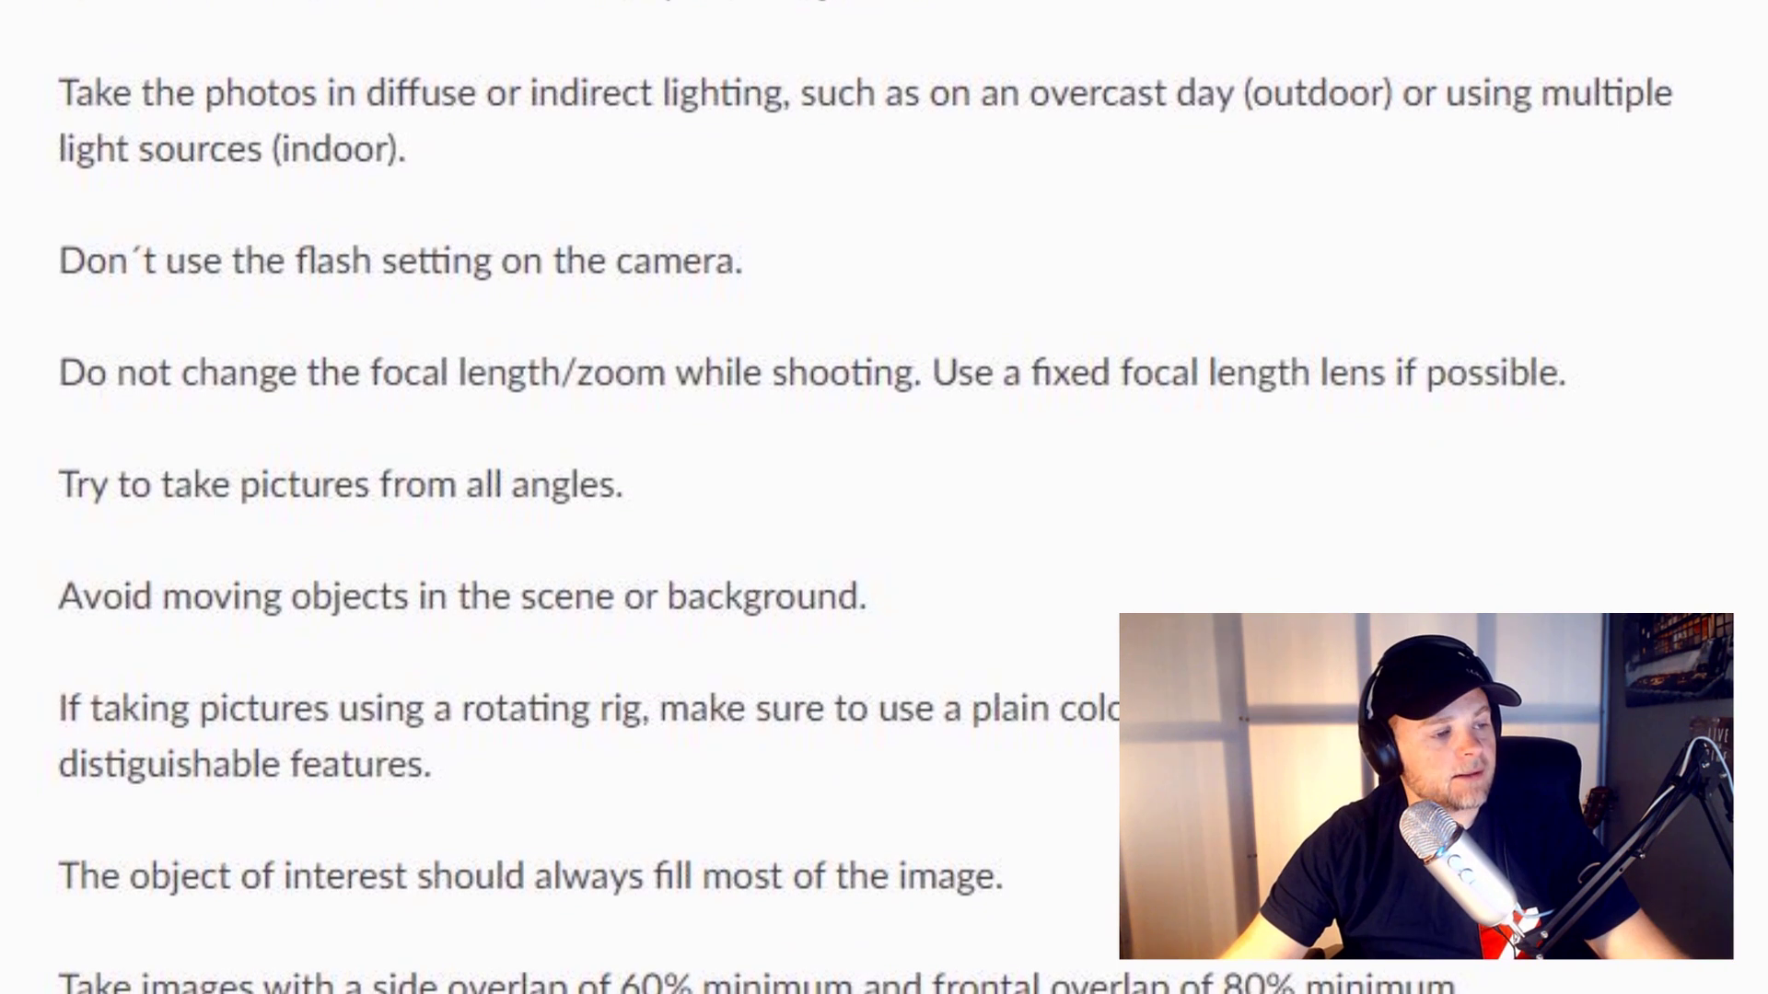
scroll("up", 3)
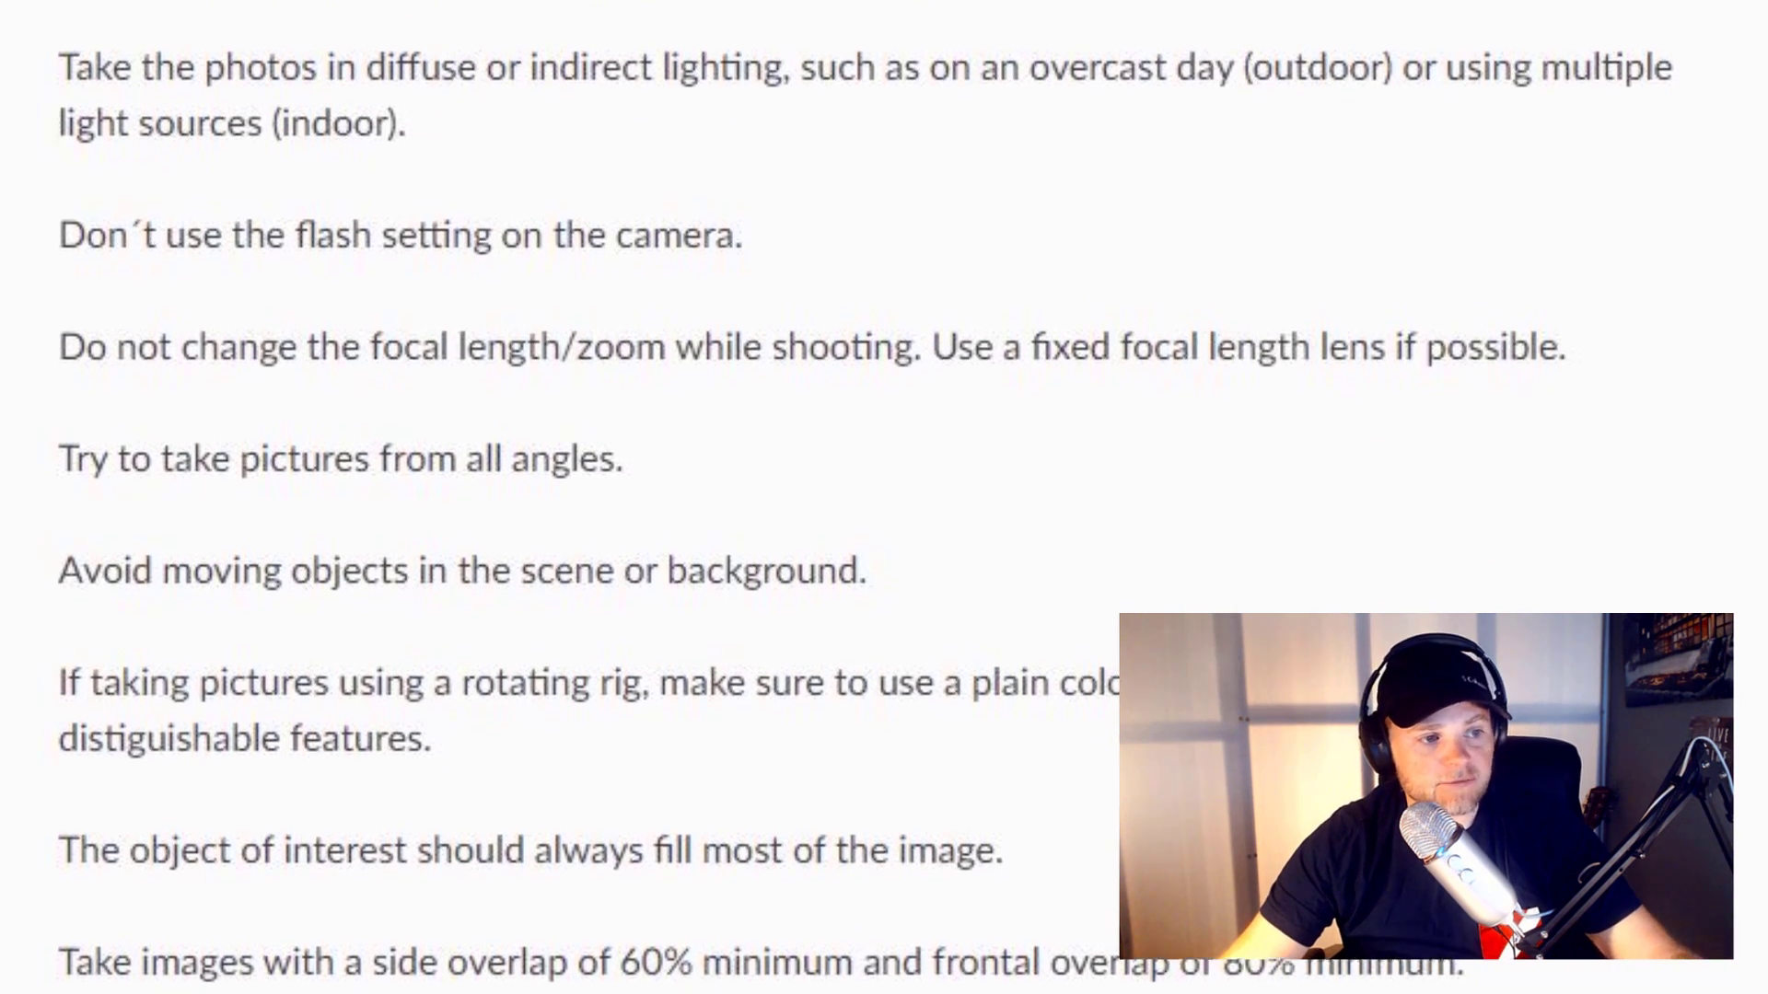
scroll("down", 3)
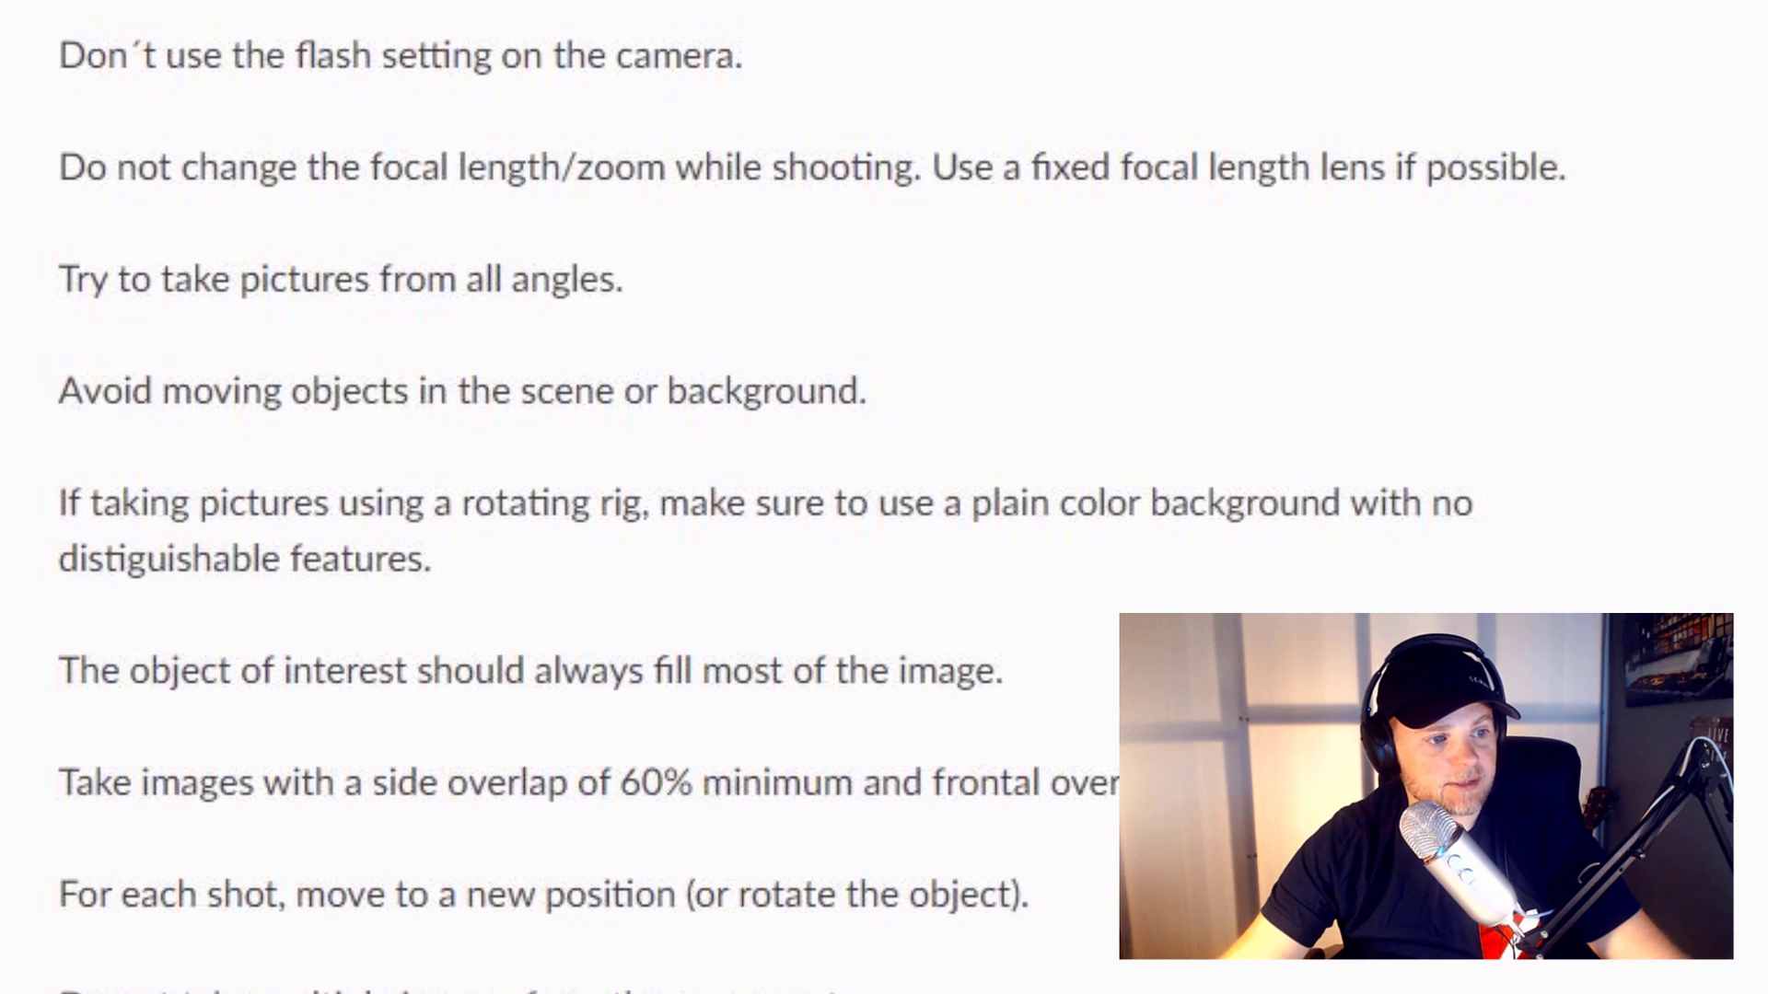
scroll("down", 3)
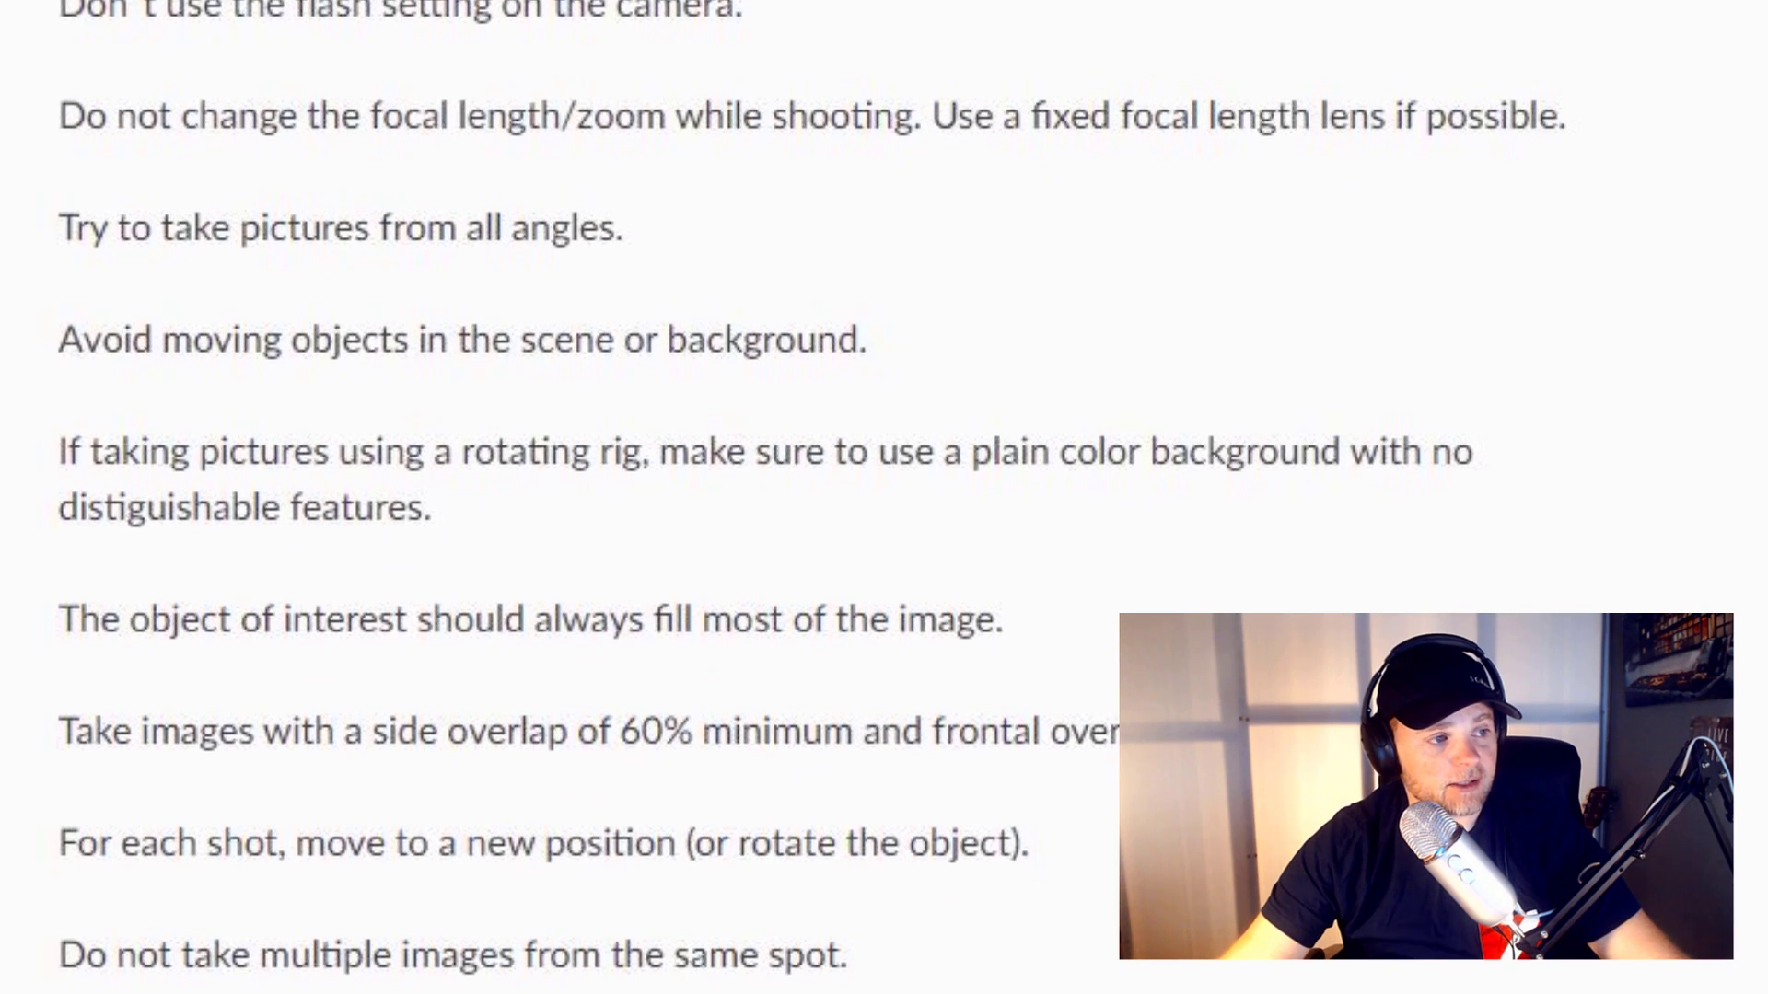
scroll("up", 3)
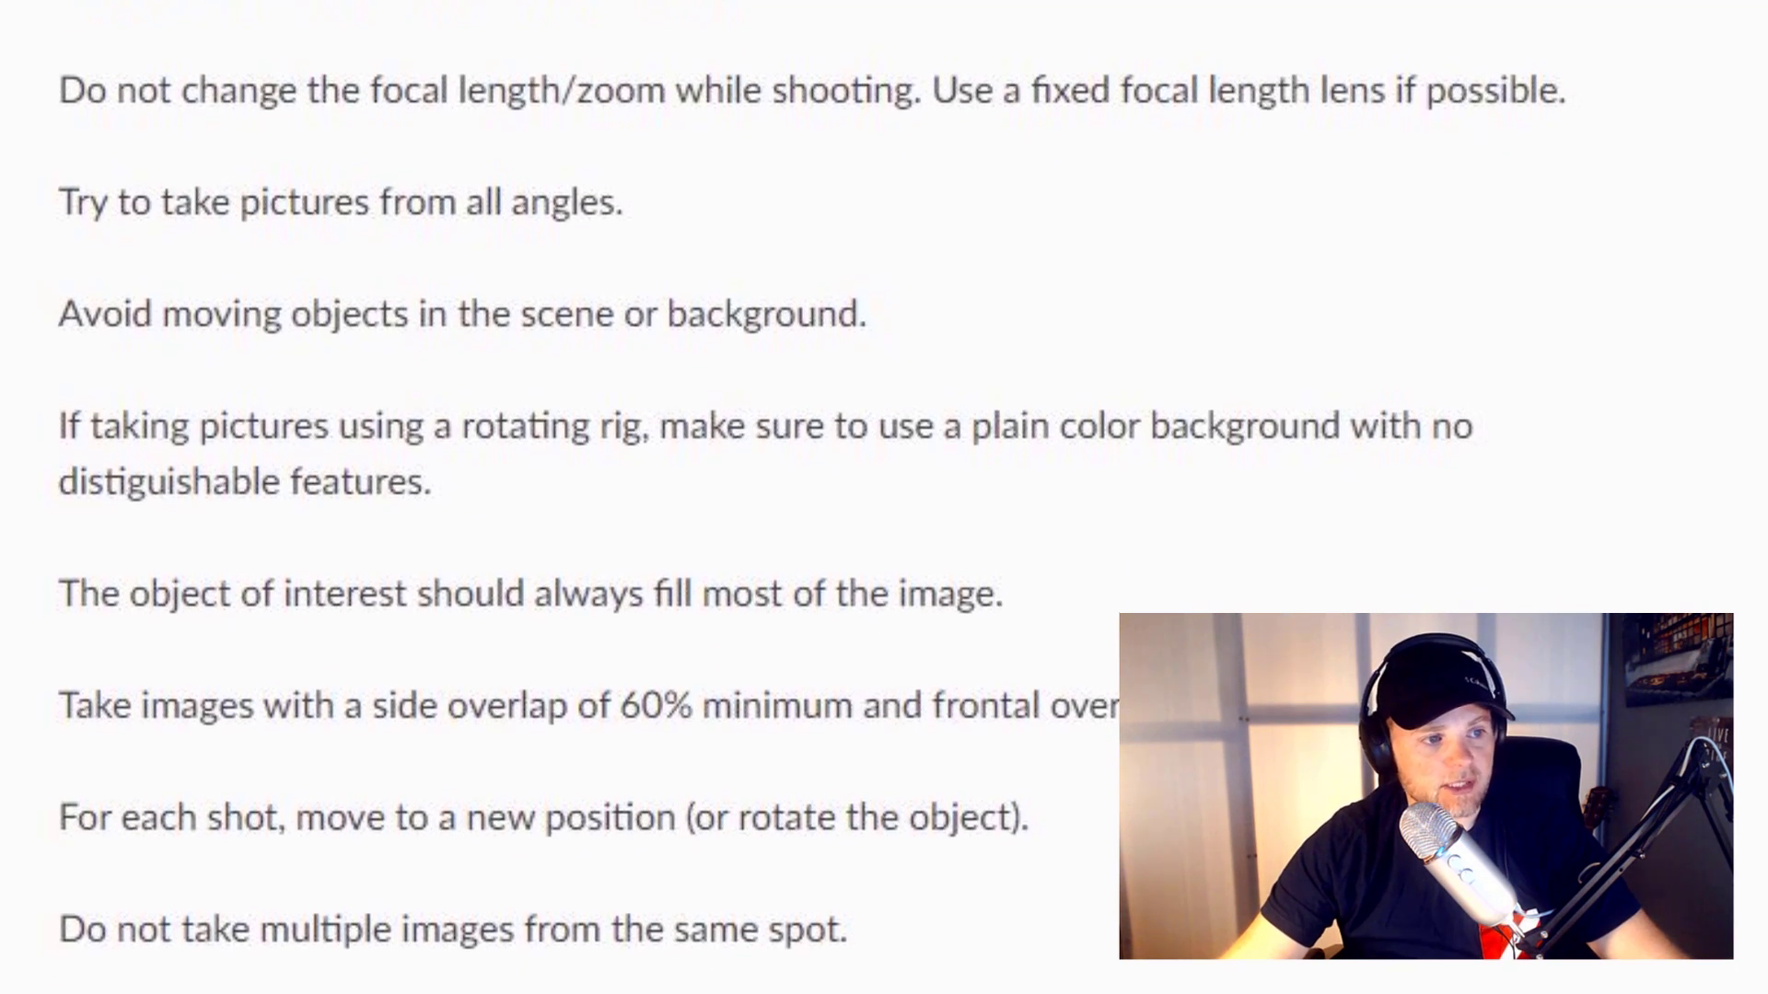
scroll("up", 3)
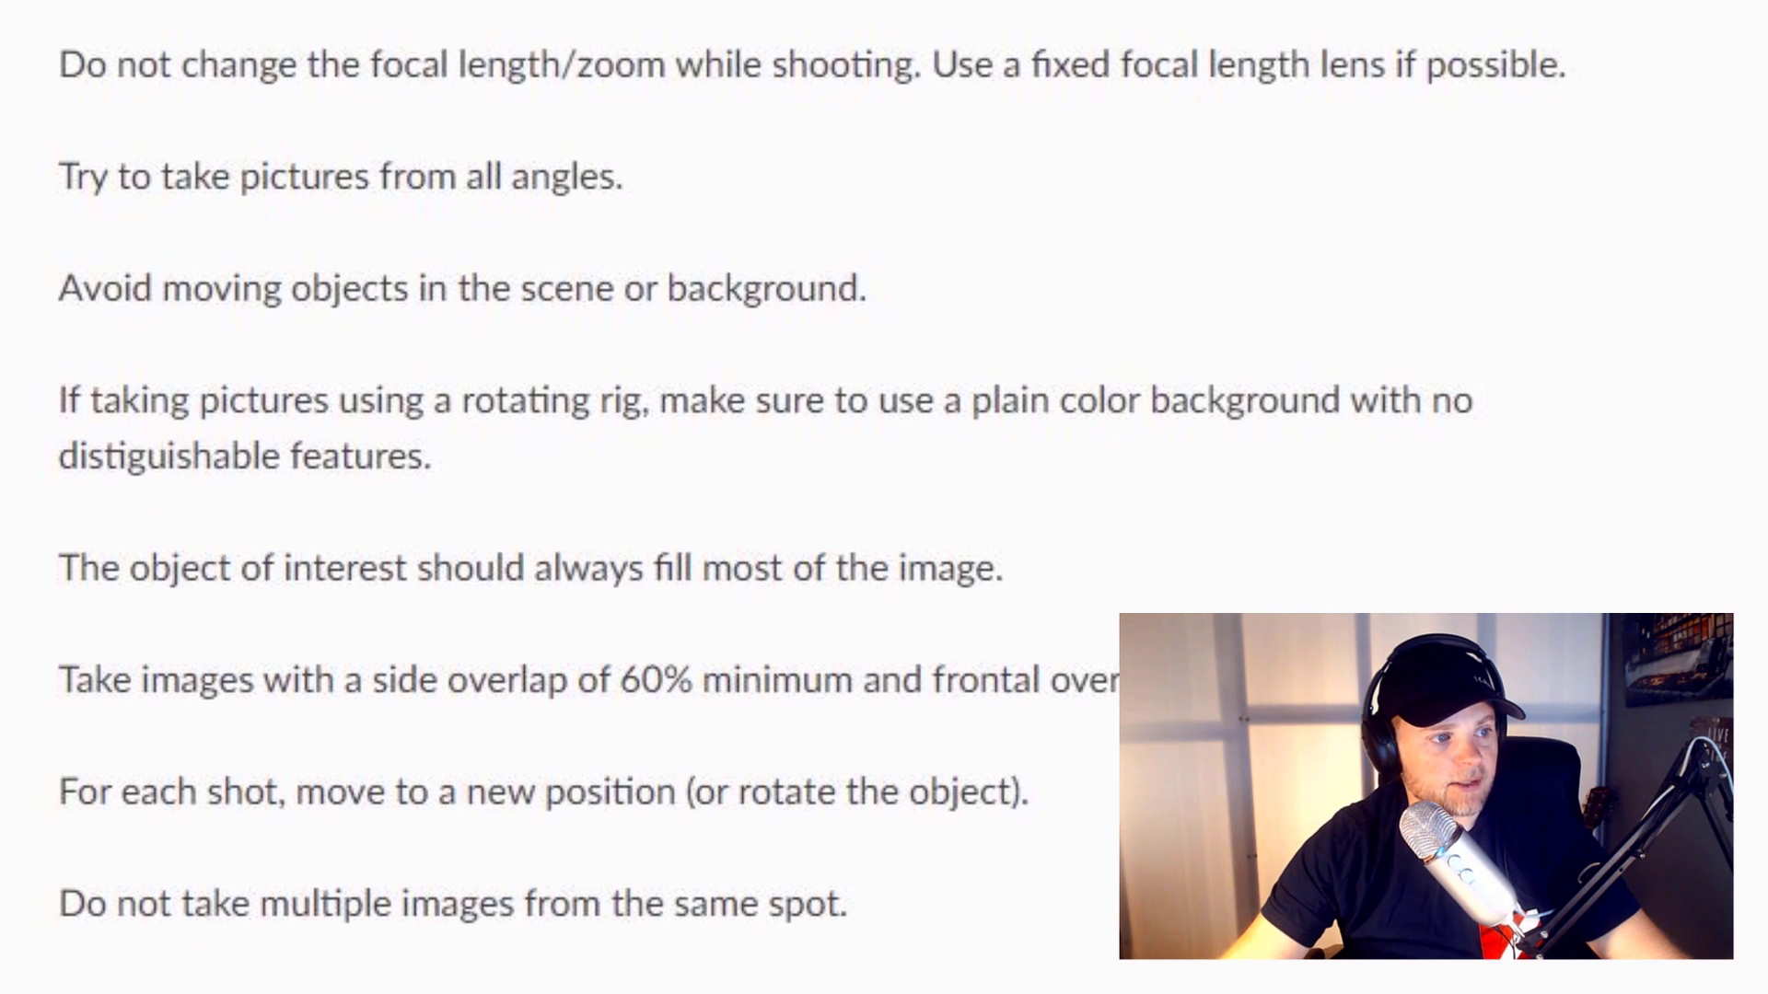
scroll("down", 3)
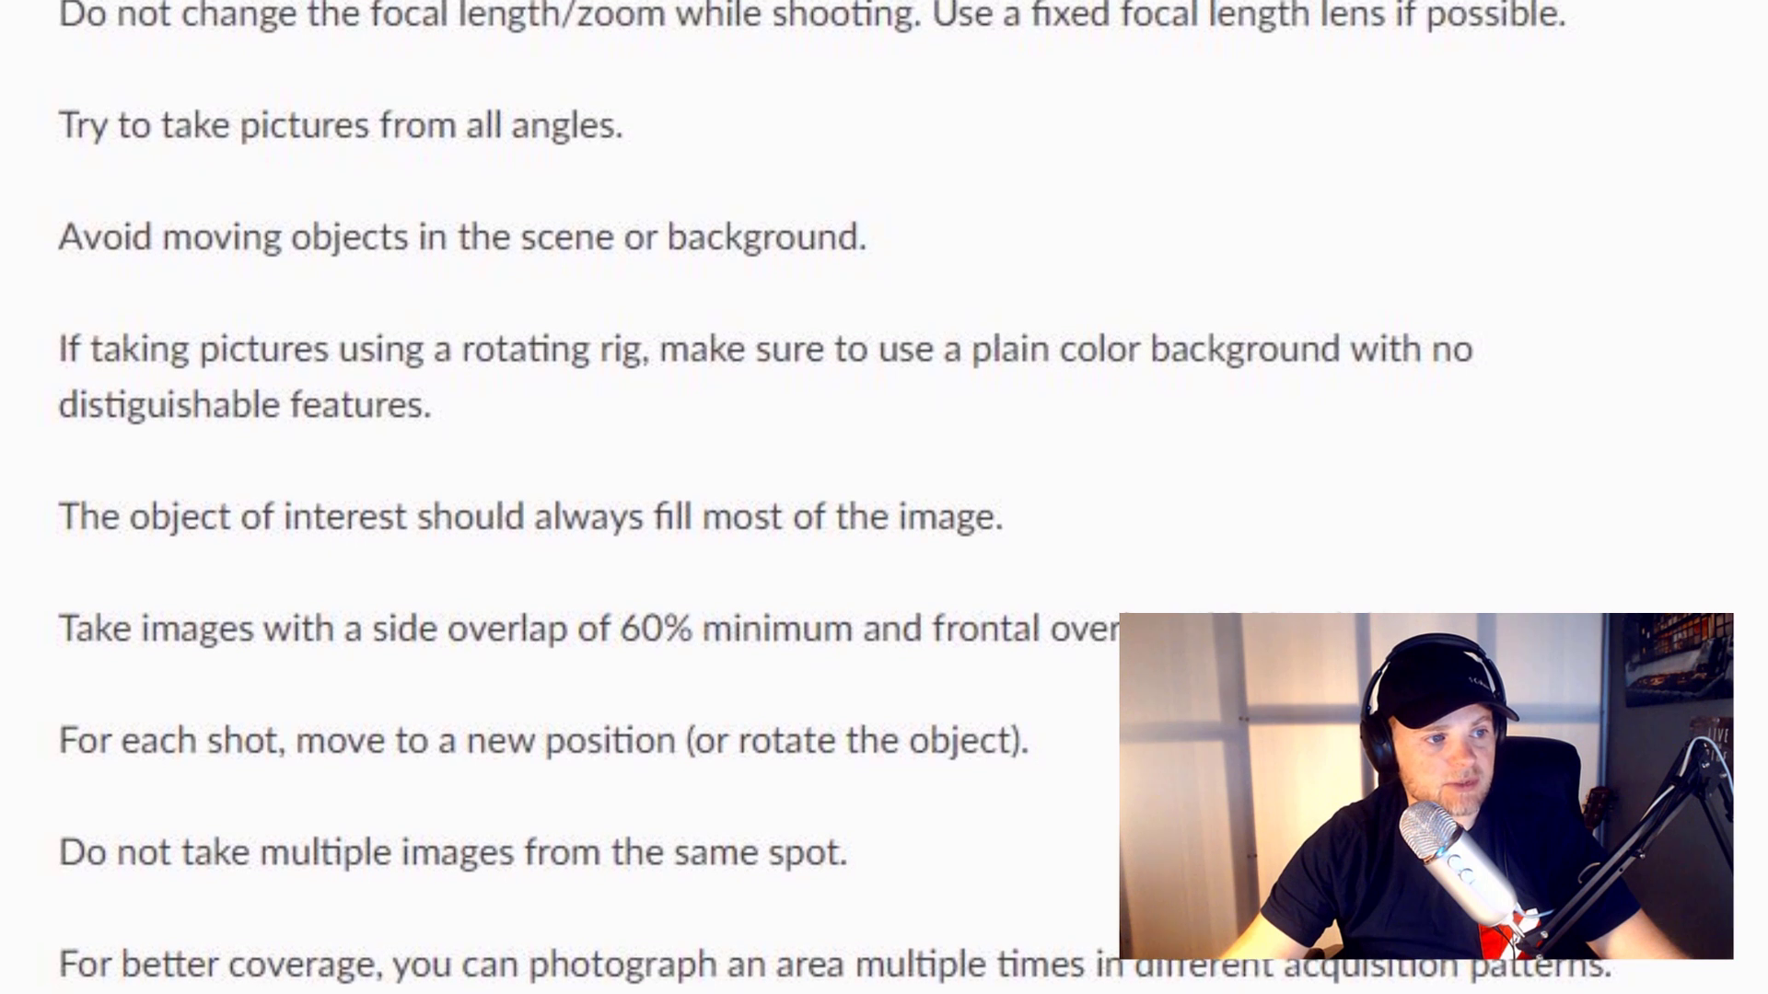
scroll("up", 3)
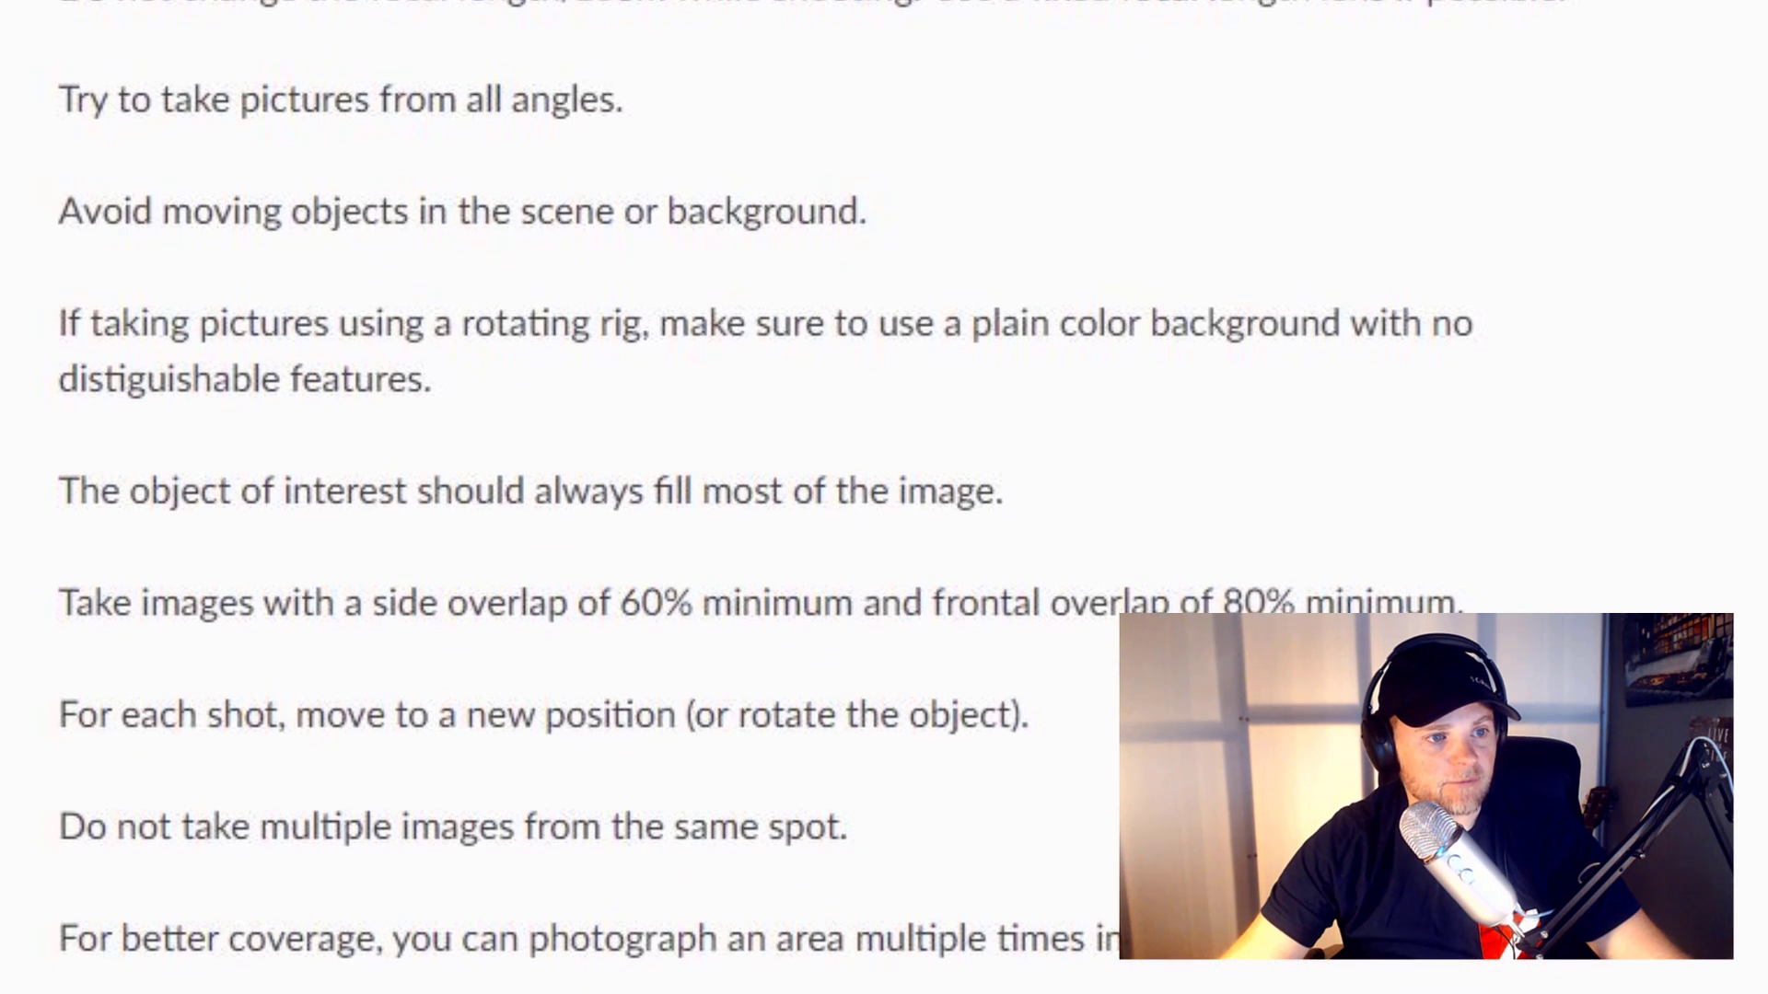
scroll("up", 3)
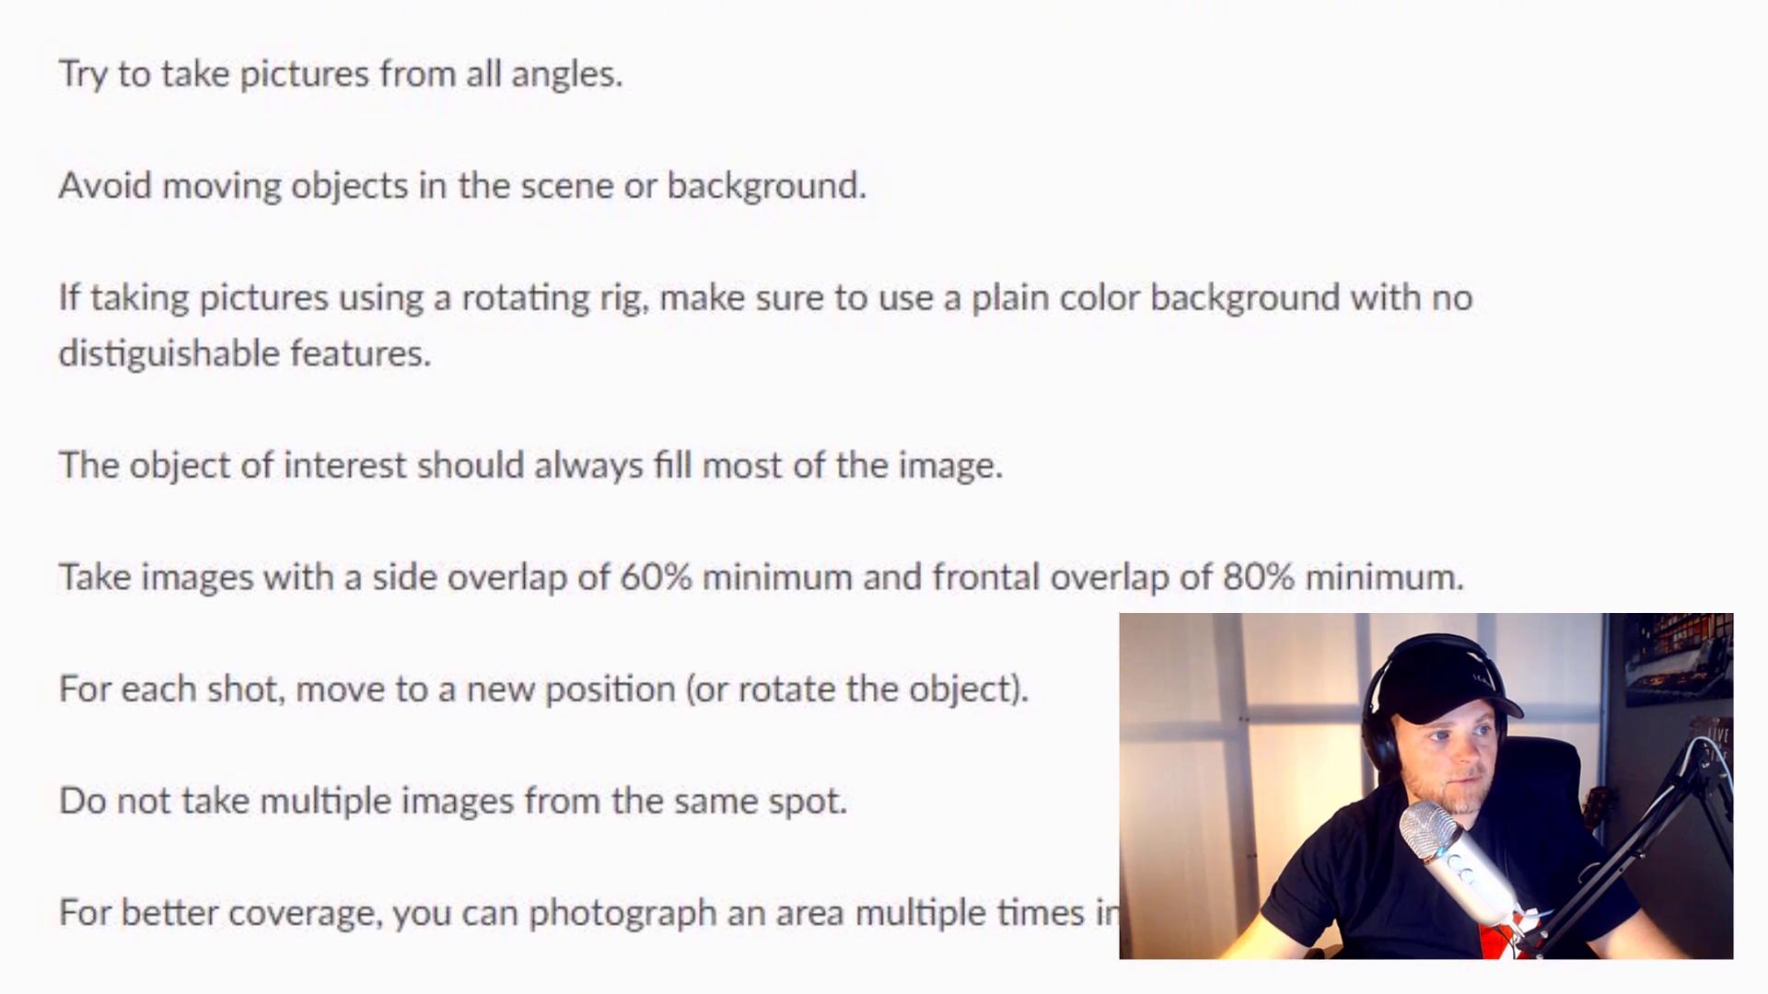
scroll("down", 3)
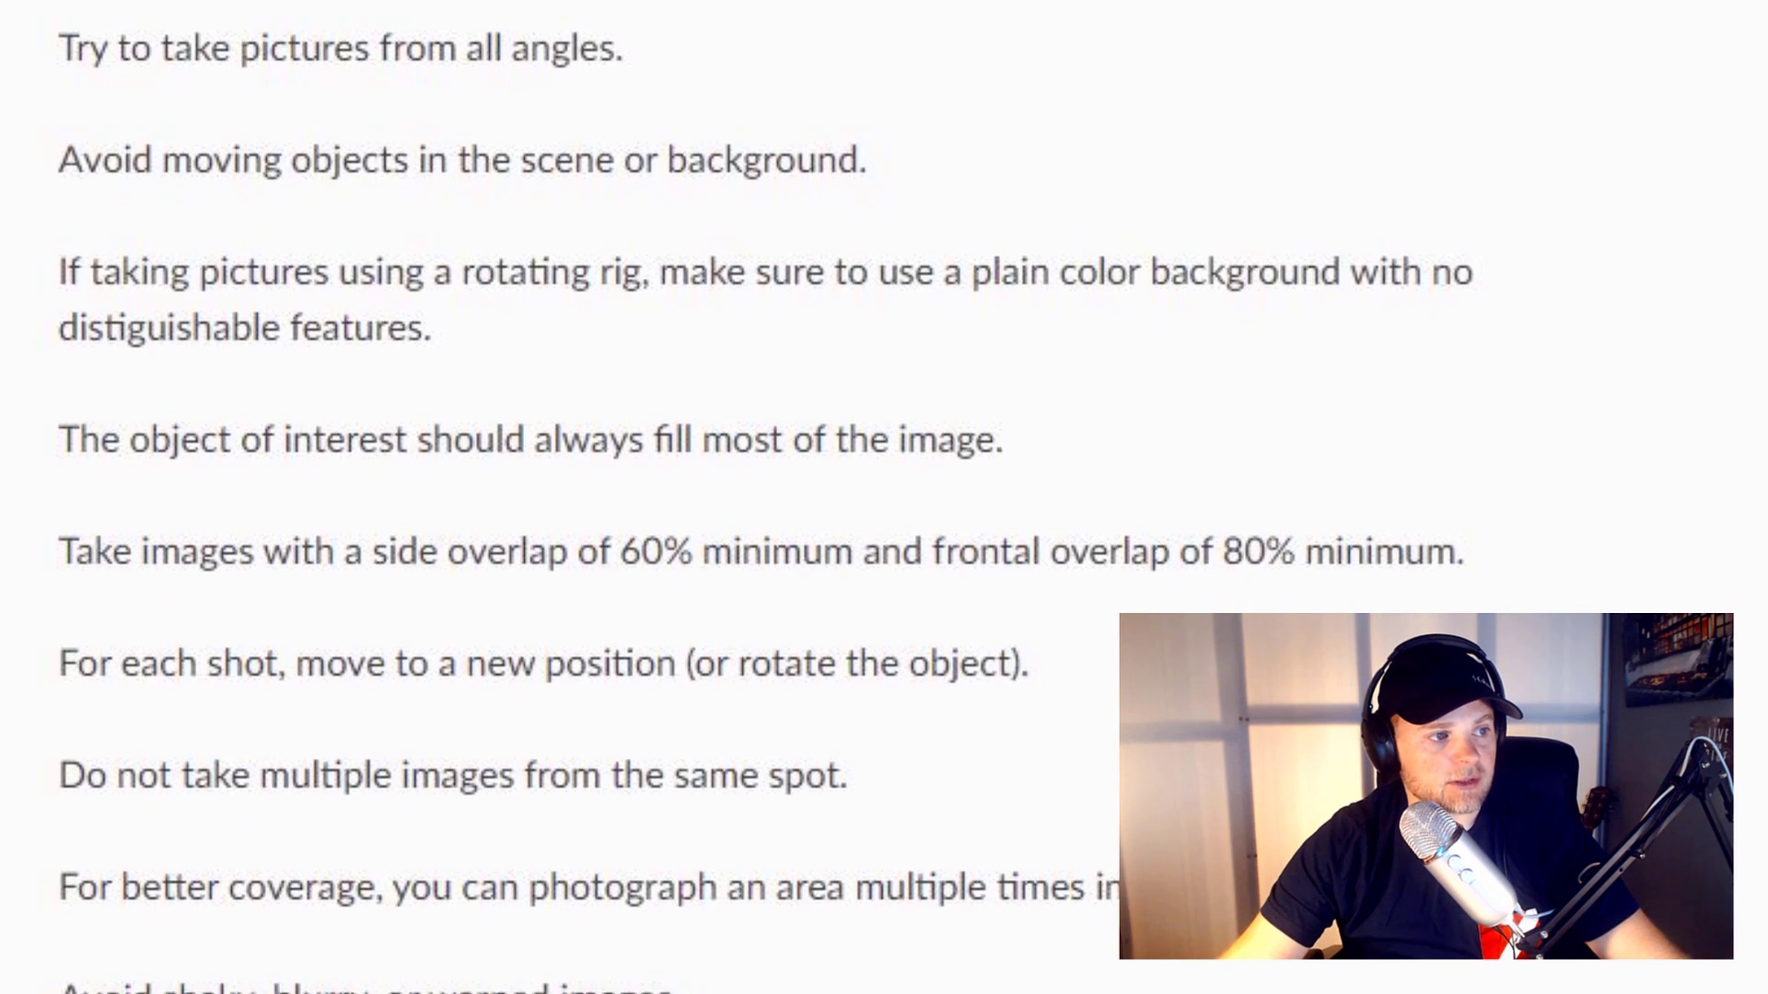
scroll("down", 3)
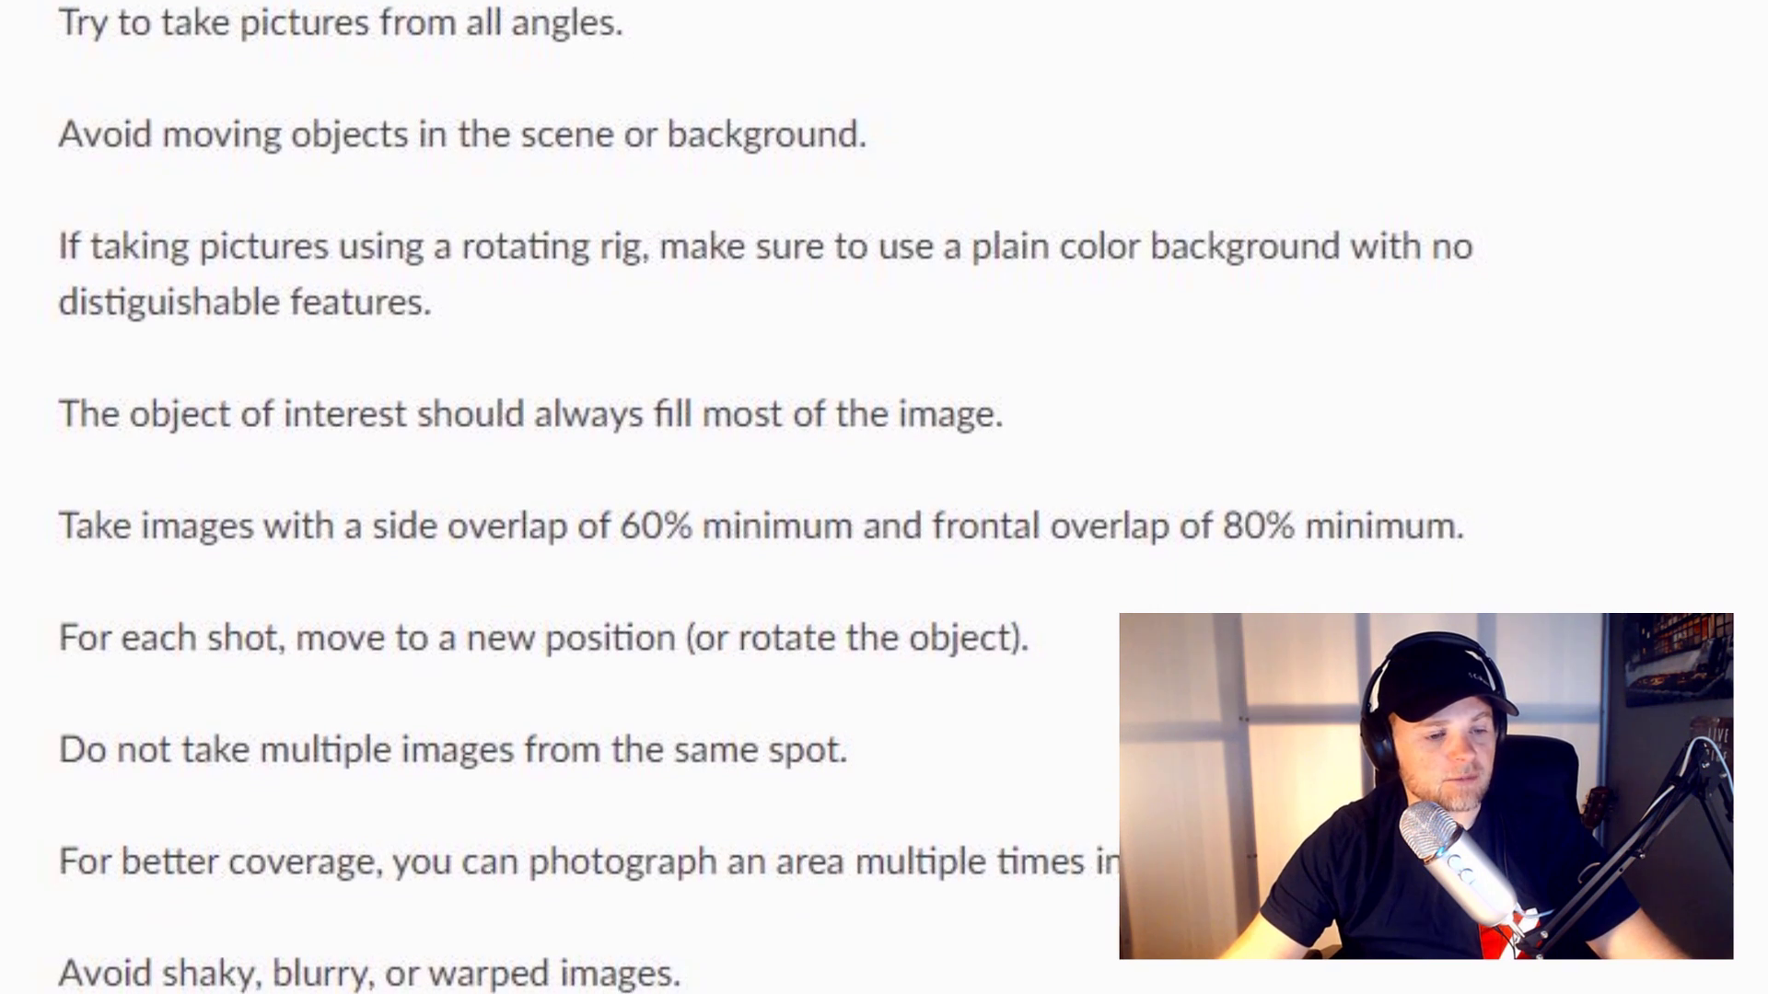
scroll("up", 3)
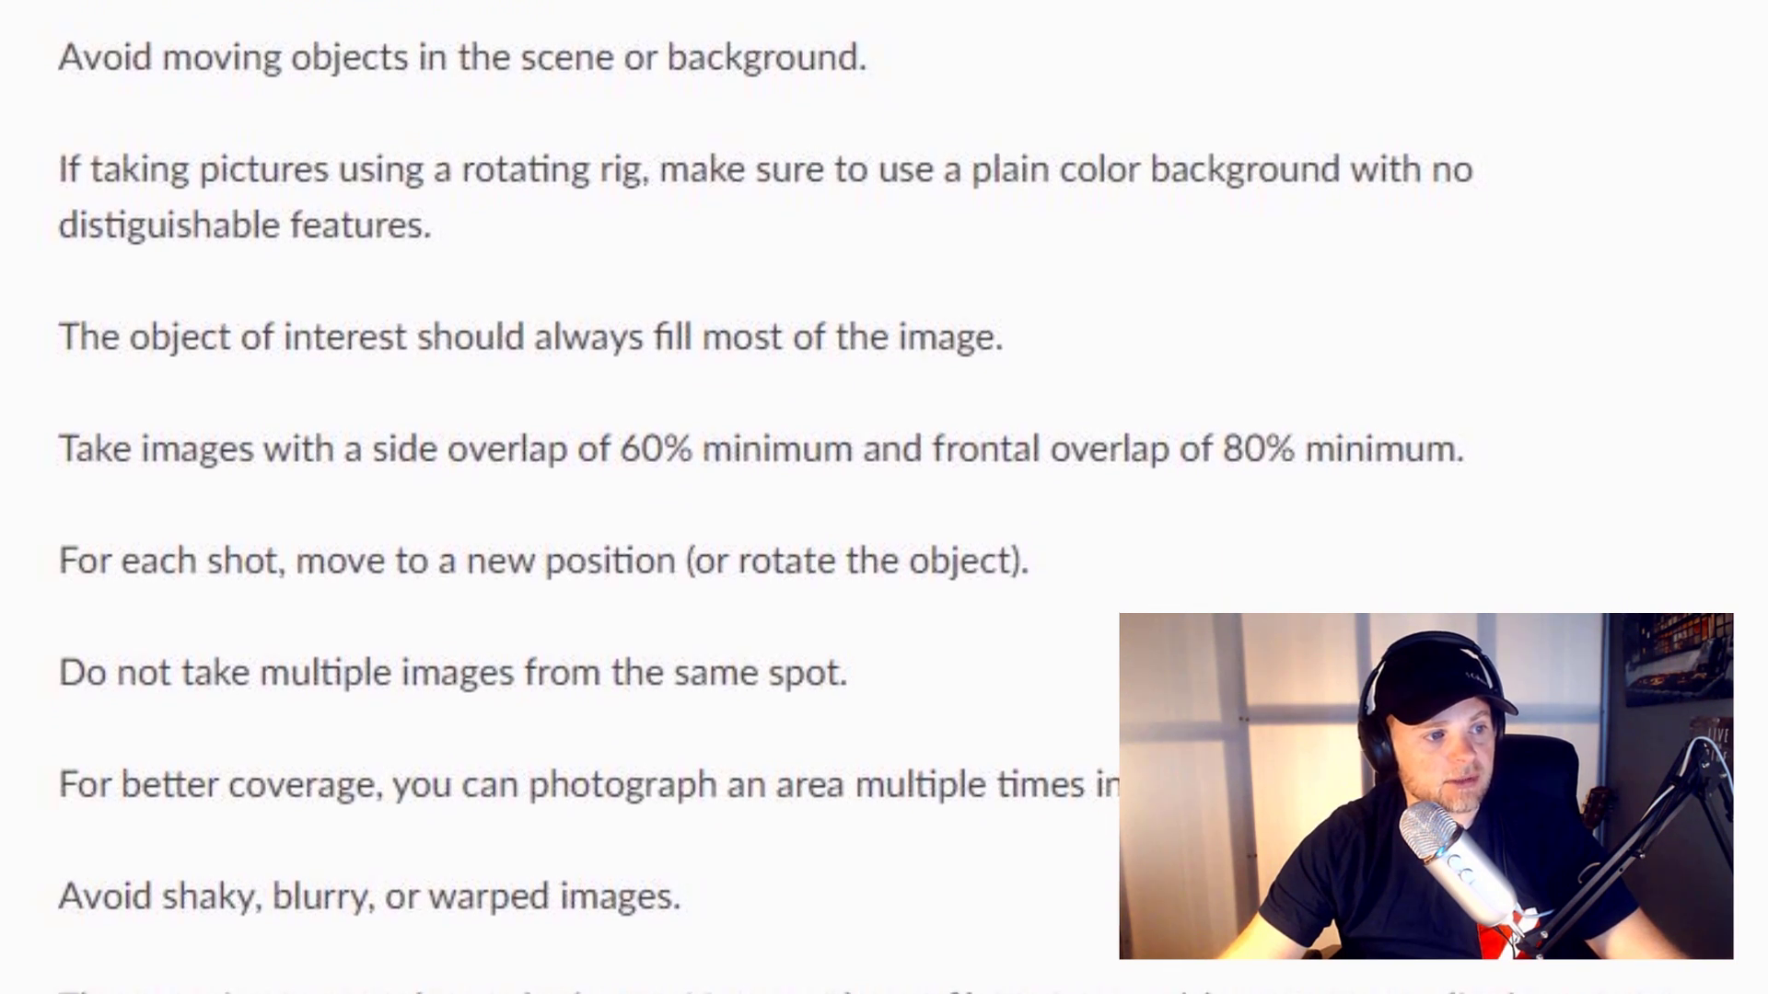
scroll("down", 3)
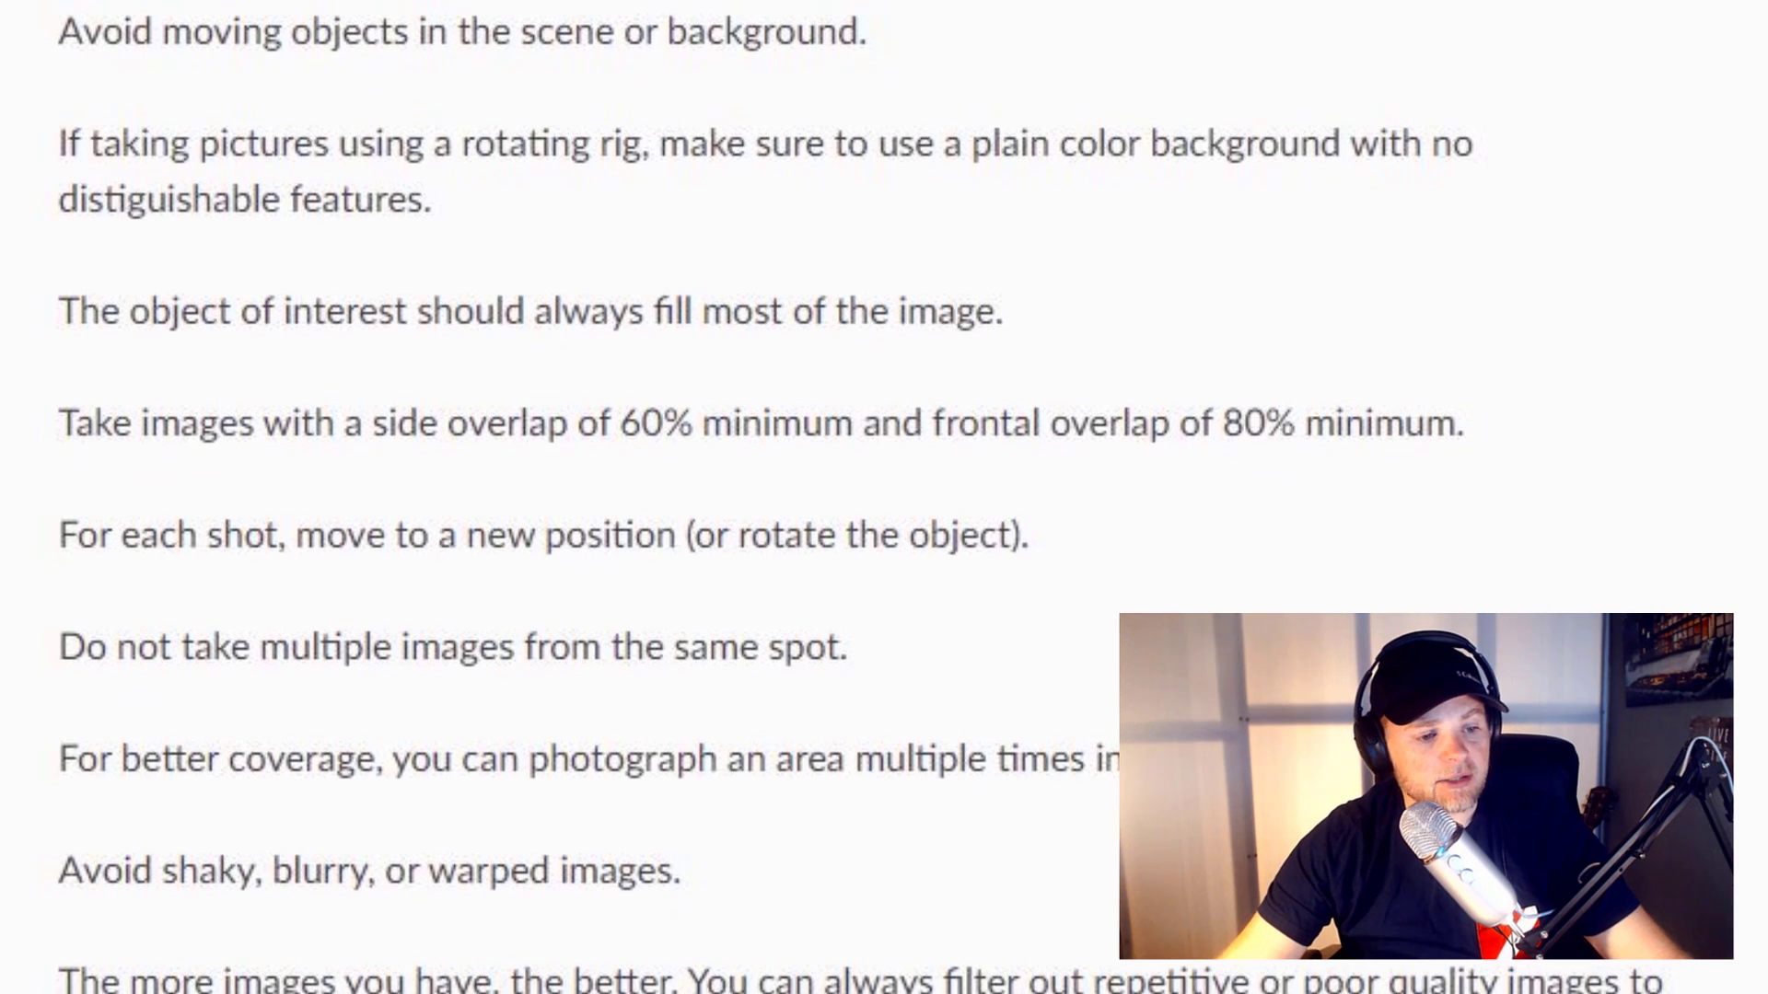
scroll("up", 3)
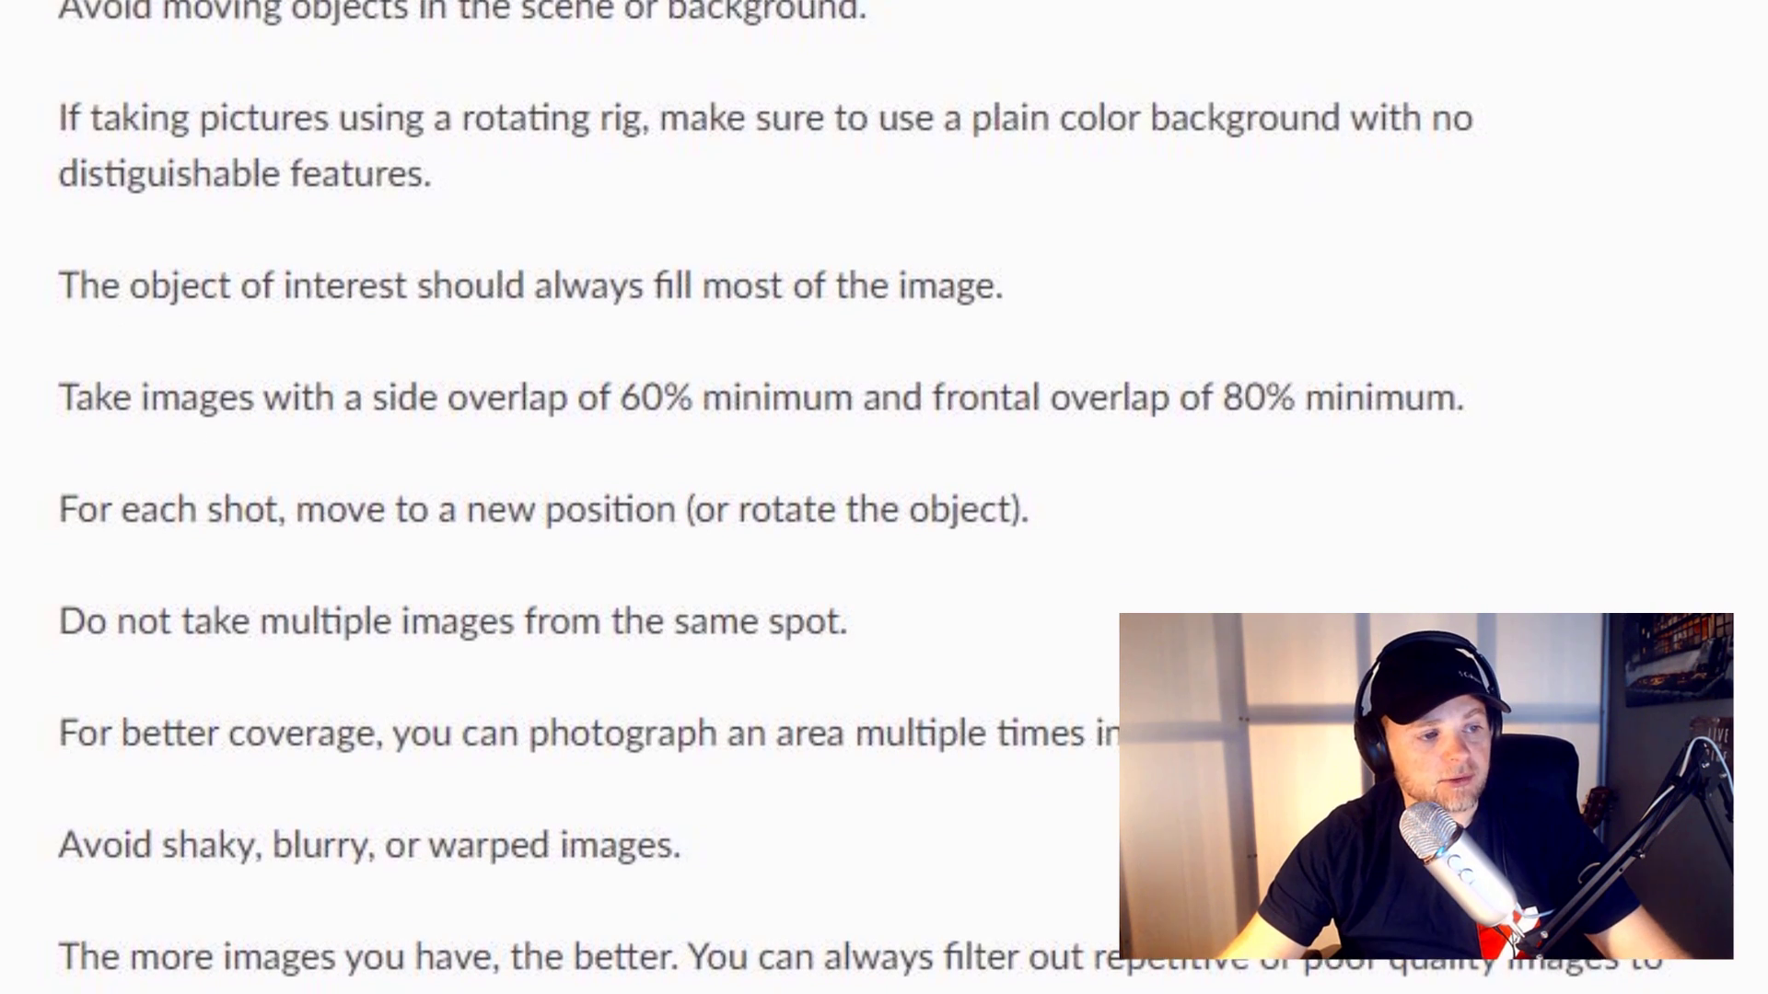
scroll("down", 3)
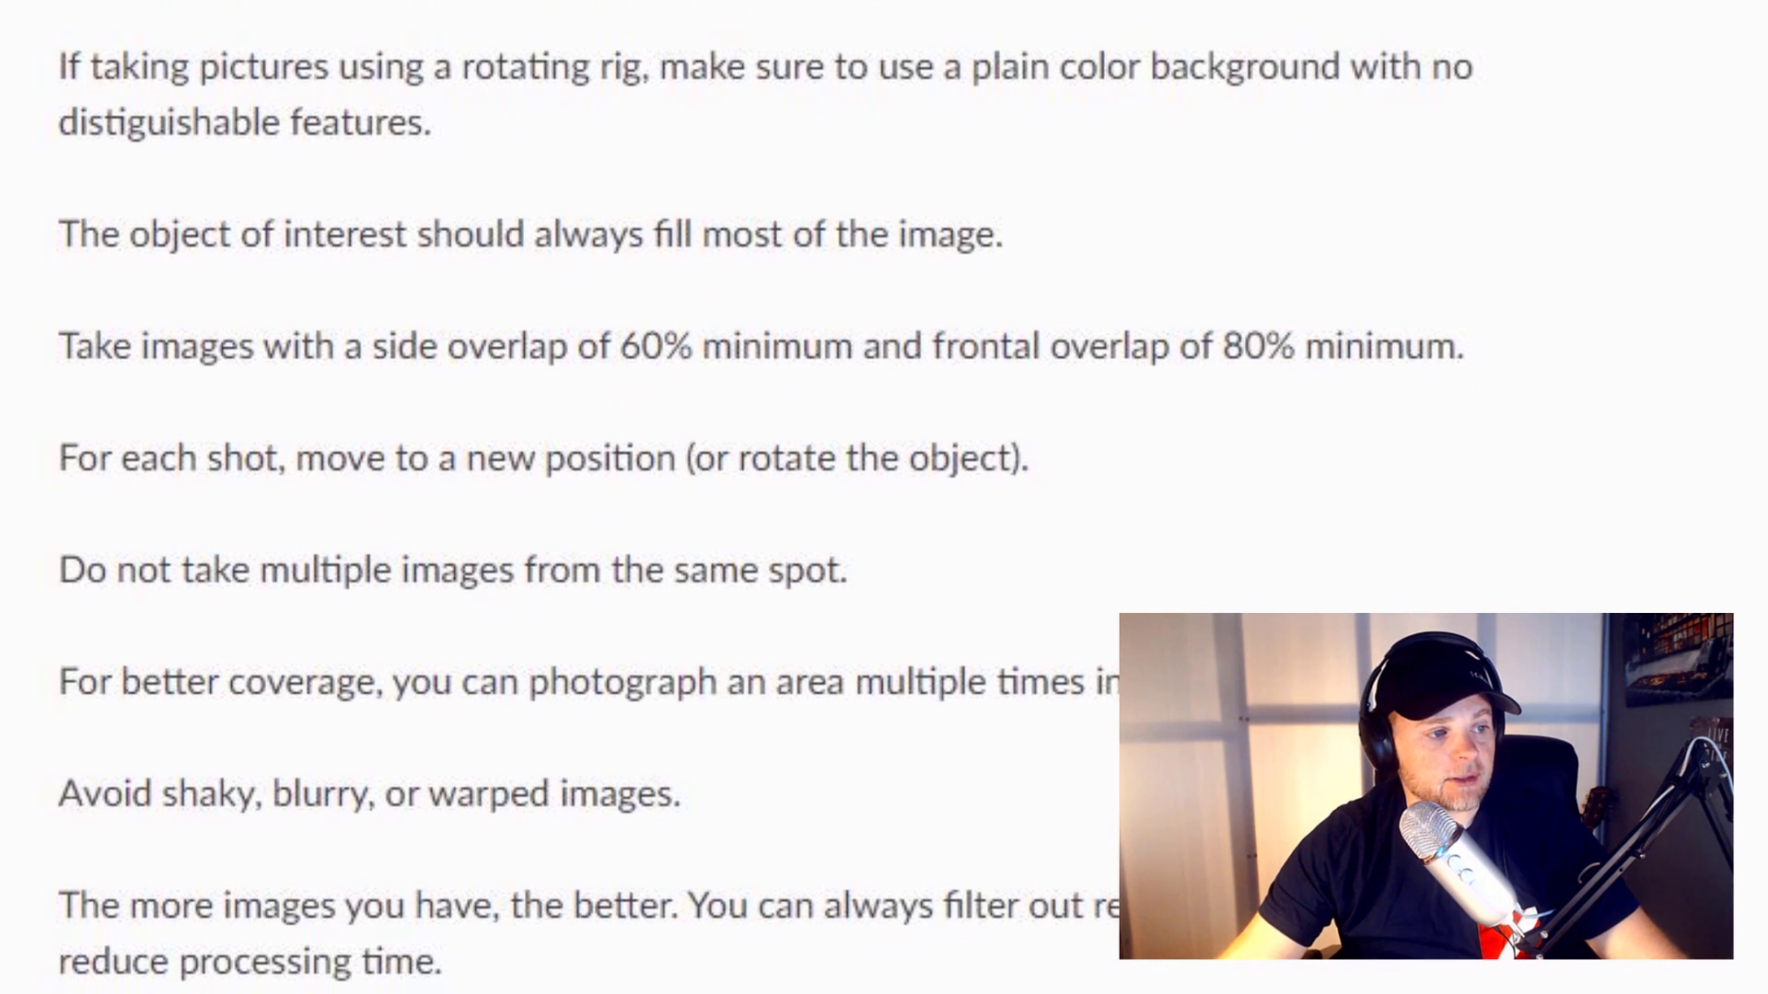
scroll("up", 3)
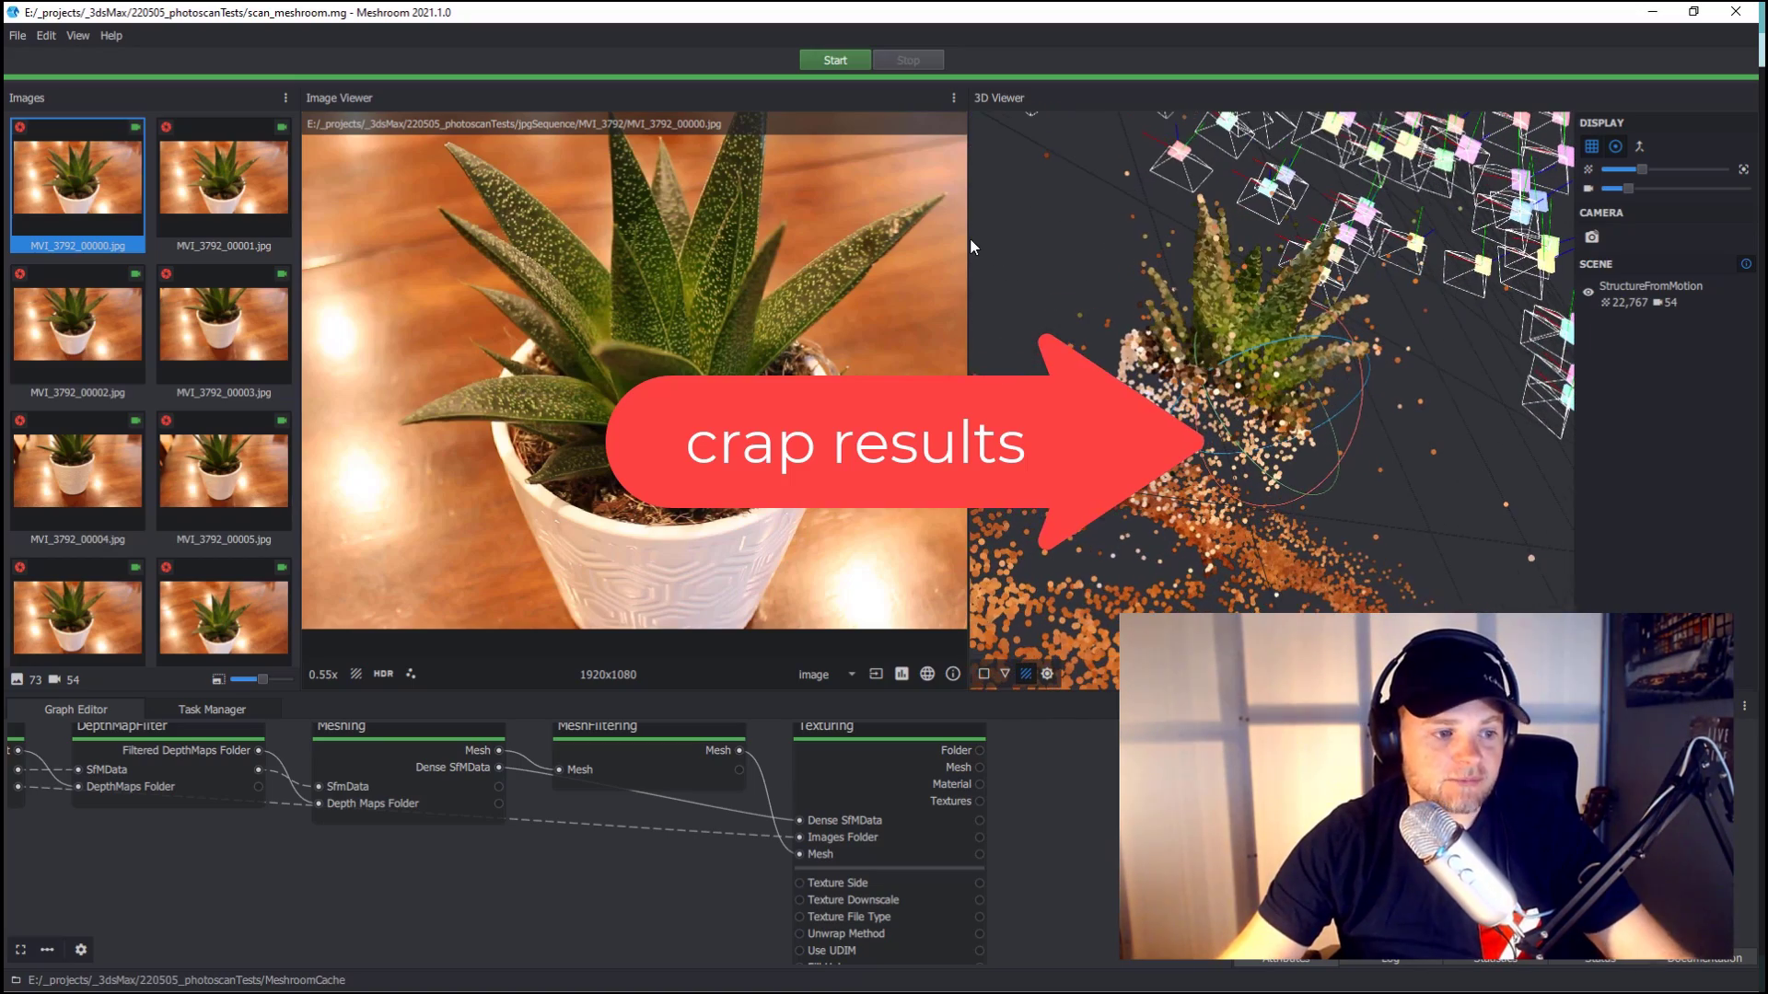
Step: Reset the project from the File menu and start computing the reconstruction pipeline
left_click(16, 35)
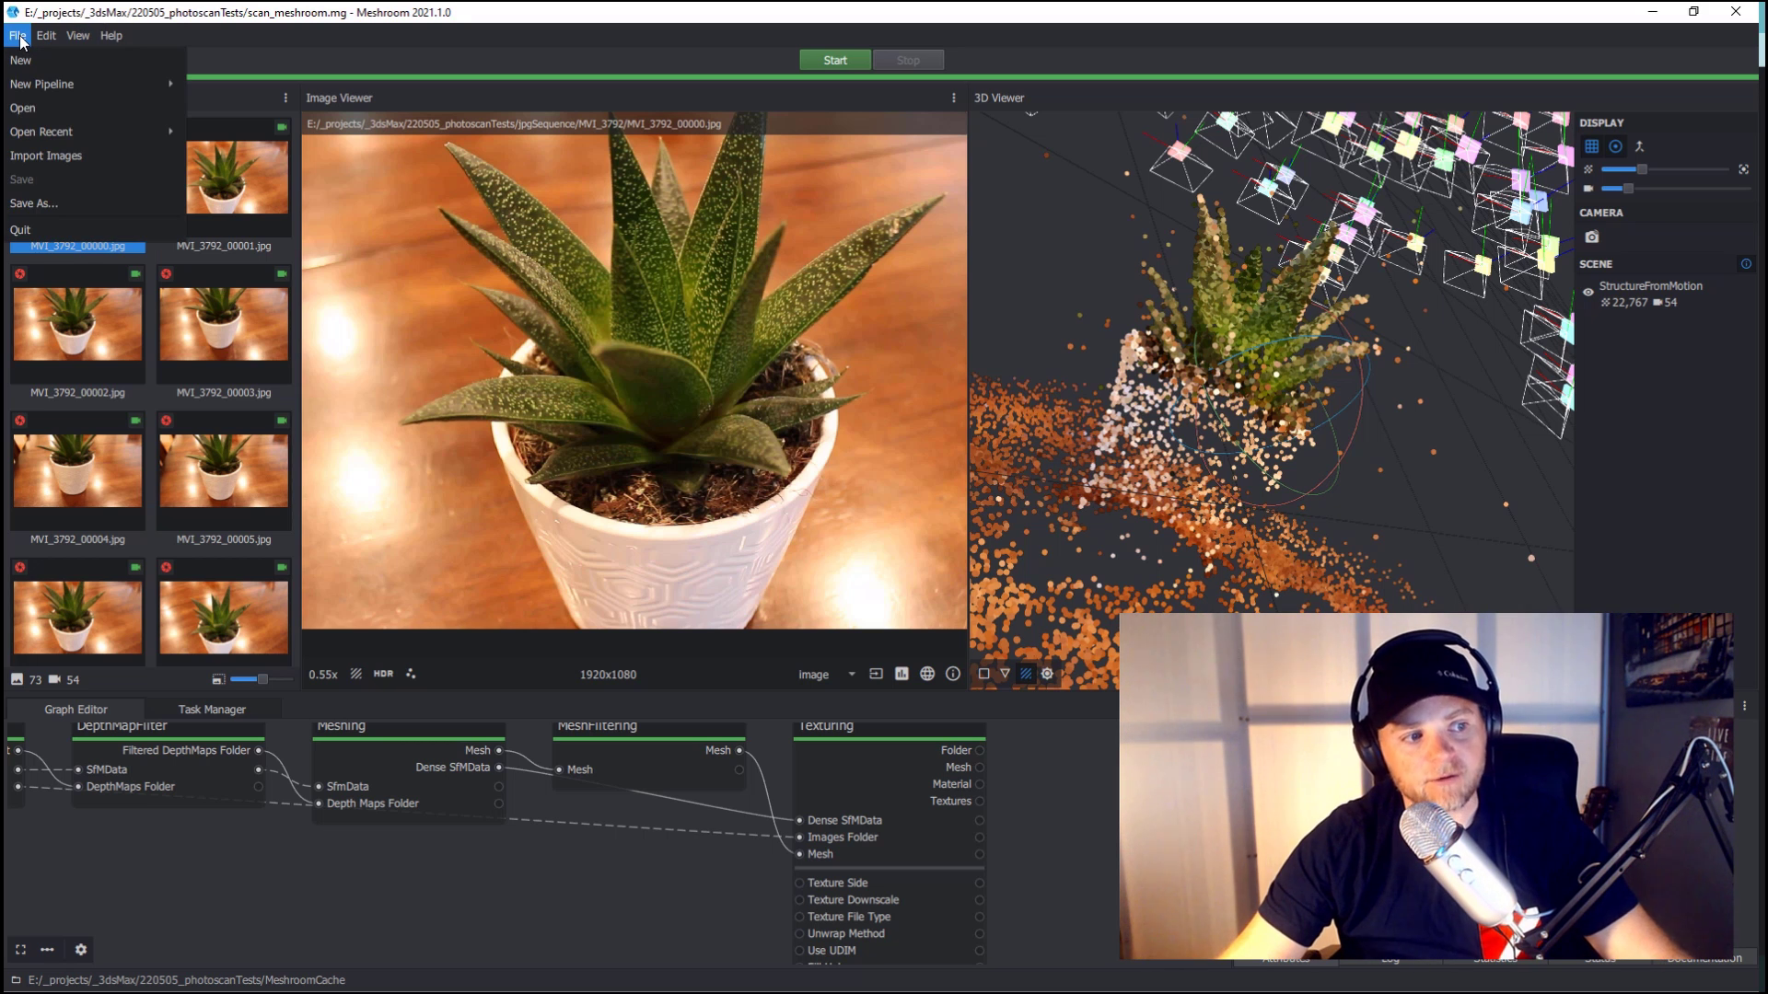
left_click(16, 35)
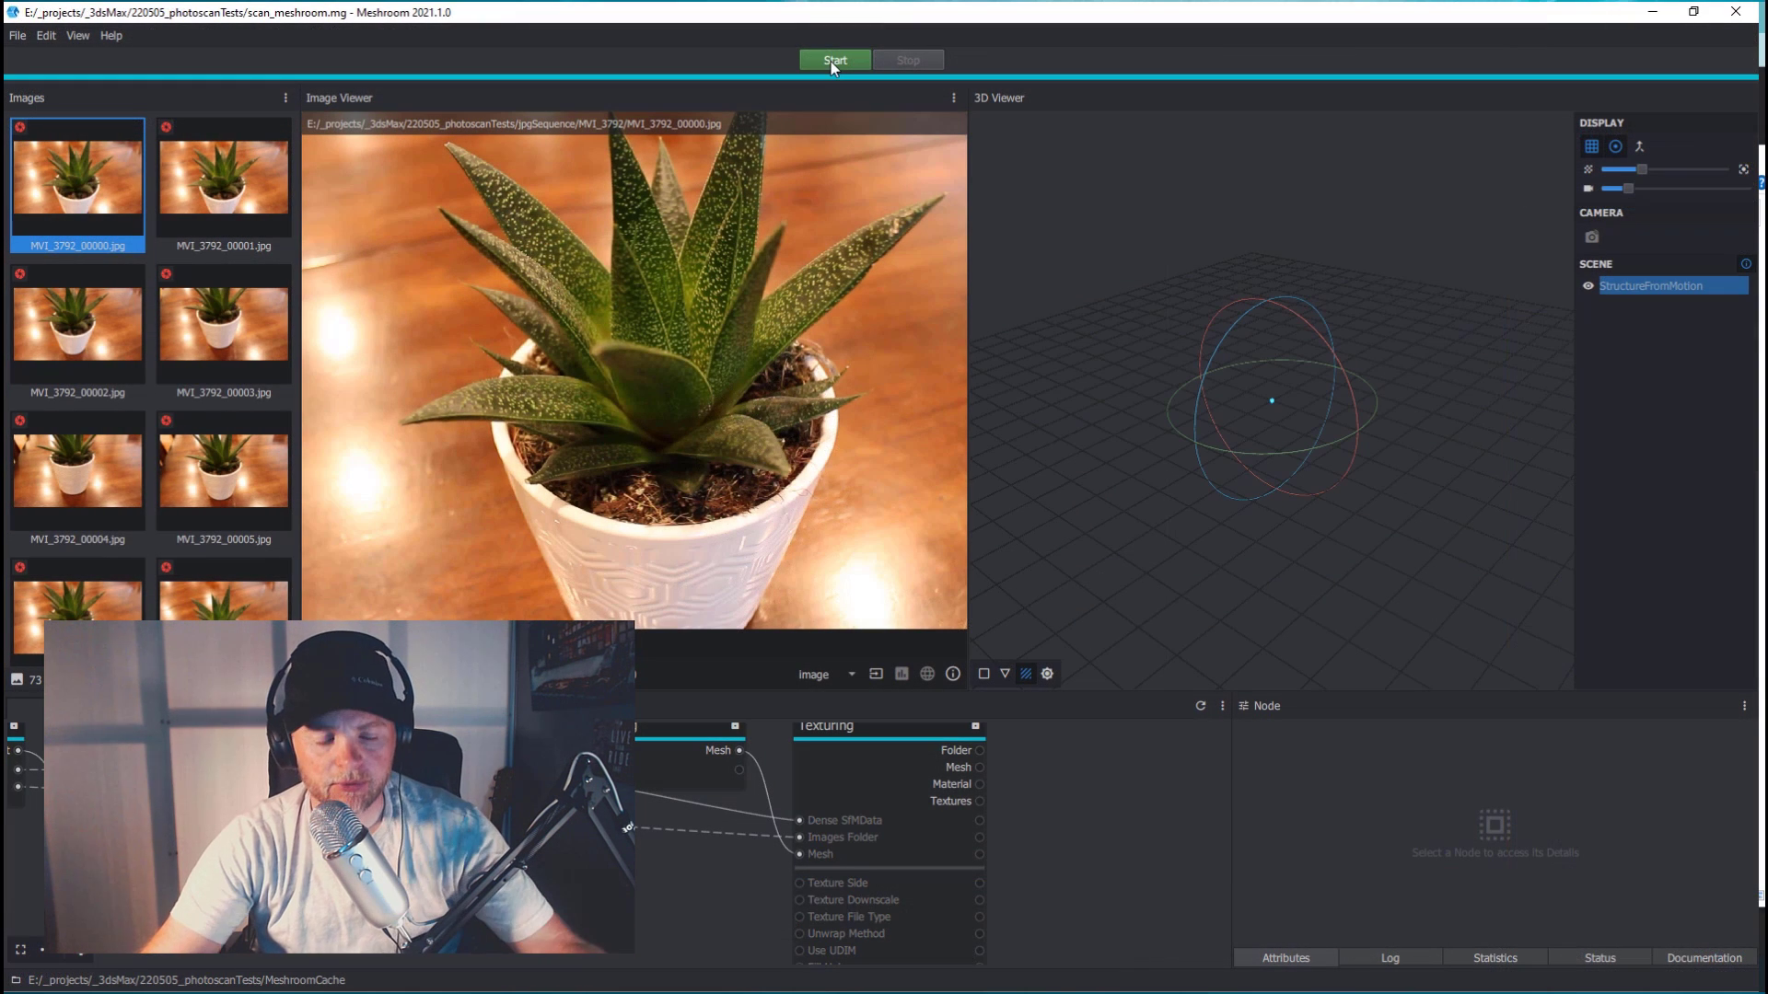
left_click(834, 58)
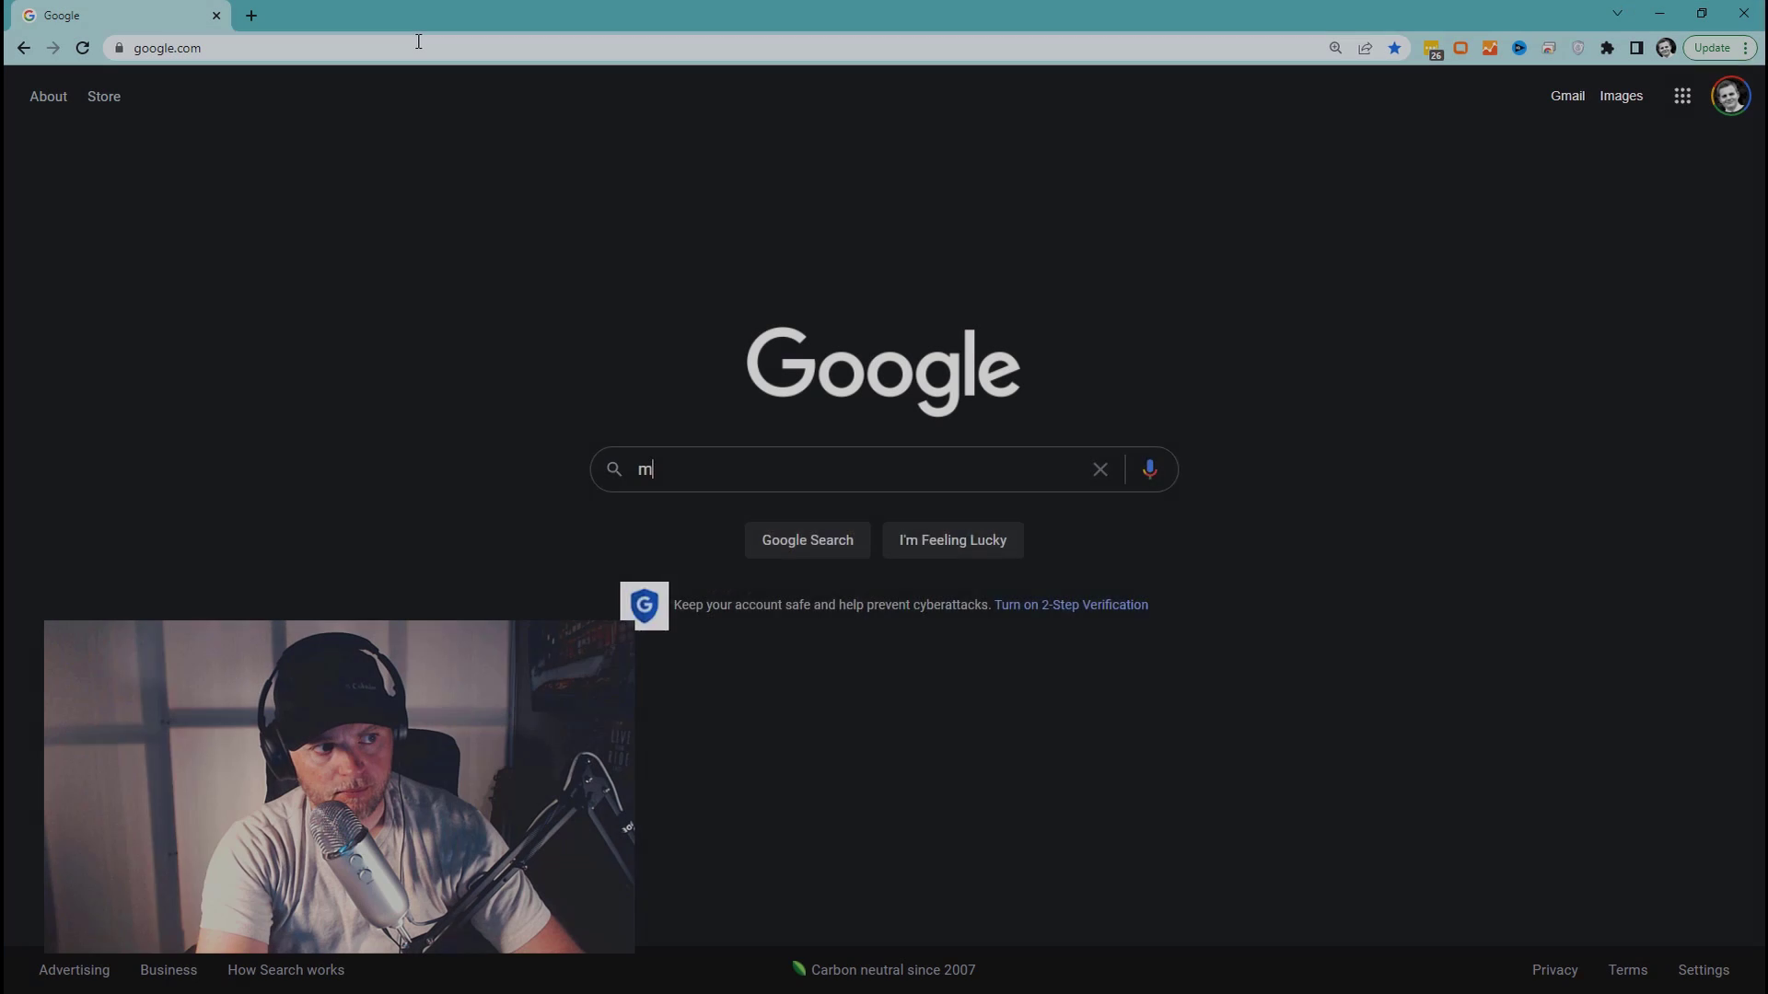
Step: Search Google for 'meshroom download', open alicevision.org and go to its Meshroom section
type("eshroom down")
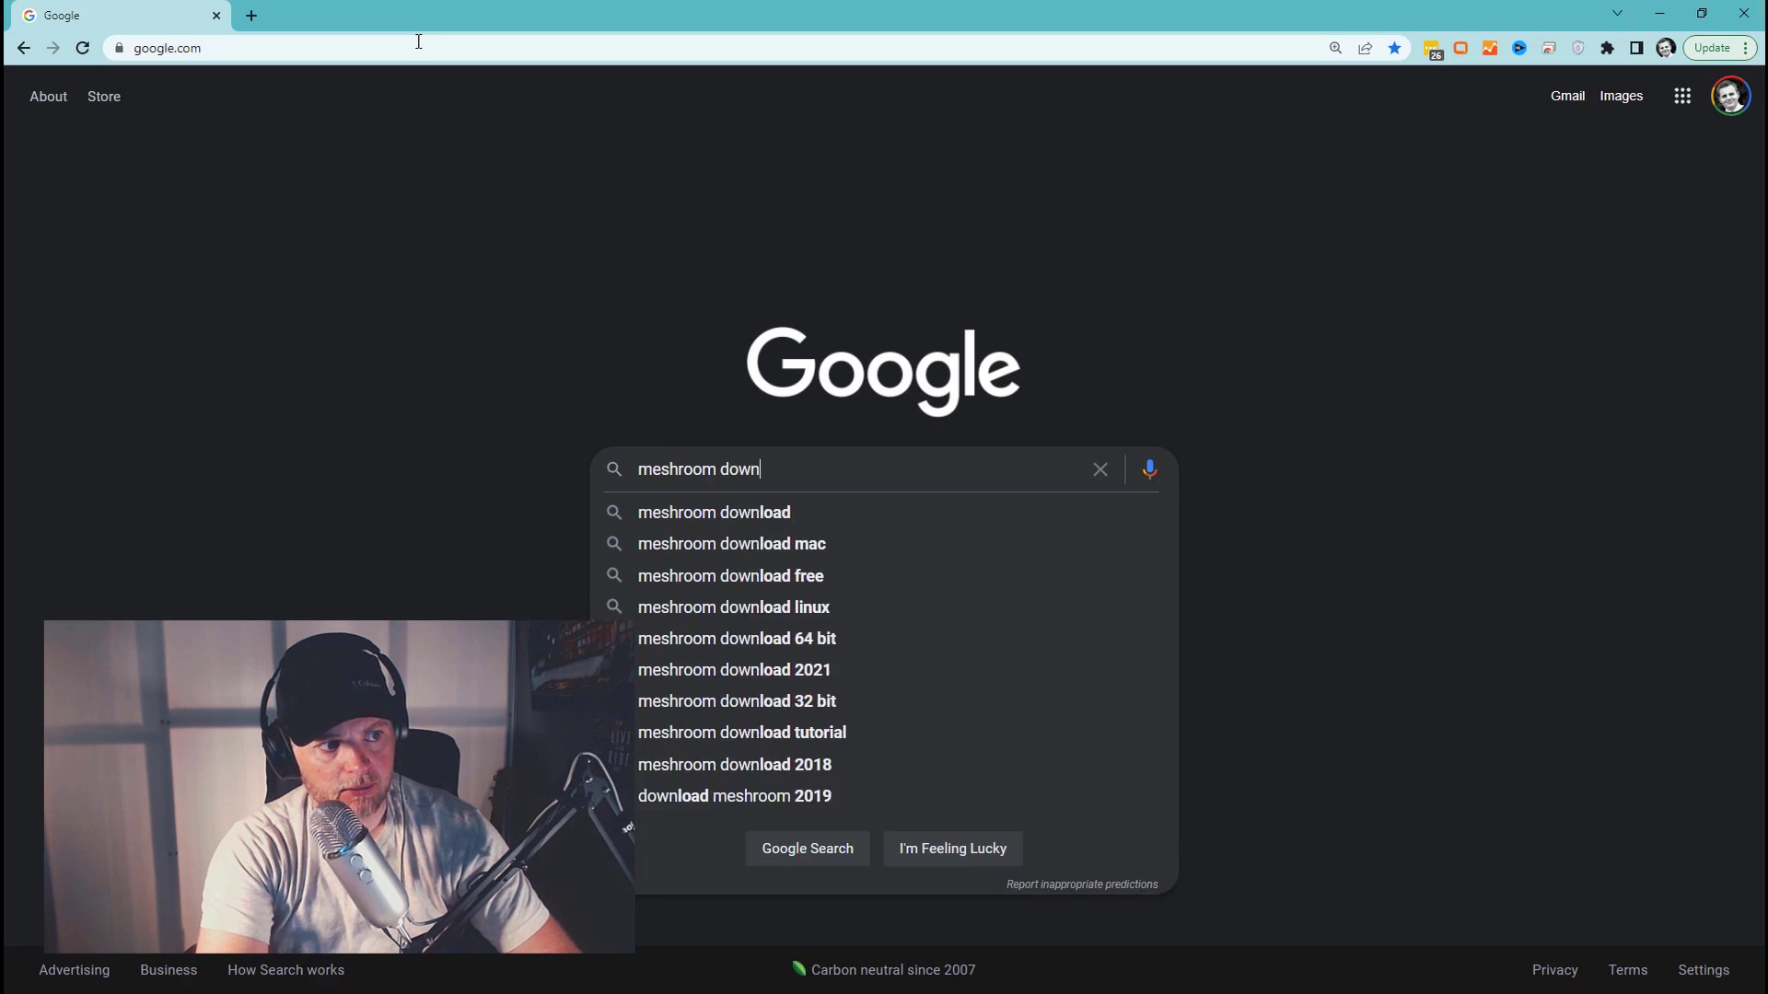
left_click(712, 512)
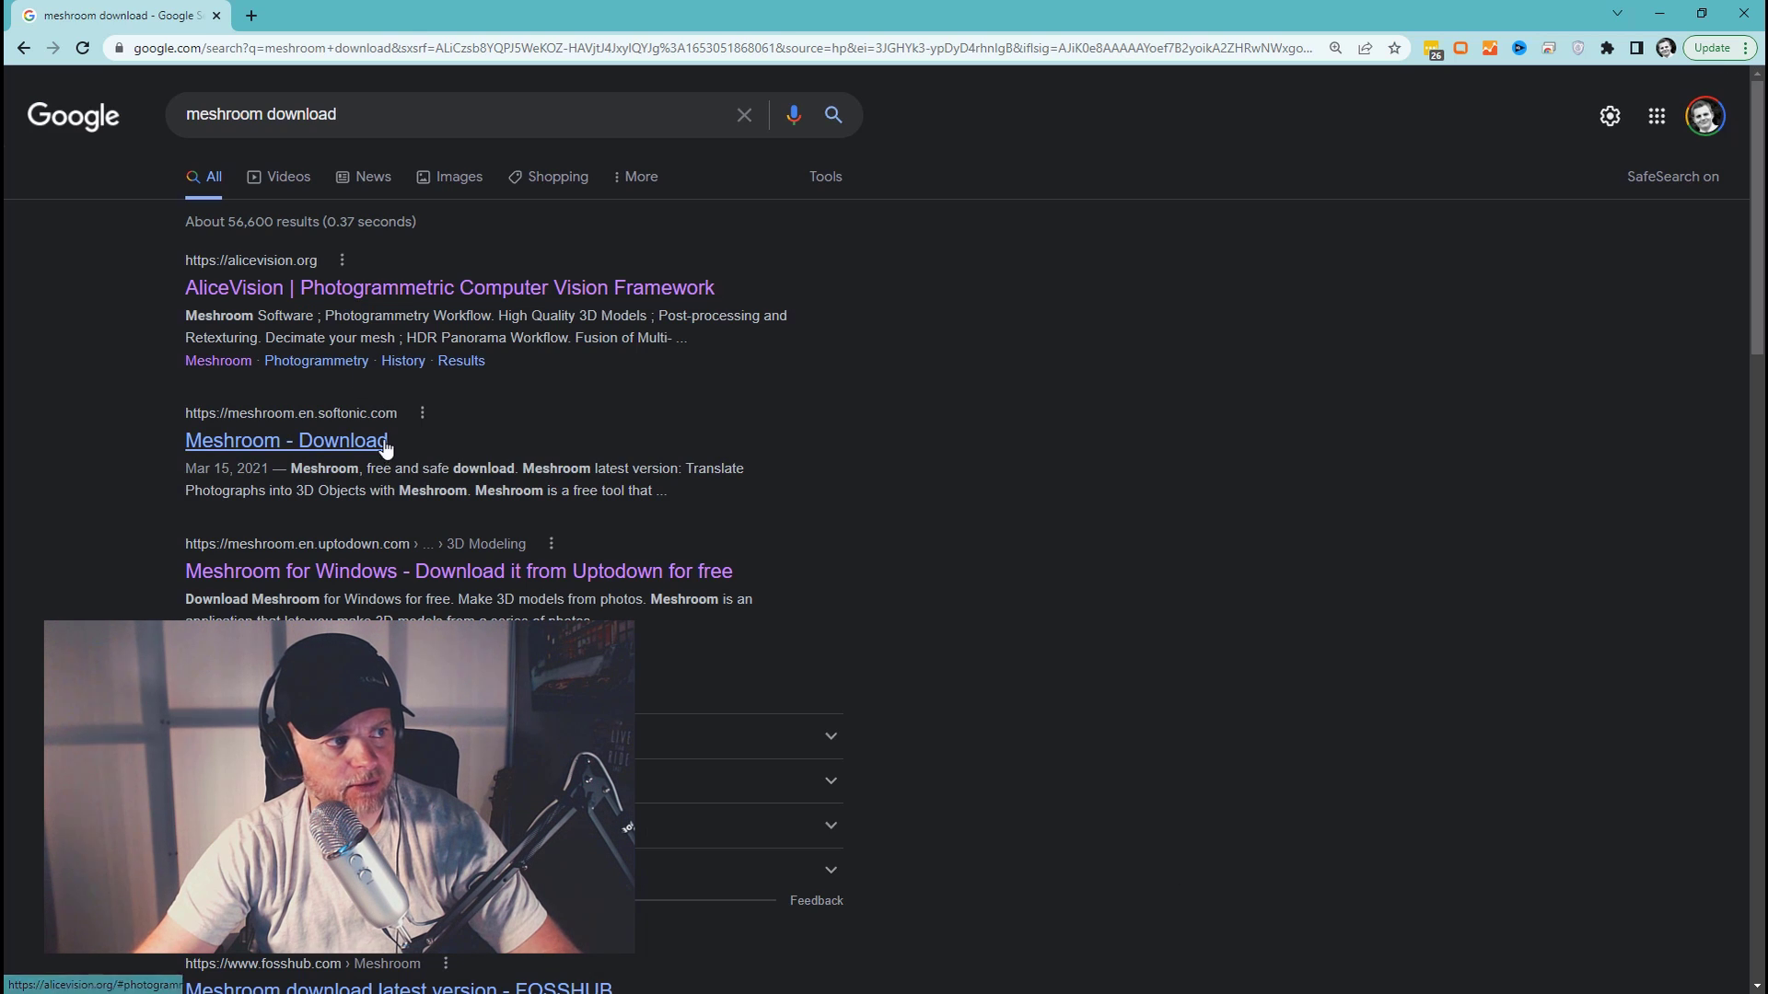
left_click(447, 288)
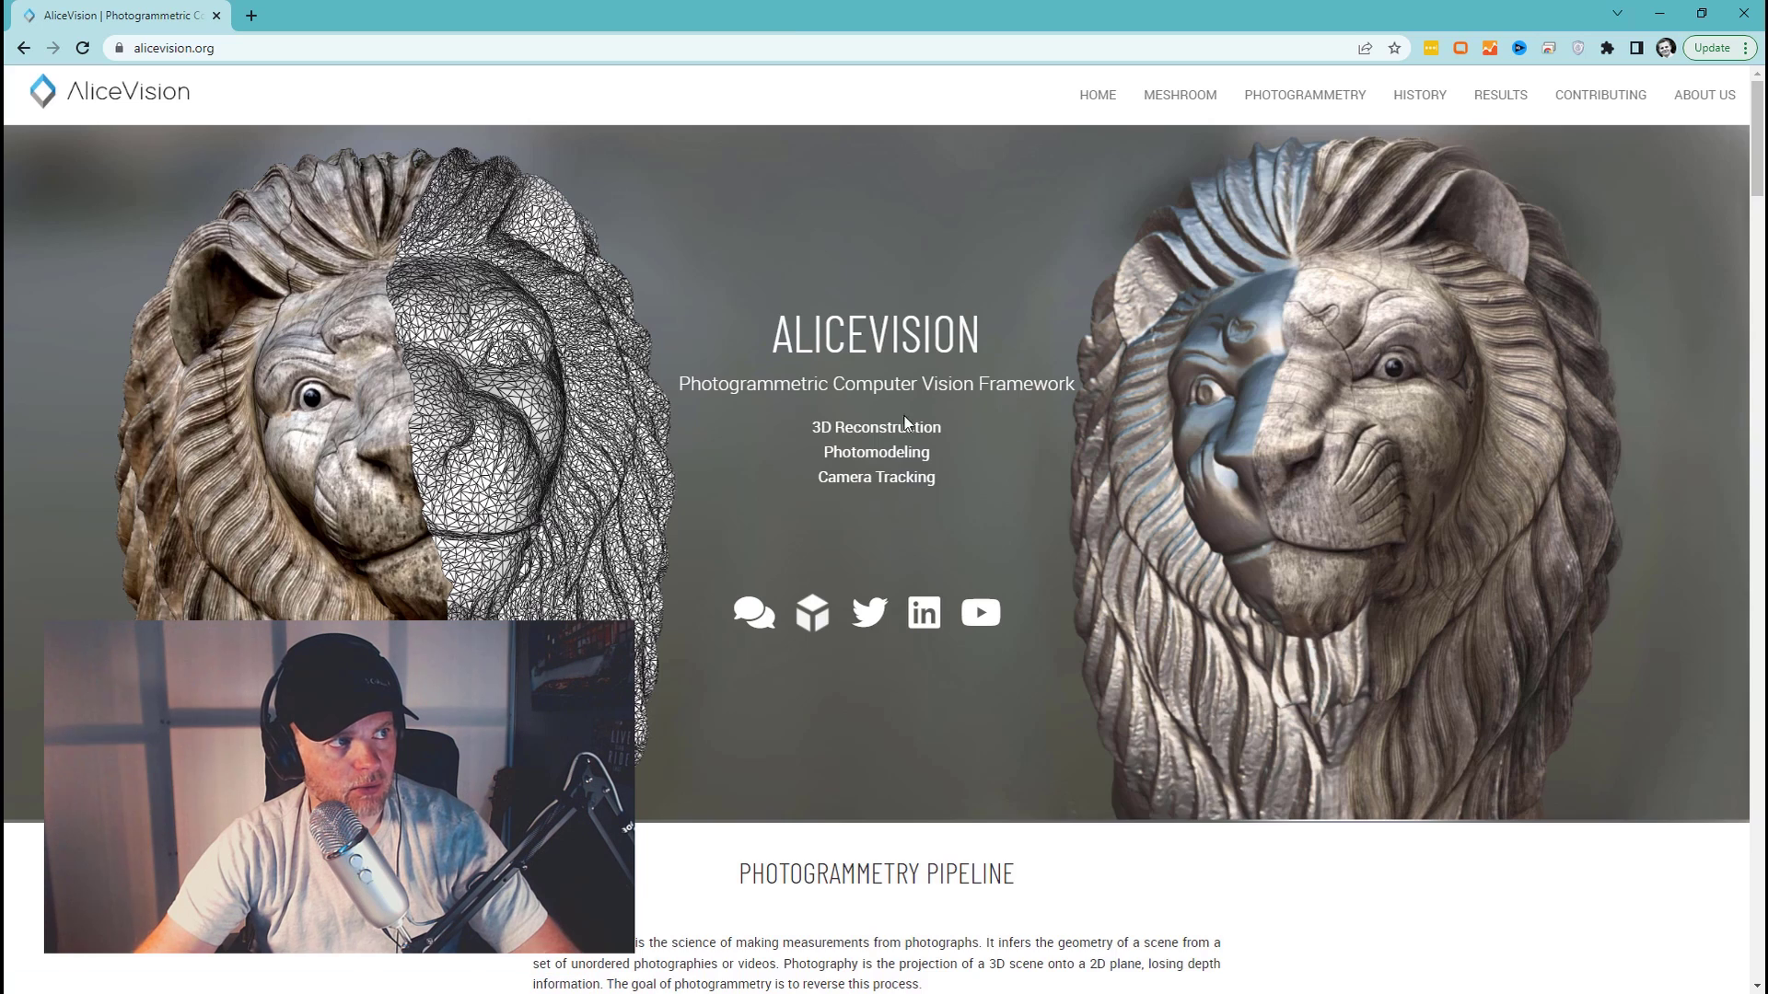
scroll("down", 3)
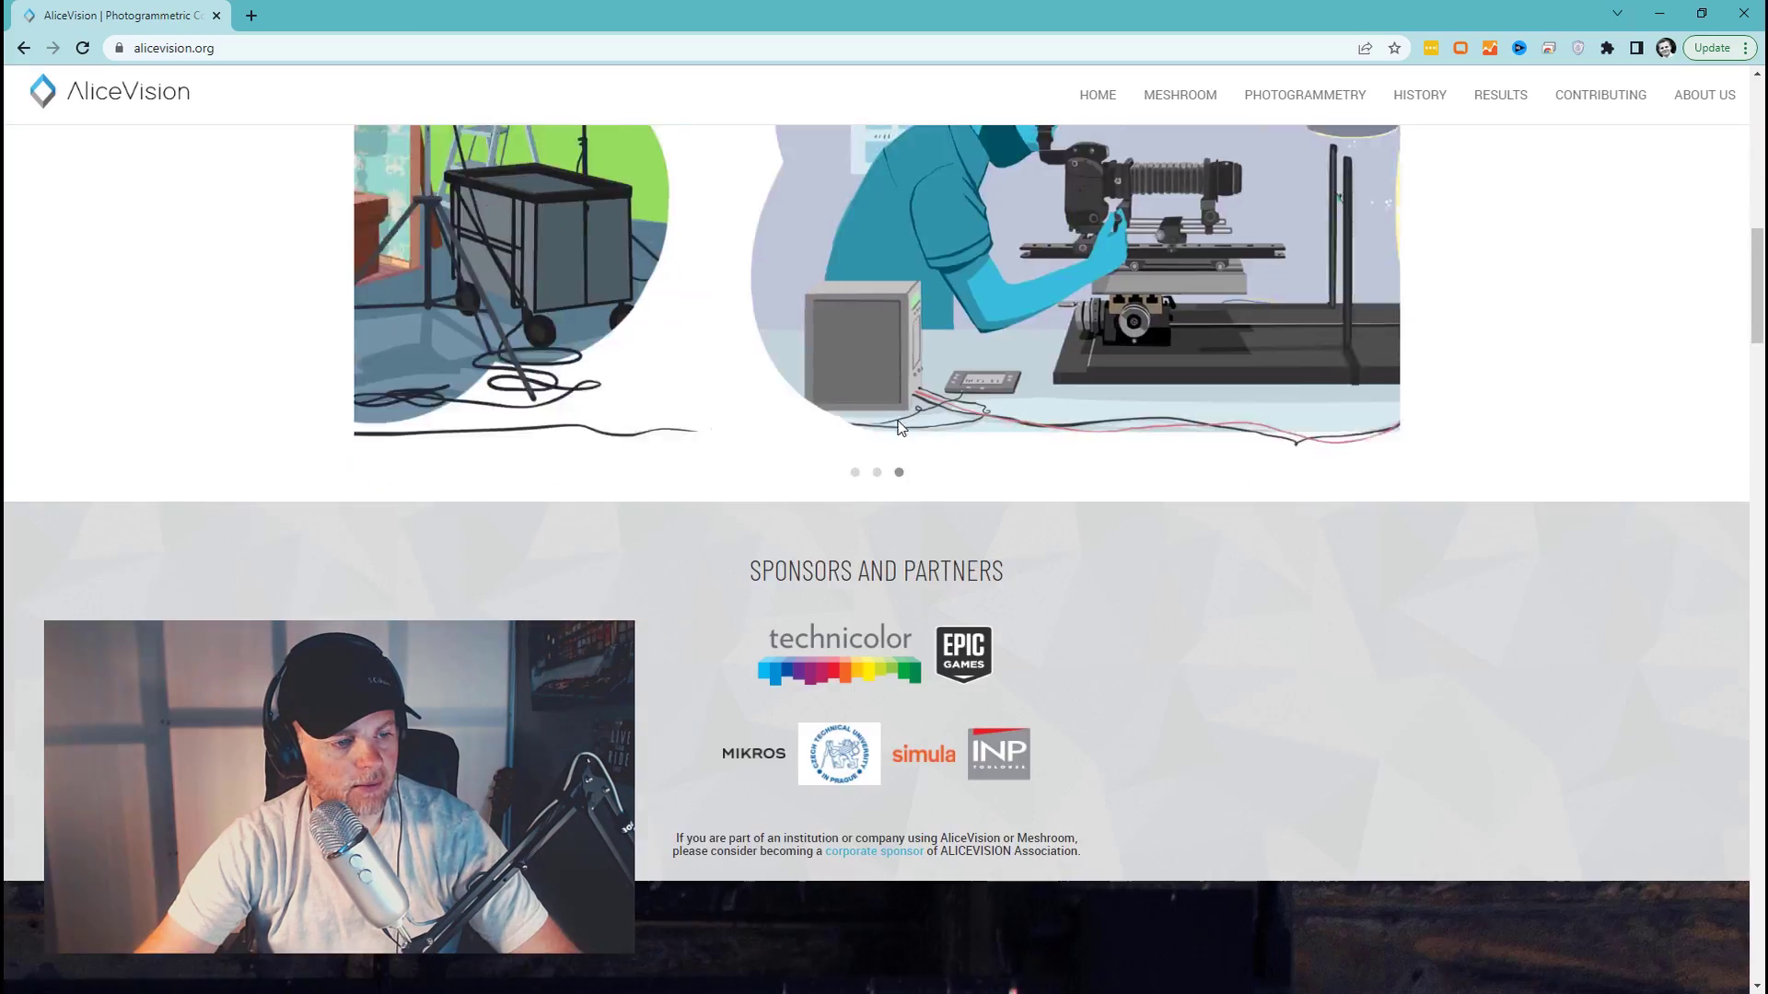
scroll("down", 3)
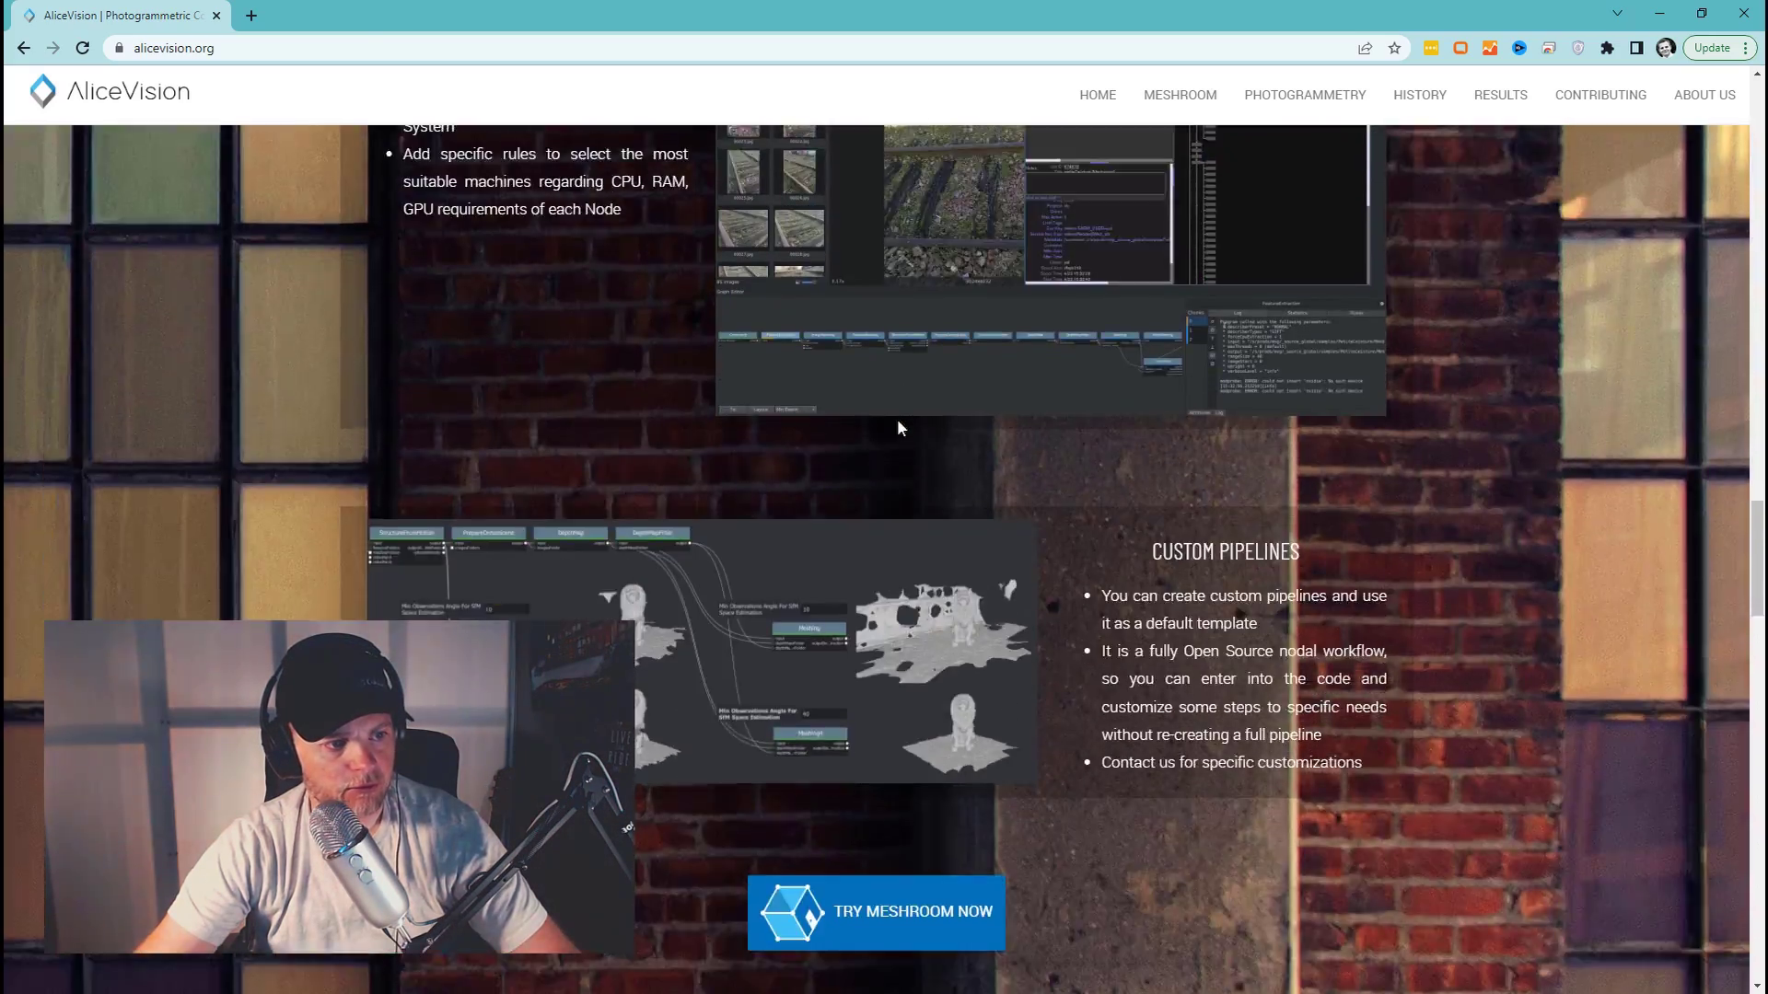
scroll("down", 3)
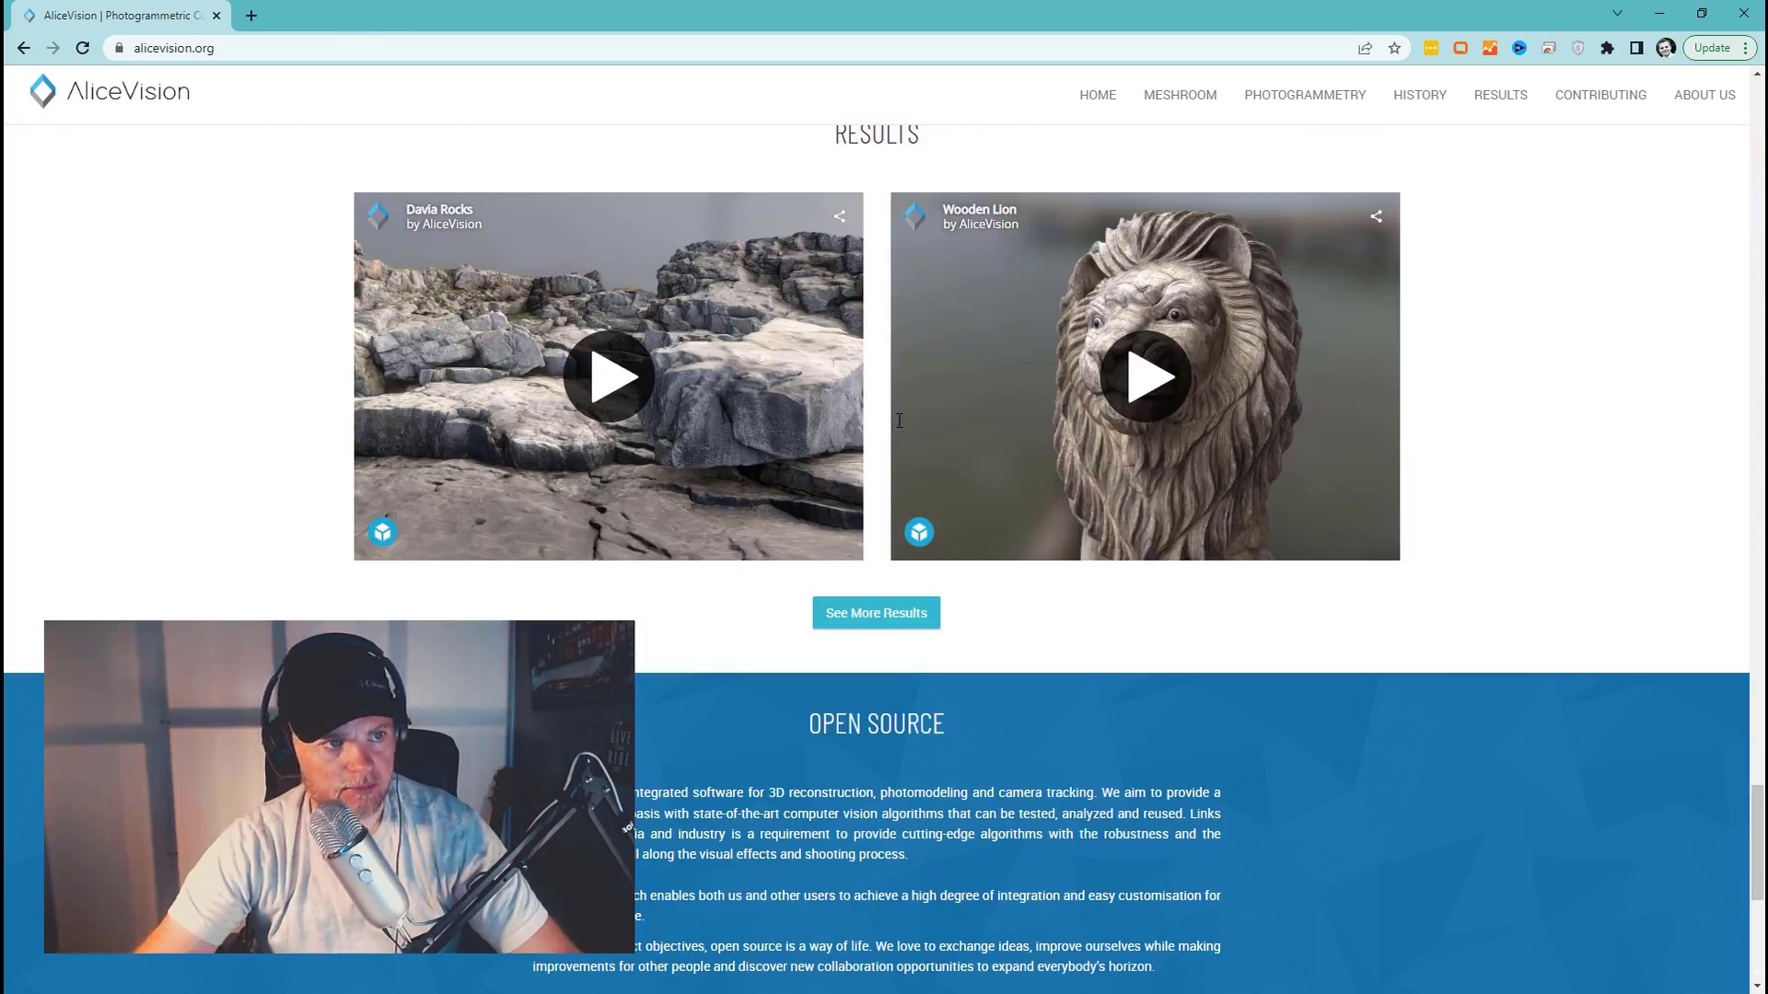
left_click(1179, 94)
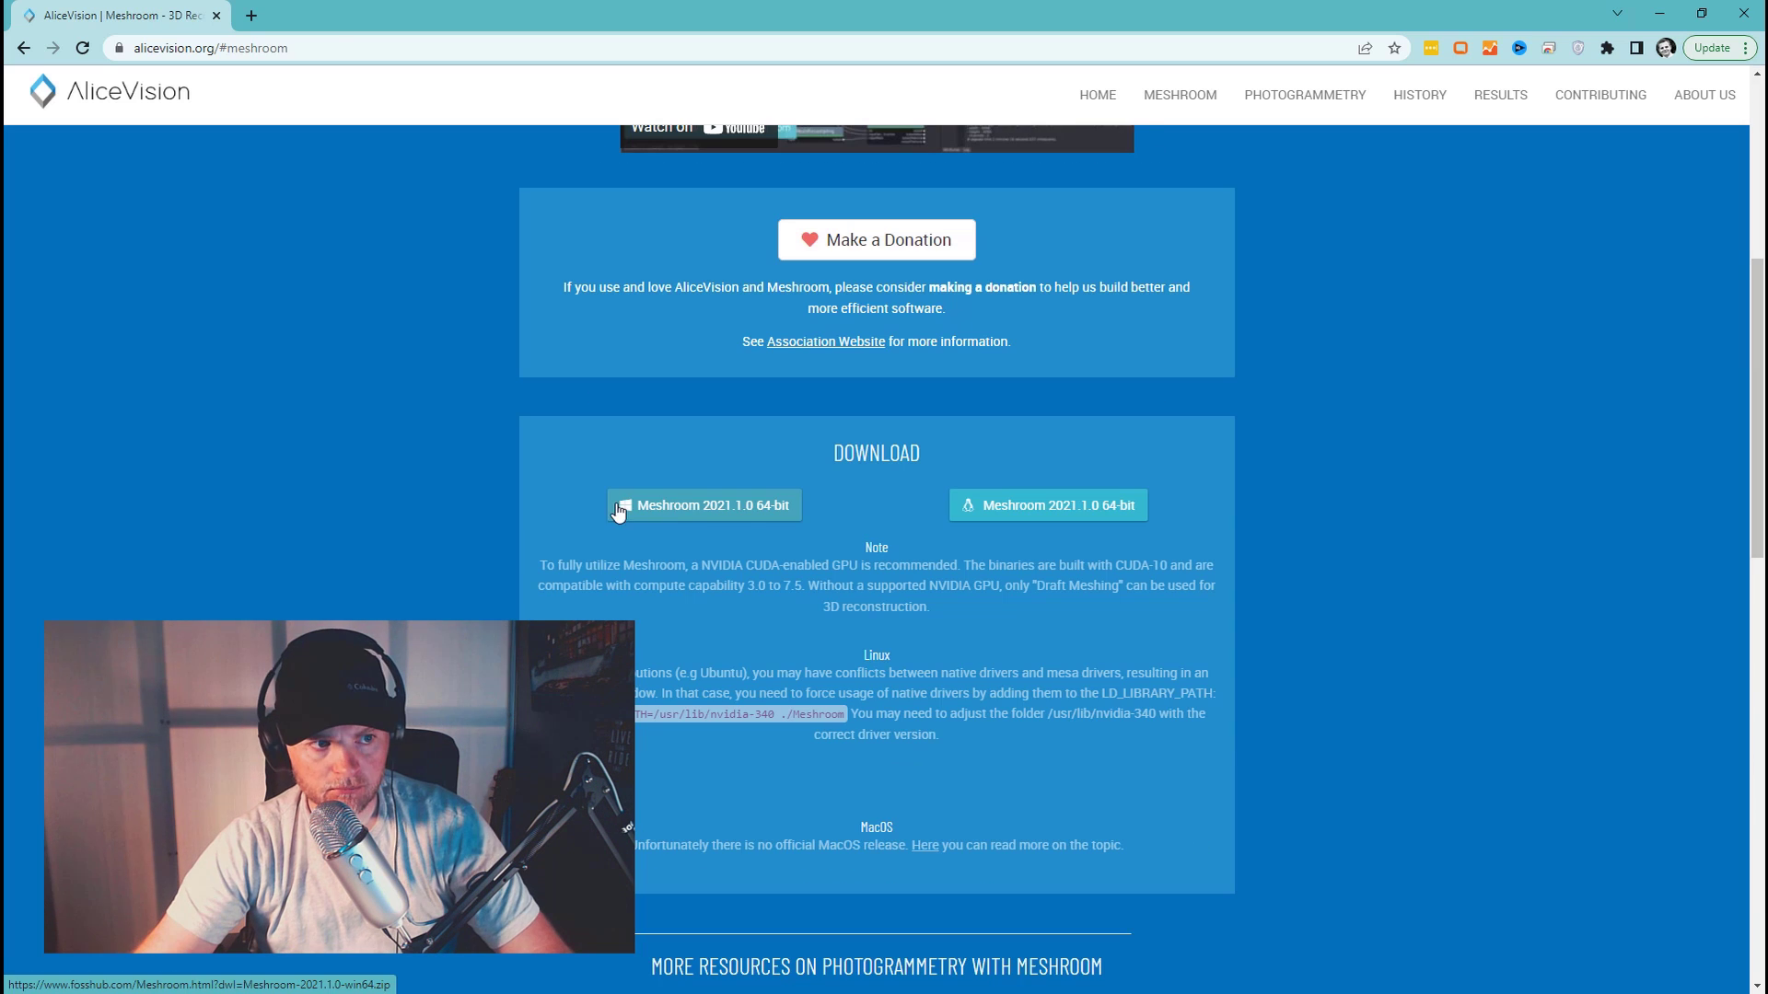
mouse_move(871, 217)
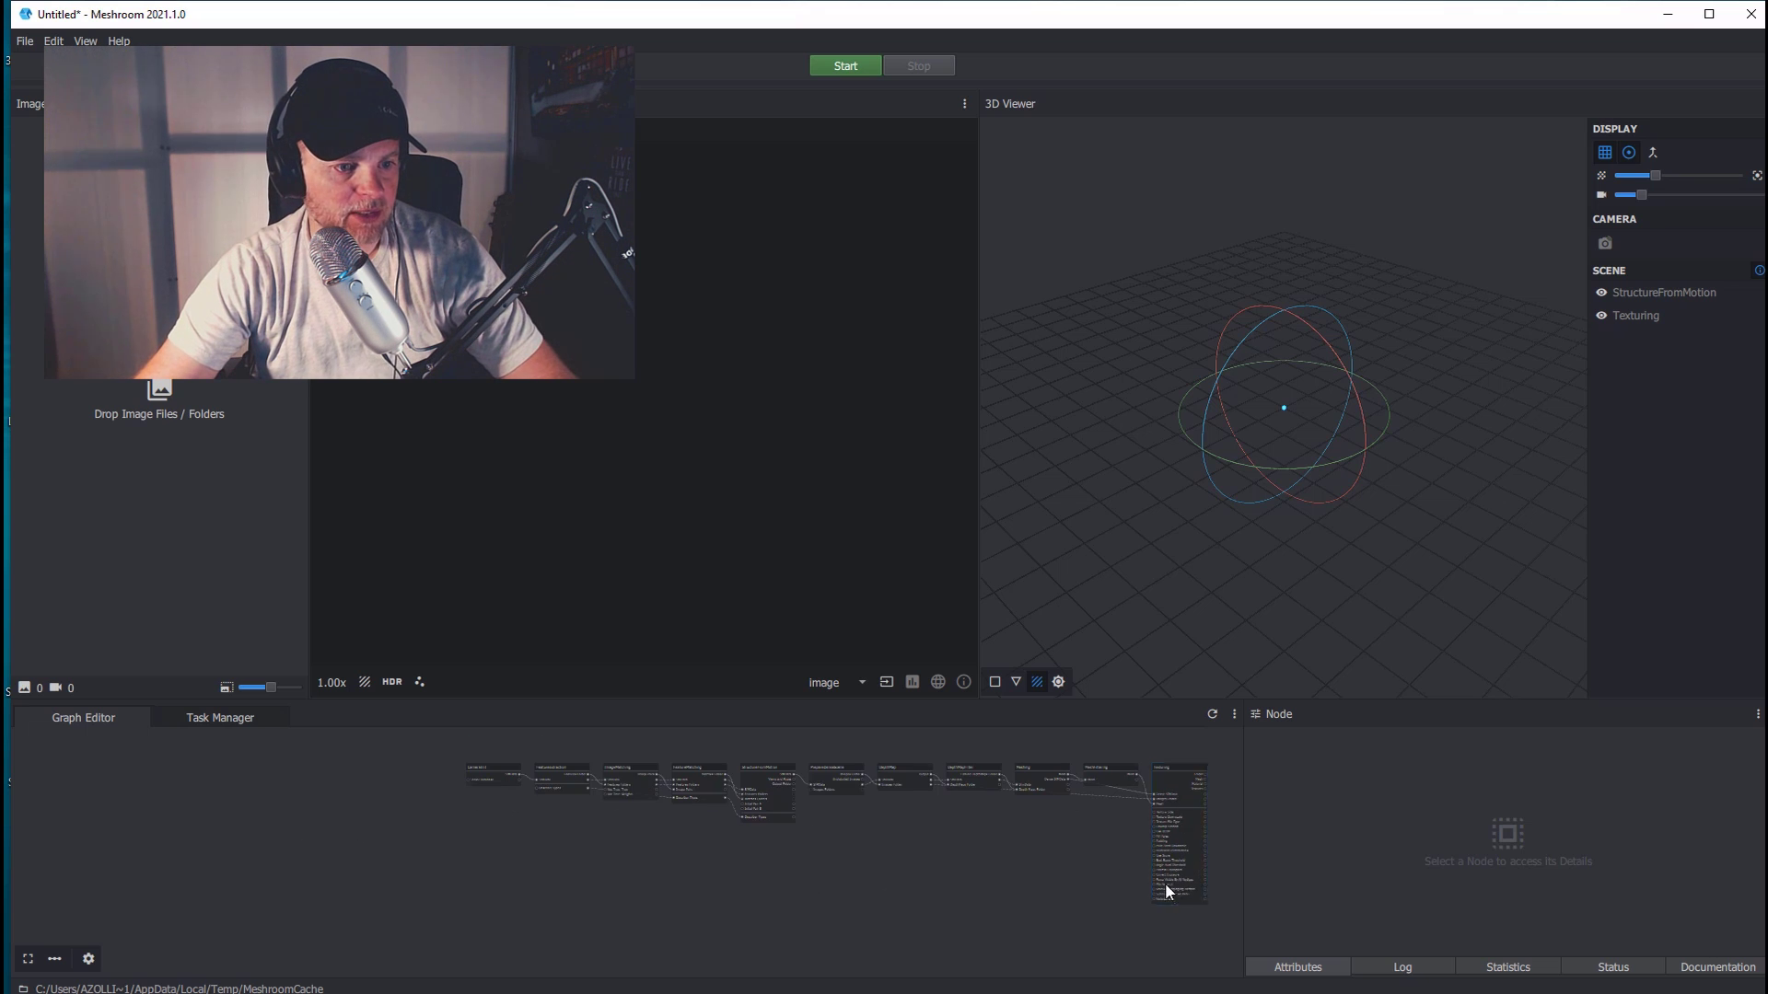
mouse_move(450, 749)
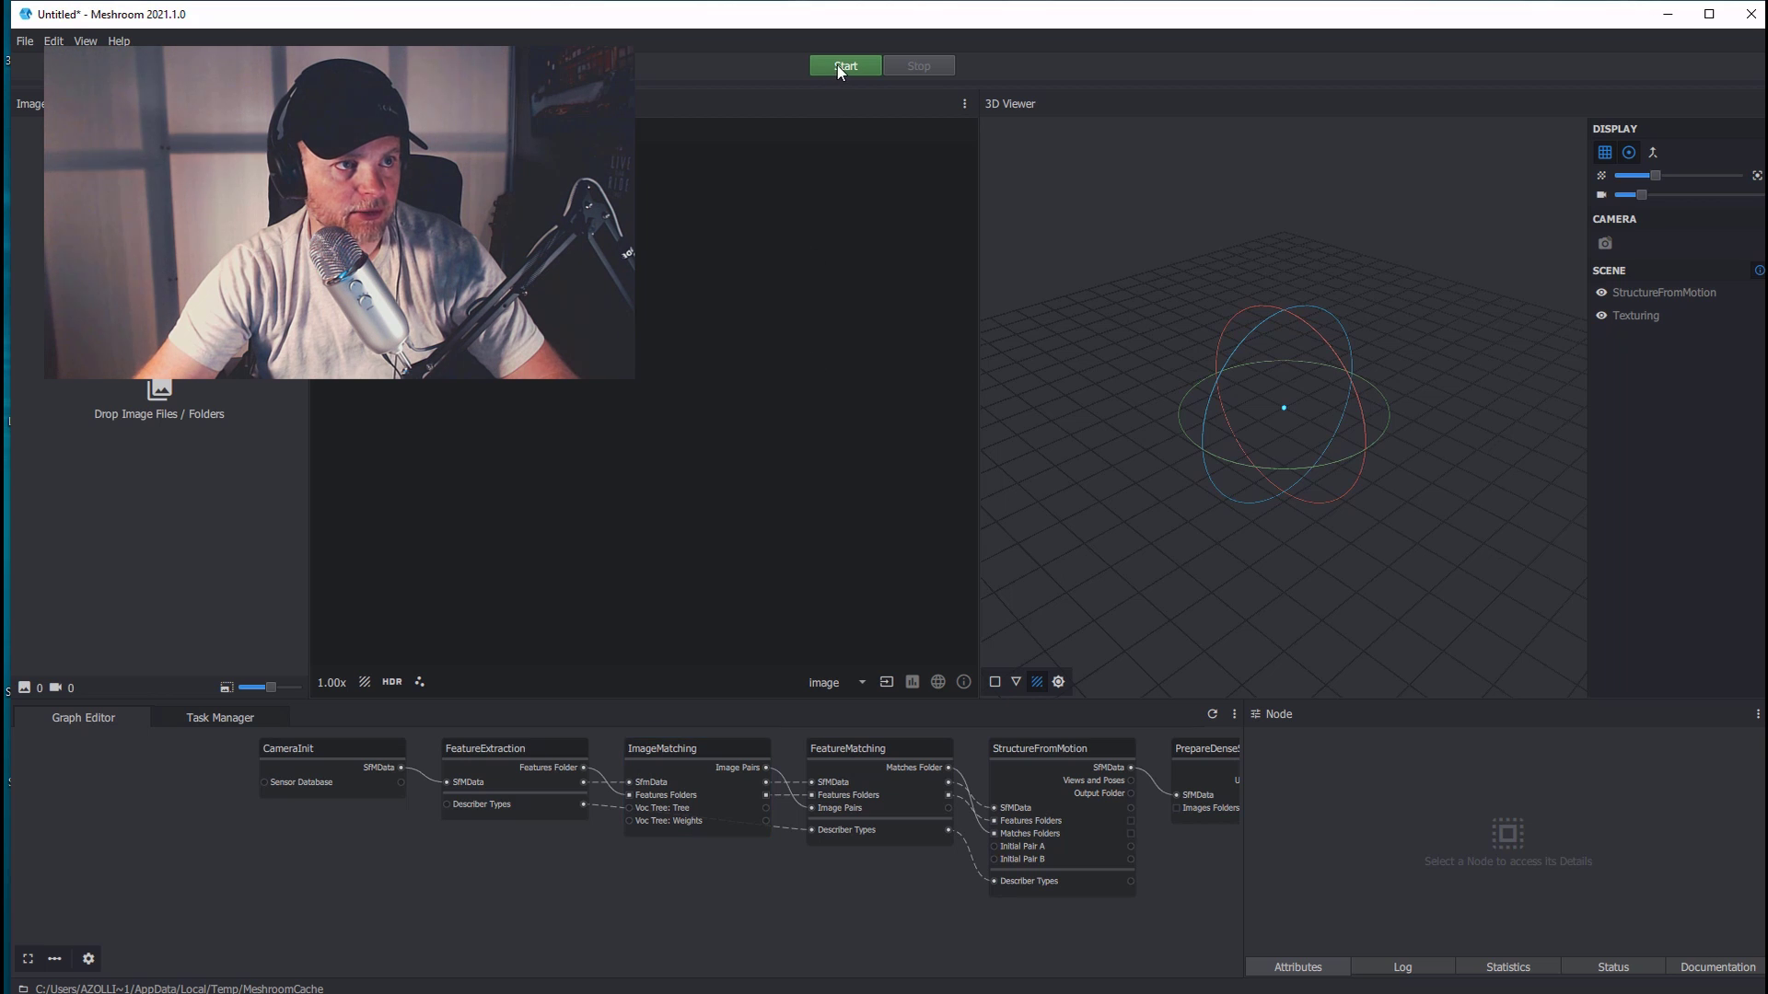
Step: Run the pipeline and bring up the FeatureMatching node's action menu
left_click(330, 766)
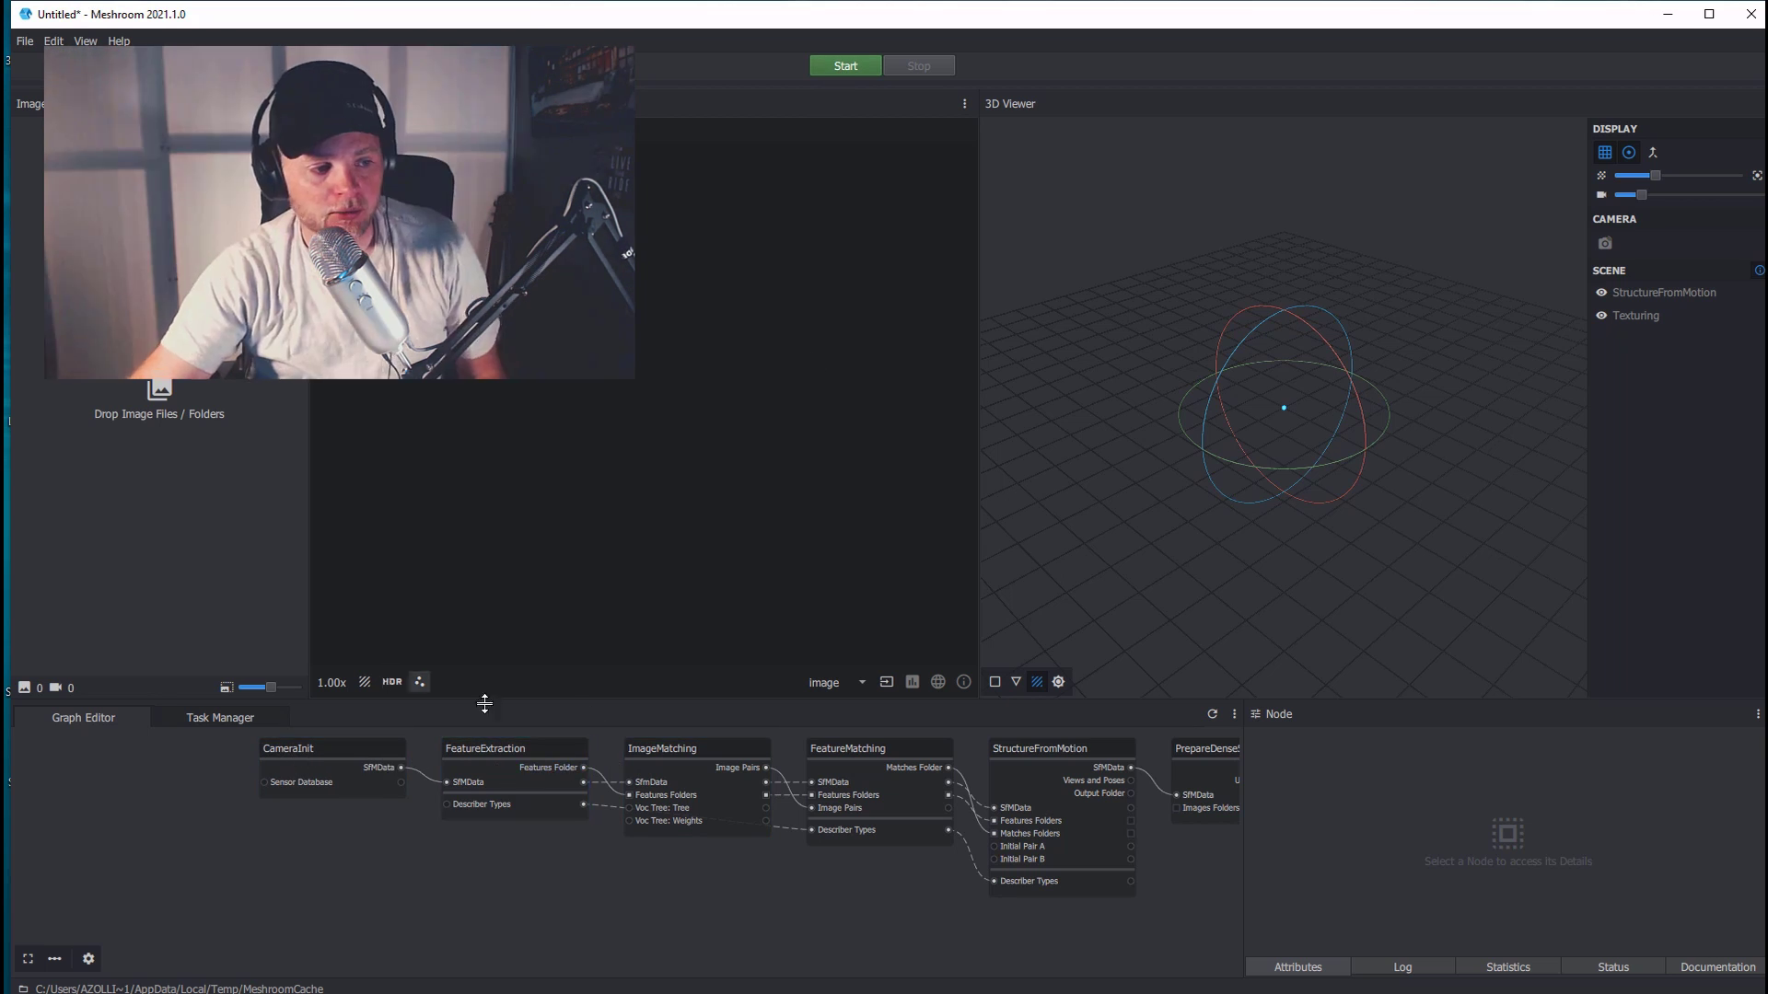
right_click(876, 747)
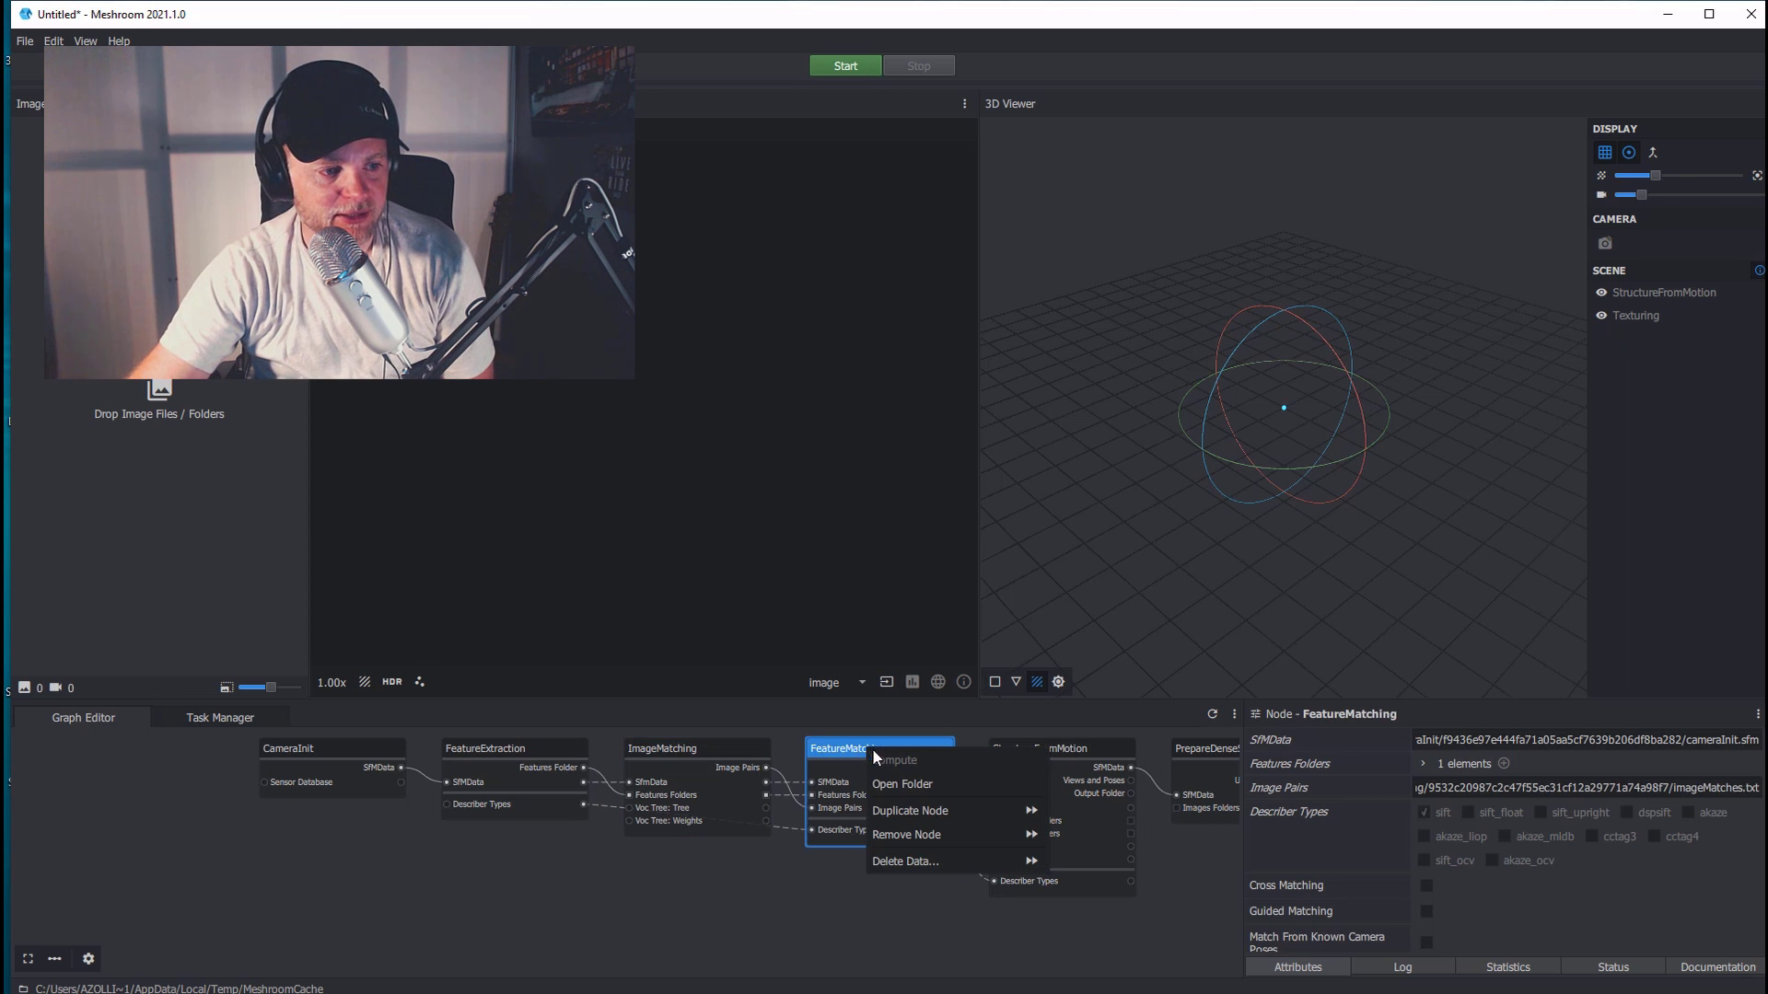
mouse_move(900, 784)
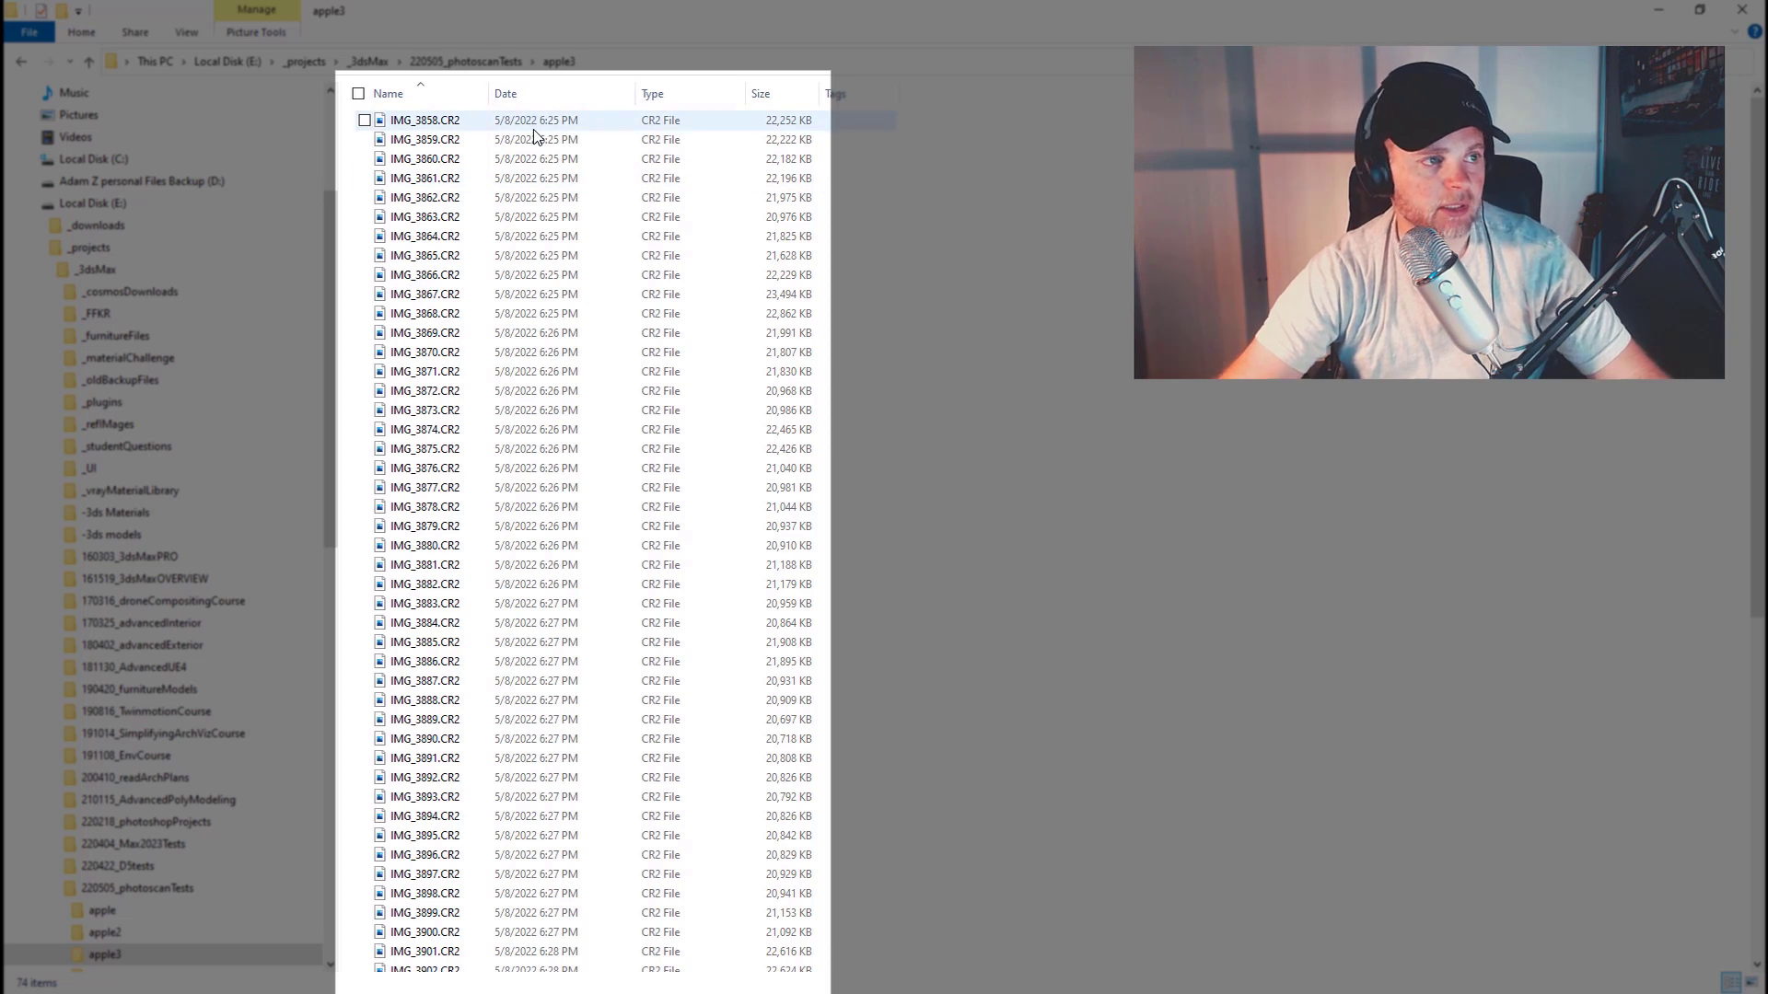
Step: Select the apple CR2 photos in the apple3 folder for import
left_click(464, 61)
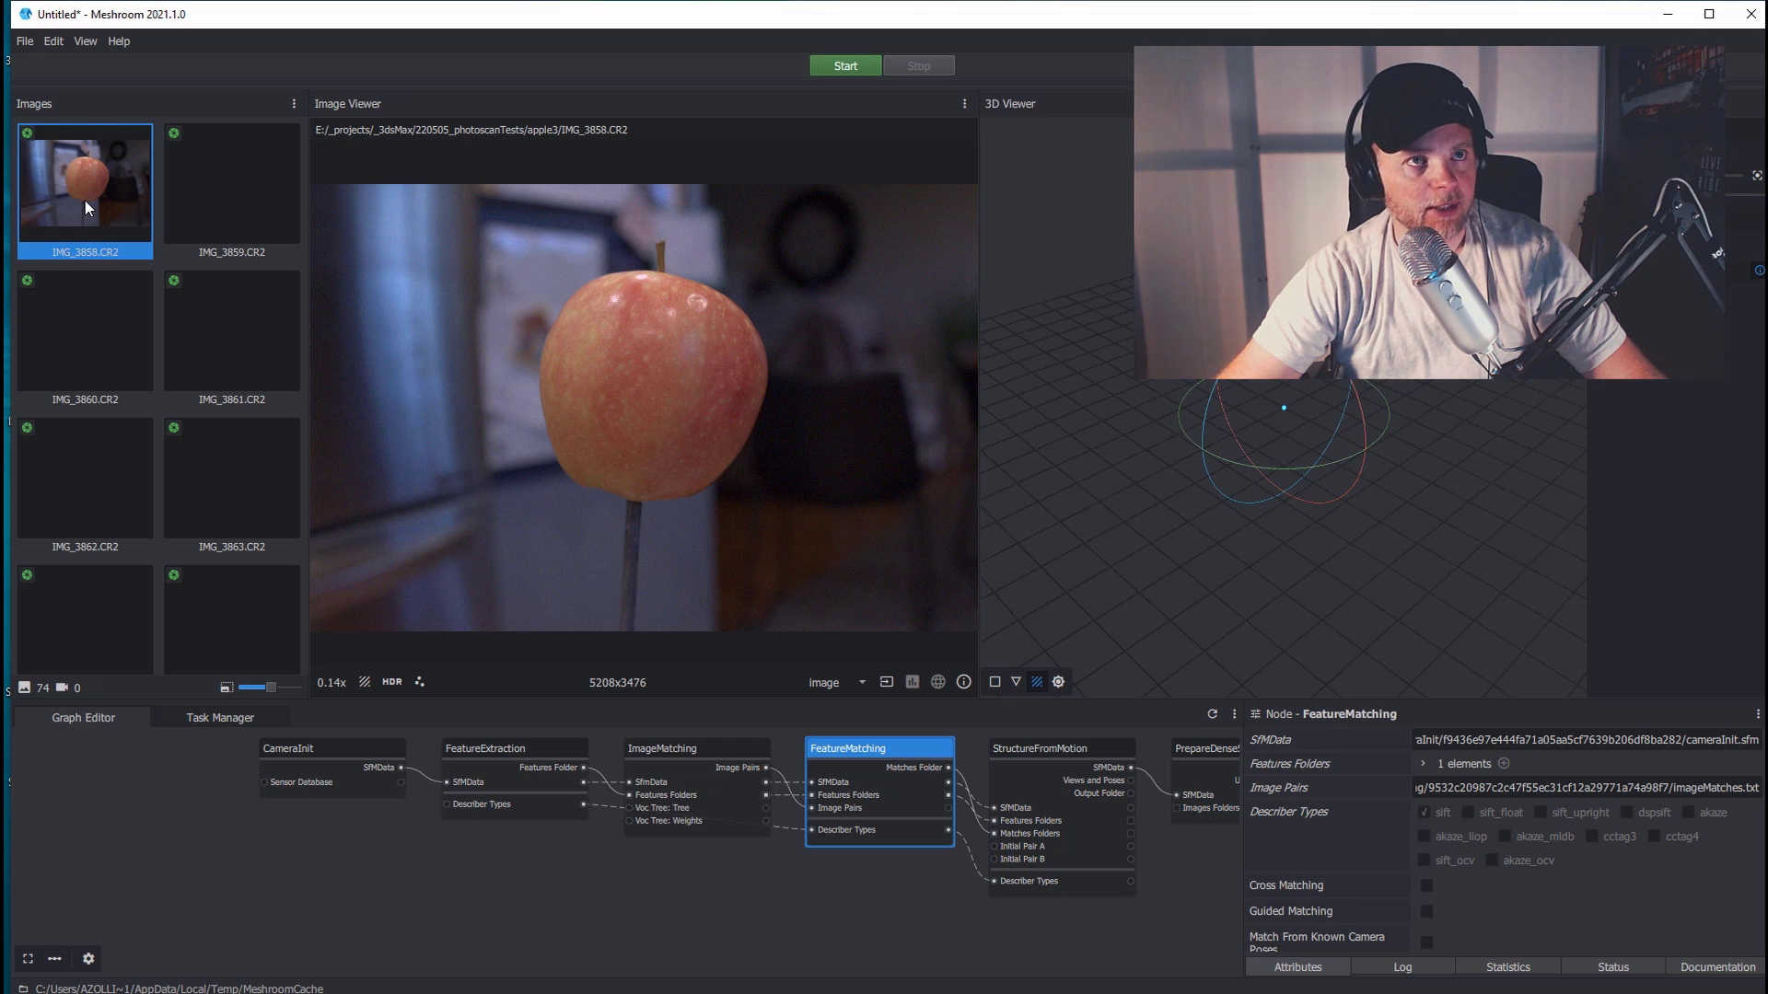
mouse_move(208, 342)
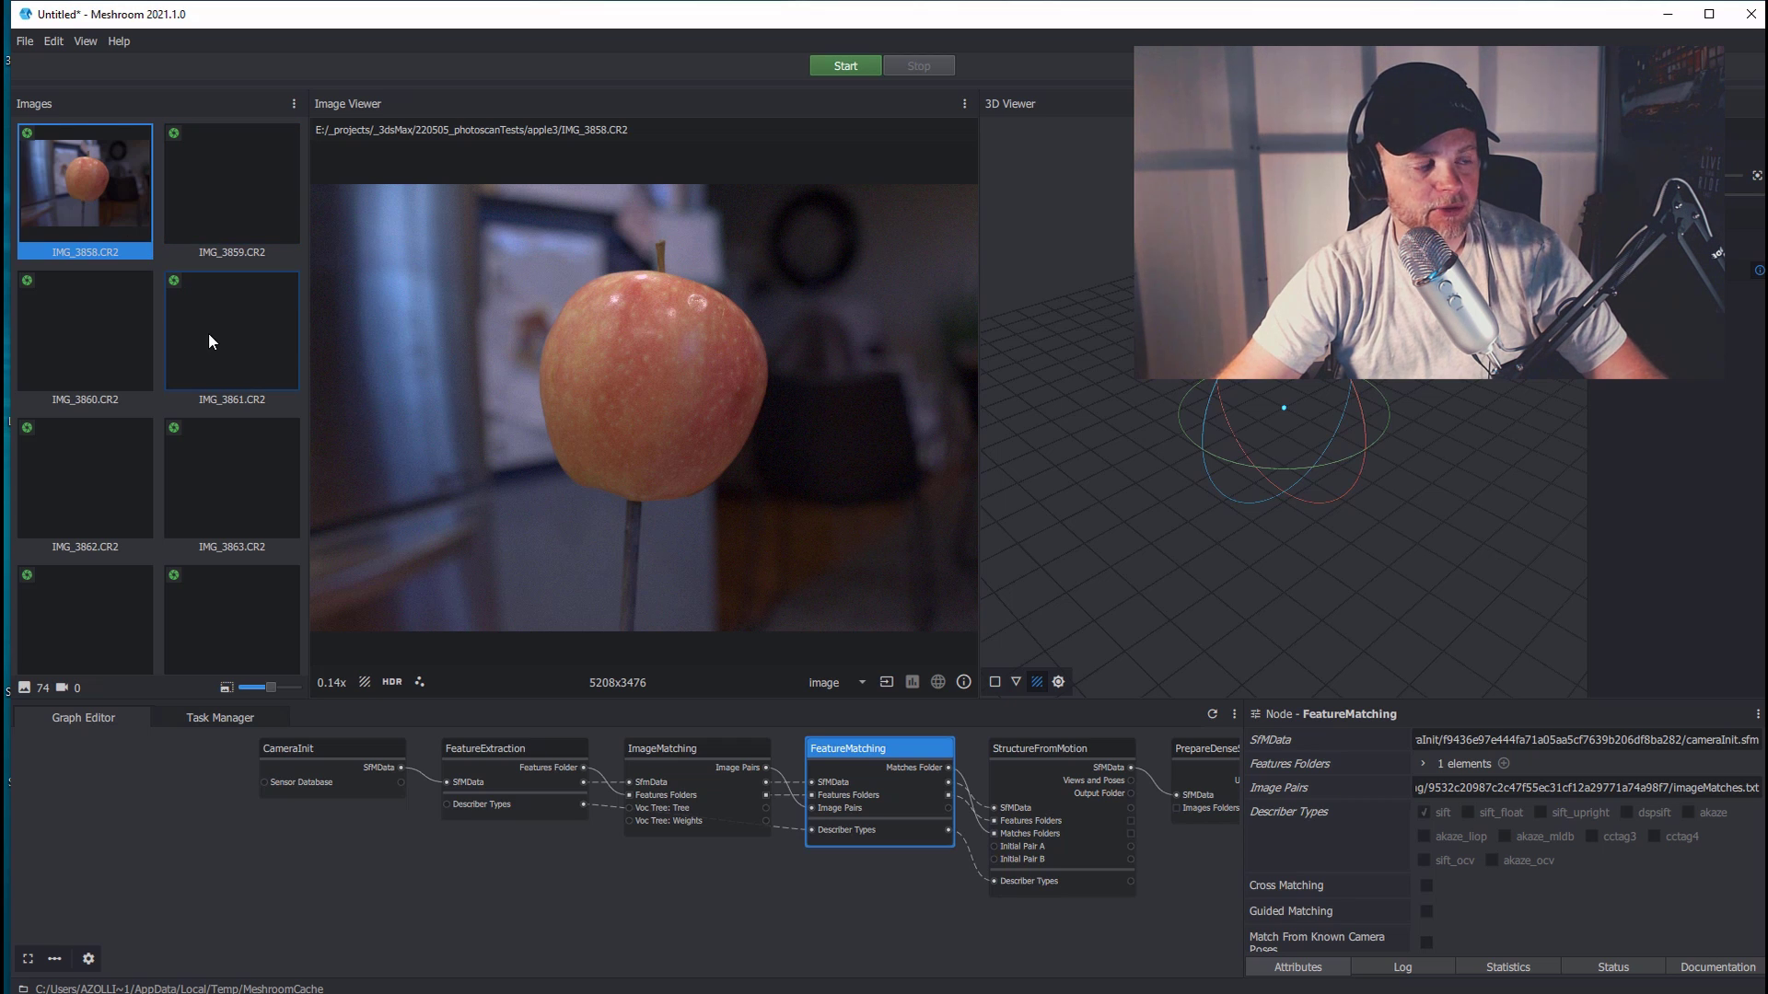
mouse_move(265, 343)
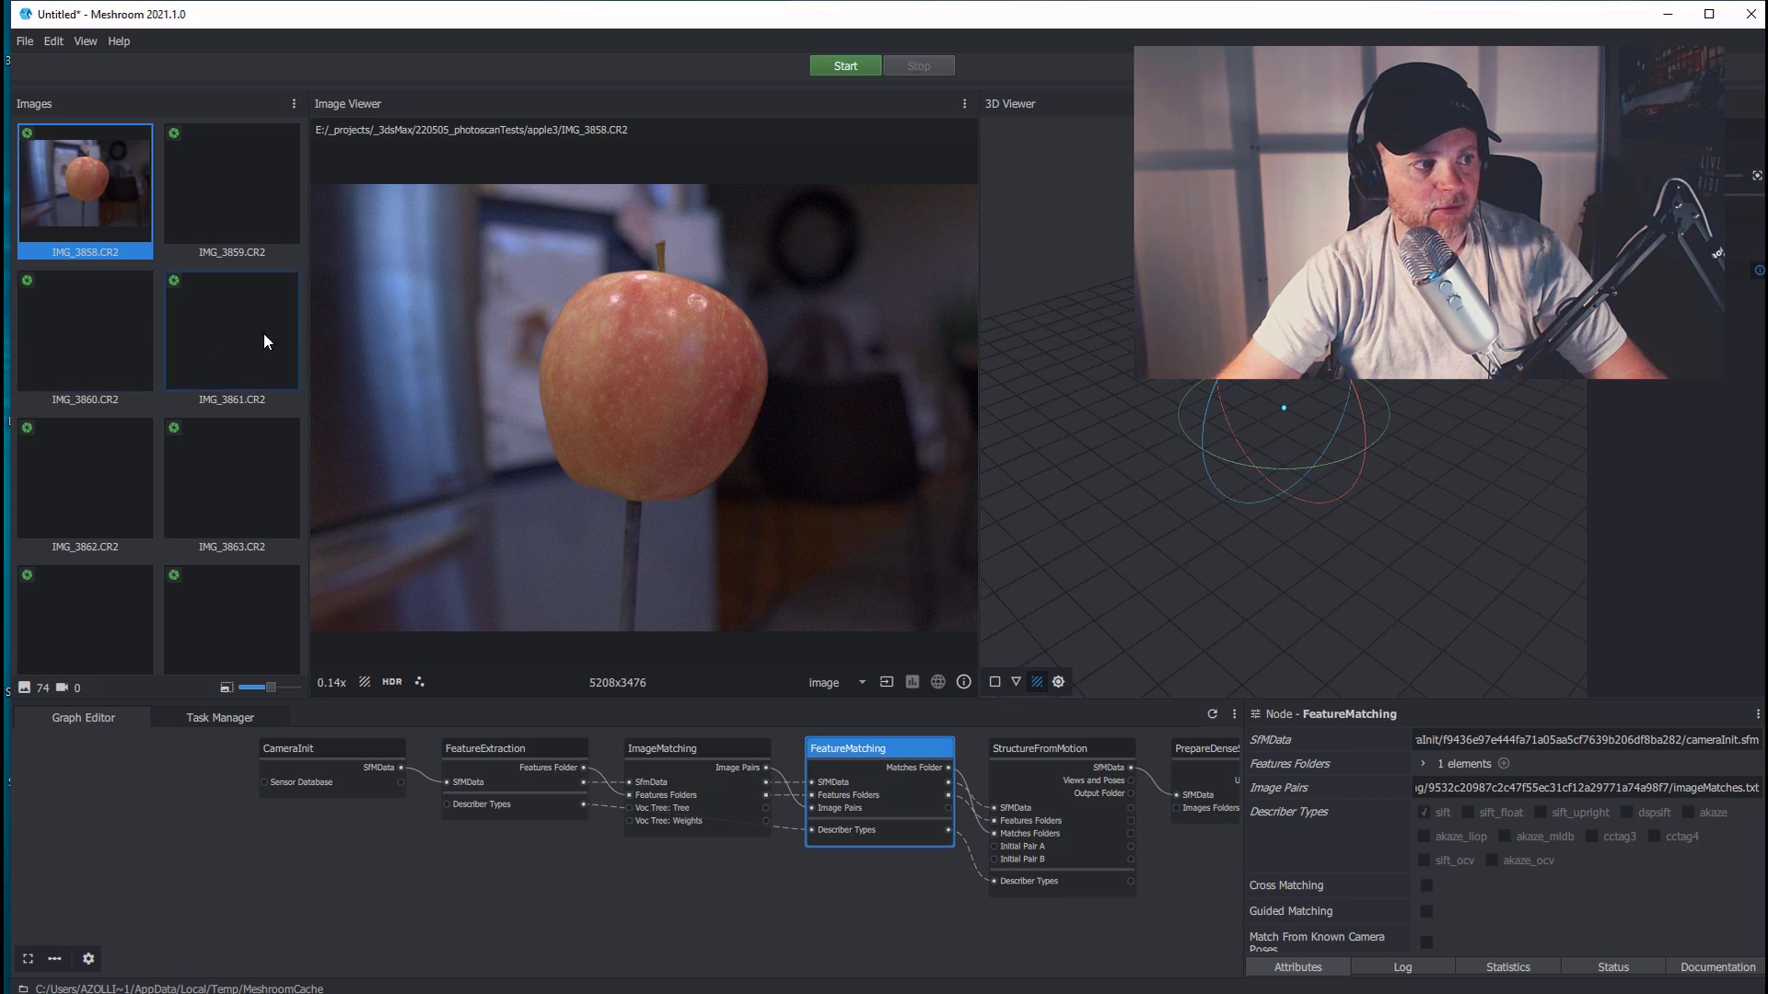
mouse_move(64, 186)
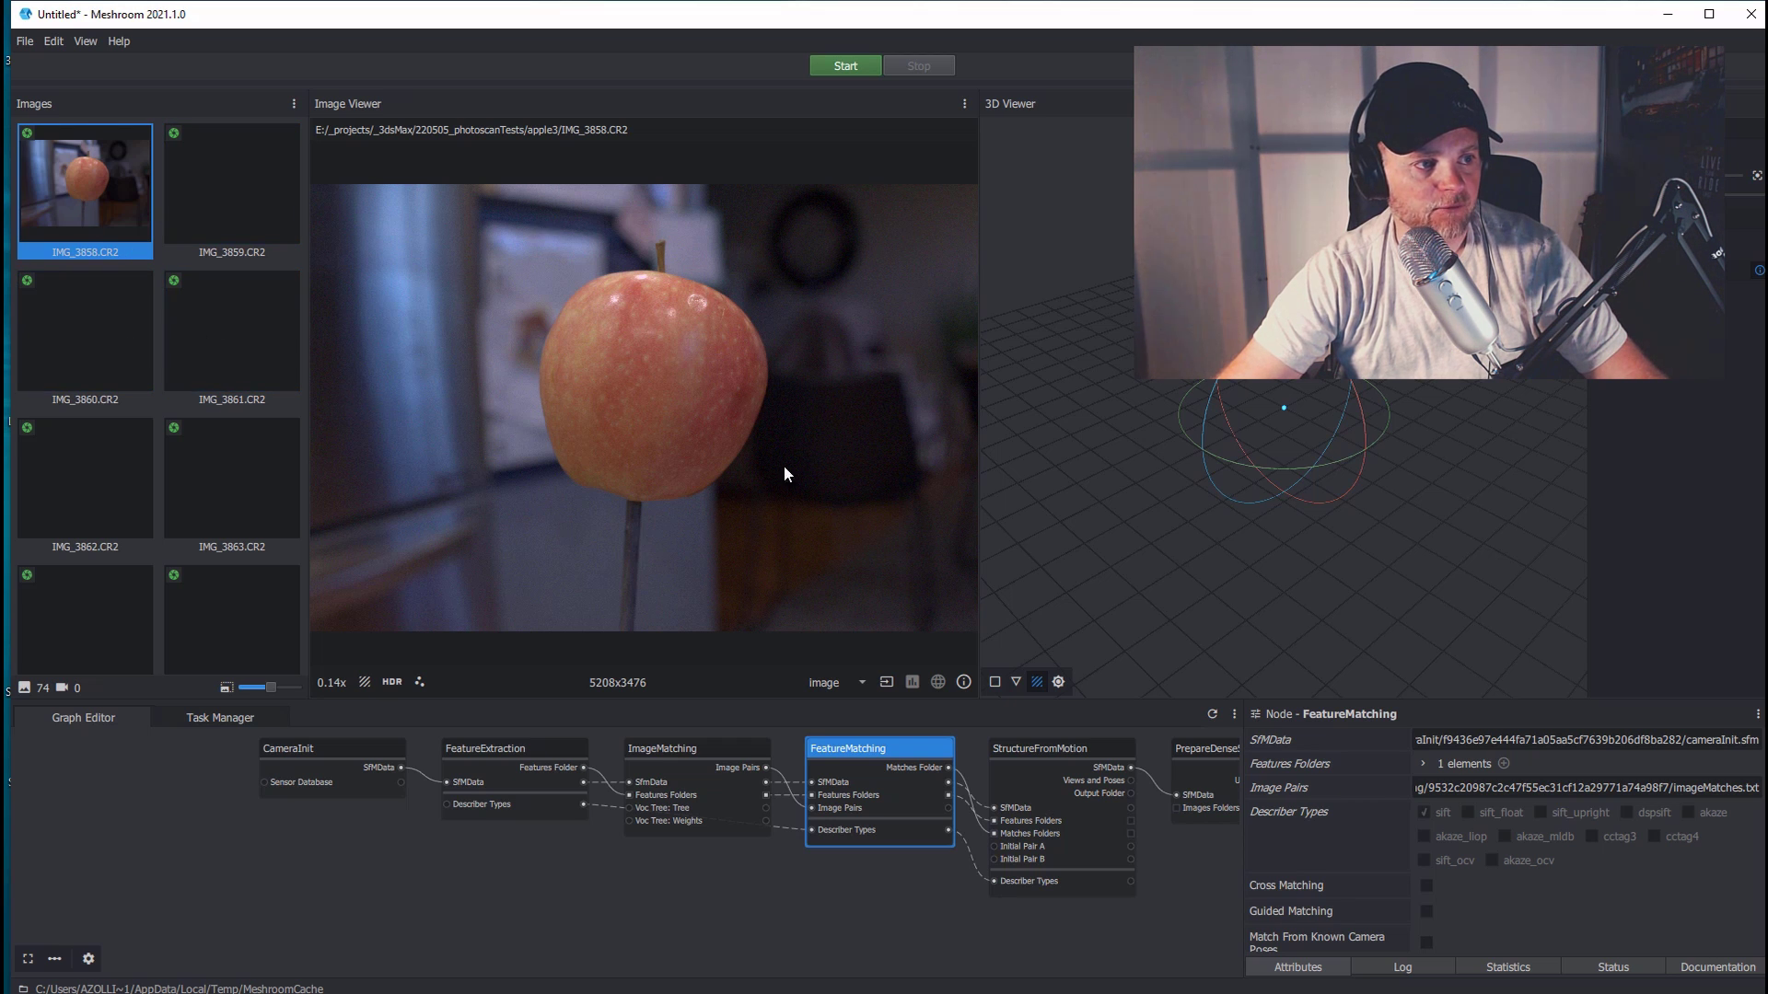
mouse_move(140, 203)
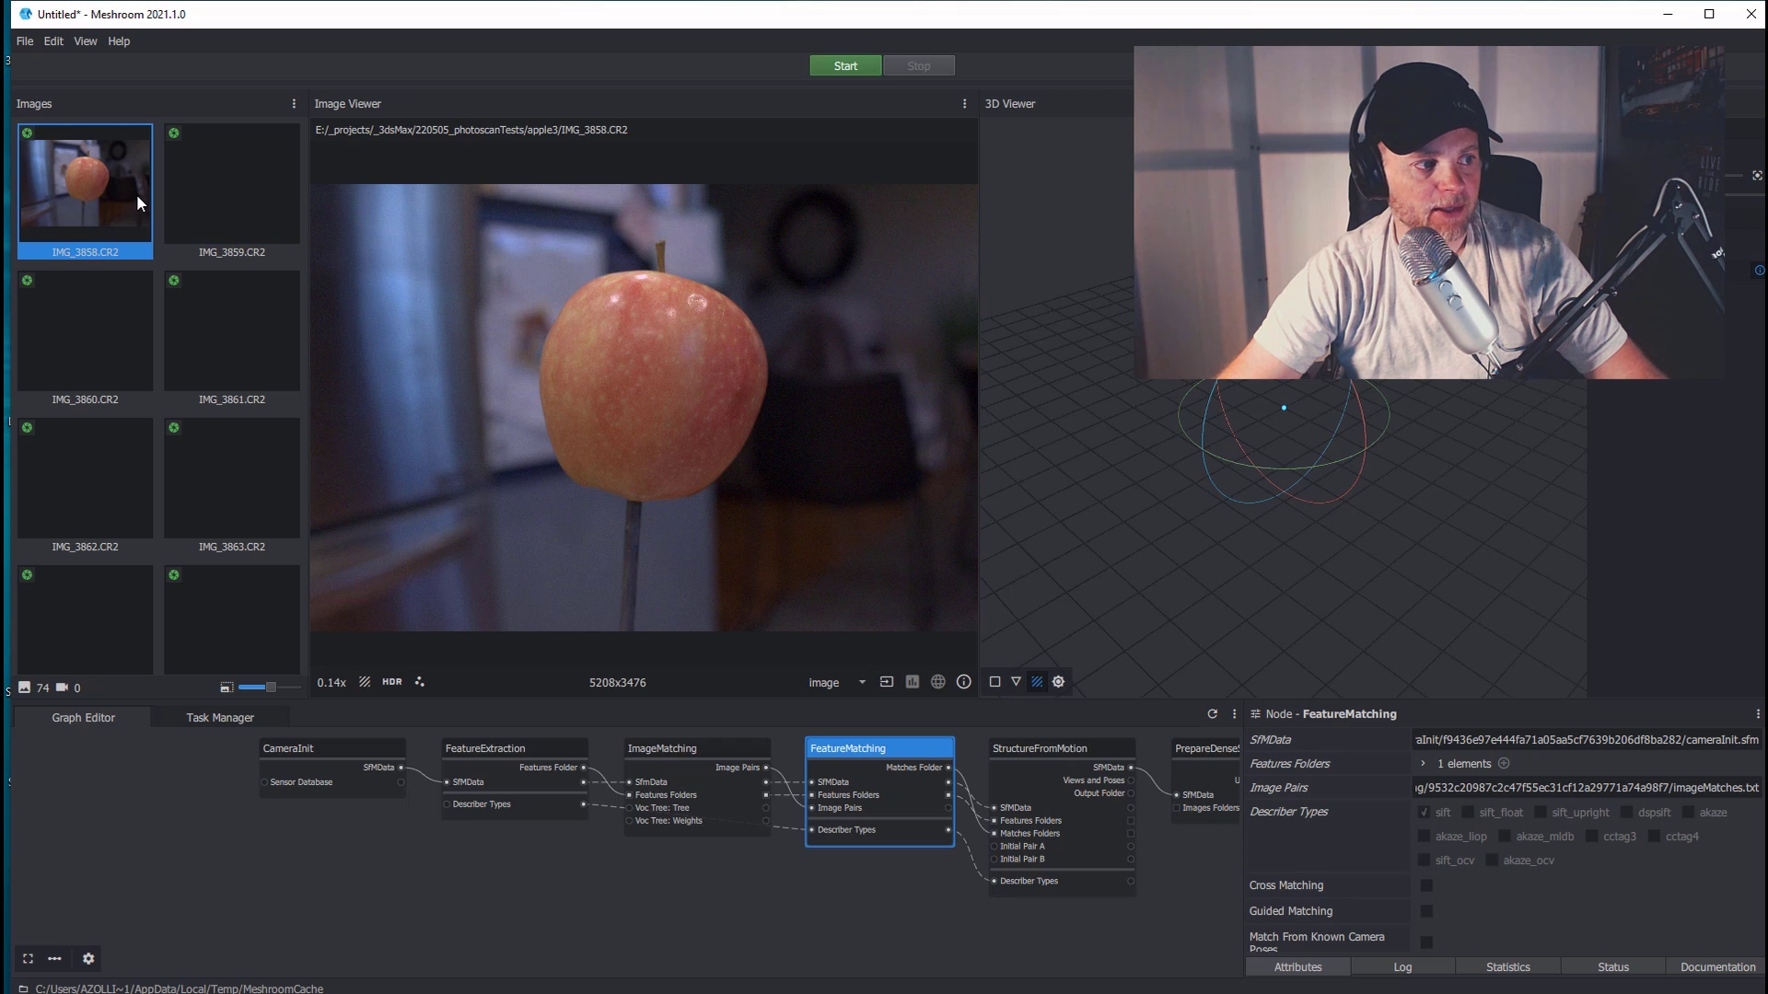
mouse_move(208, 239)
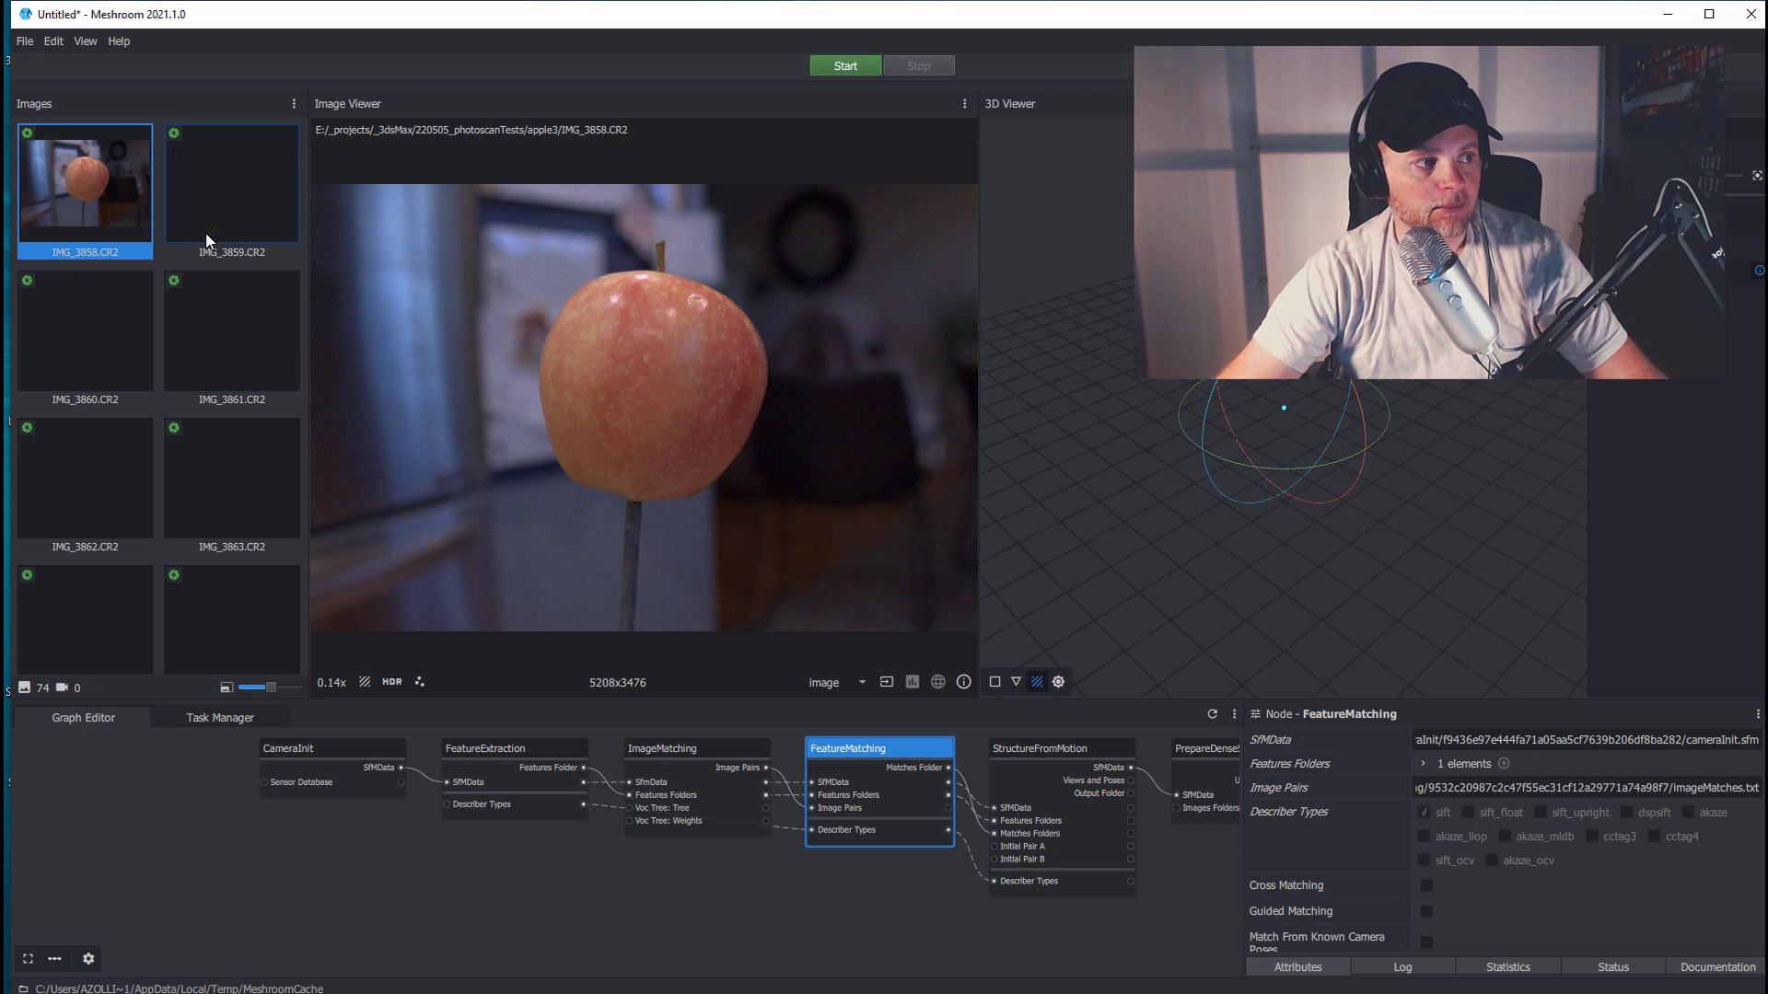
mouse_move(85, 194)
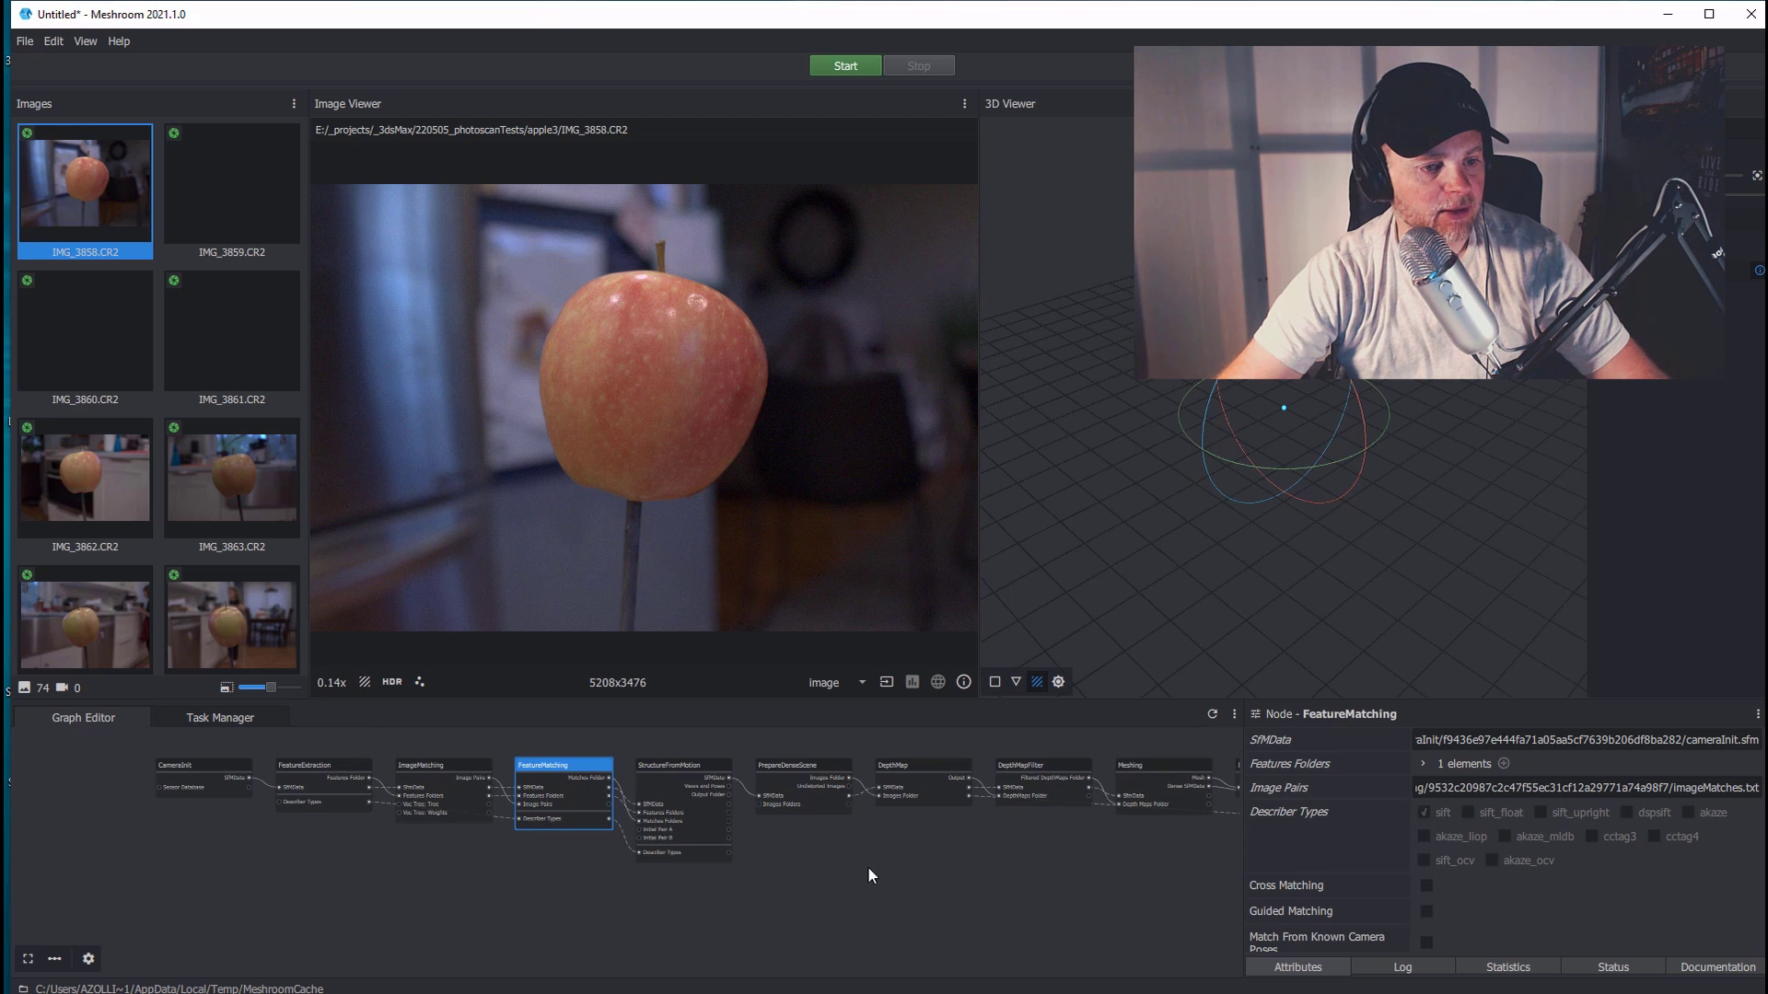
Step: Preview photo IMG_3865.CR2 and browse the imported thumbnails
left_click(232, 591)
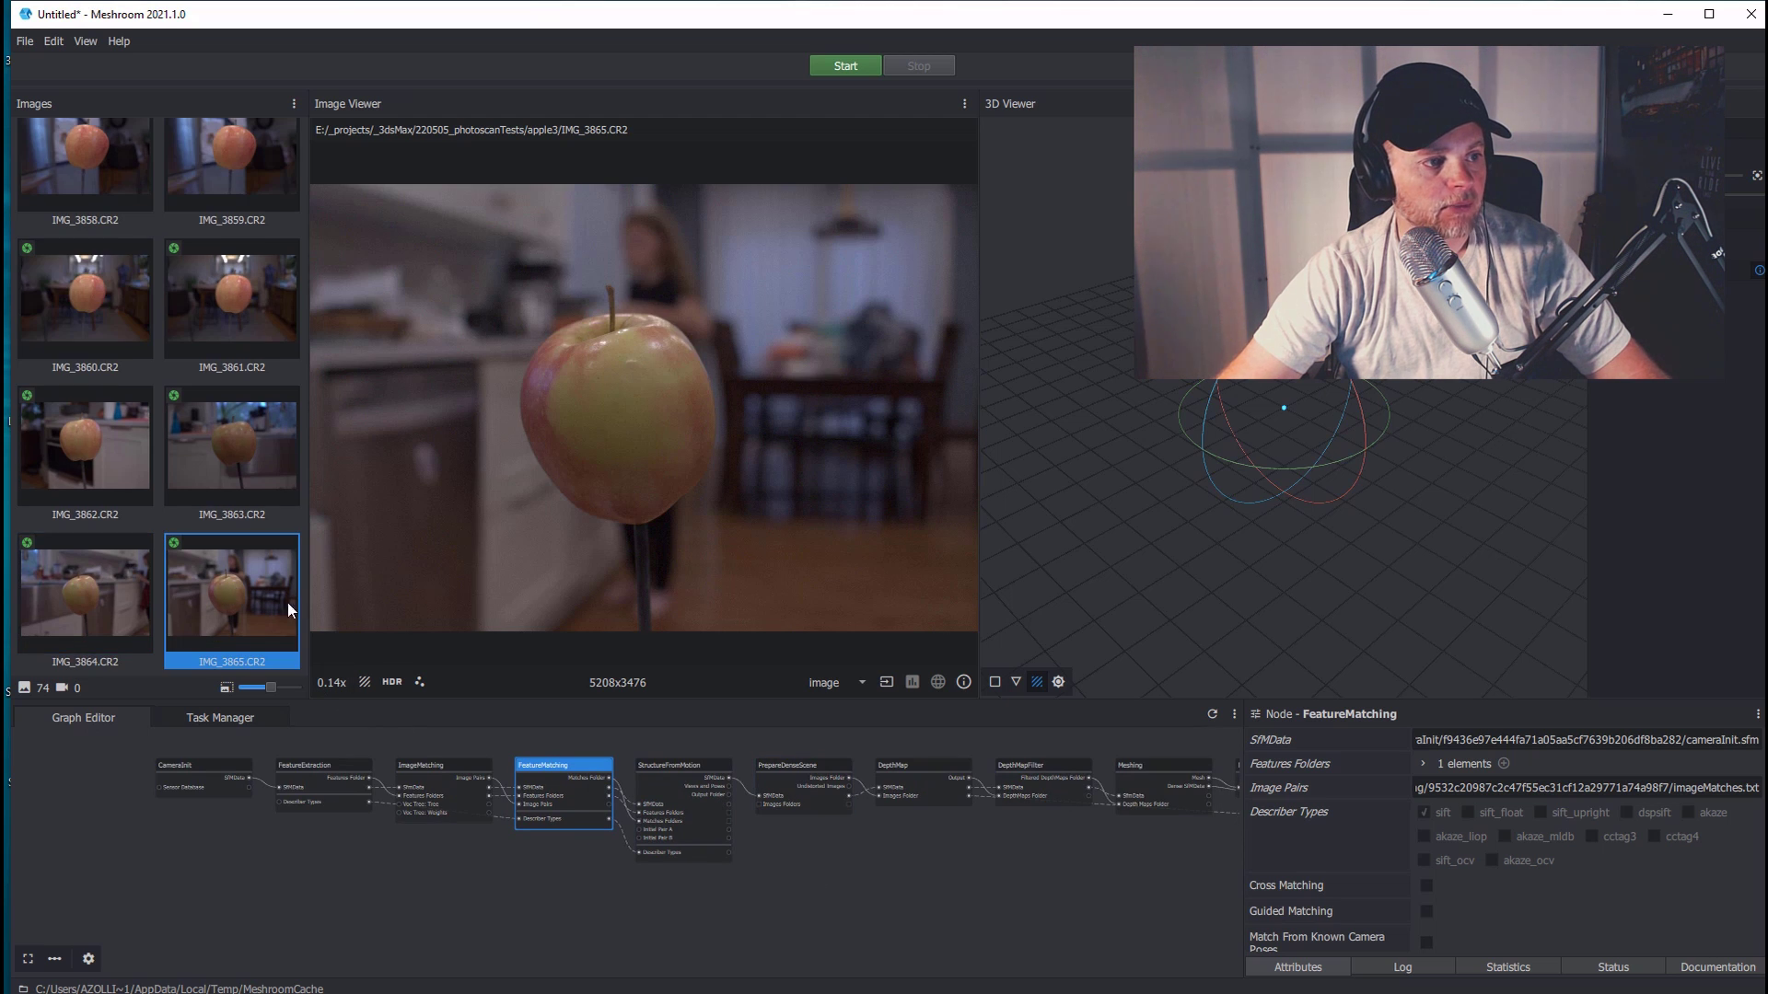
scroll("down", 3)
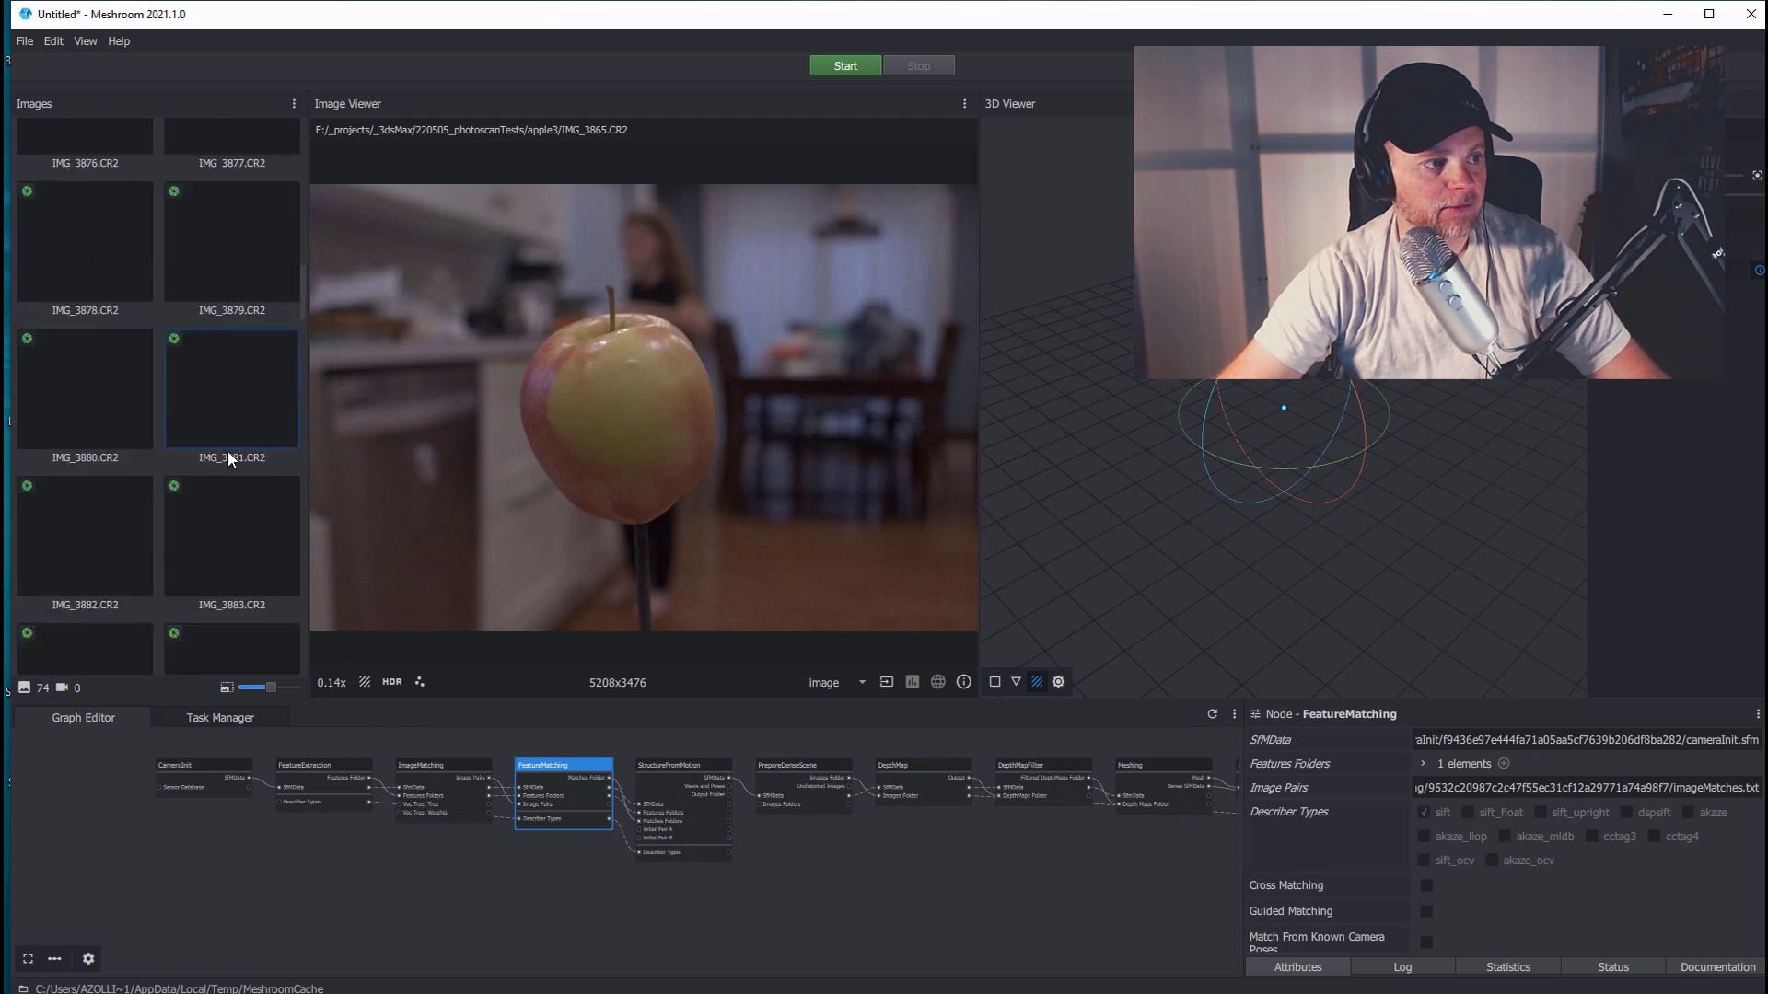
scroll("down", 3)
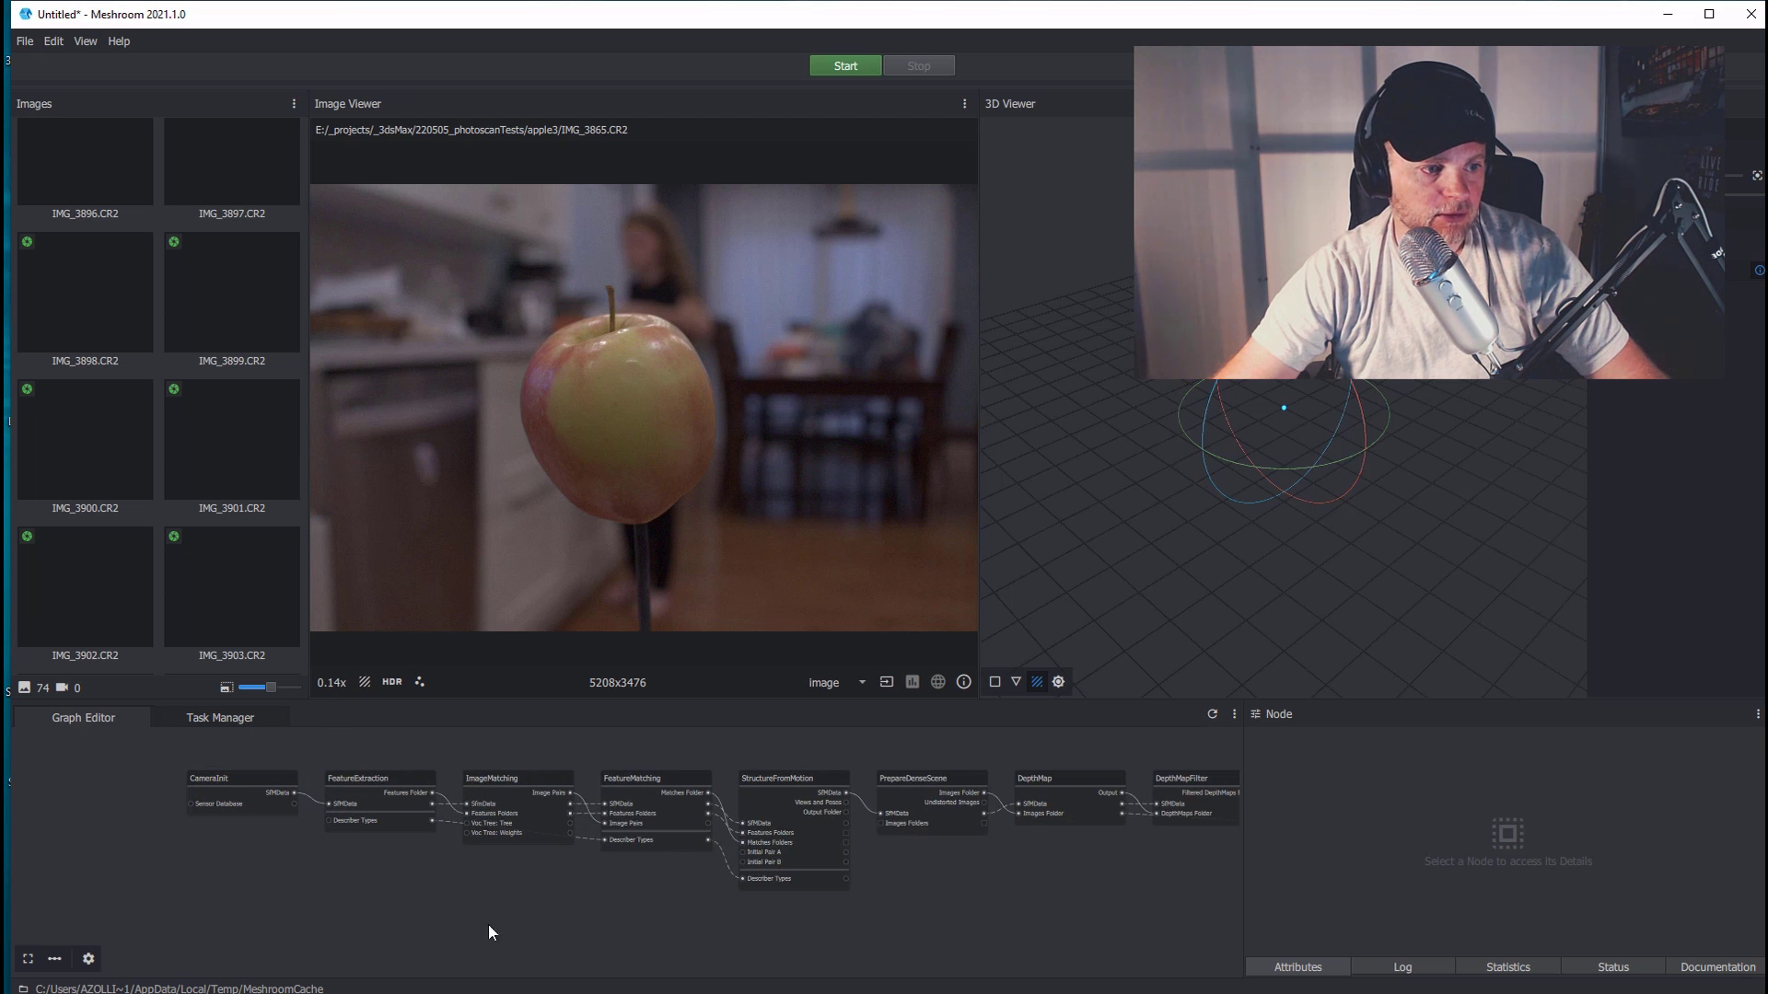
left_click(790, 777)
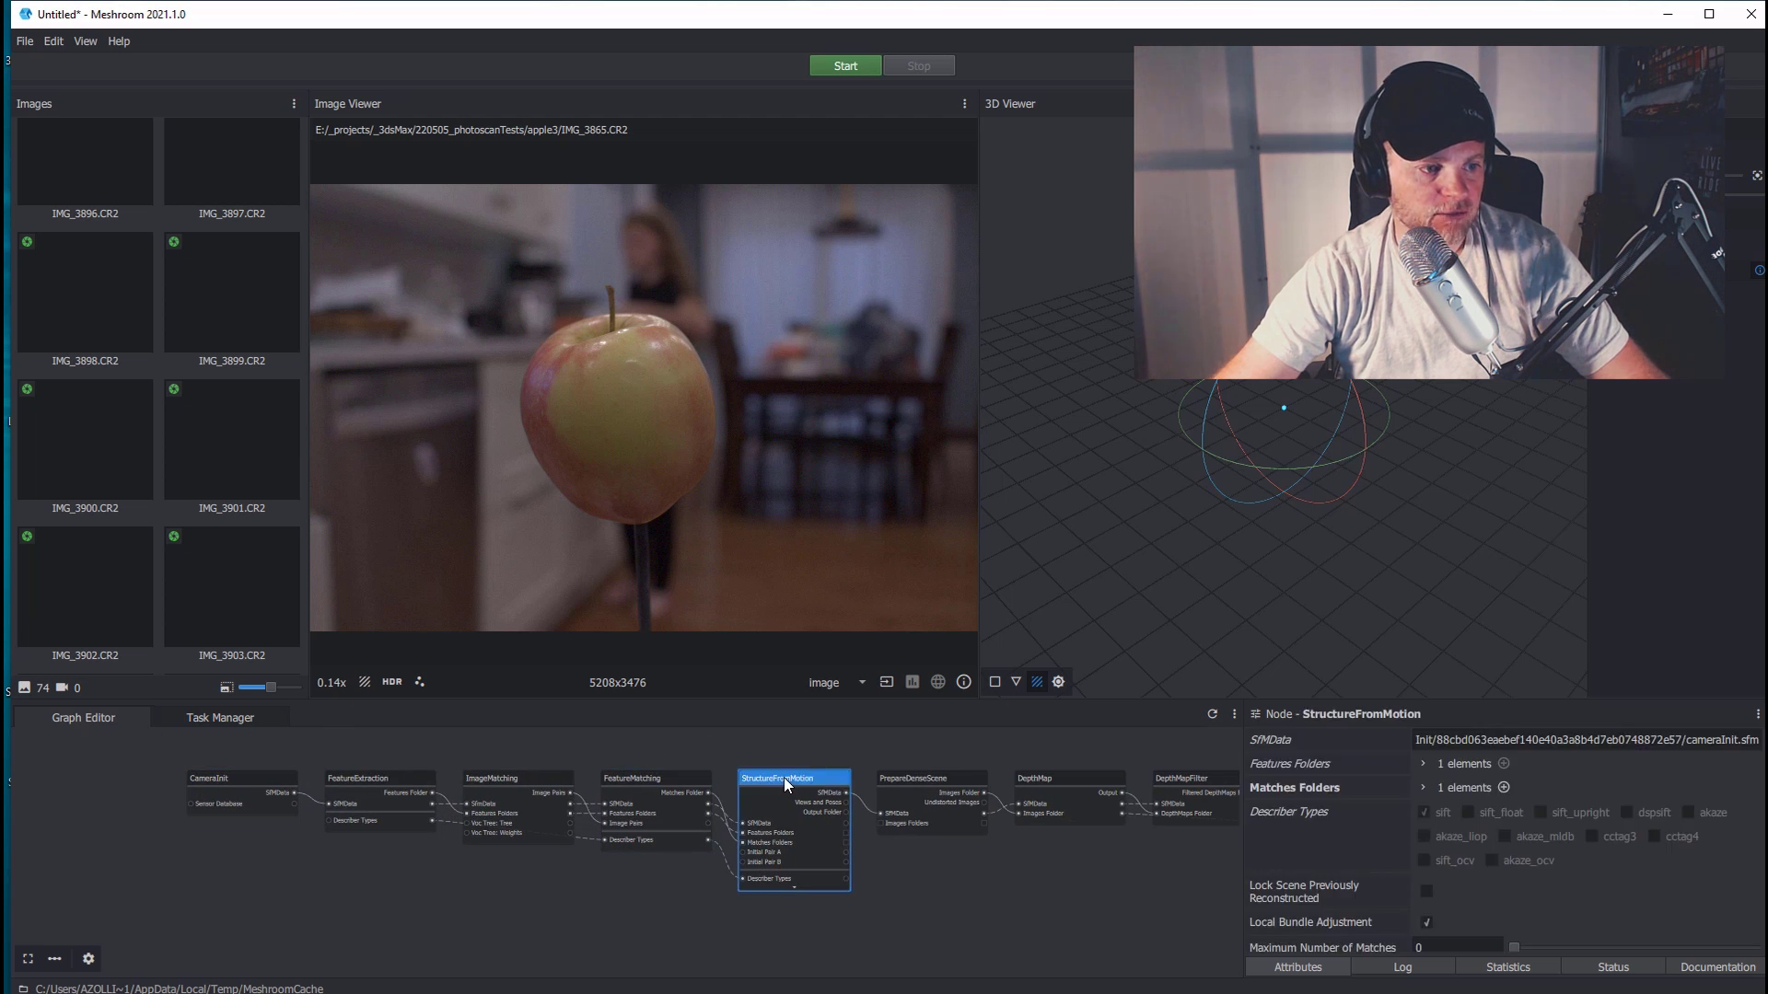
mouse_move(691, 755)
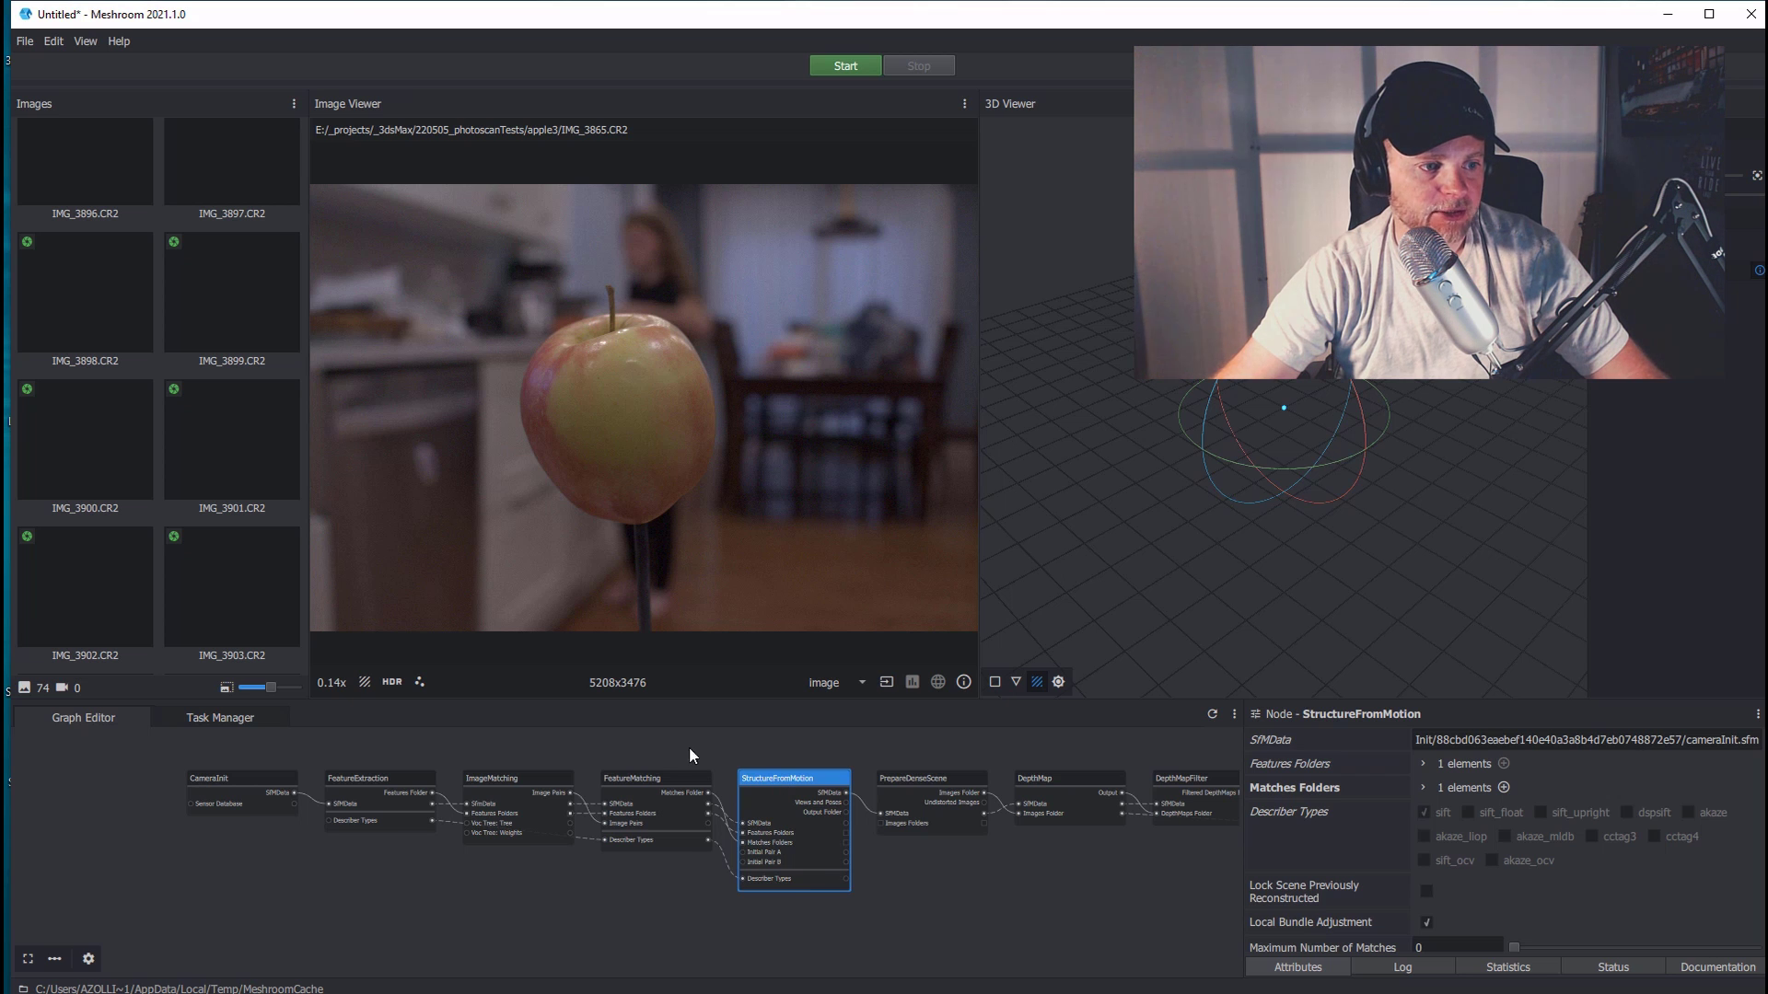
mouse_move(700, 547)
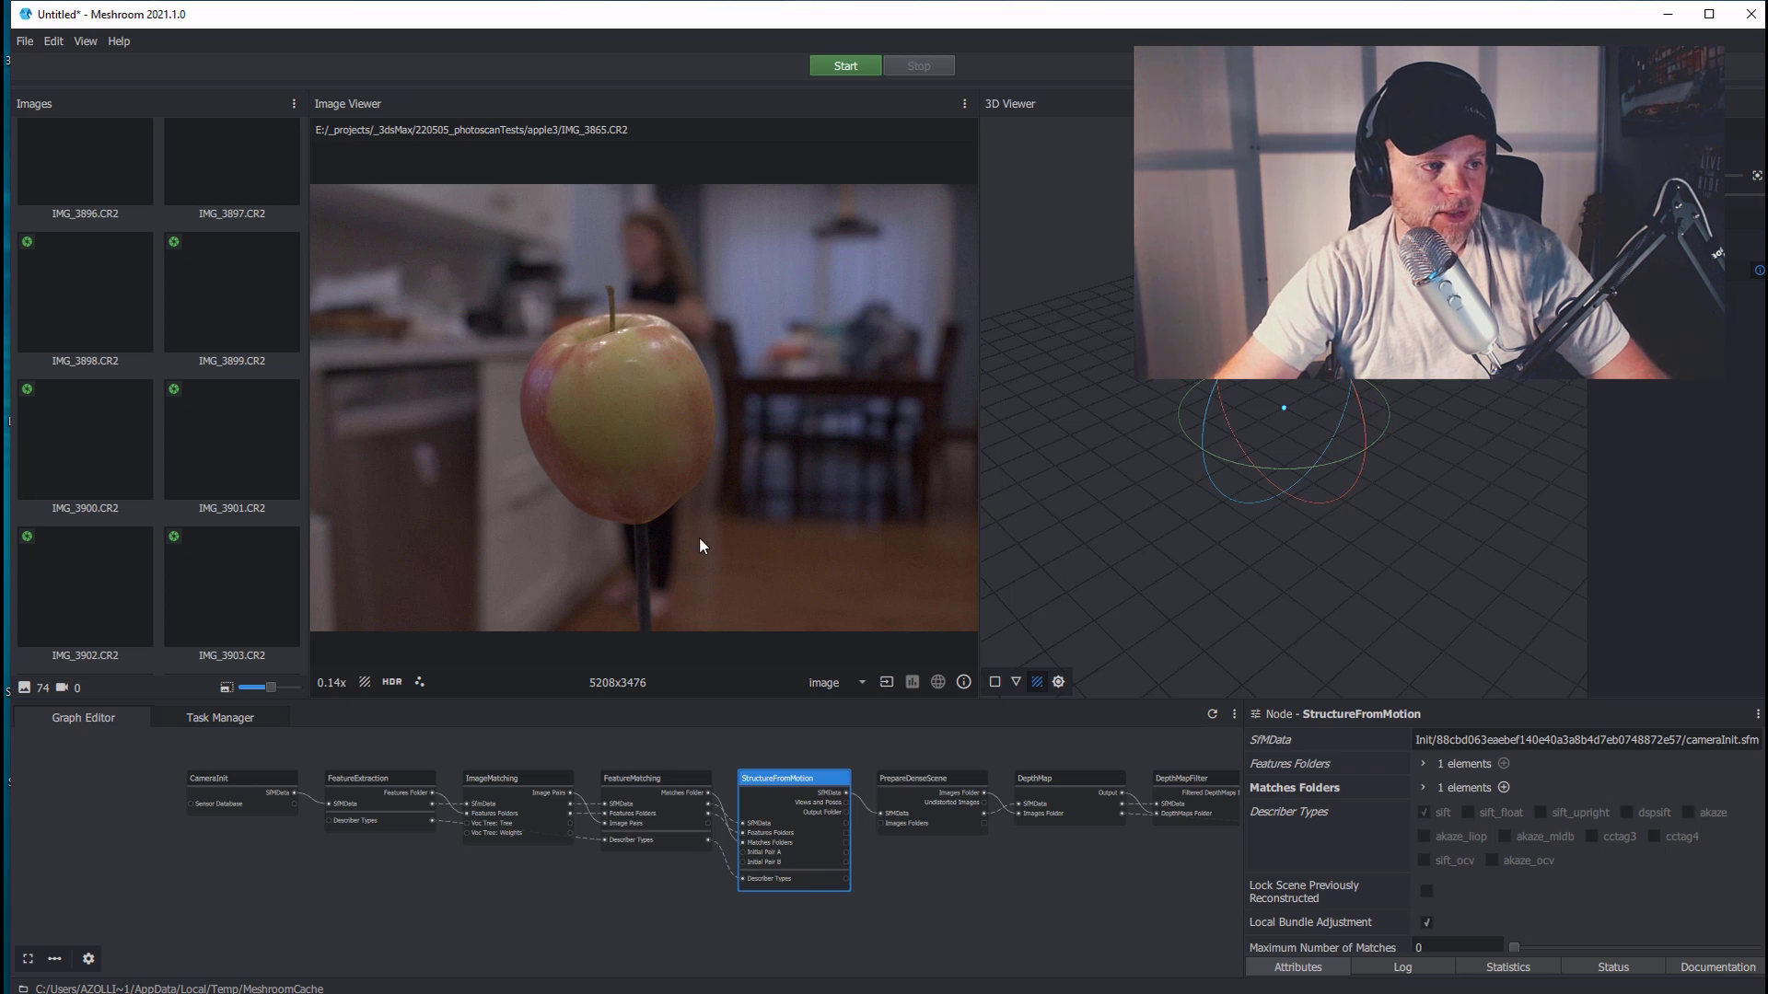
mouse_move(646, 626)
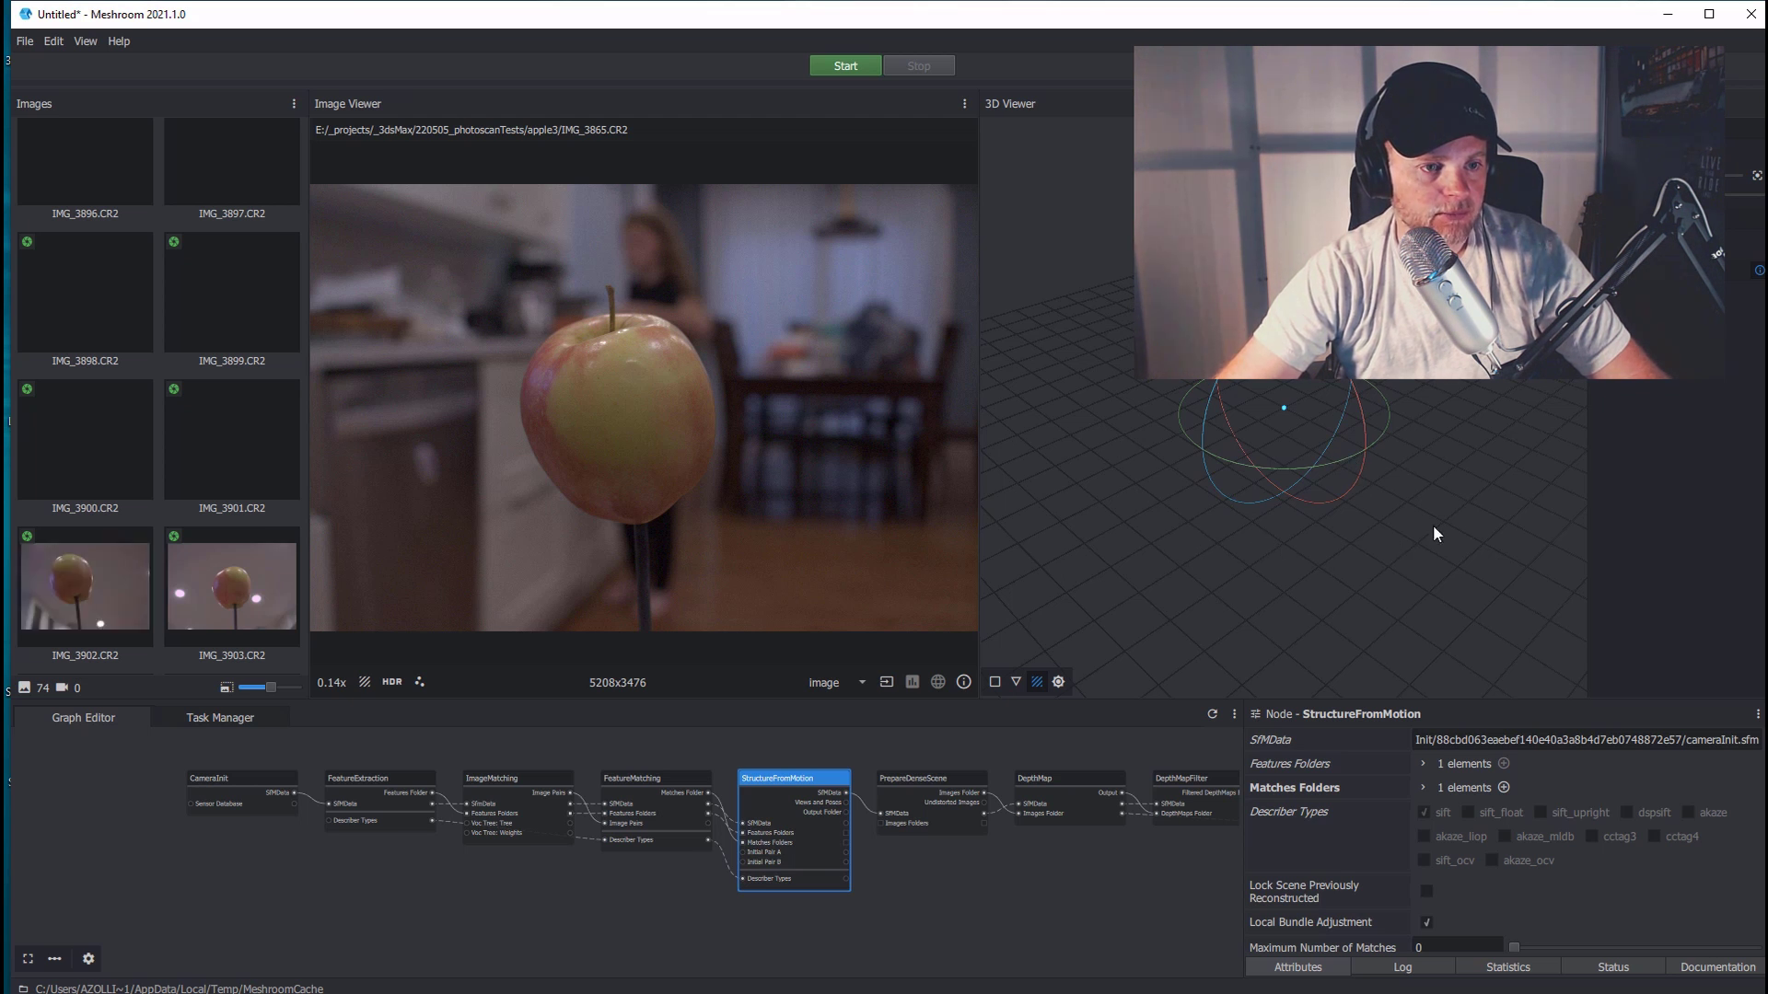
mouse_move(1409, 468)
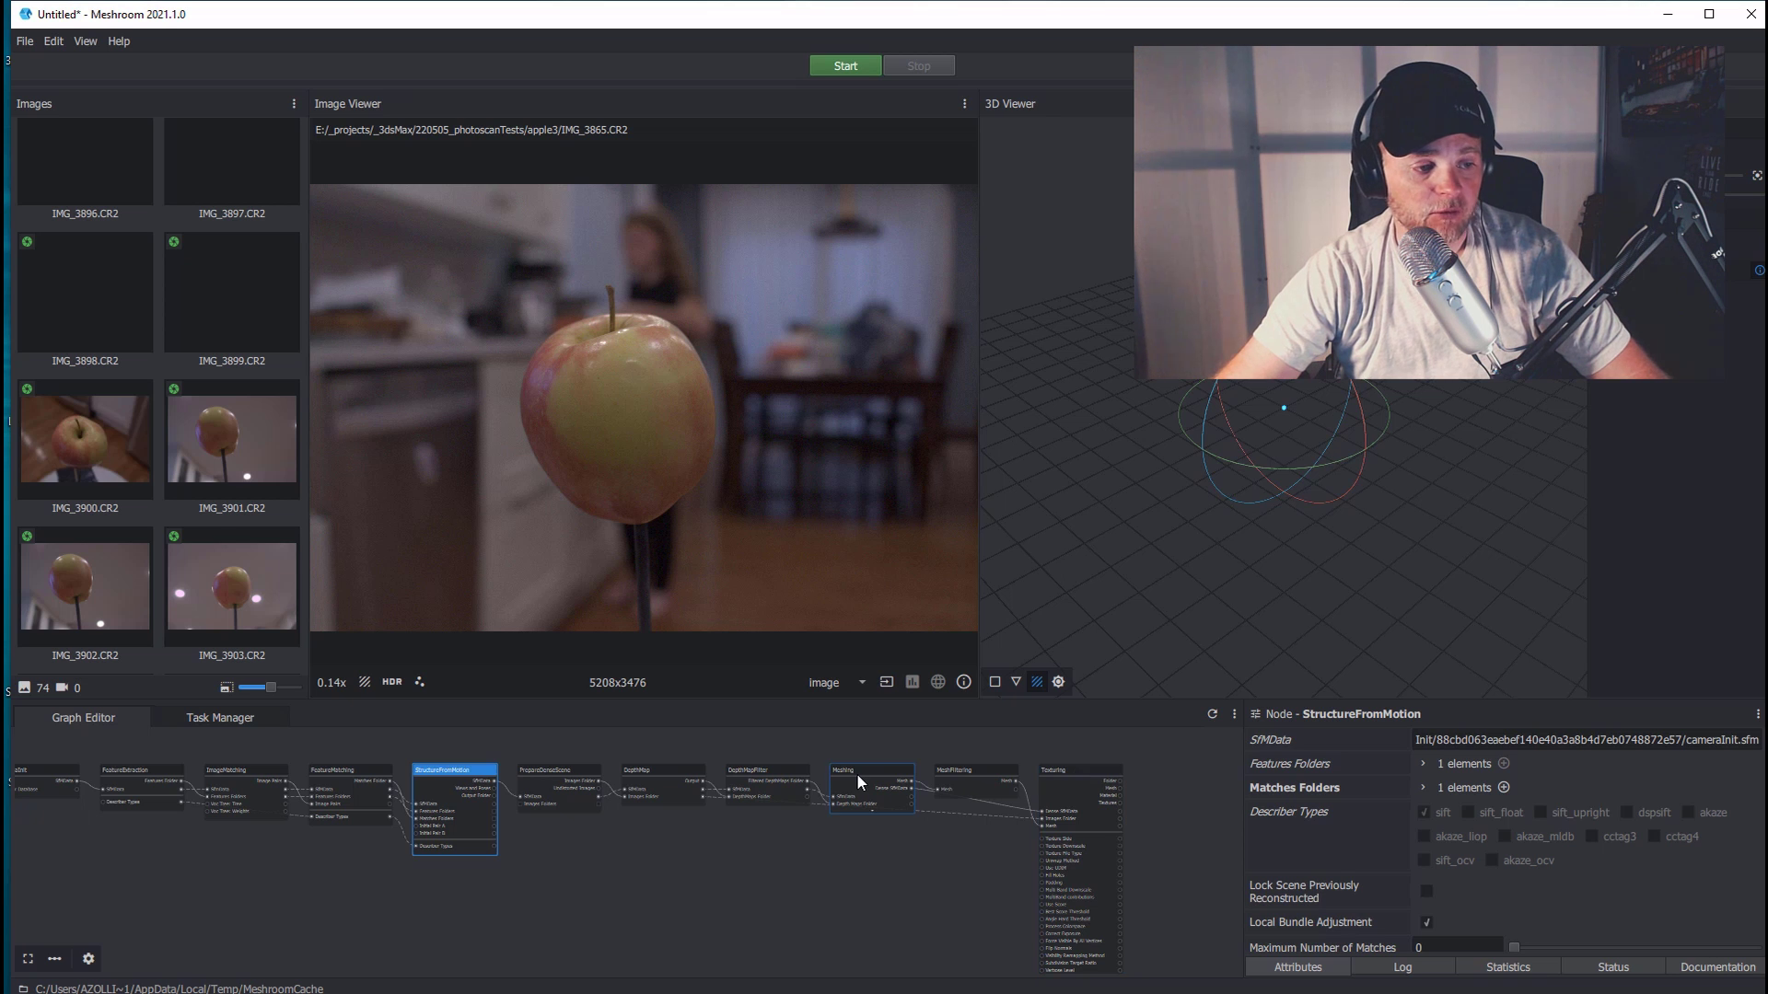
mouse_move(876, 781)
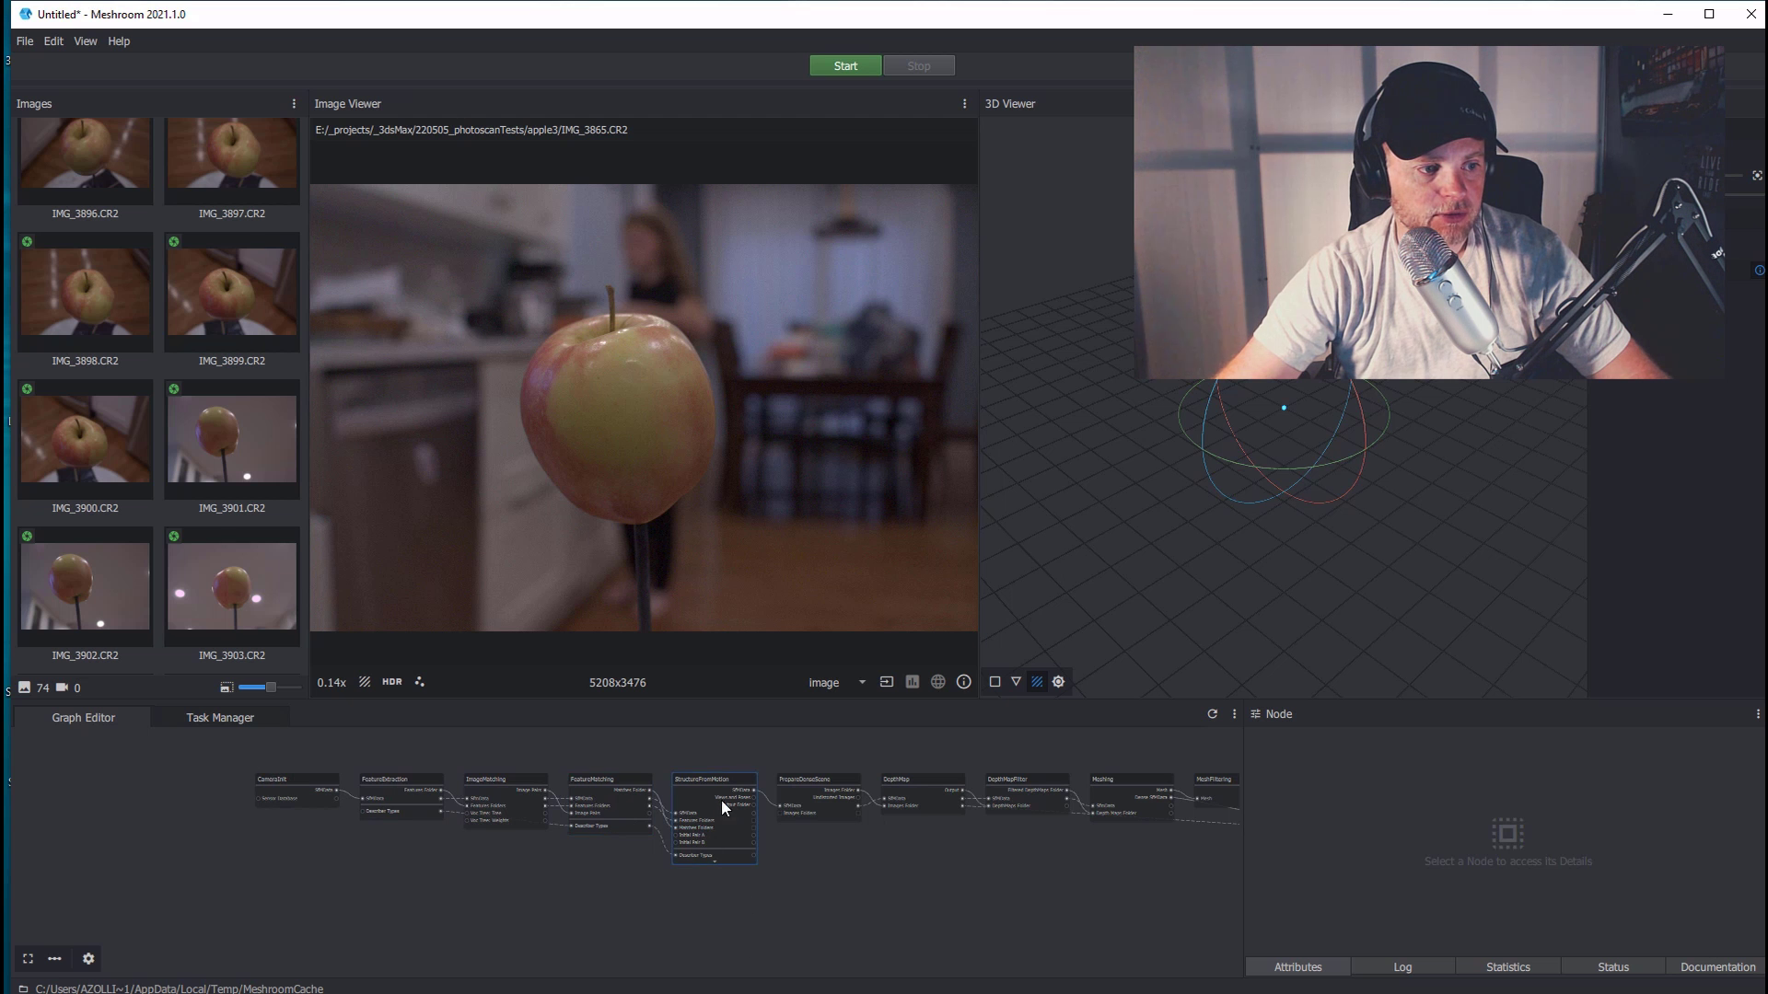
Step: Start computing the apple reconstruction from the saved test.mg project
left_click(845, 66)
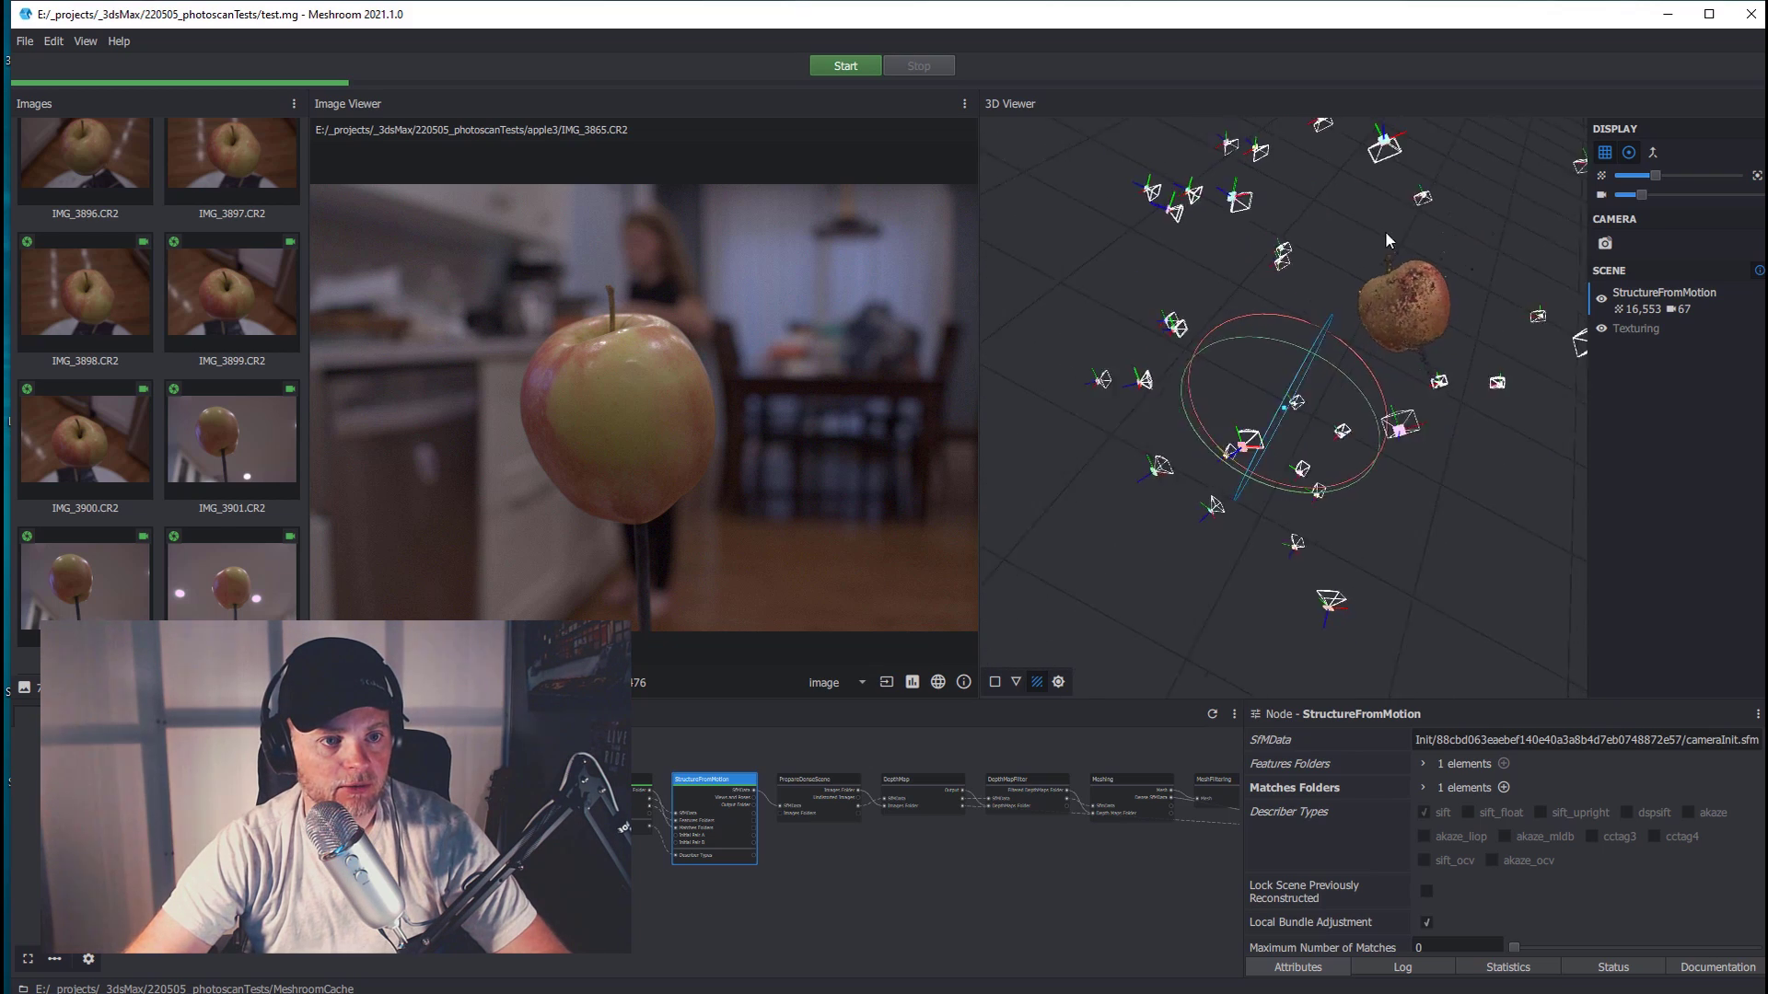
Step: Review the Texturing and Meshing node settings, then adjust MeshFiltering's smoothing iterations
left_click(719, 766)
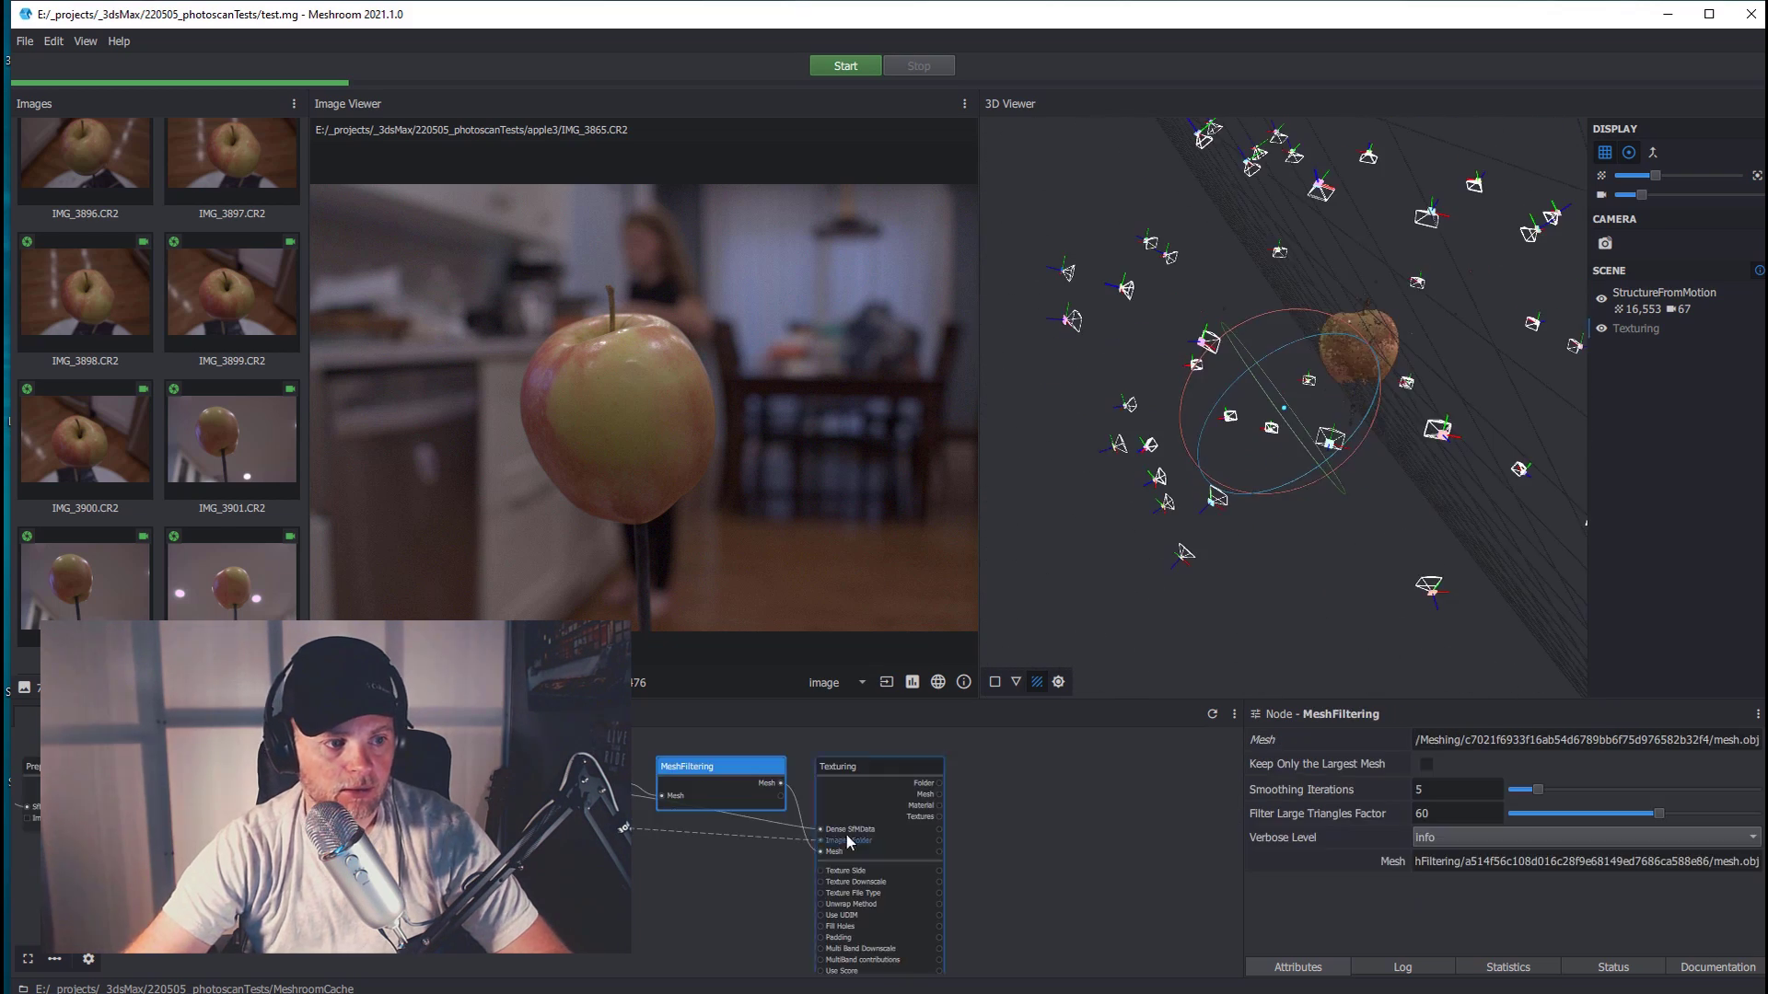
left_click(878, 766)
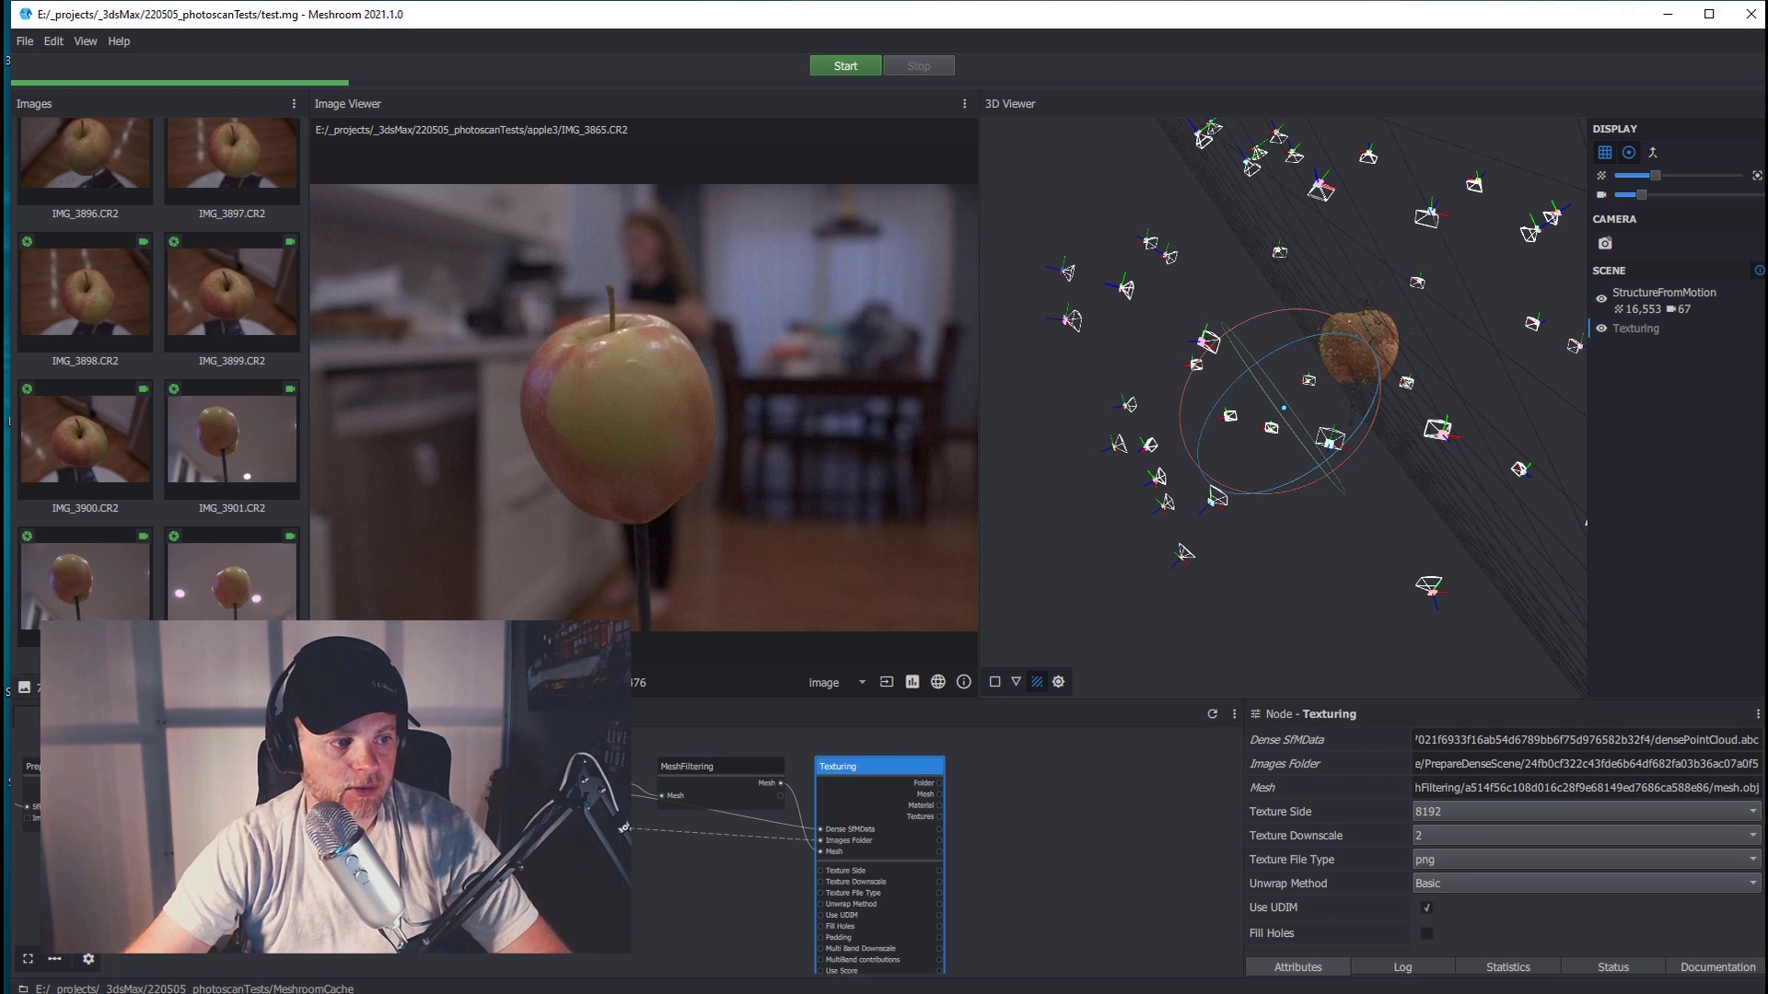
left_click(720, 766)
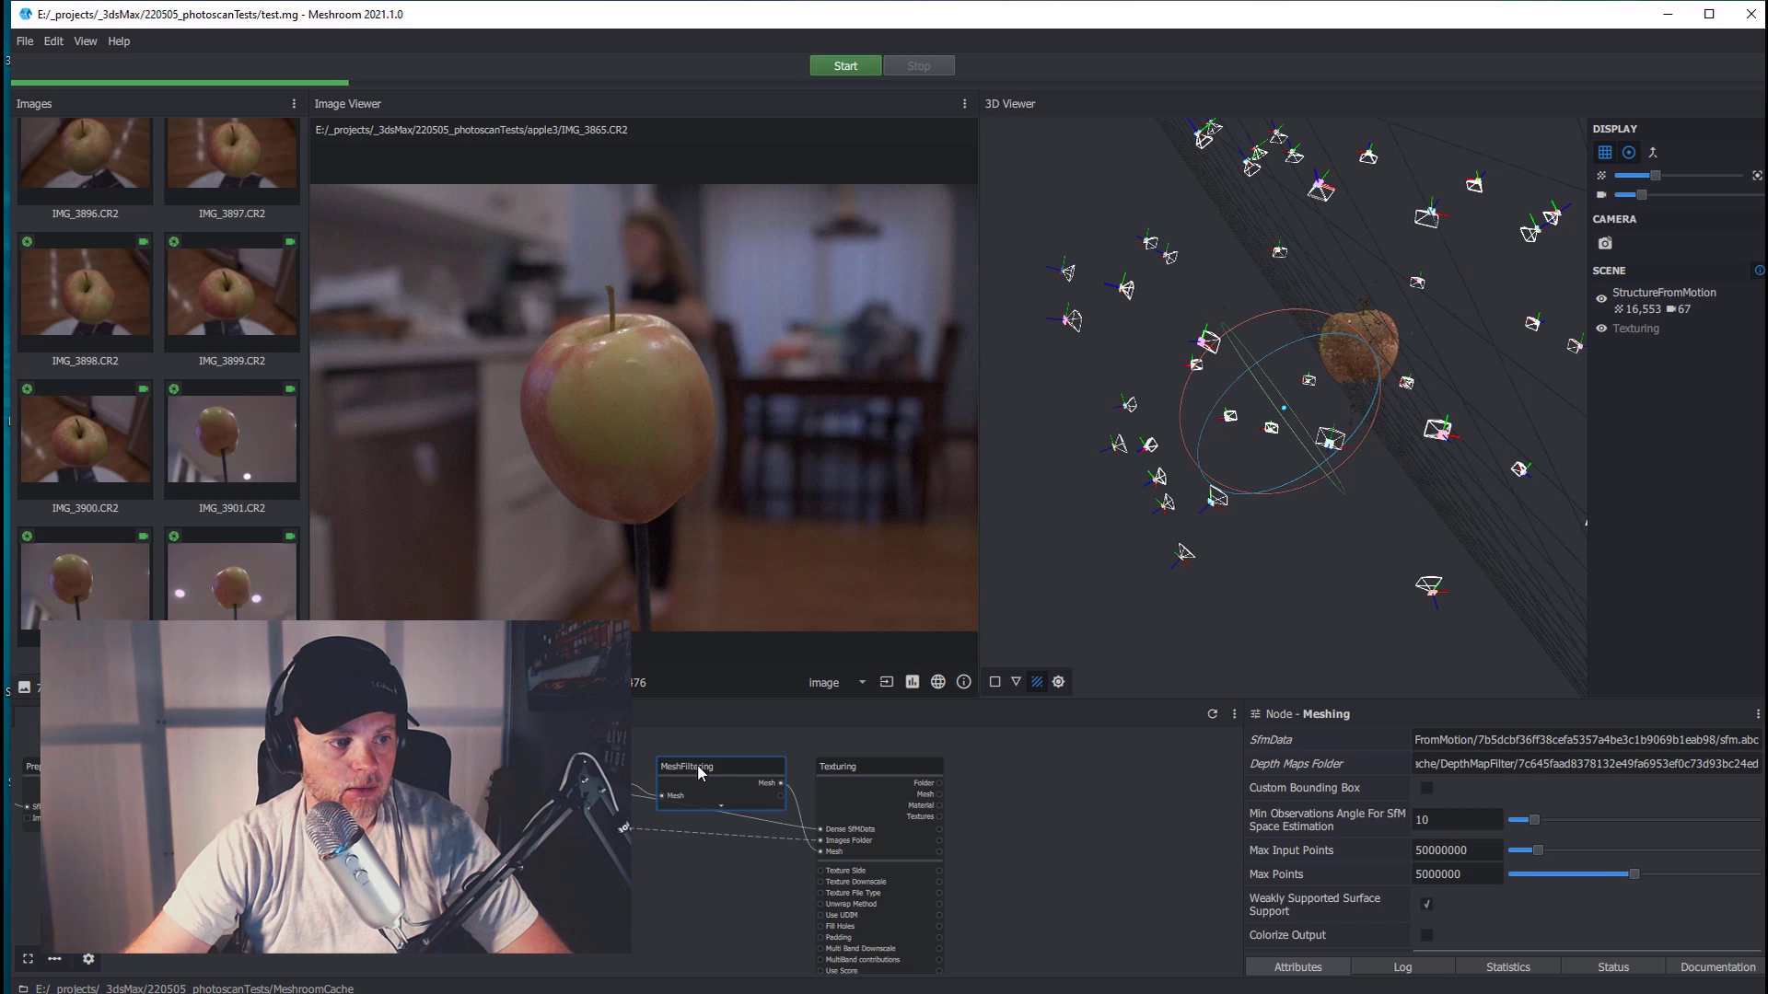
left_click(720, 766)
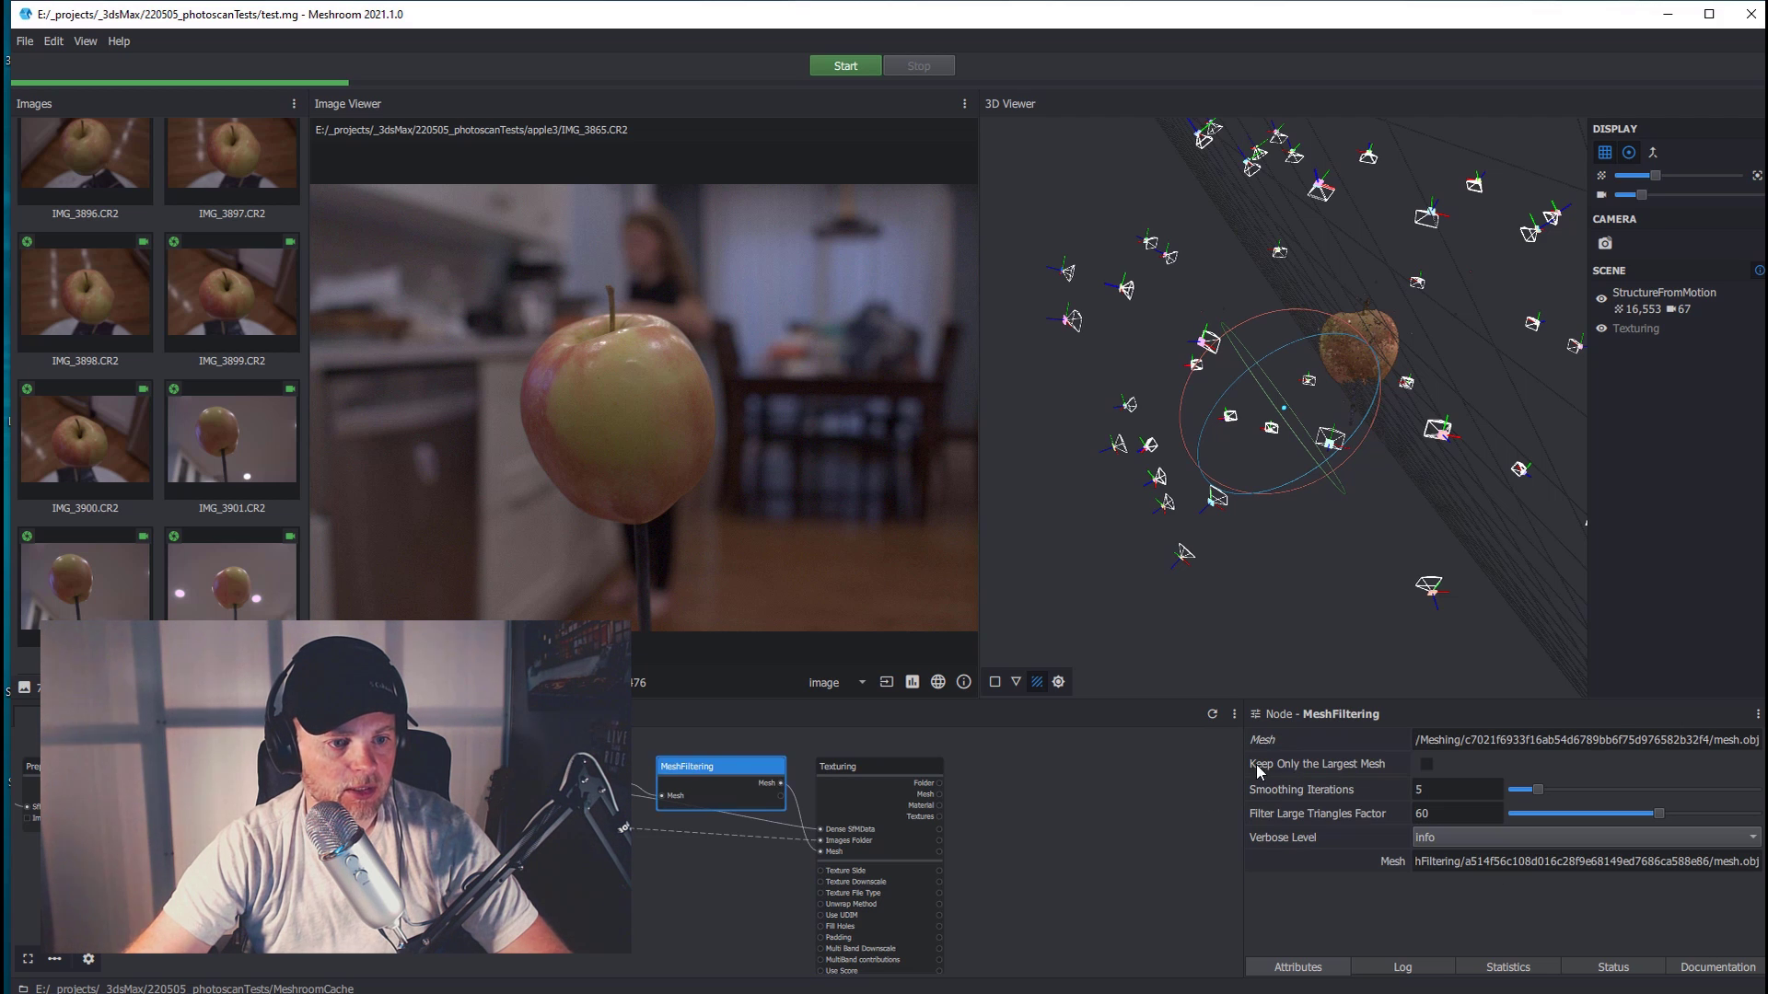
mouse_move(435, 560)
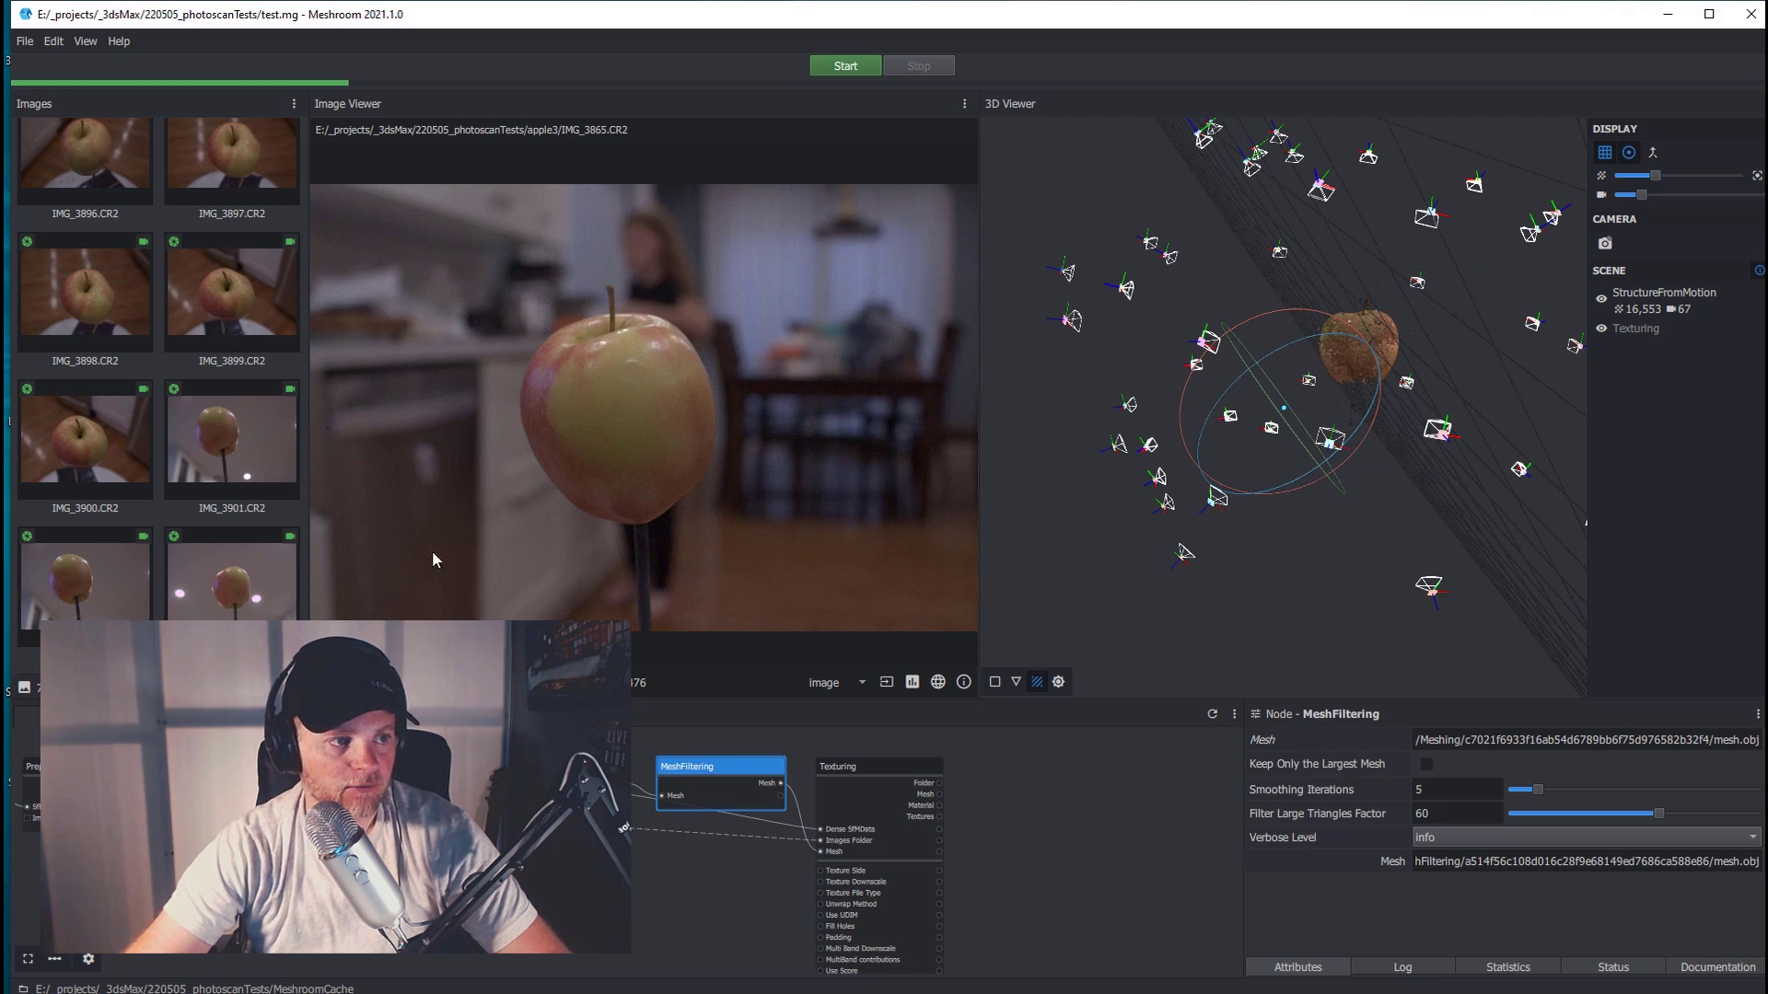
mouse_move(834, 612)
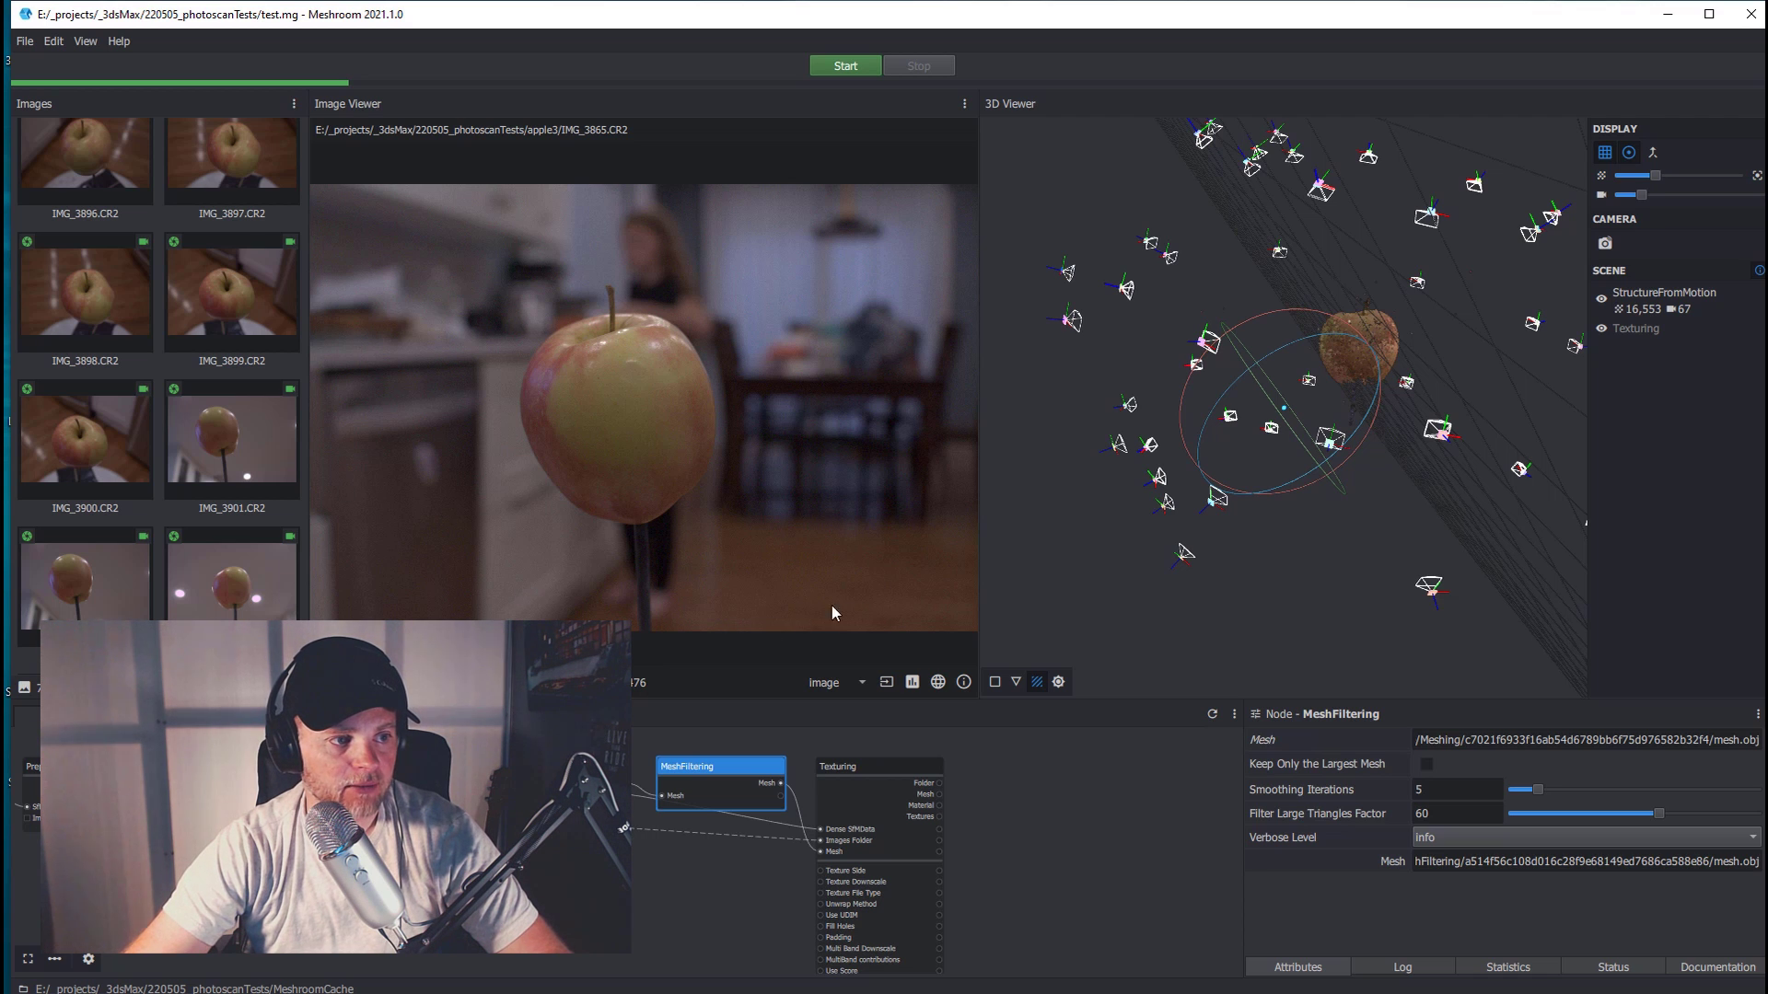
mouse_move(1385, 324)
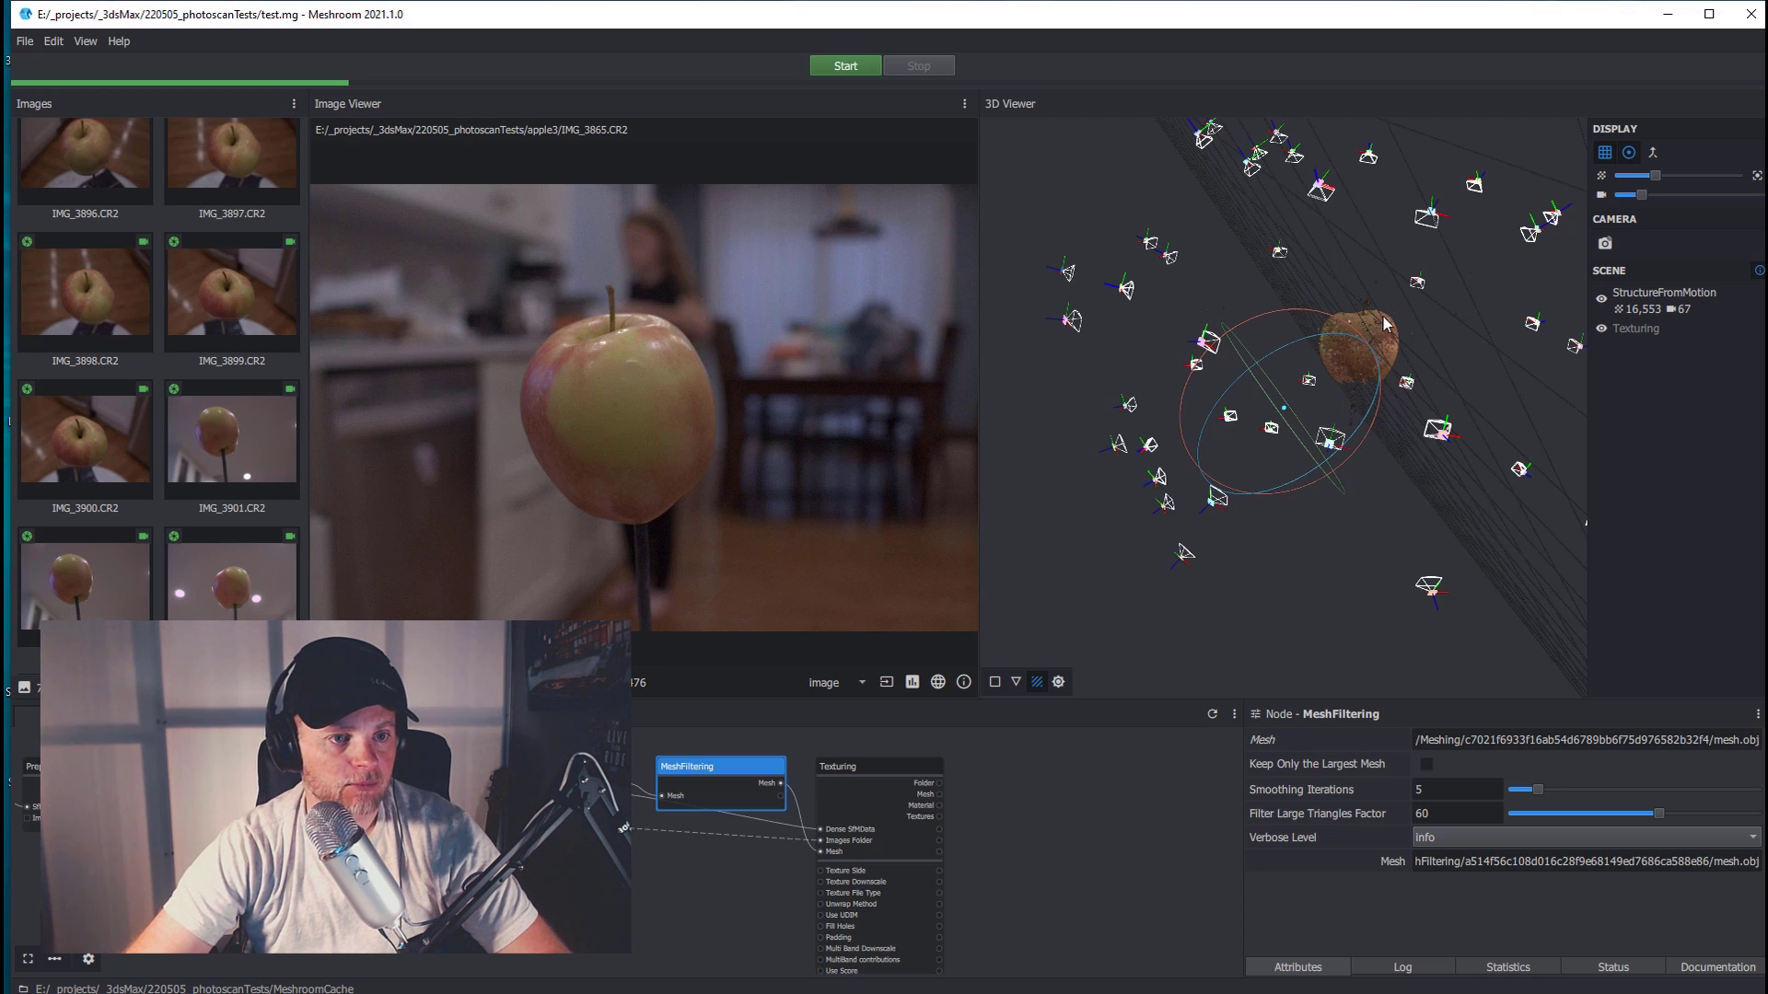
mouse_move(712, 404)
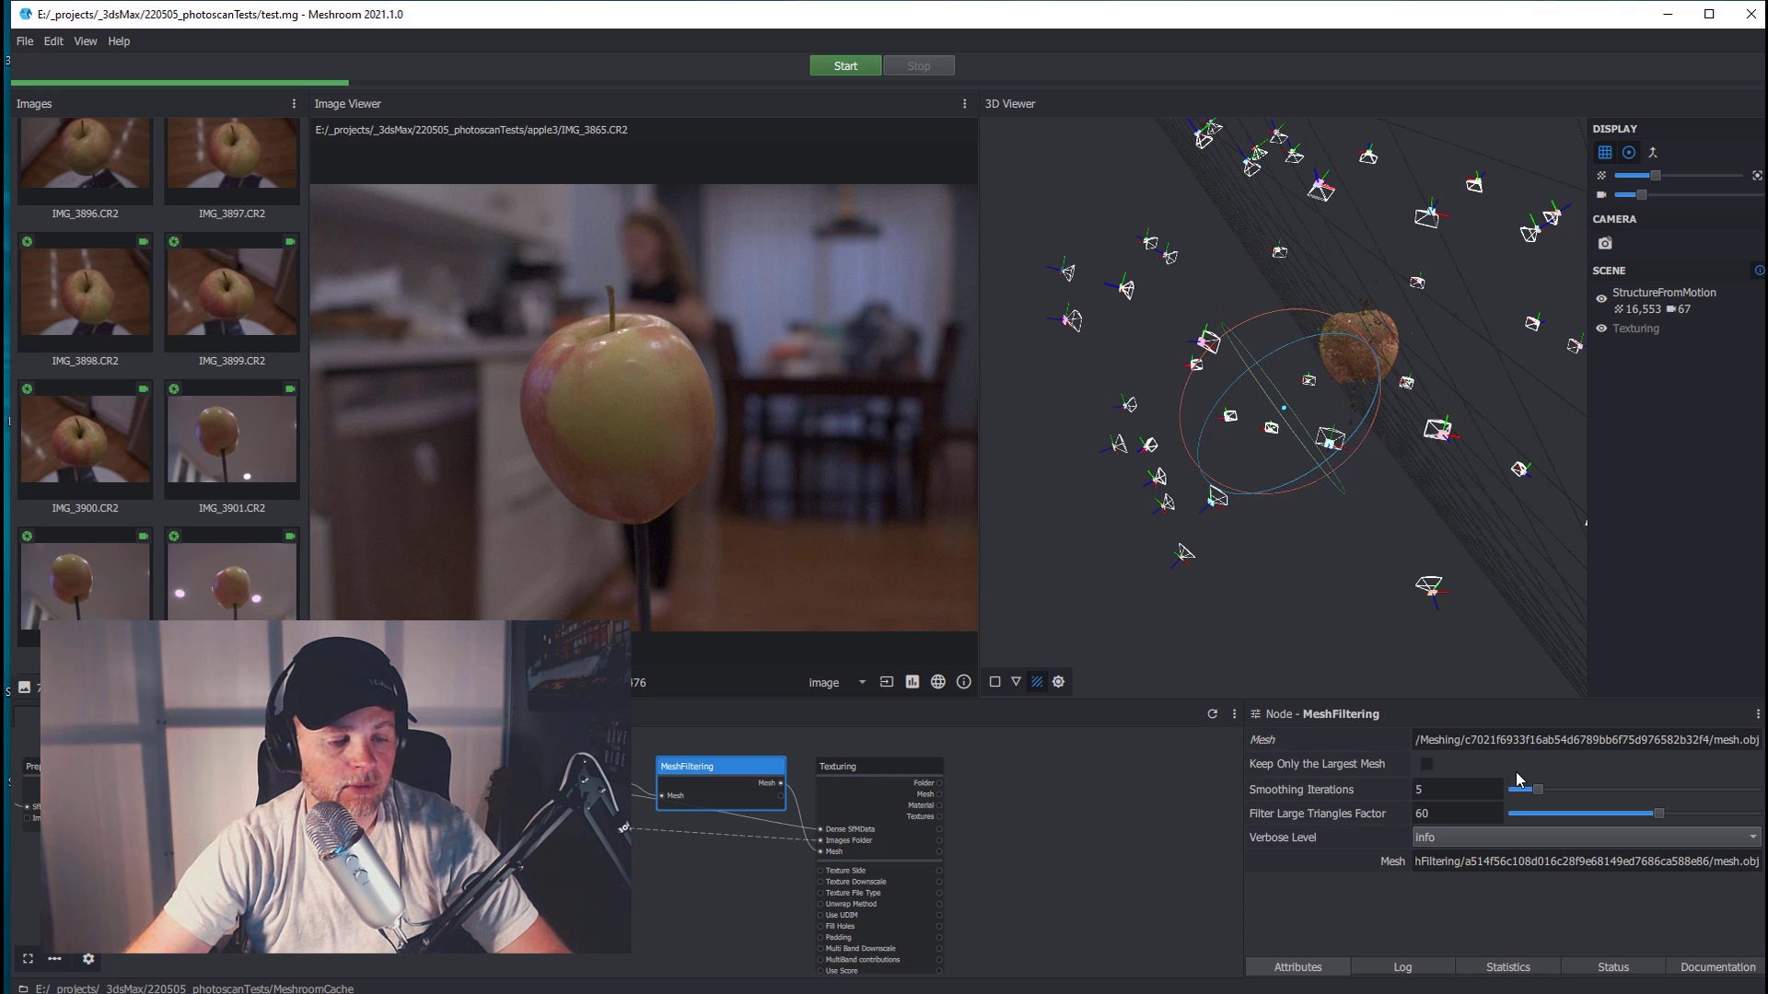
left_click(720, 766)
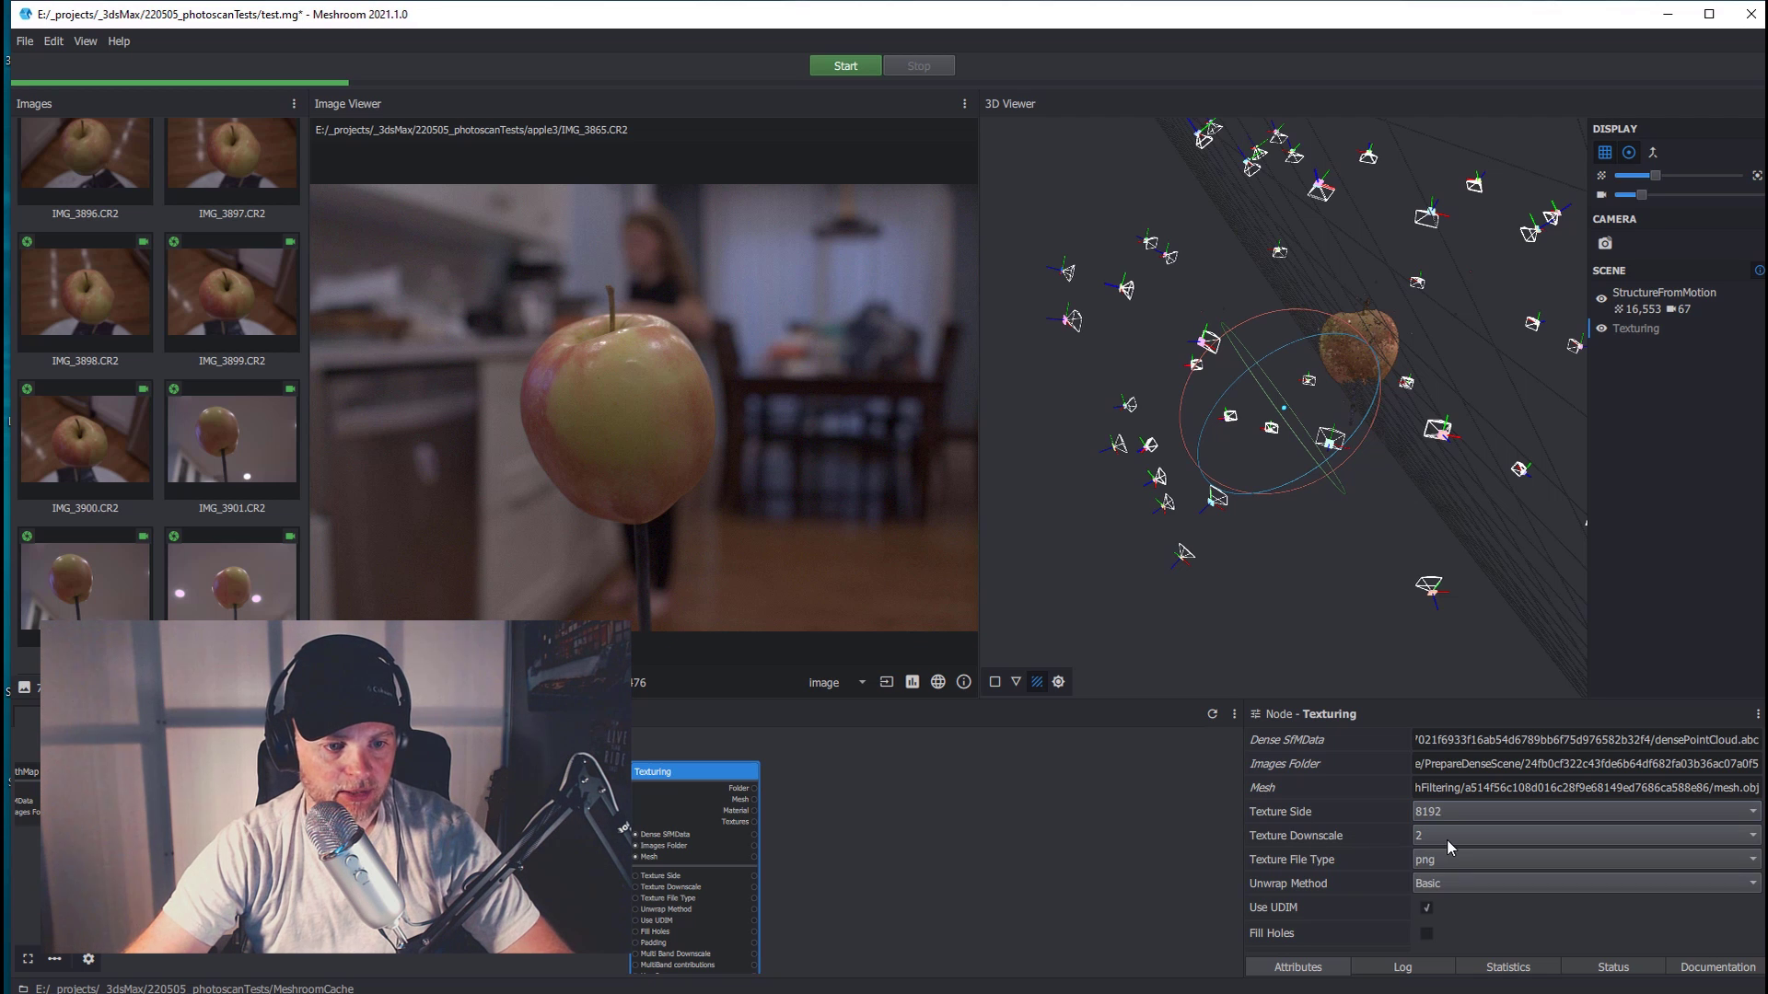
Step: Enable Fill Holes on the Texturing node and start computing
type("1")
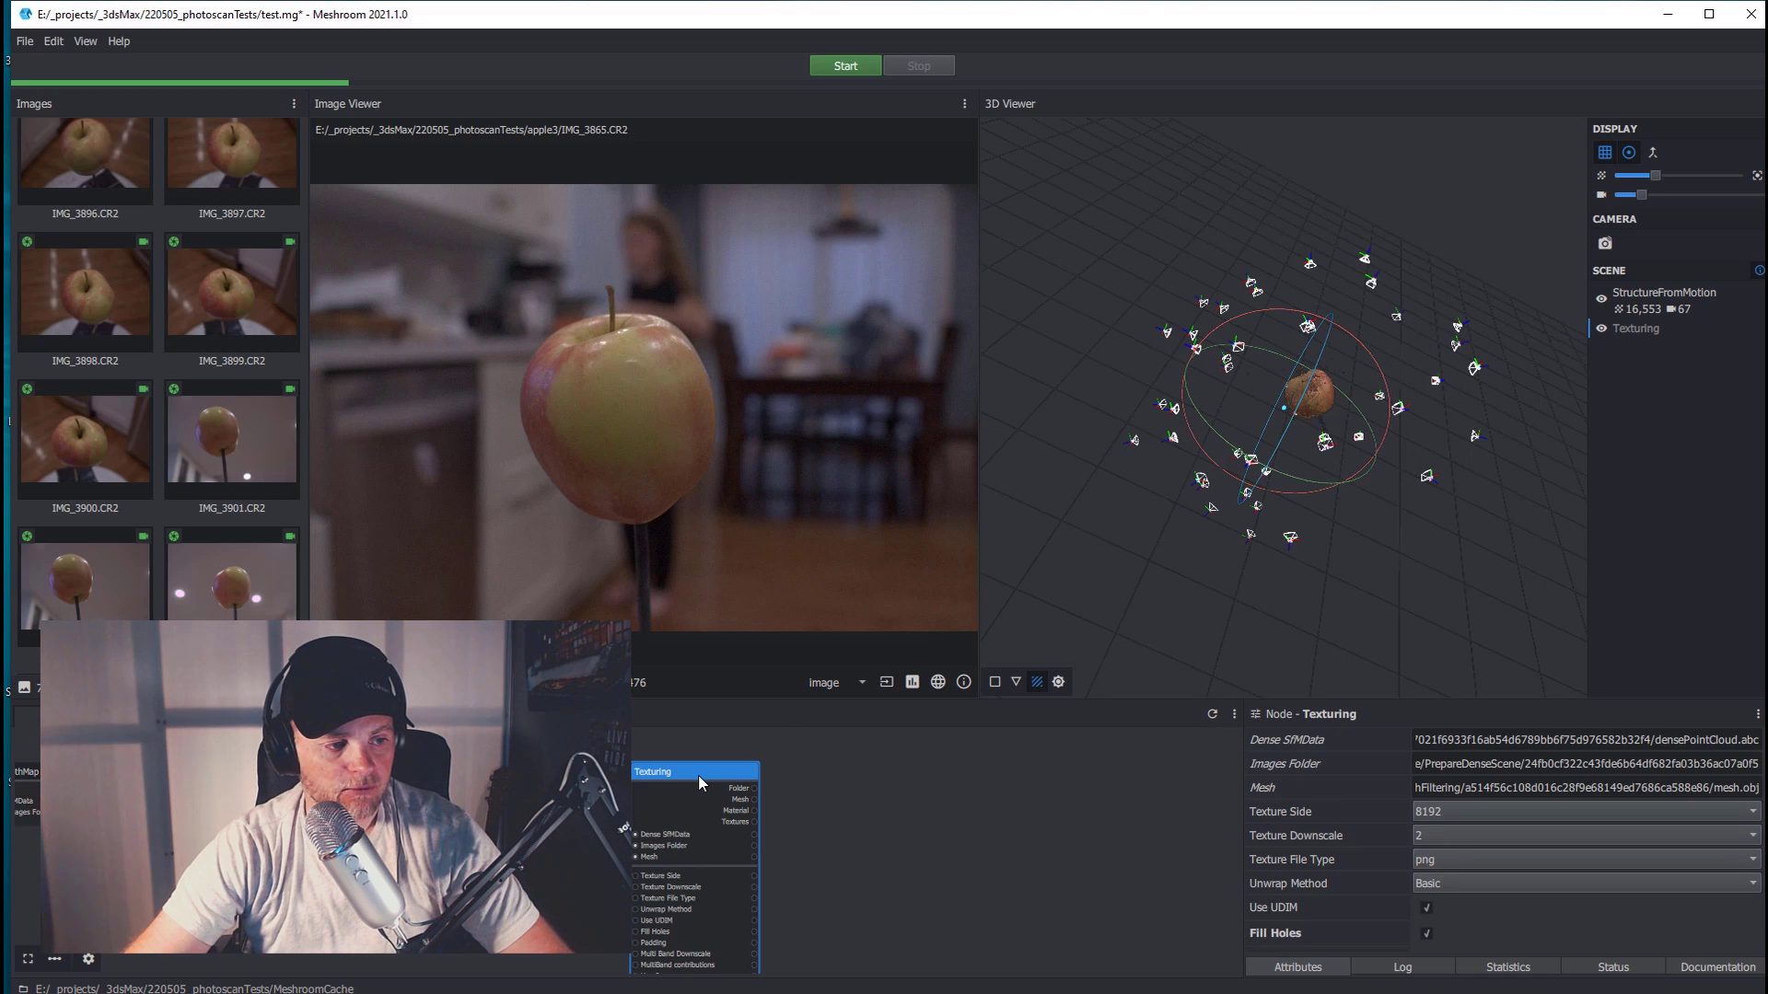
left_click(844, 66)
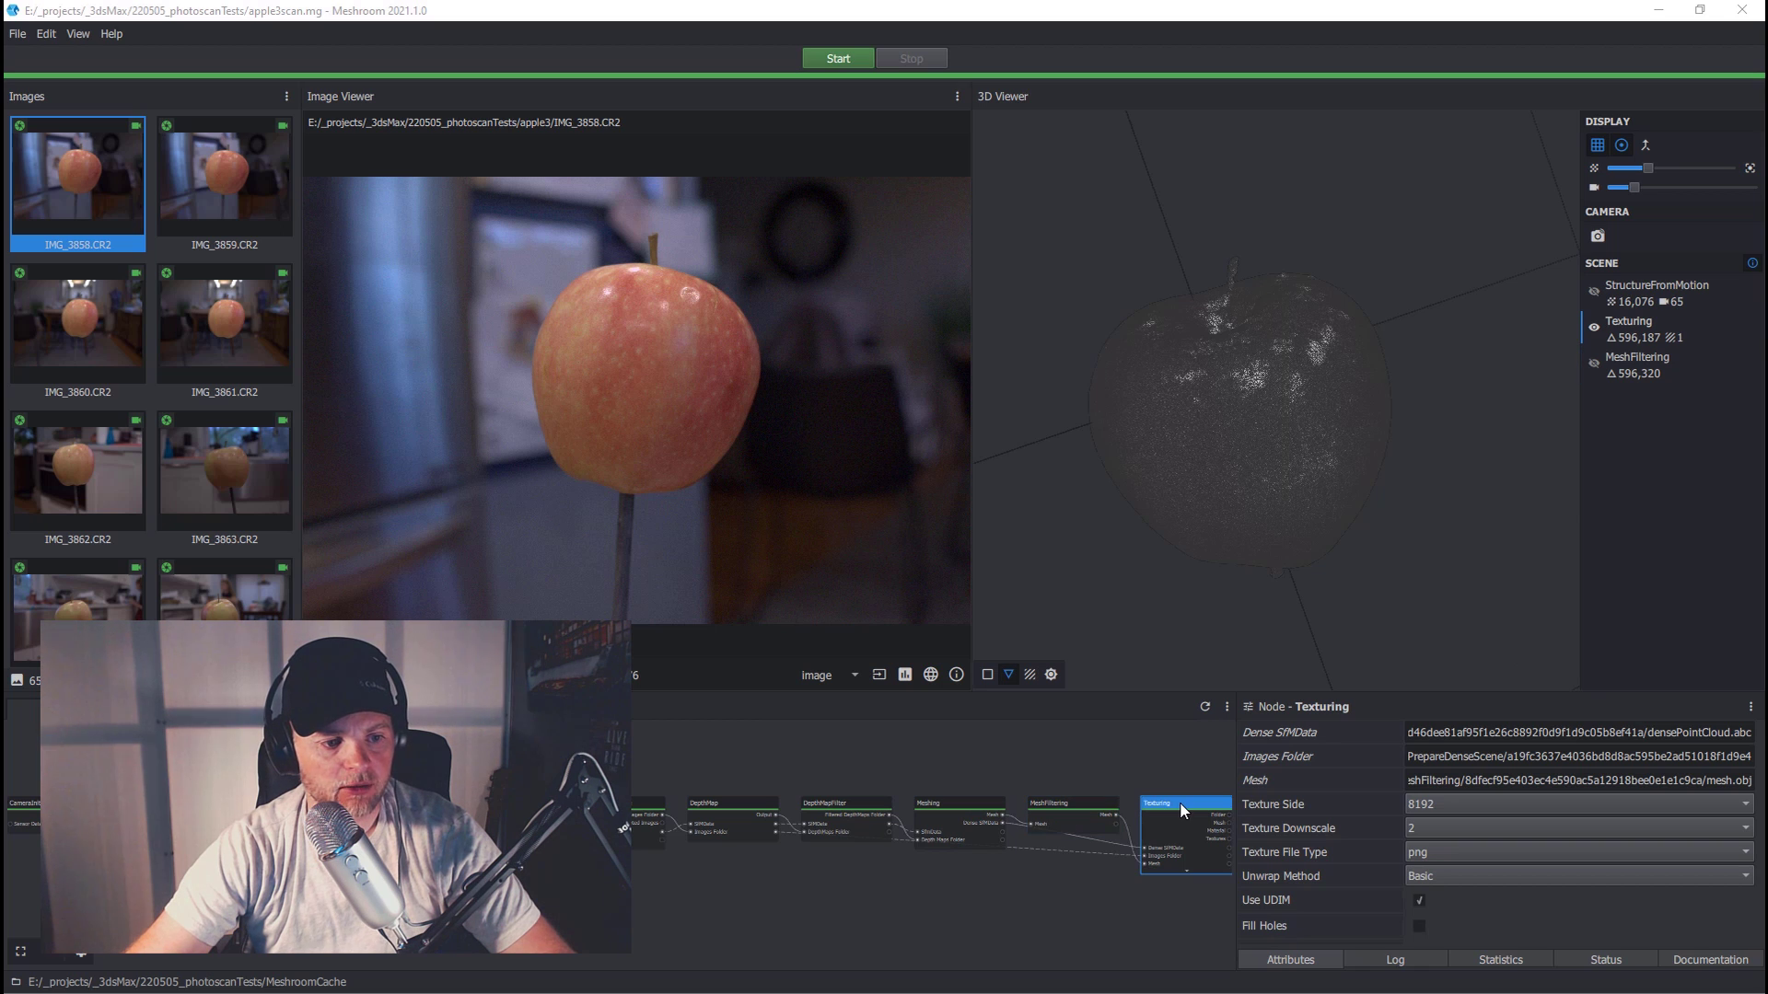
mouse_move(987, 674)
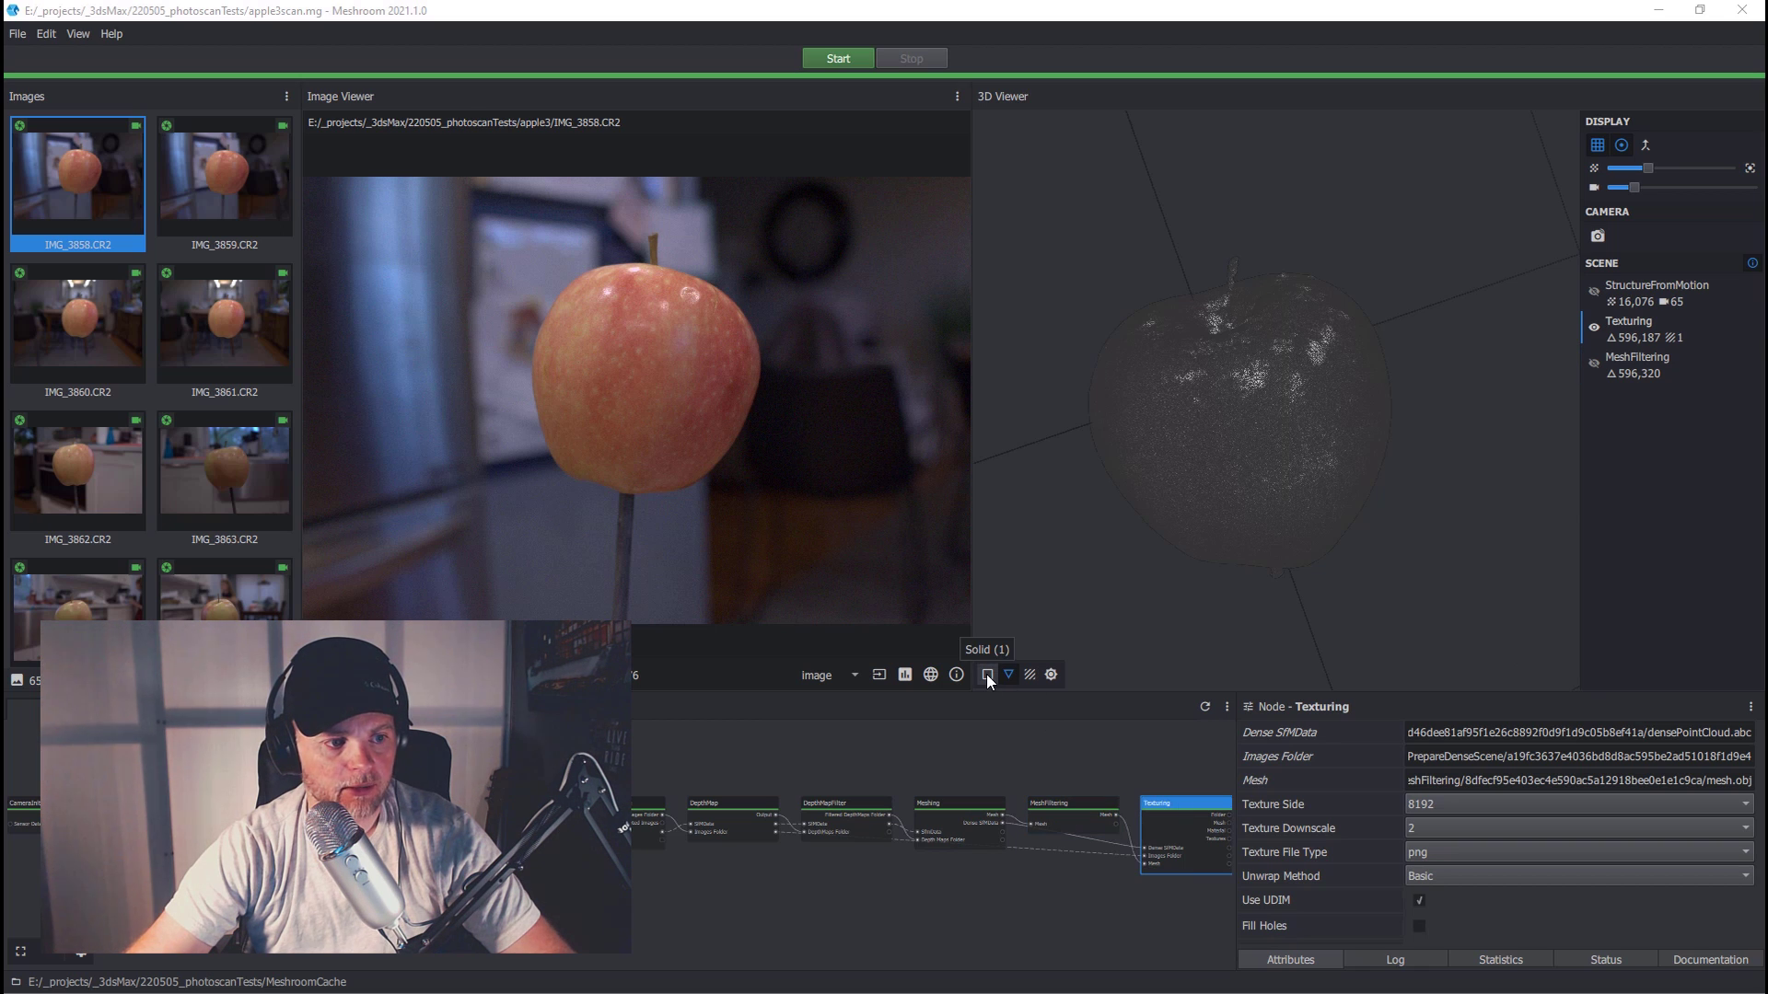
left_click(1028, 673)
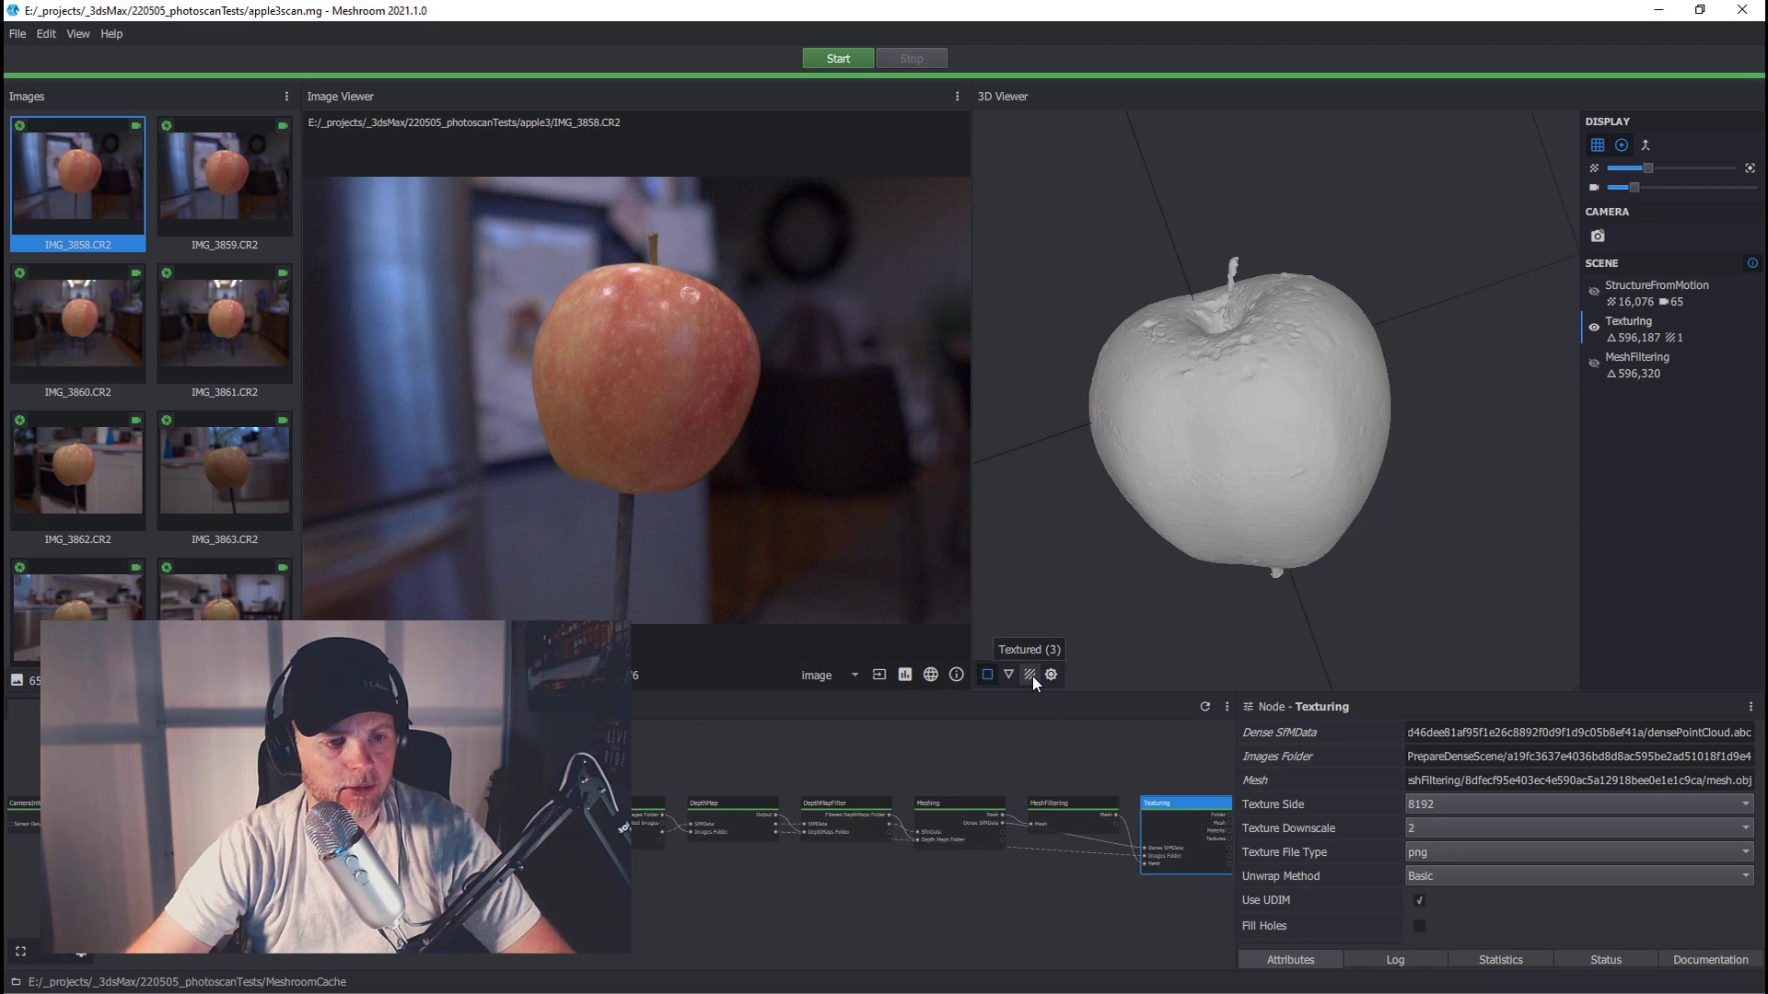
left_click(1027, 674)
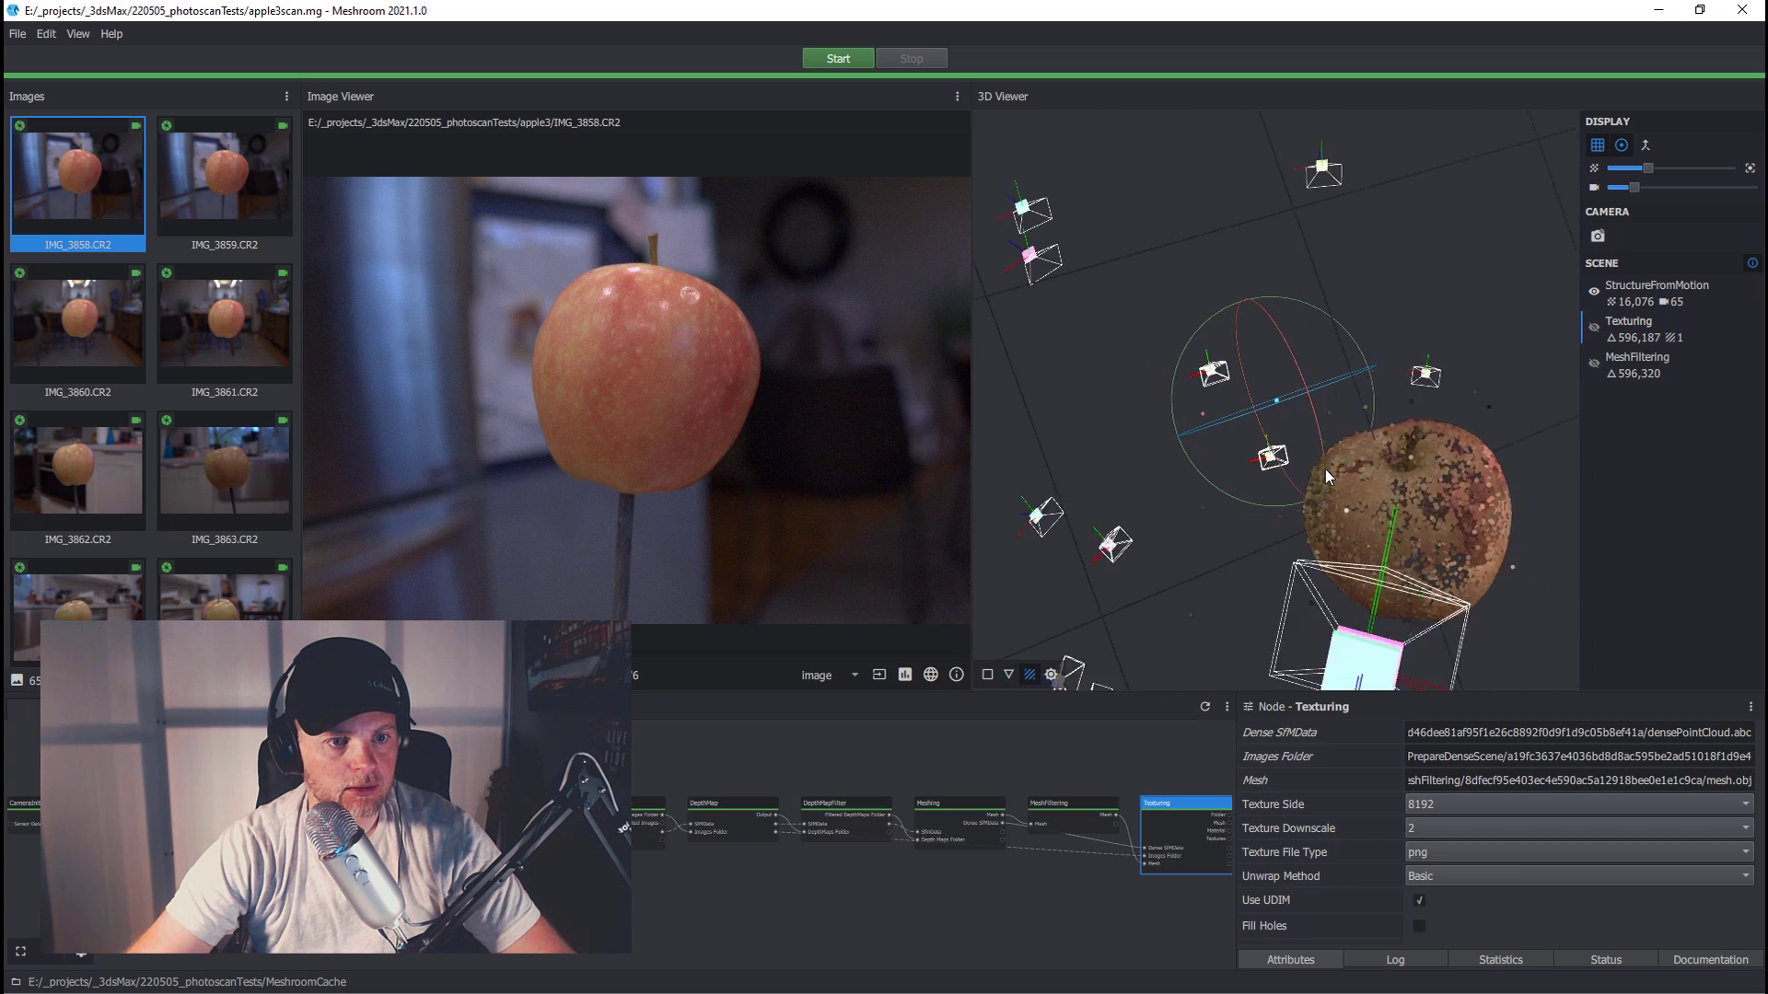
left_click(1593, 326)
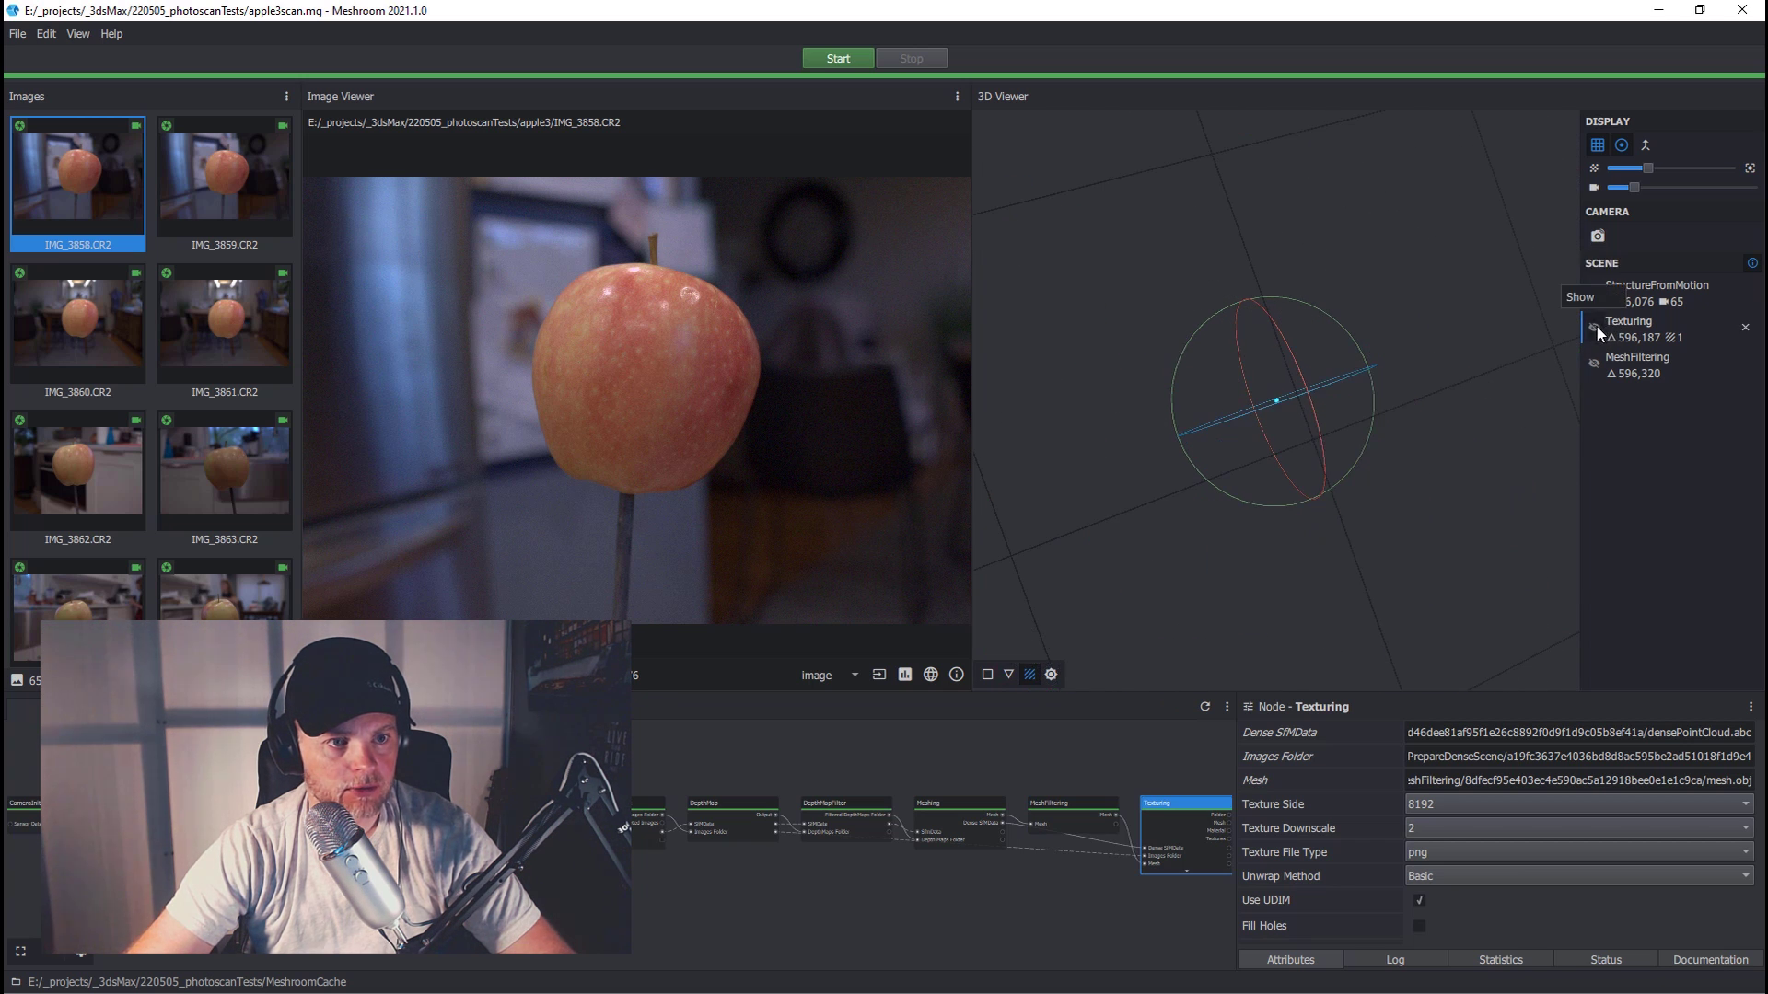
left_click(1594, 326)
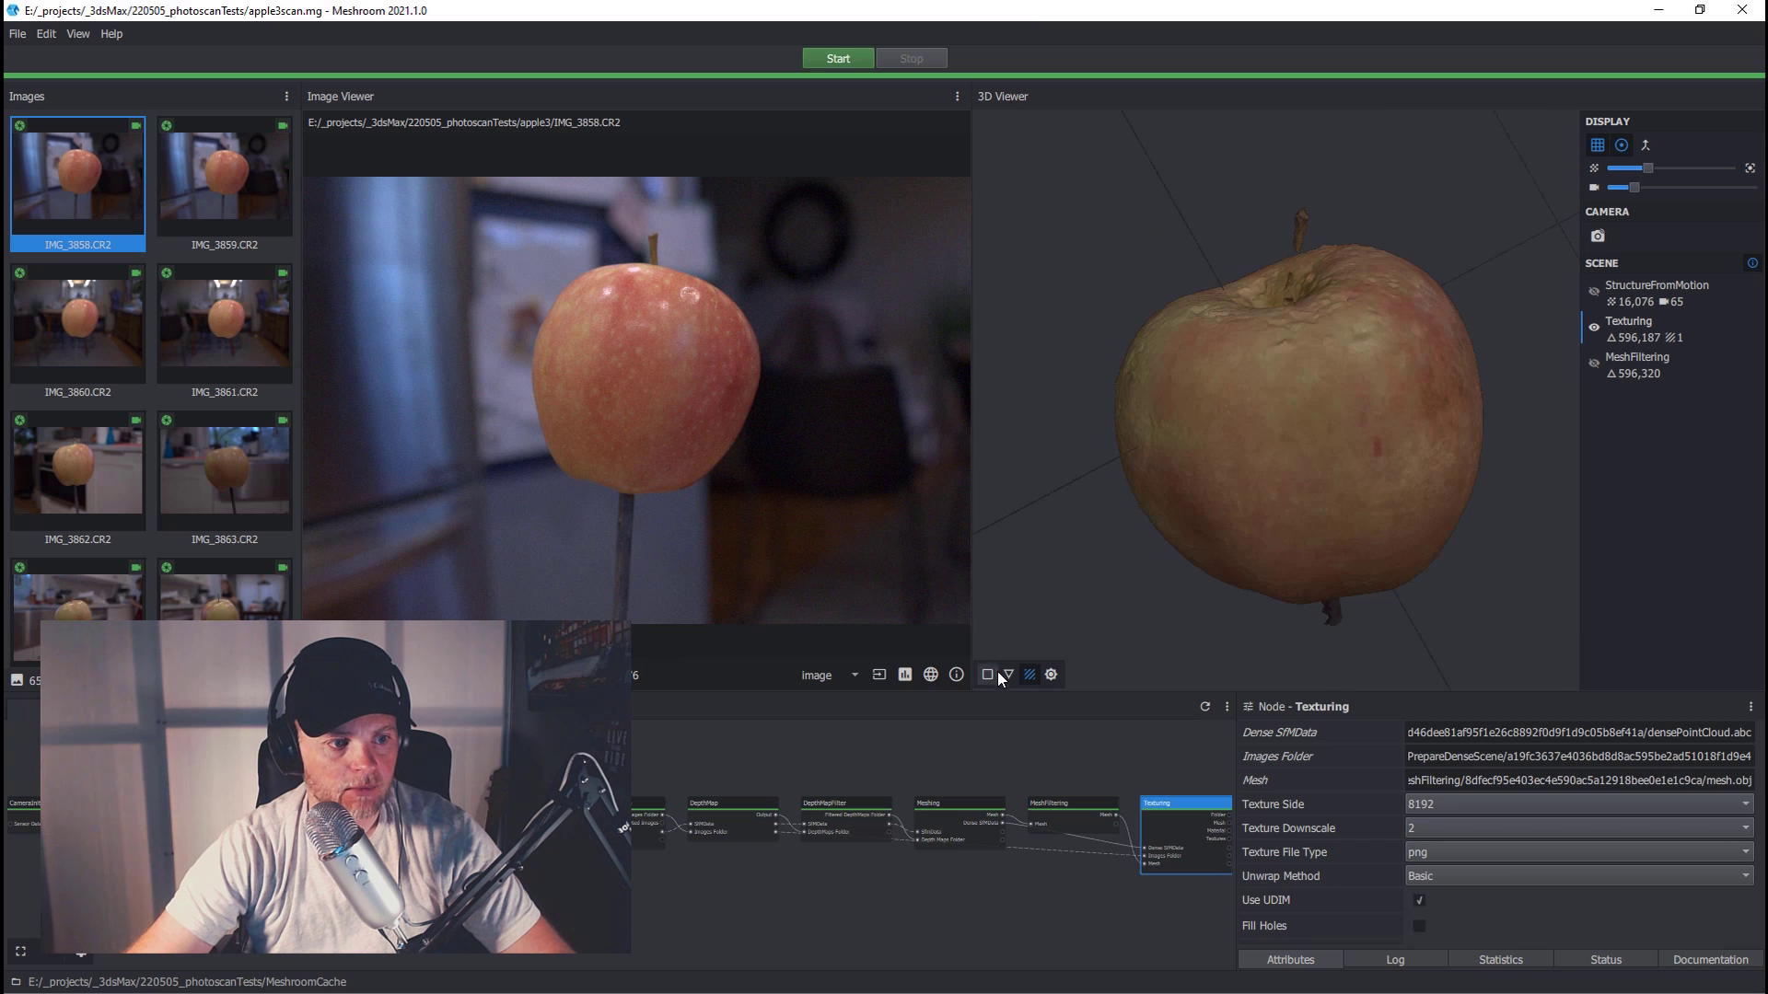
left_click(987, 674)
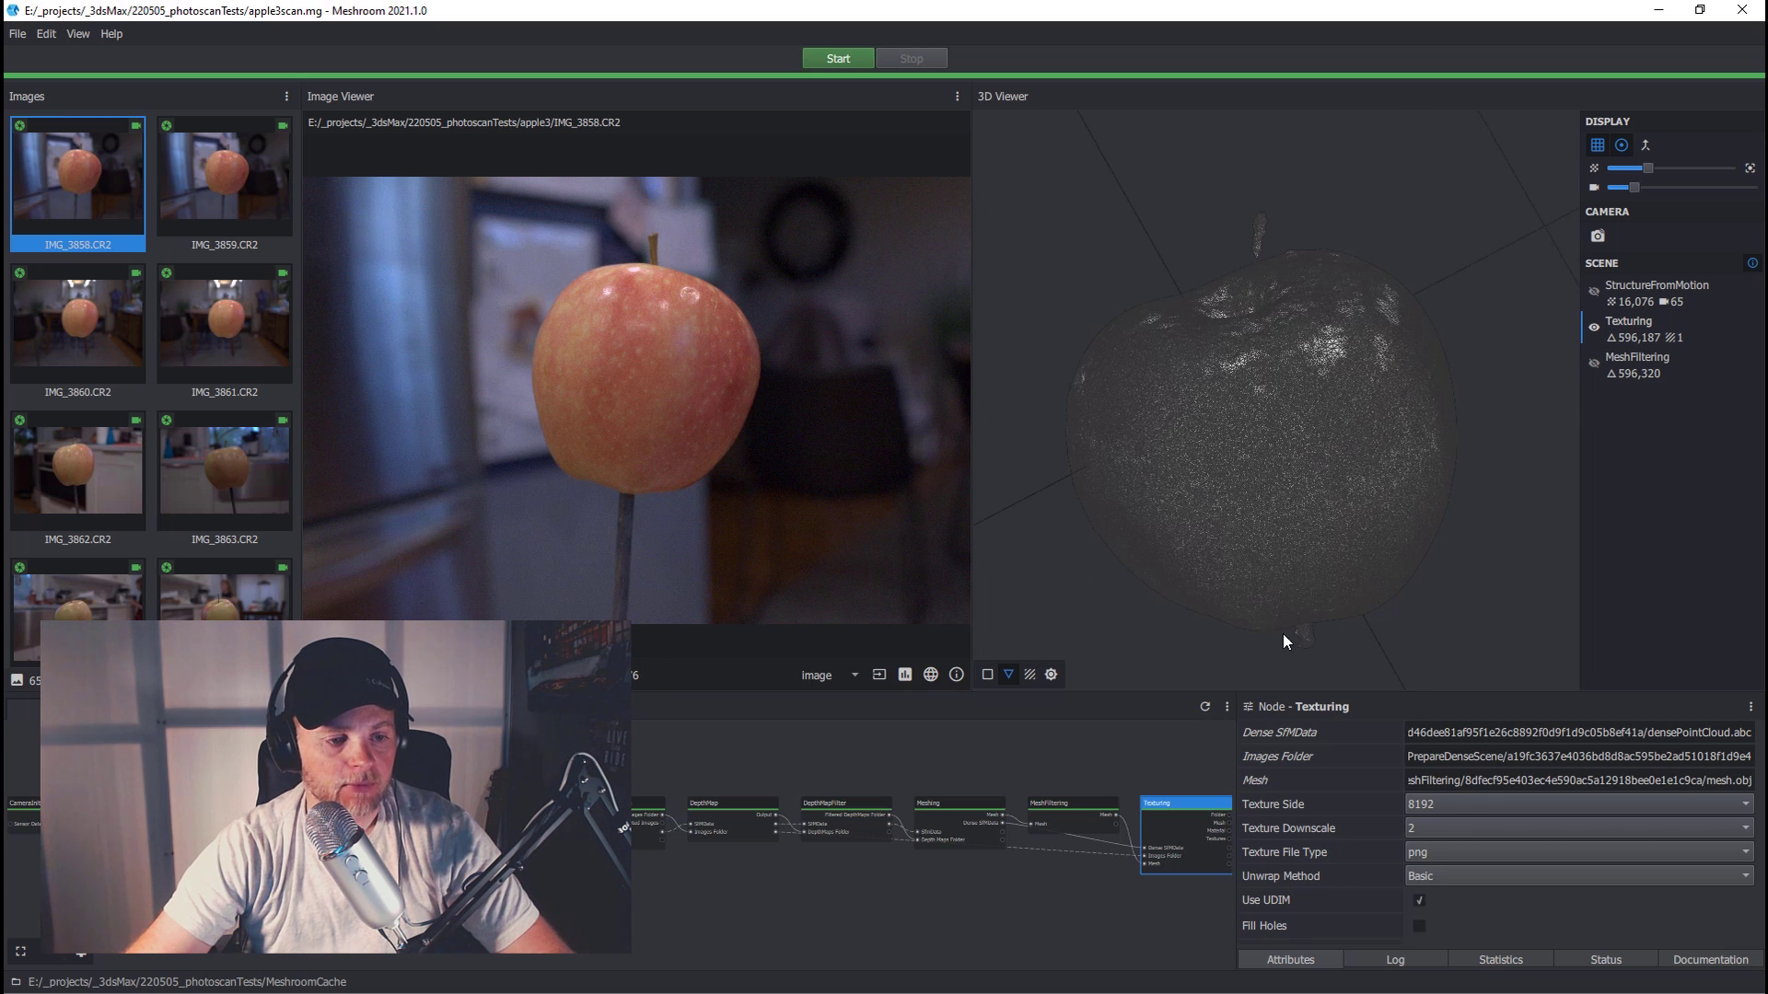
mouse_move(1417, 629)
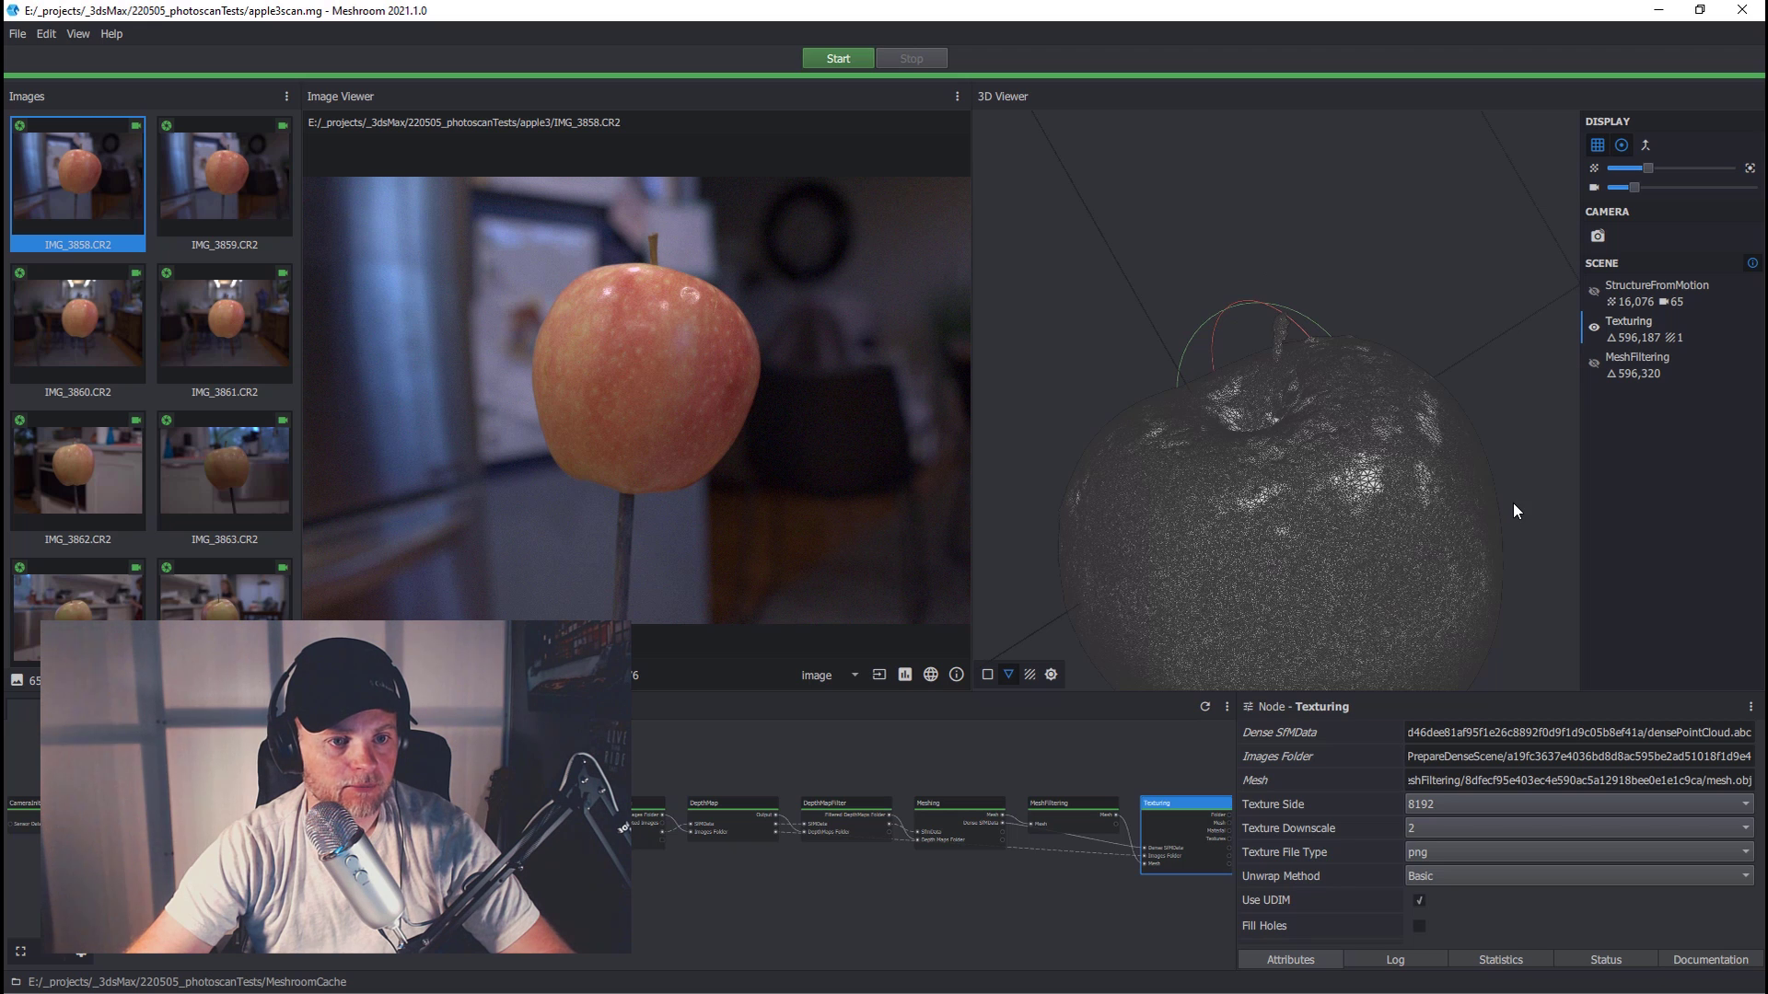
mouse_move(1497, 575)
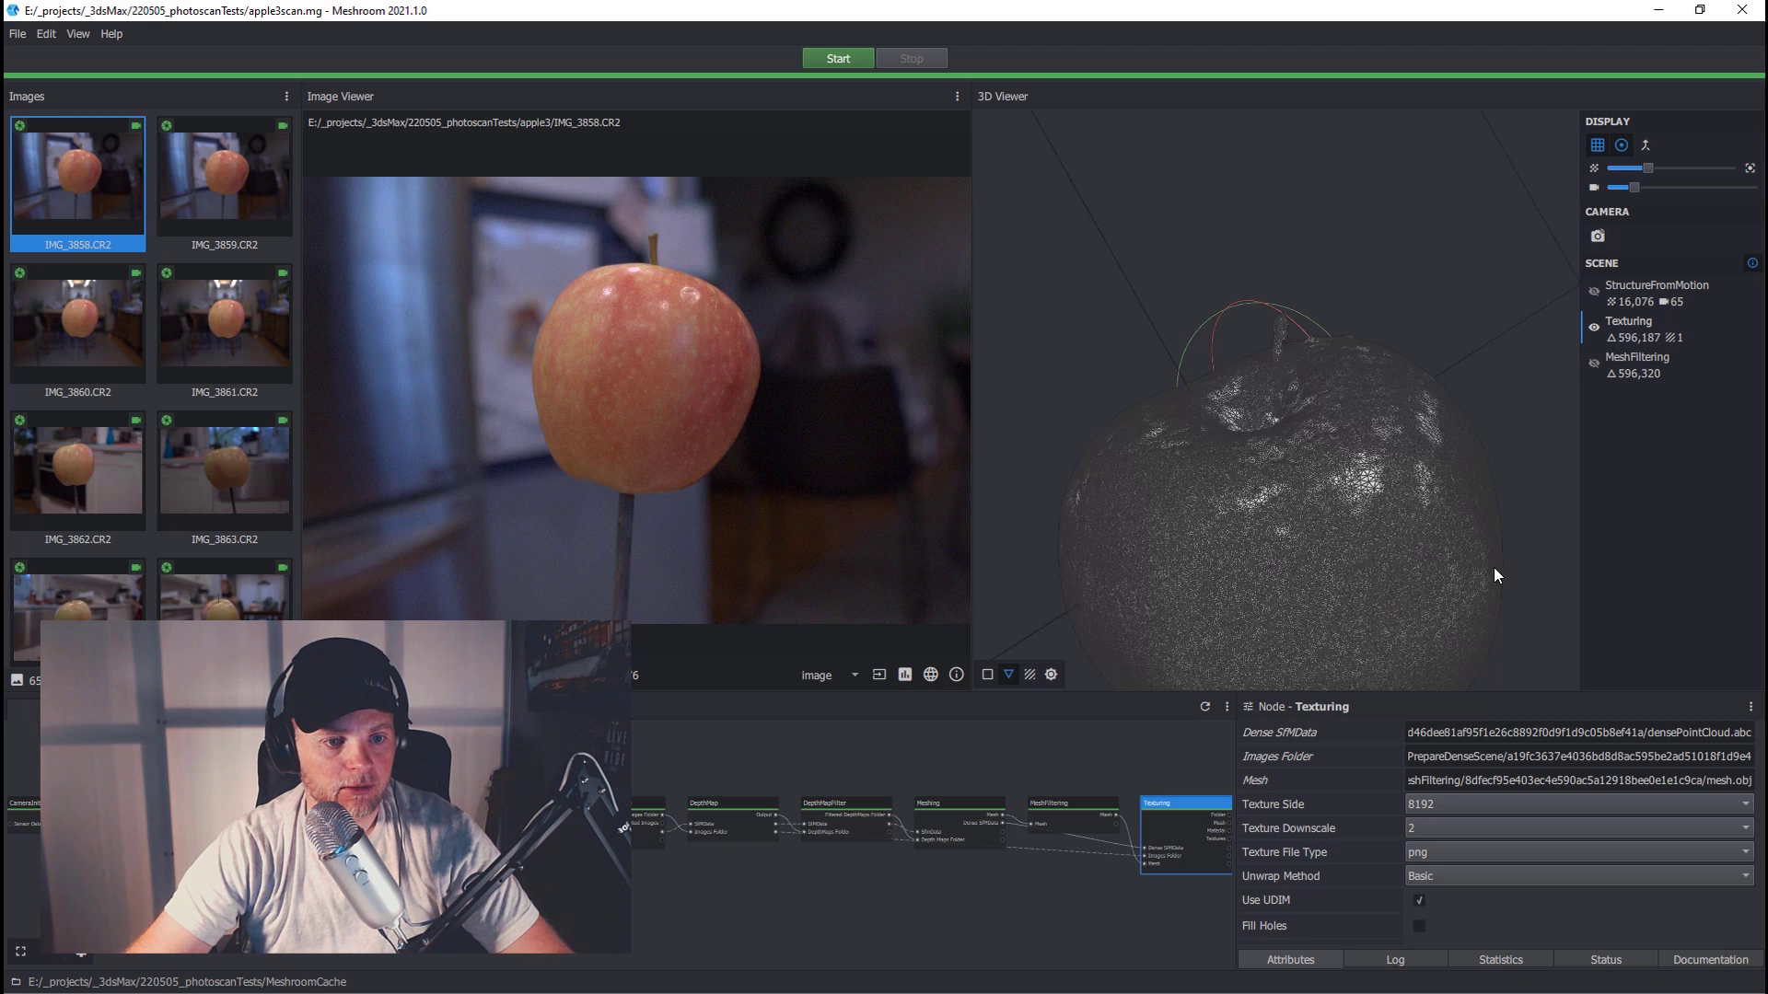
Step: Copy the Texturing node's mesh file path from its Mesh attribute
right_click(1158, 805)
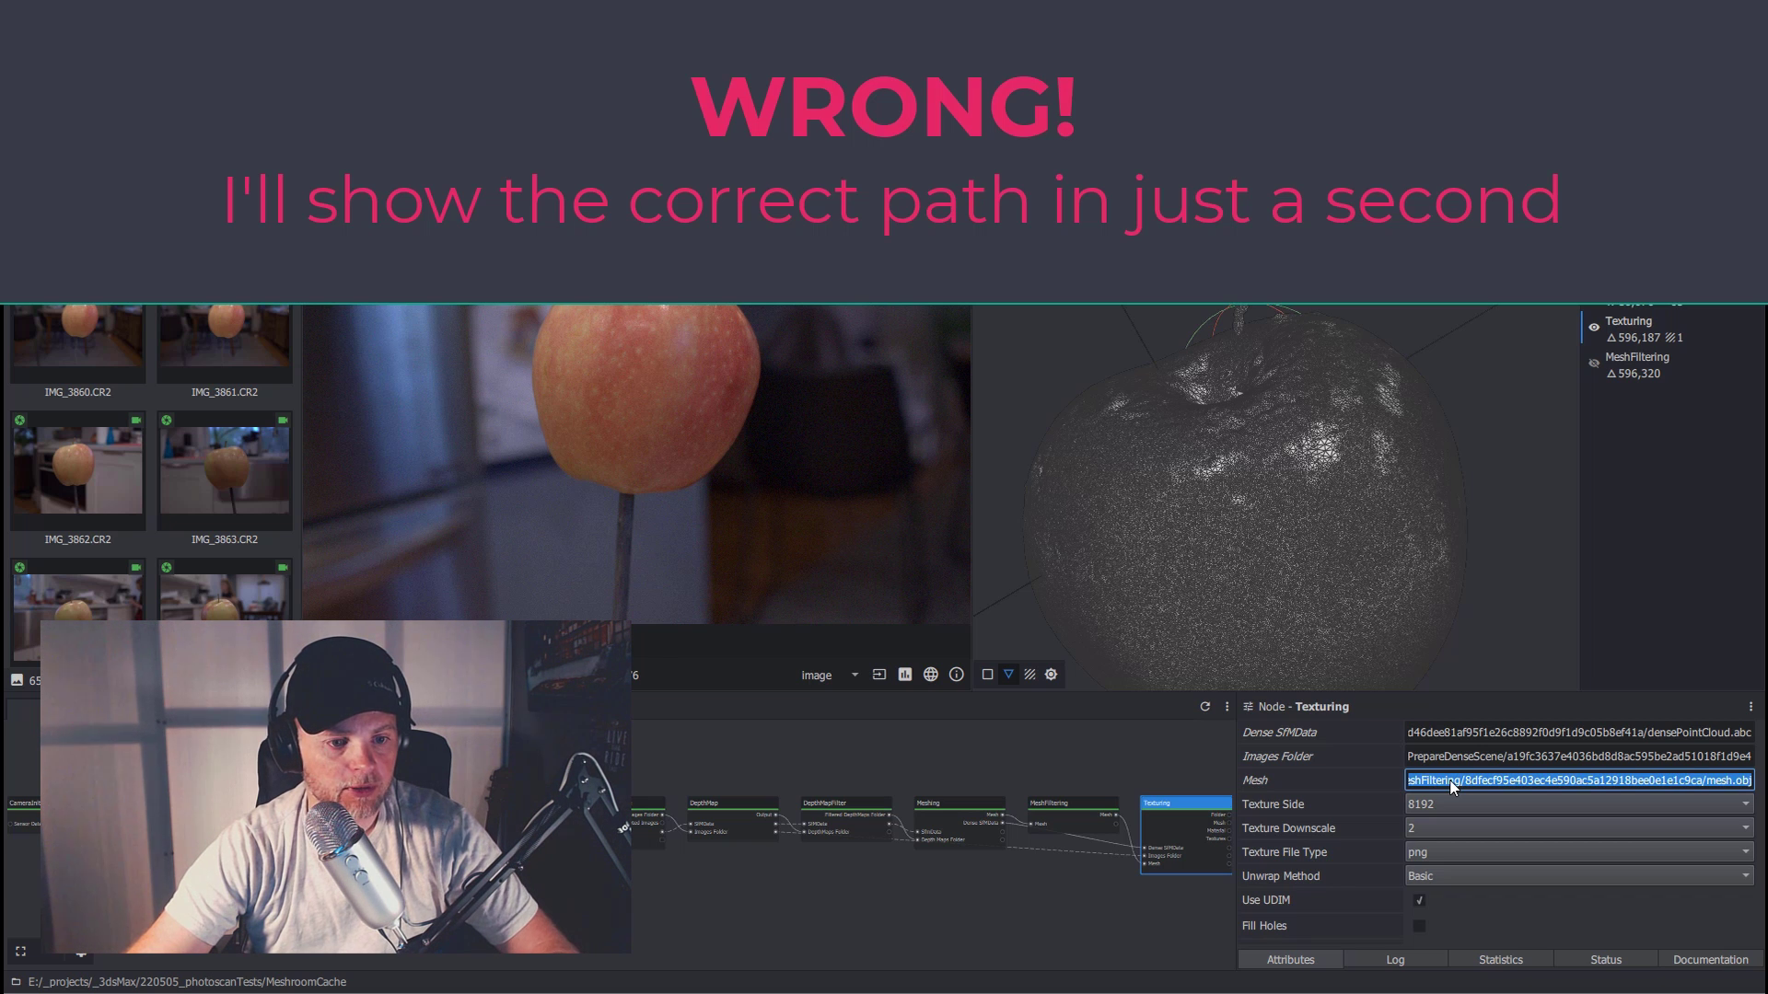
mouse_move(1455, 786)
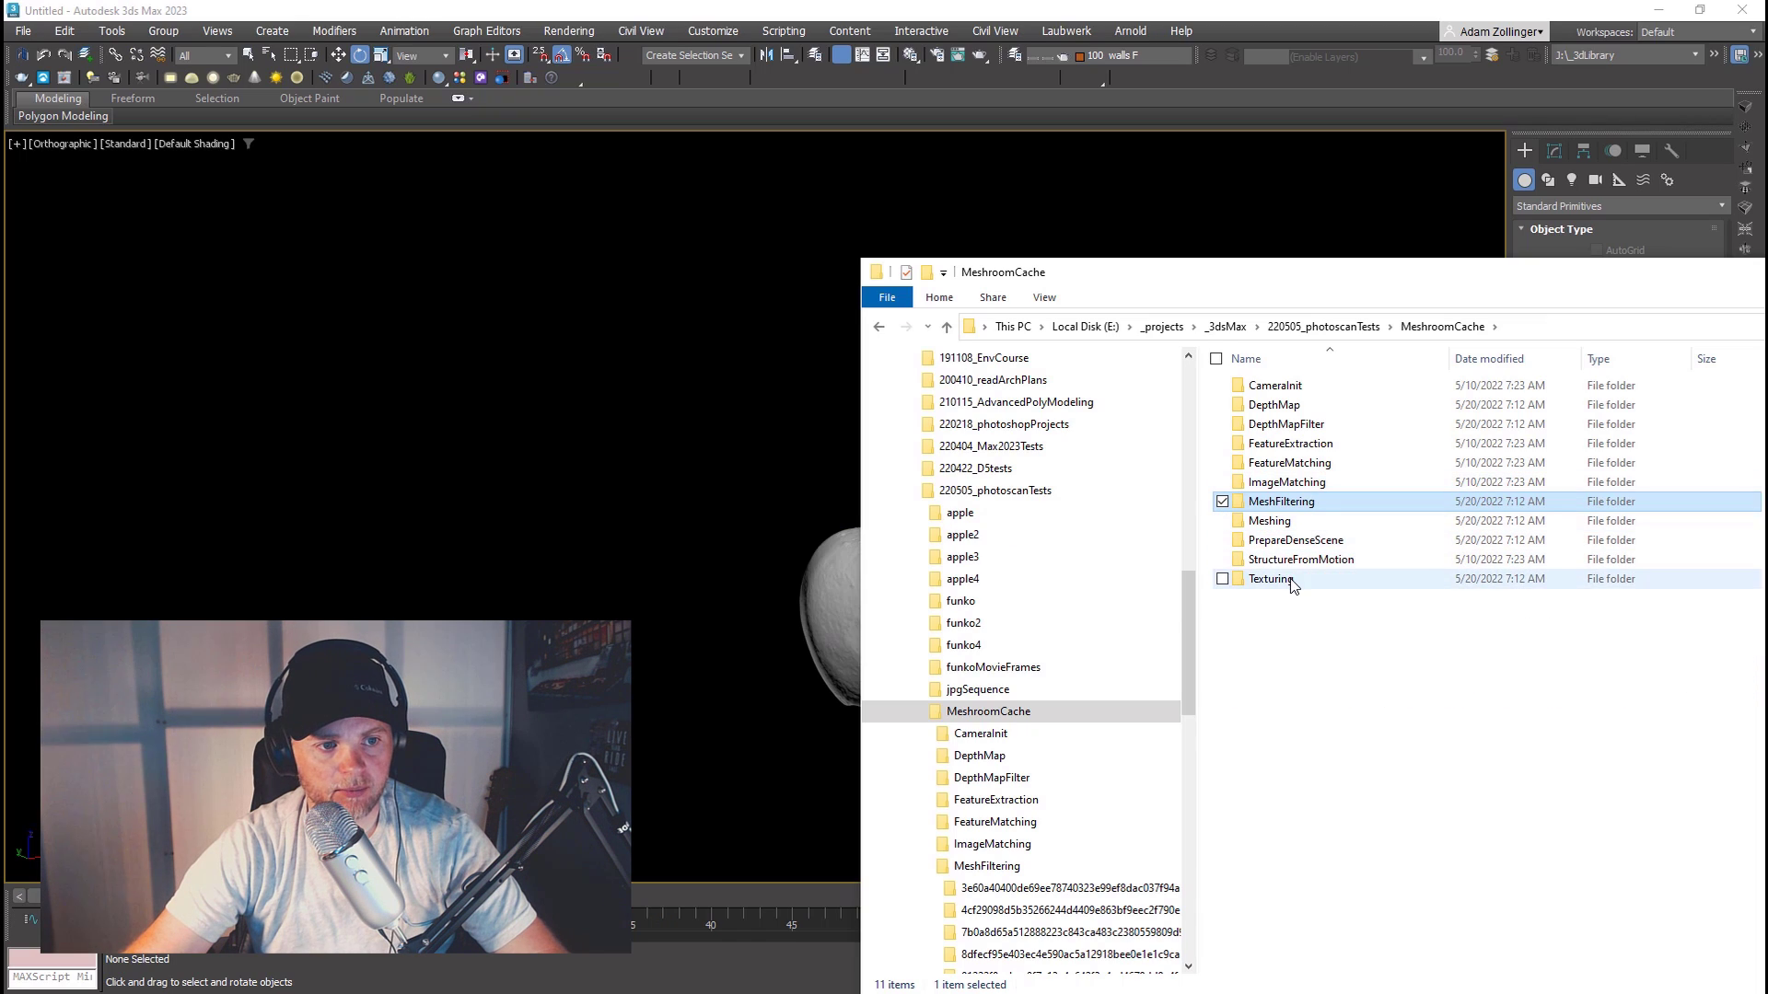
Step: Browse into the MeshFiltering cache folder to see its hash-named output subfolders
double_click(1273, 578)
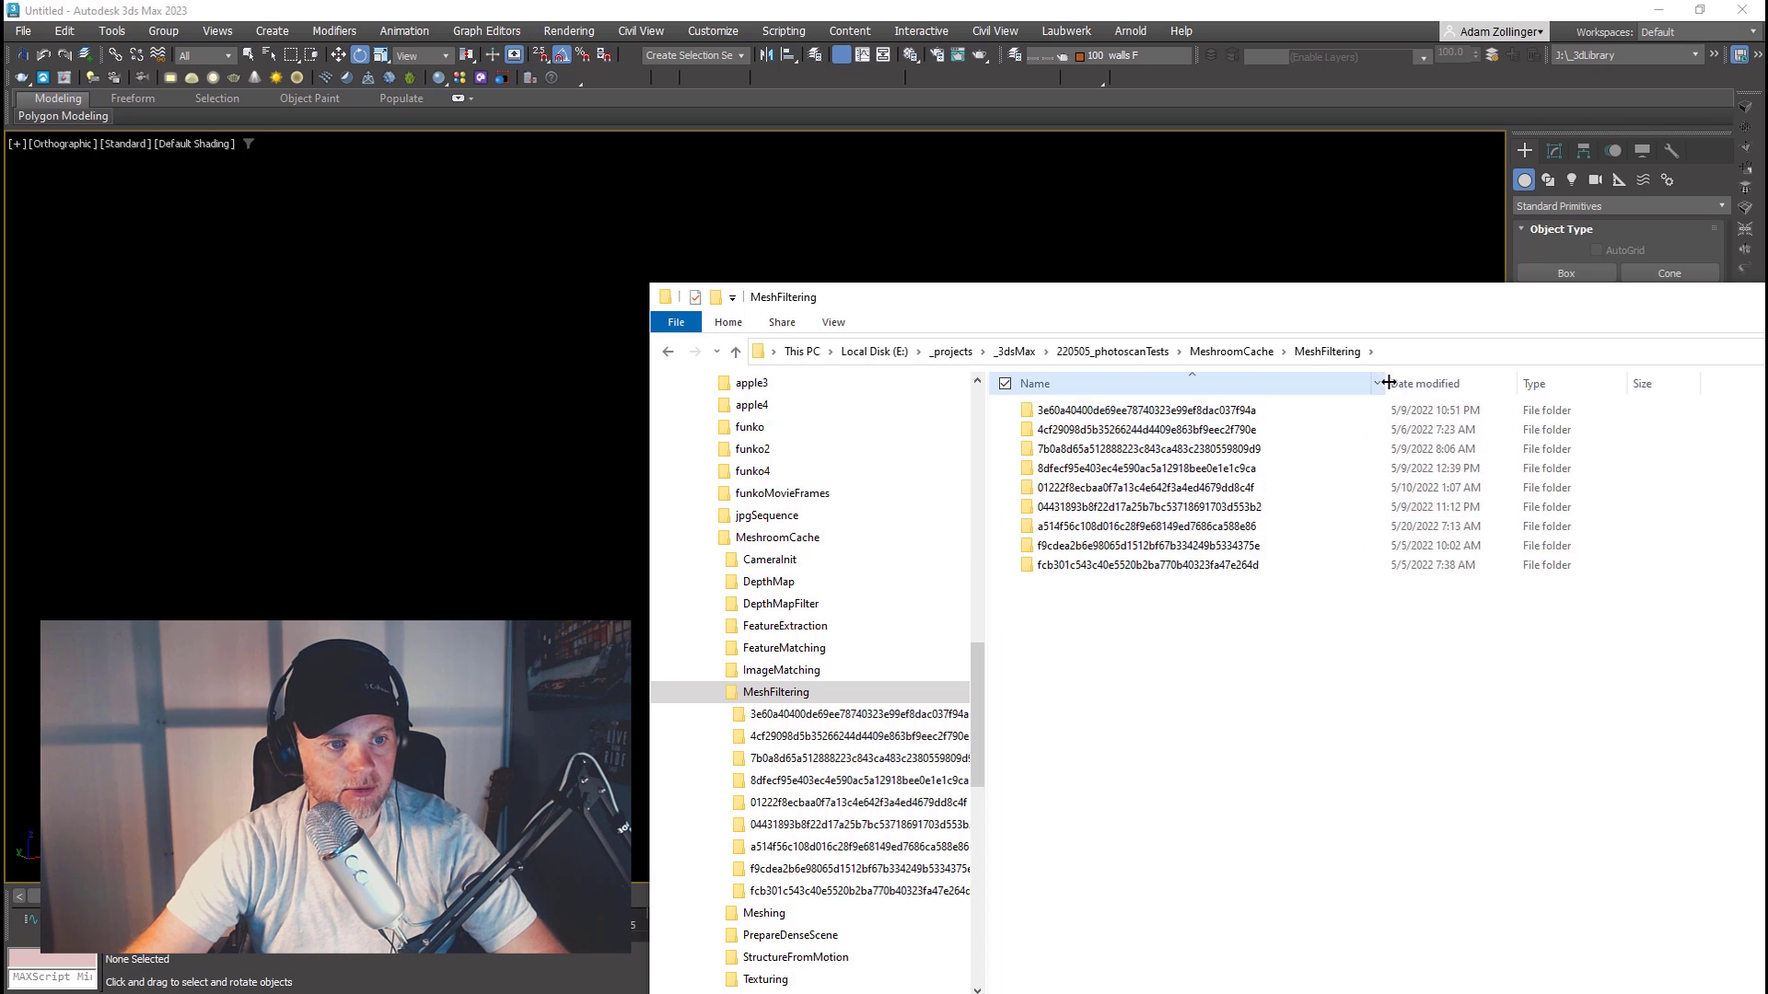
left_click(764, 978)
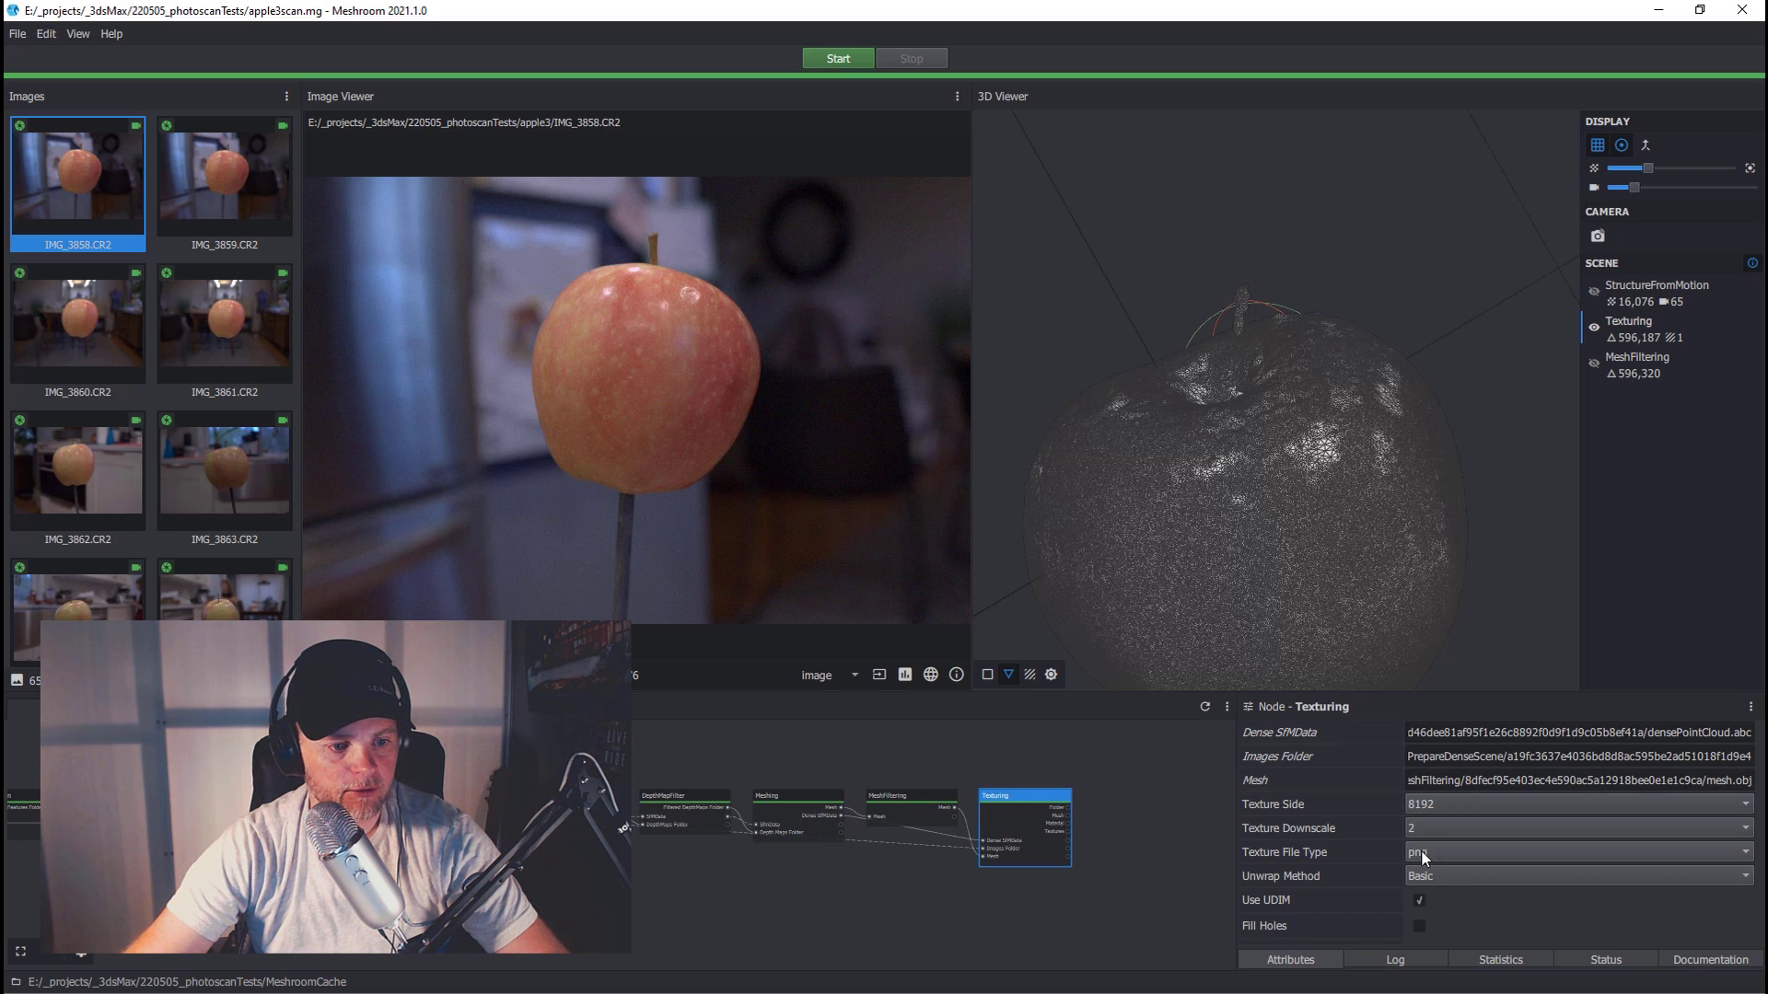
Step: Reach the Texturing subfolder holding texture_1001.png with the textured mesh MTL and OBJ
scroll("down", 3)
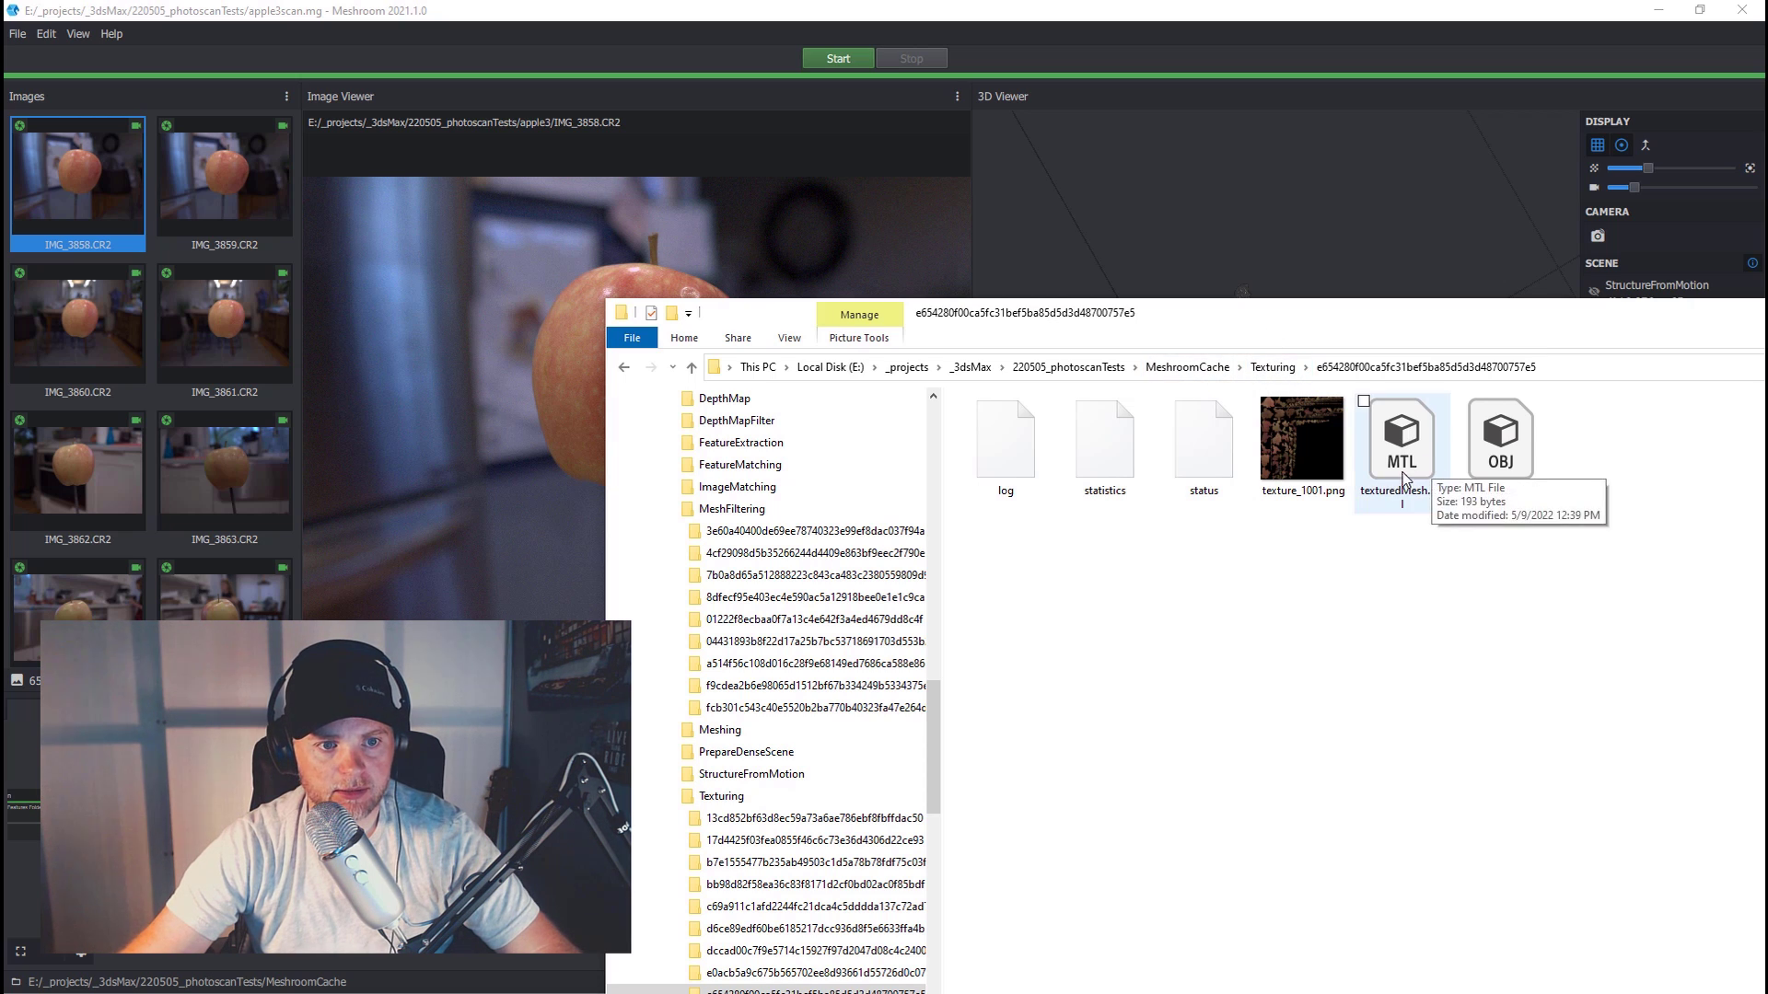
mouse_move(1499, 438)
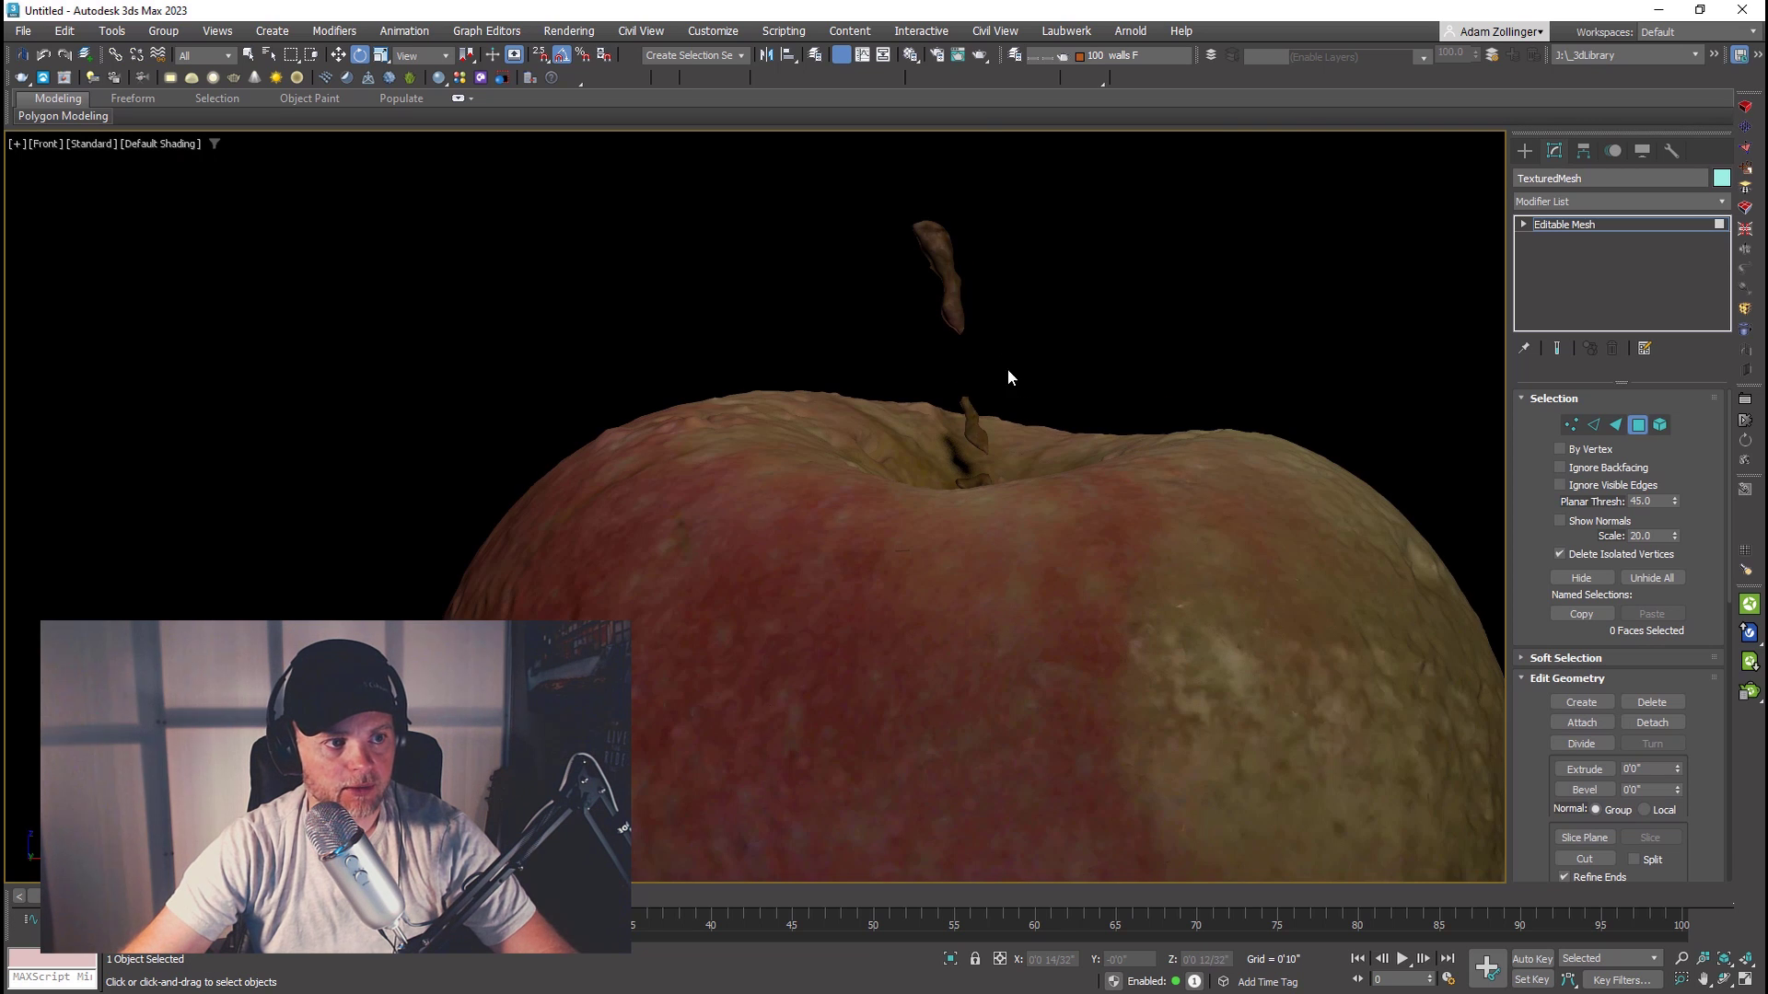
Step: Select the imported TexturedMesh and display its edged faces over the shading
left_click(970, 424)
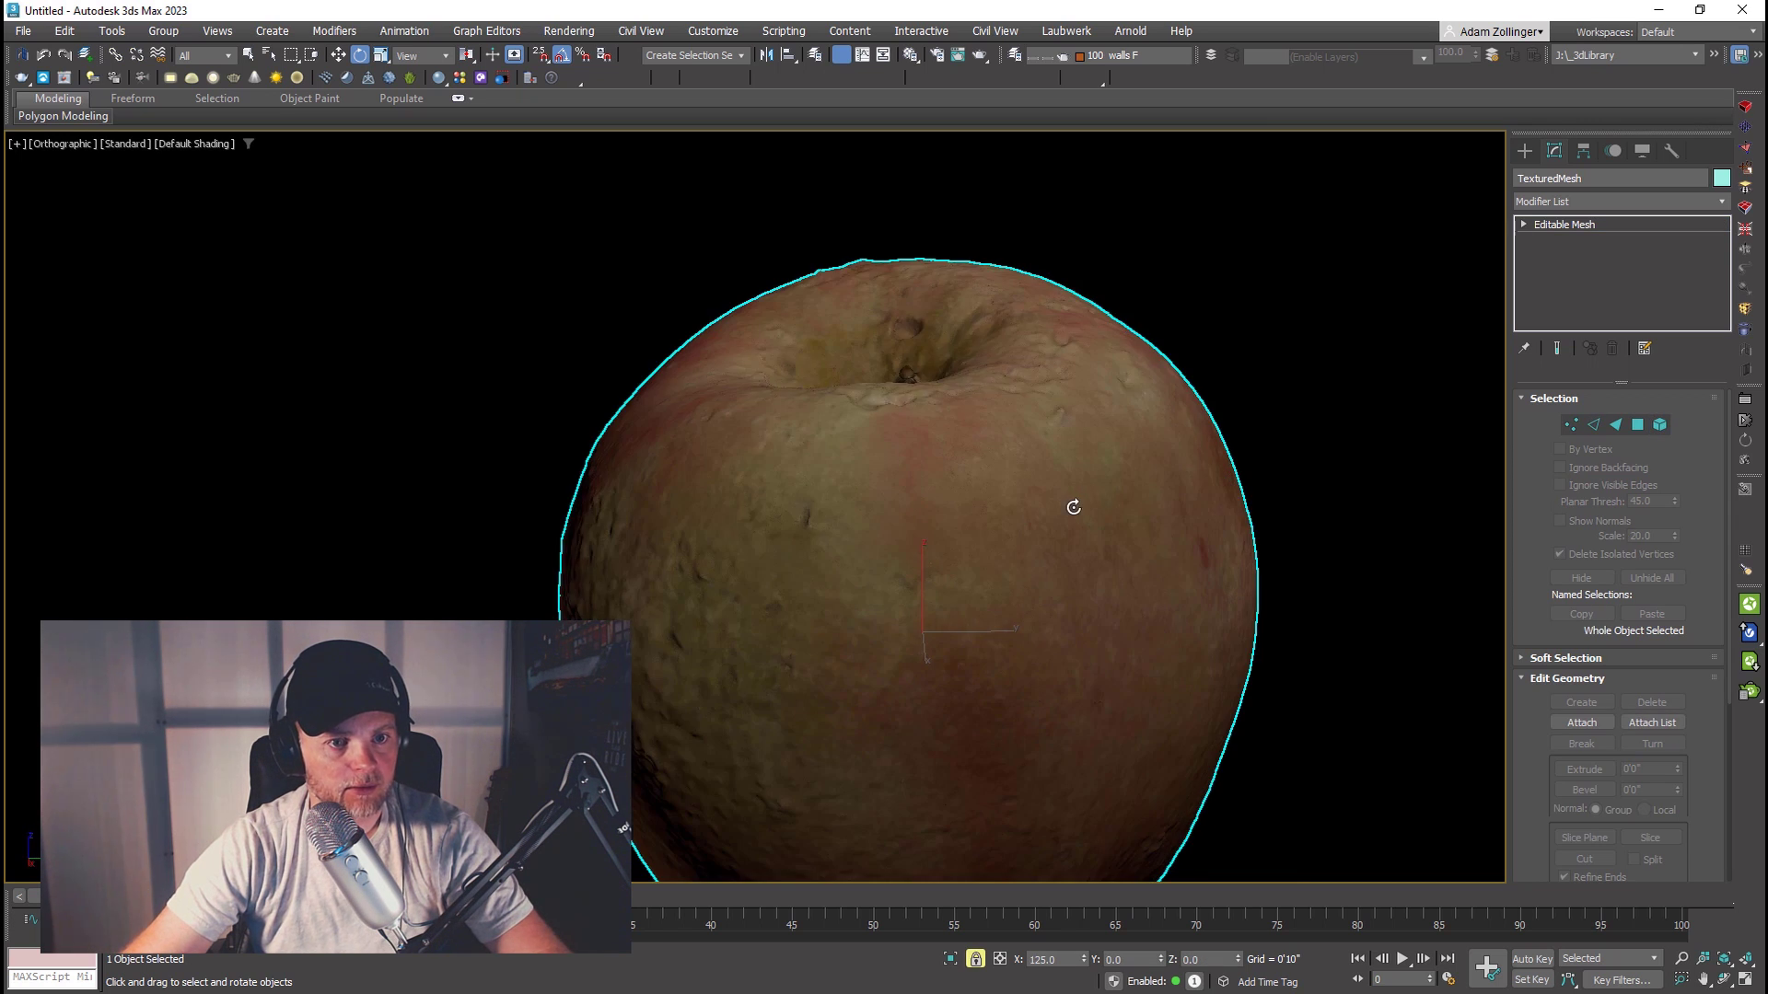
key("F4")
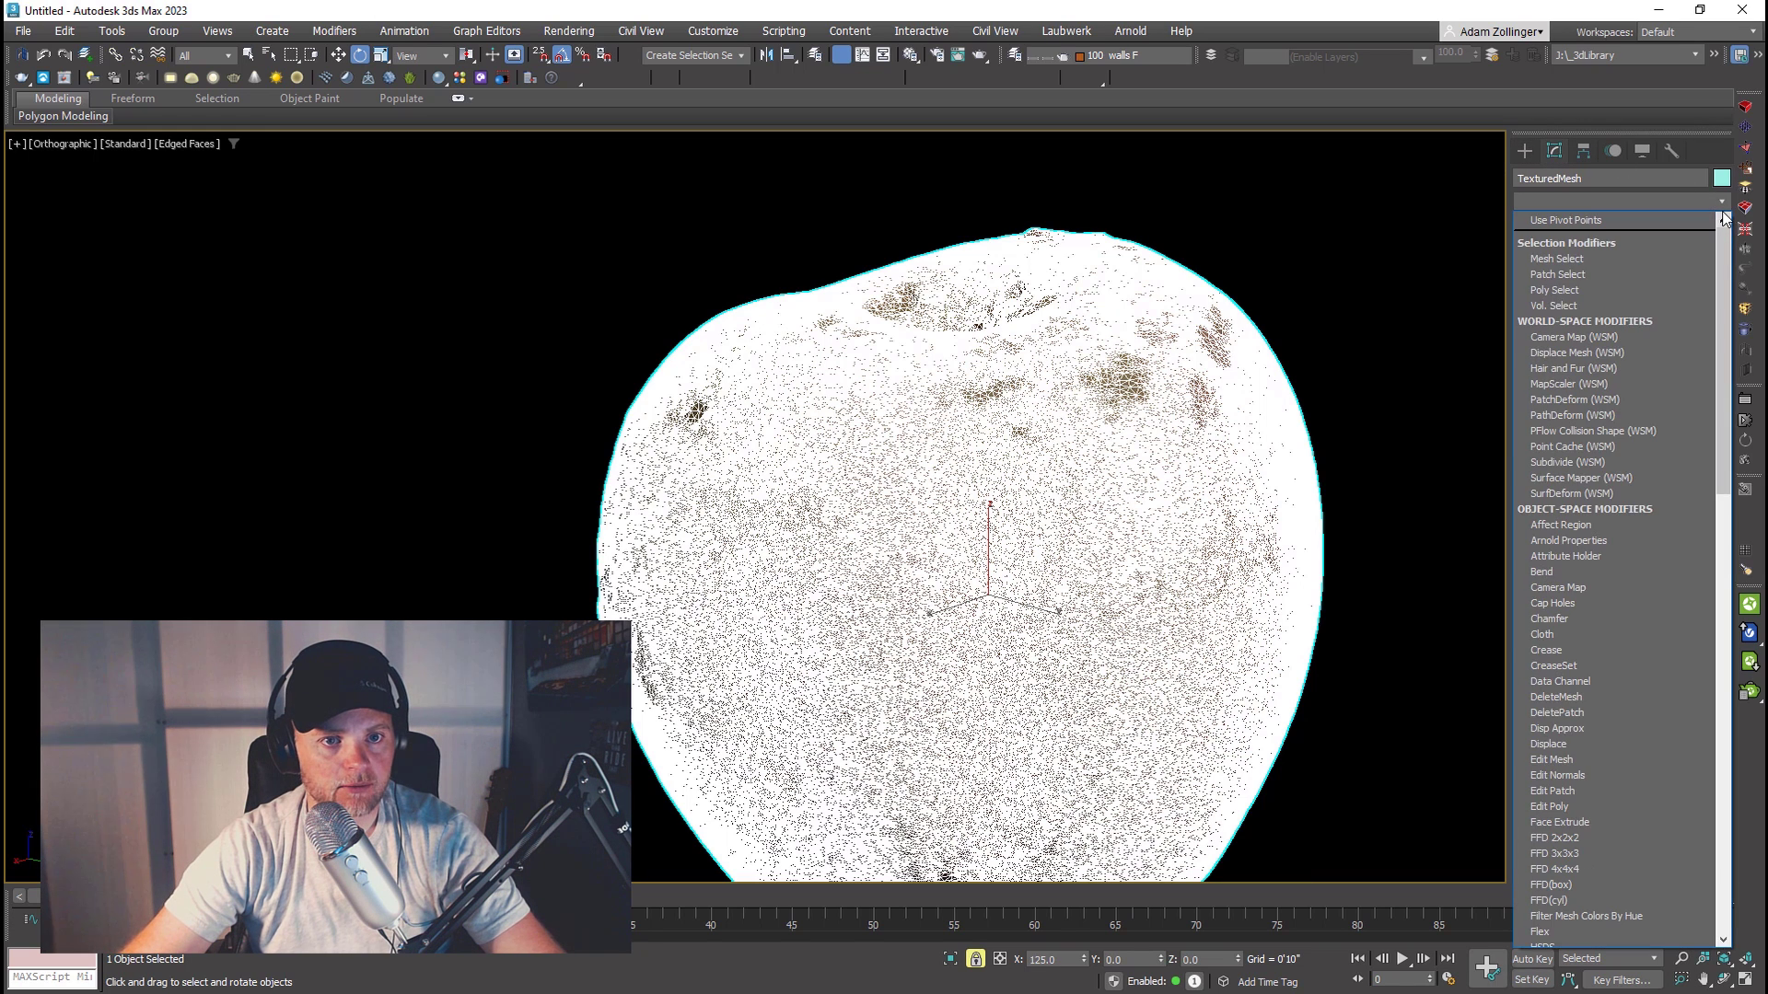
scroll("down", 3)
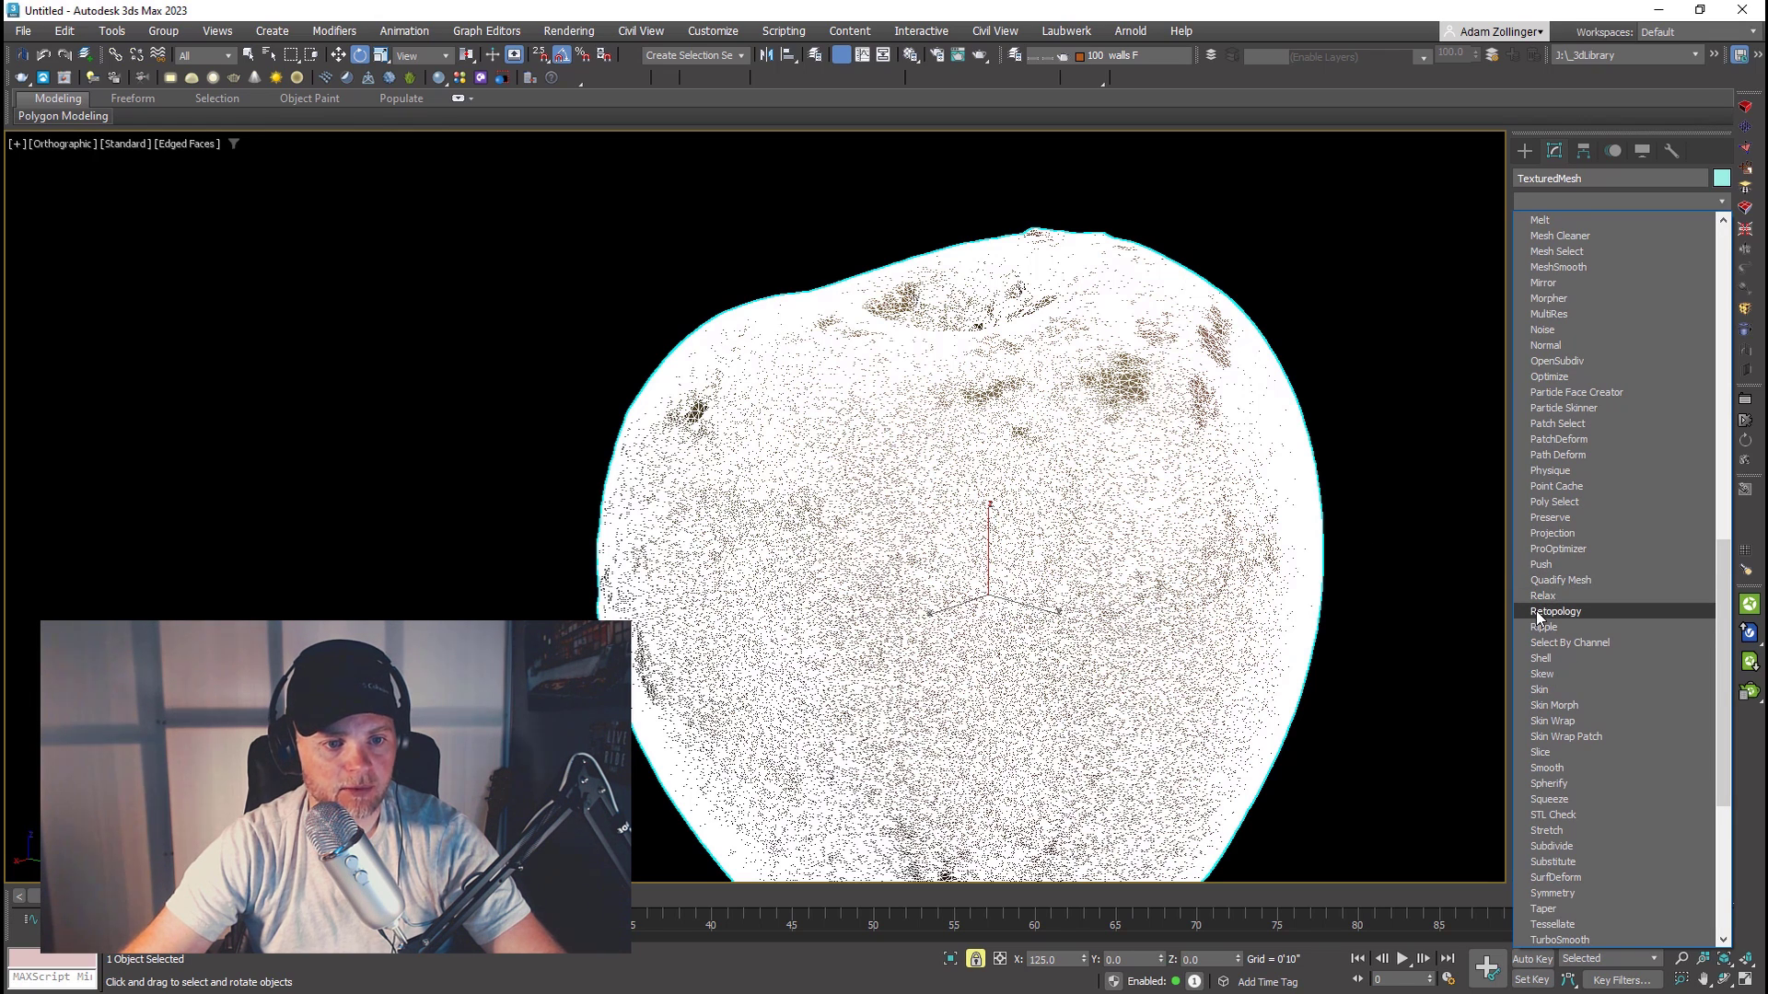
Step: Apply a Retopology modifier targeting 20000 faces with the UV channel preserved
left_click(1554, 612)
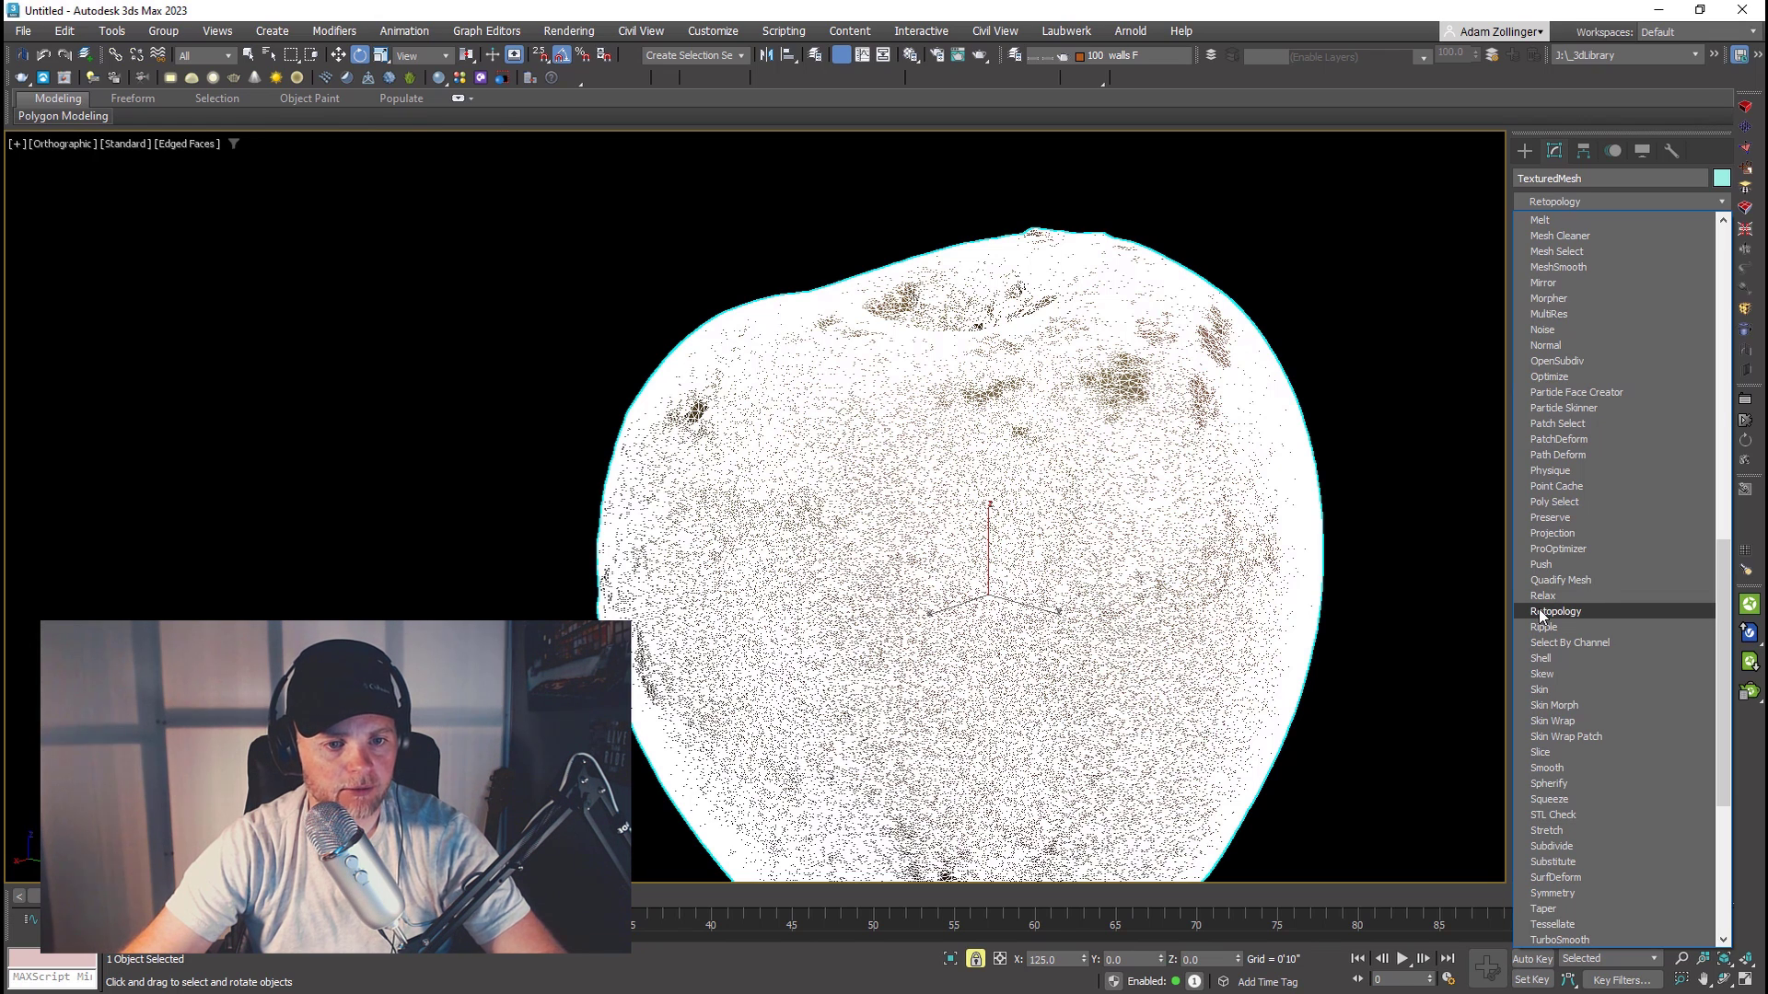
left_click(1556, 611)
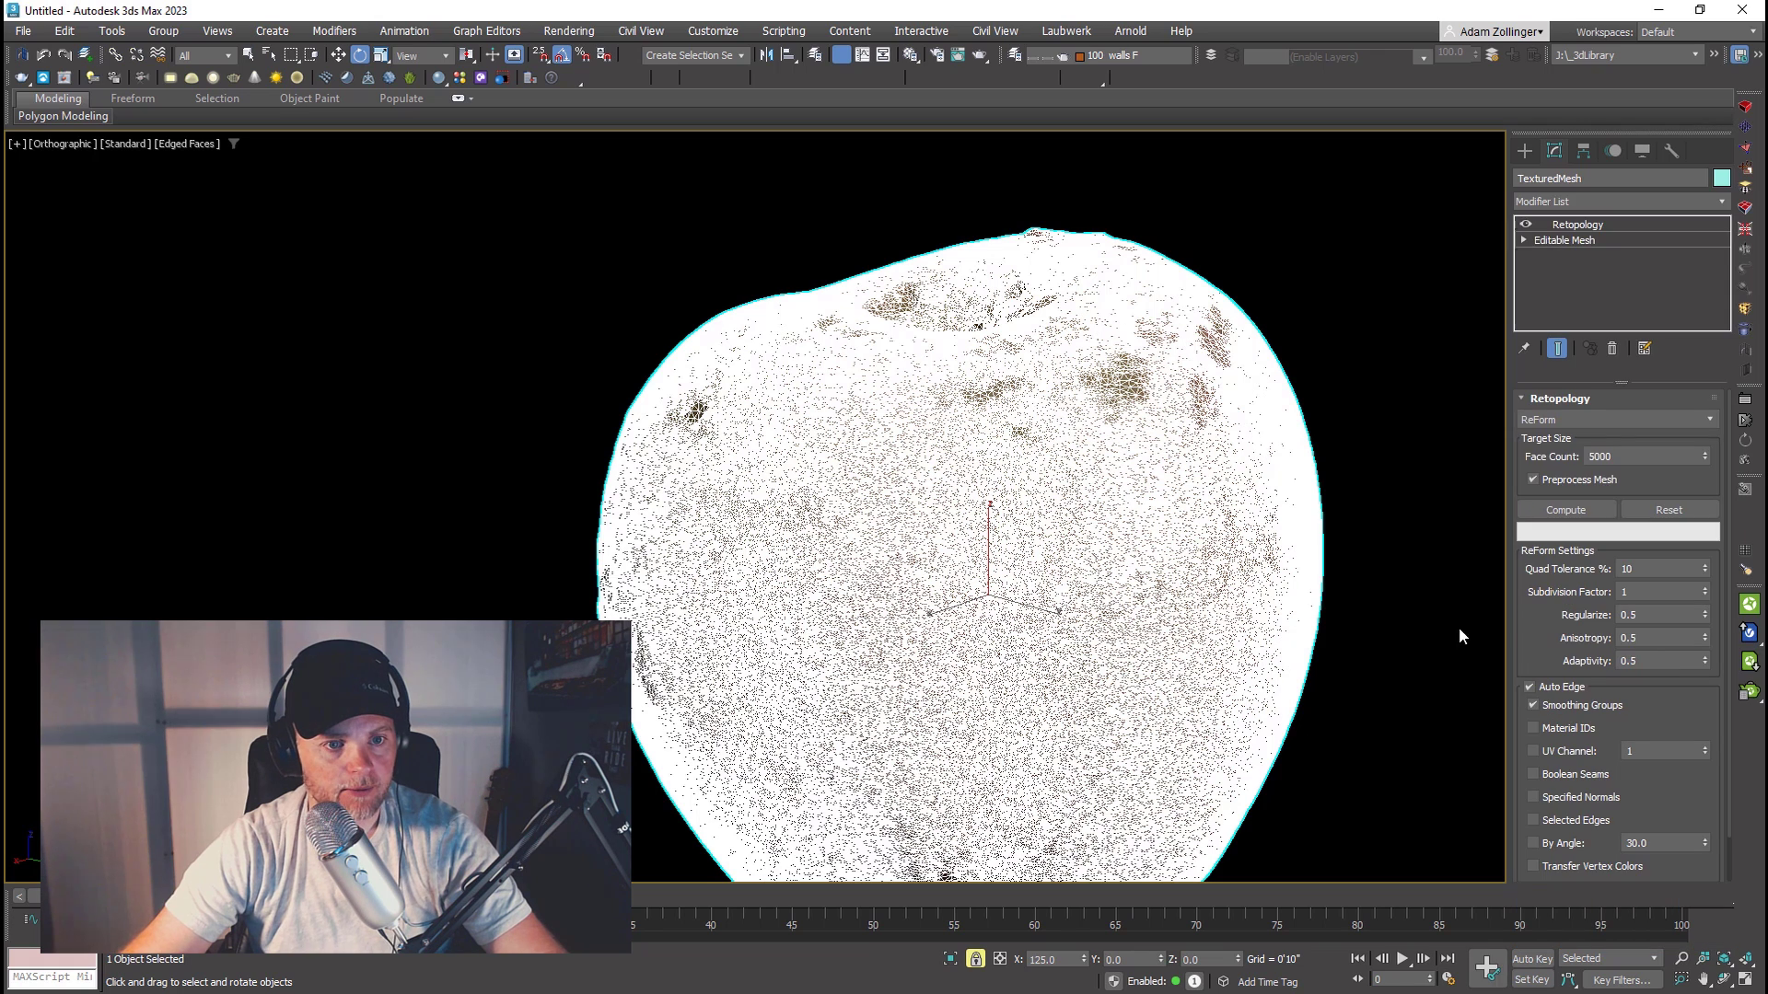
triple_click(1644, 455)
type("20000")
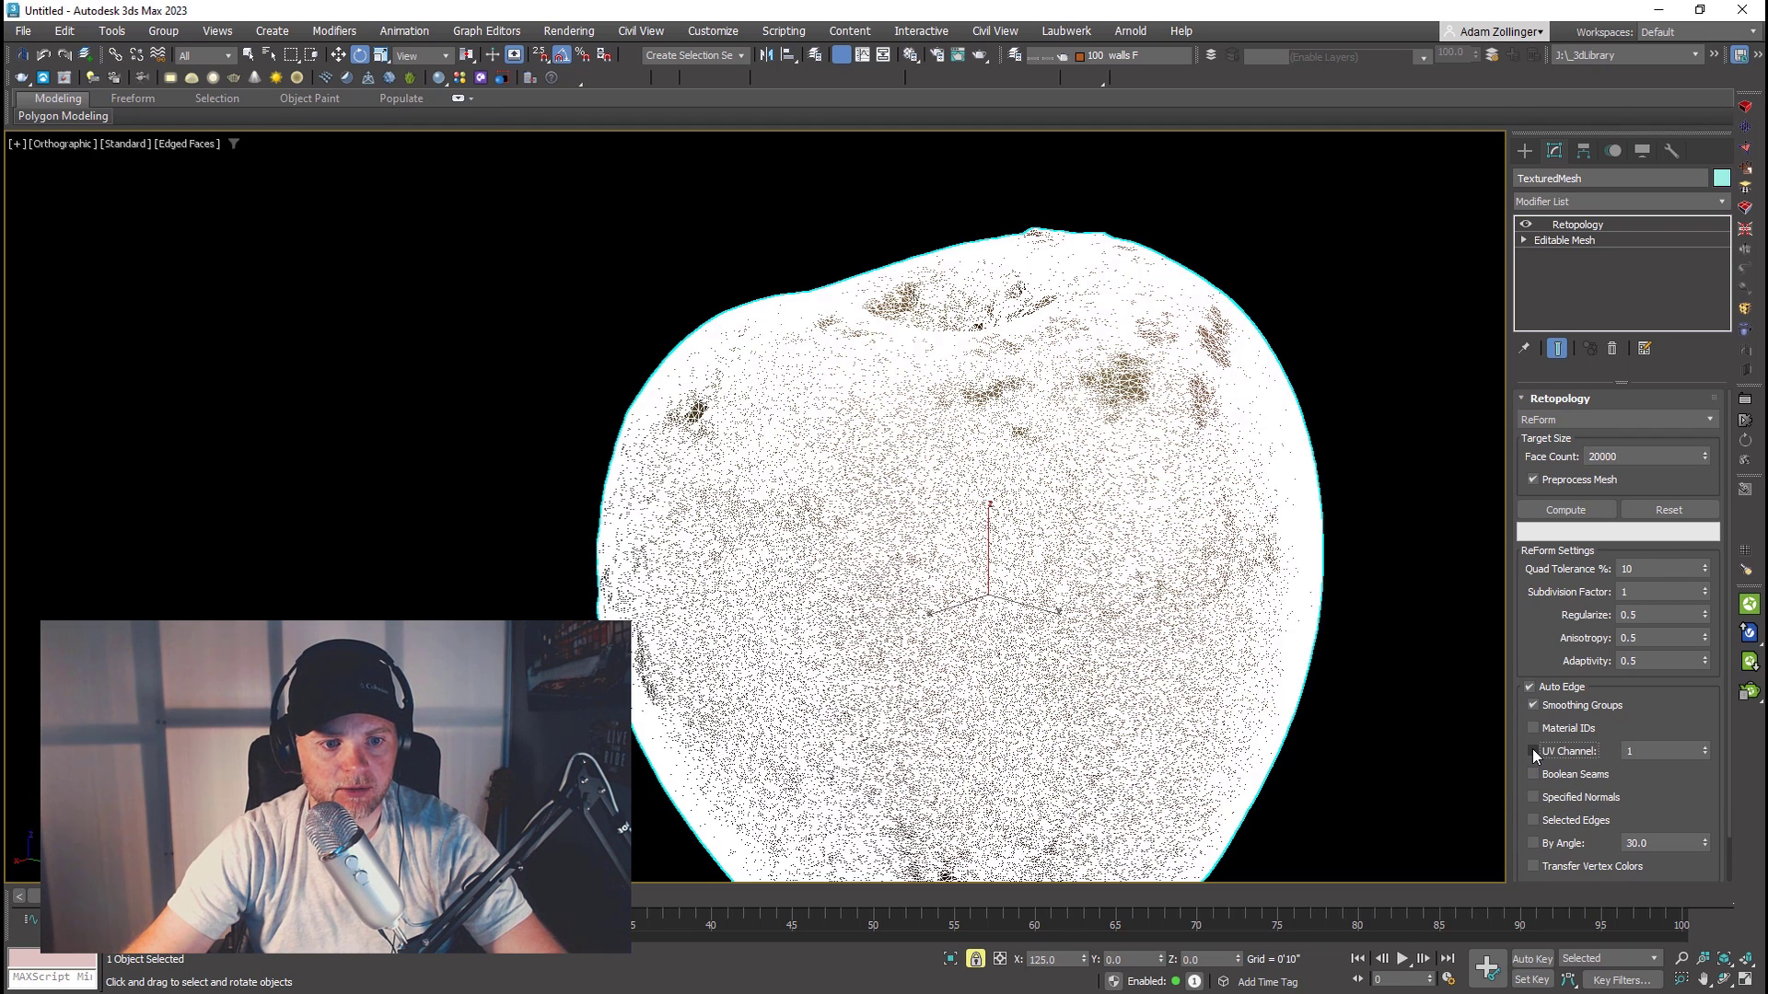
left_click(1532, 751)
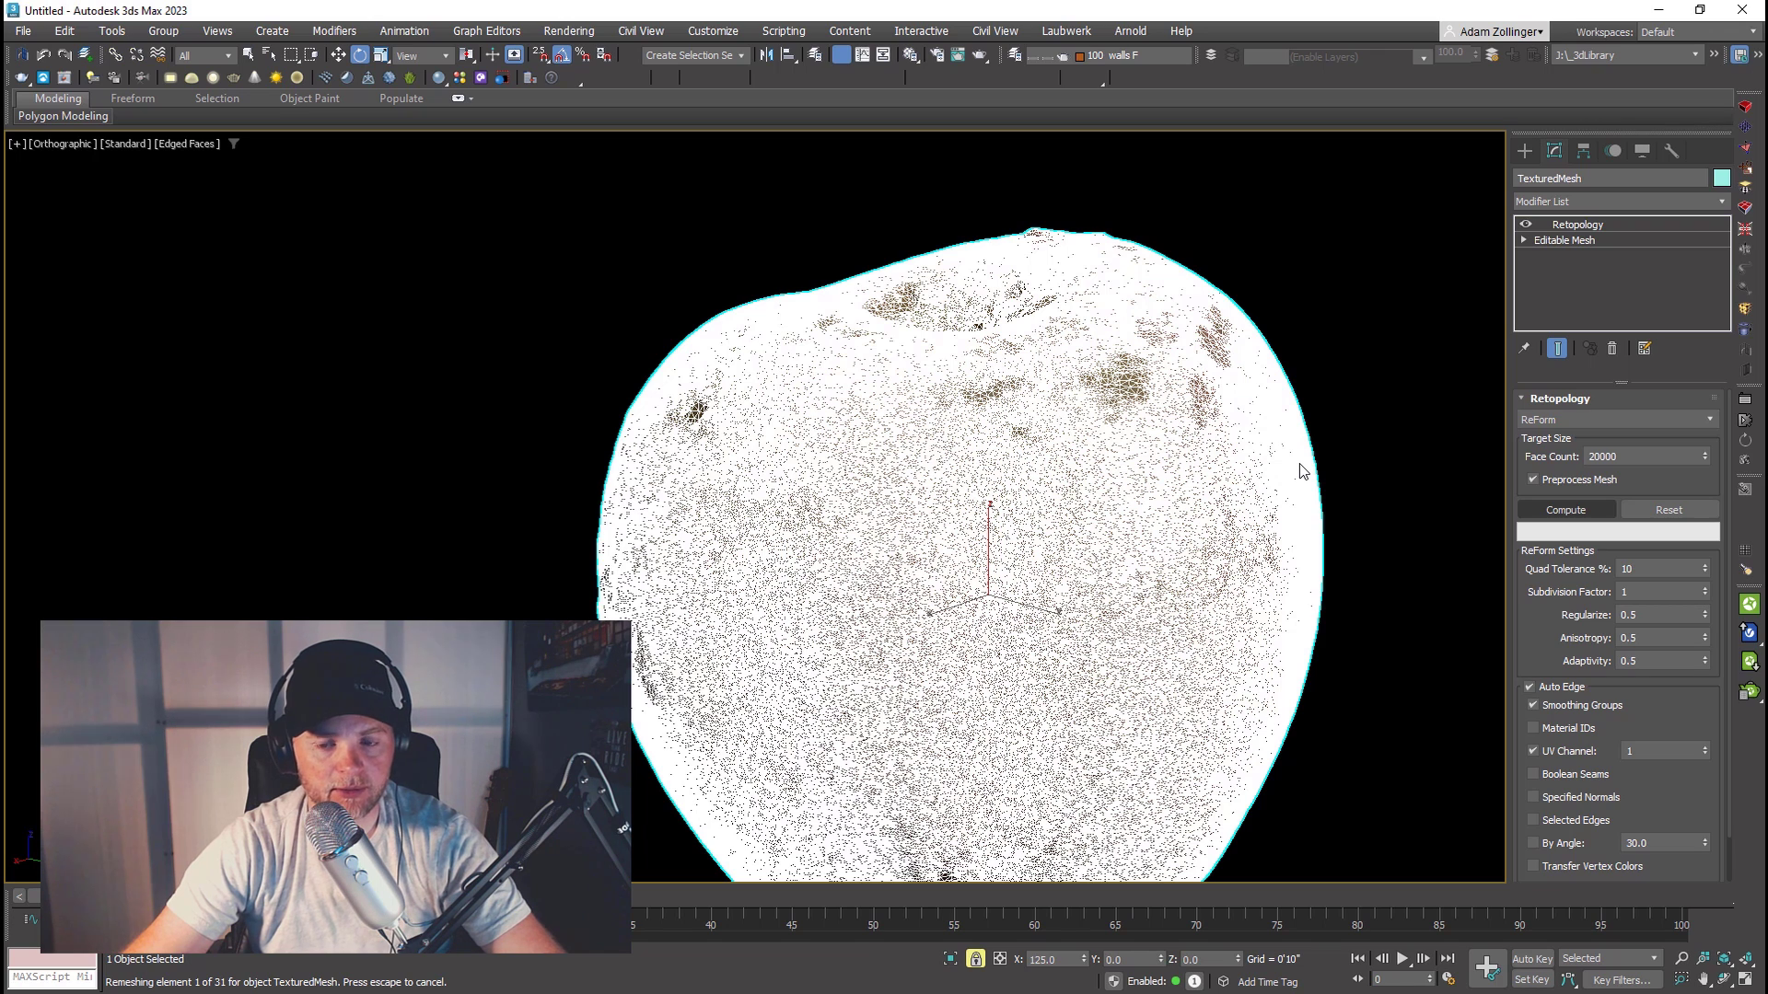
mouse_move(1350, 515)
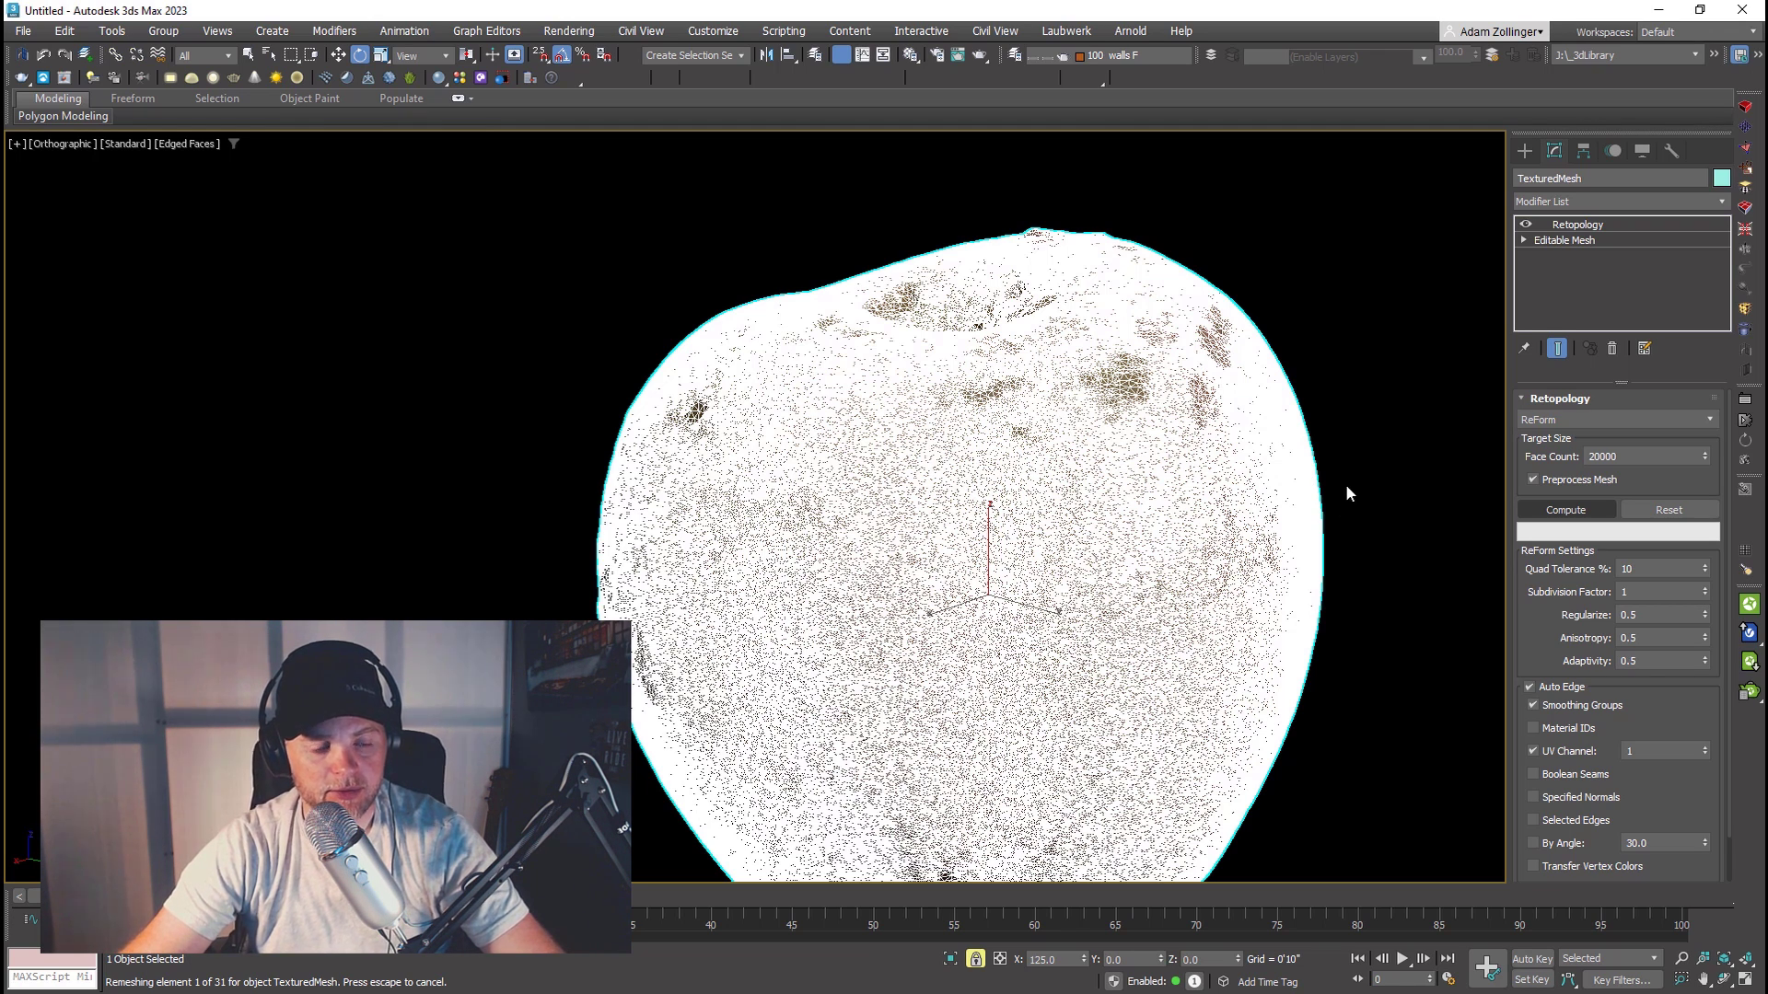
mouse_move(1282, 427)
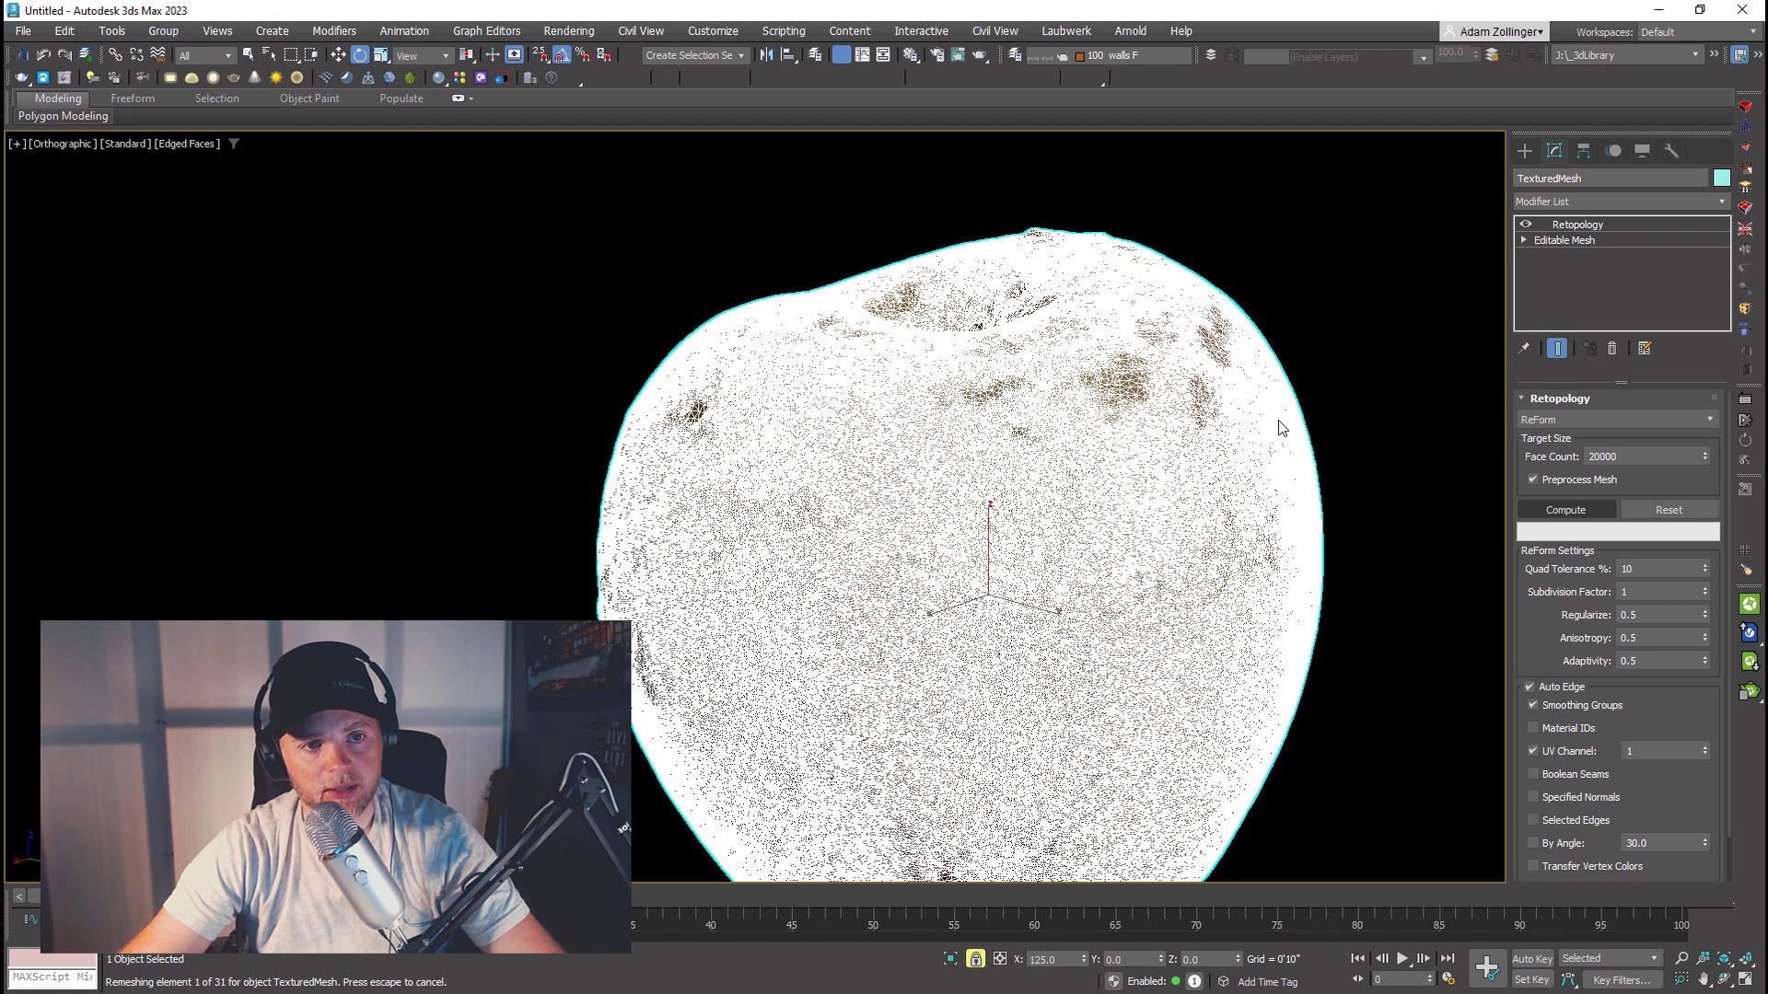
mouse_move(1350, 433)
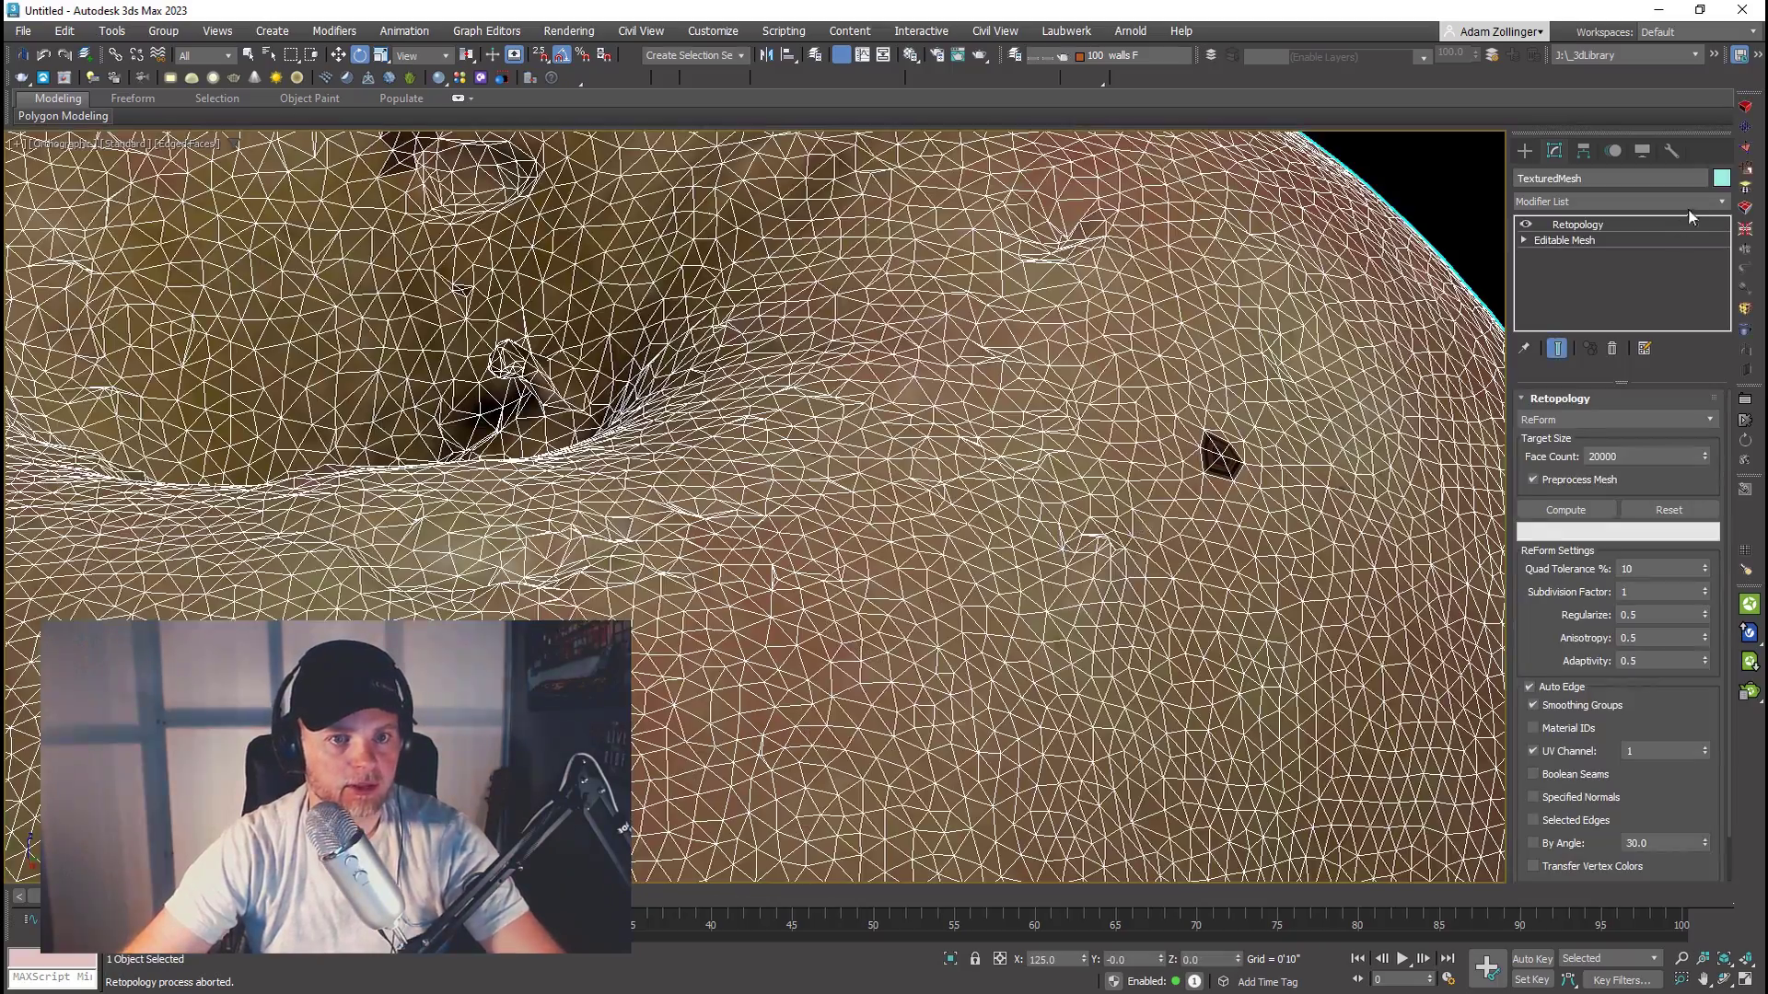
Step: Add a Relax modifier from the modifier list to smooth the bumpy apple polygons
left_click(1619, 200)
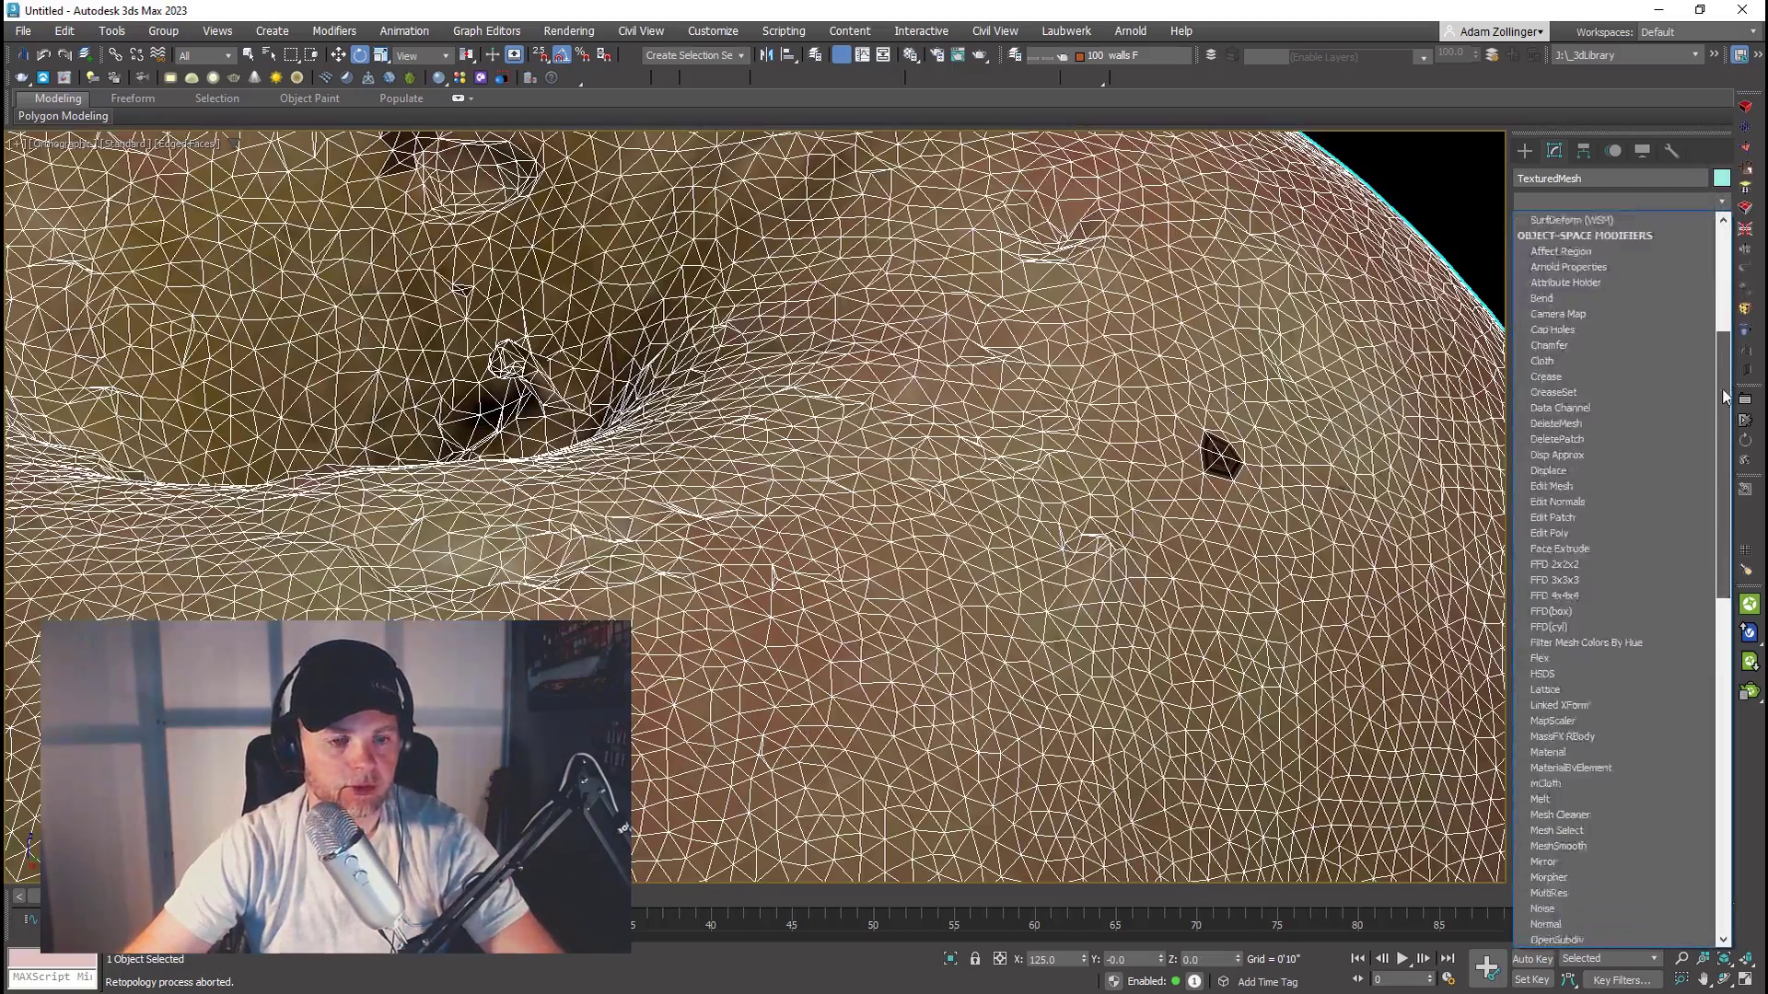
scroll("up", 3)
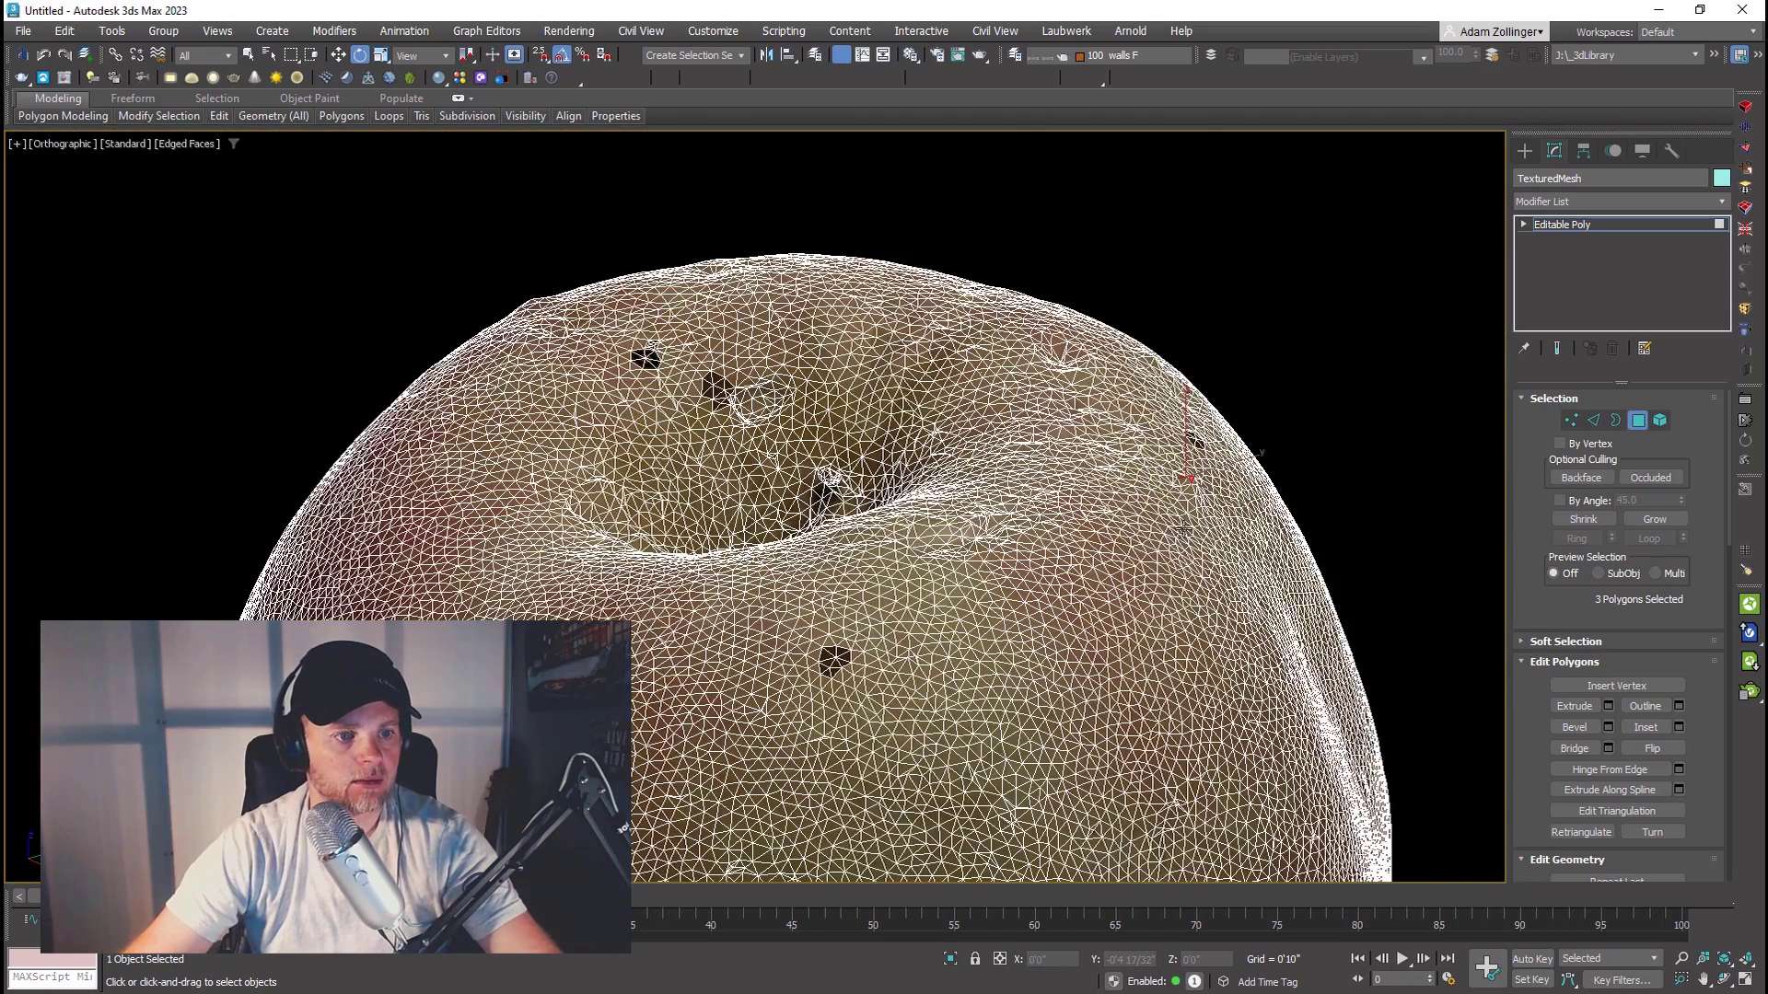
left_click(1654, 519)
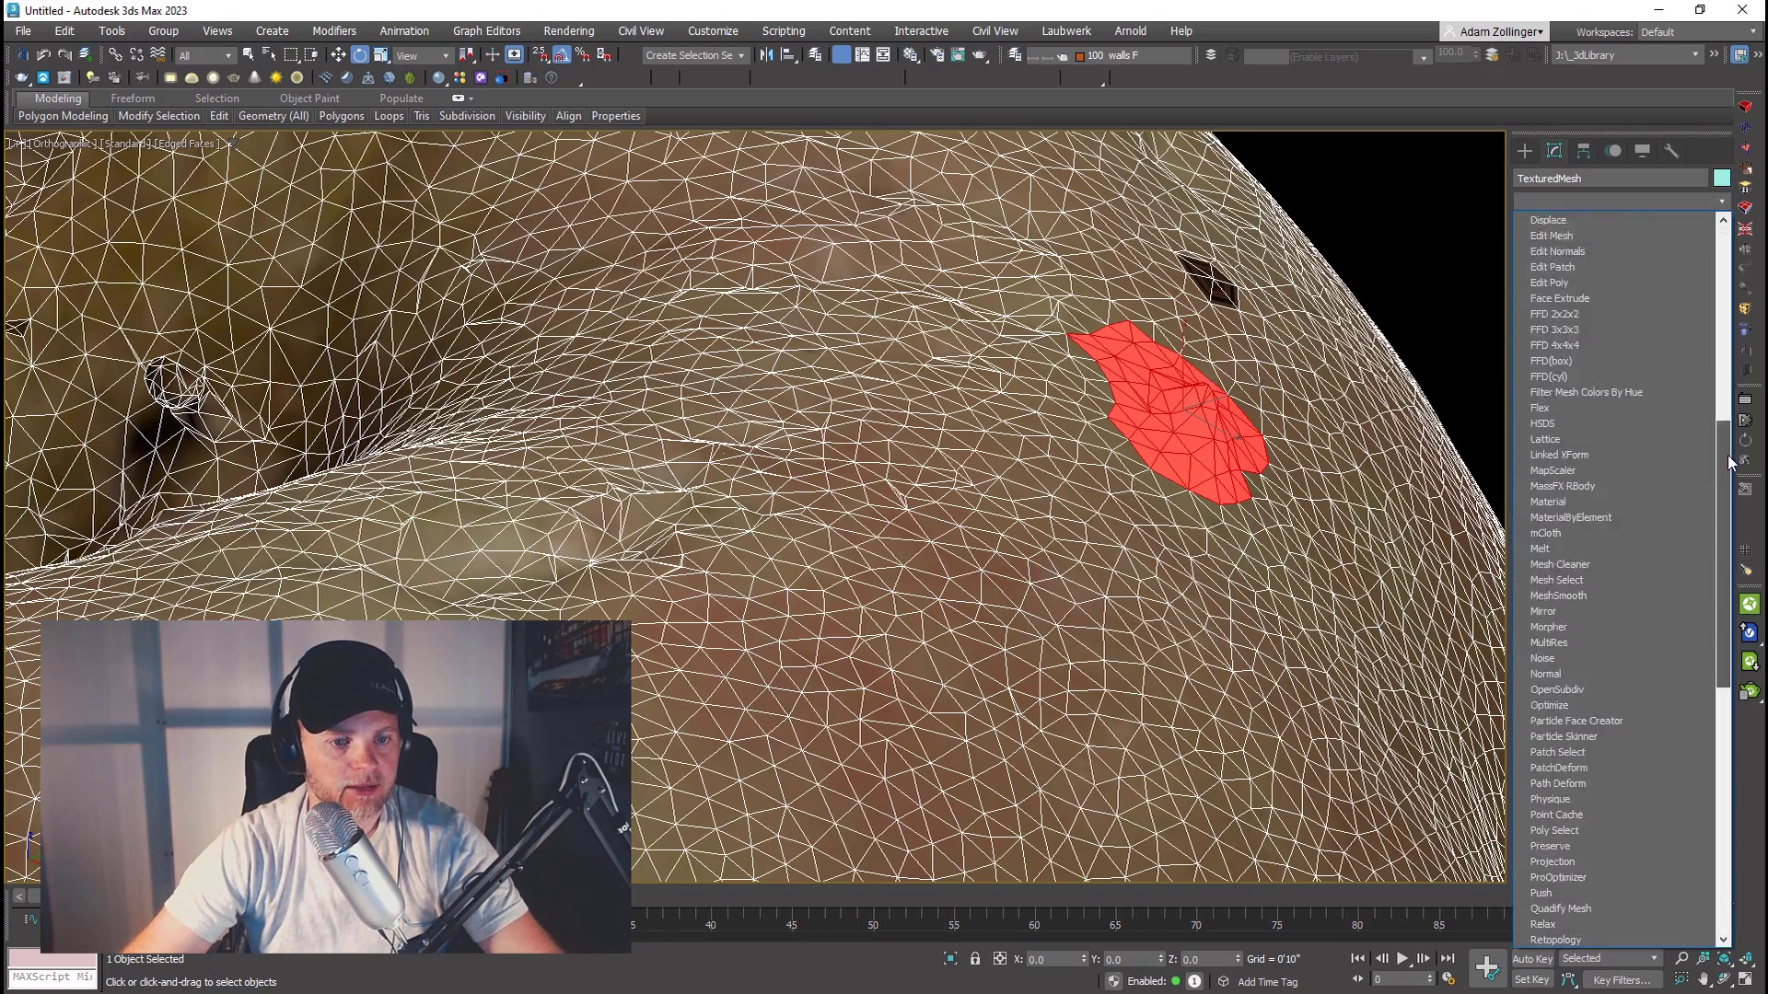
scroll("down", 3)
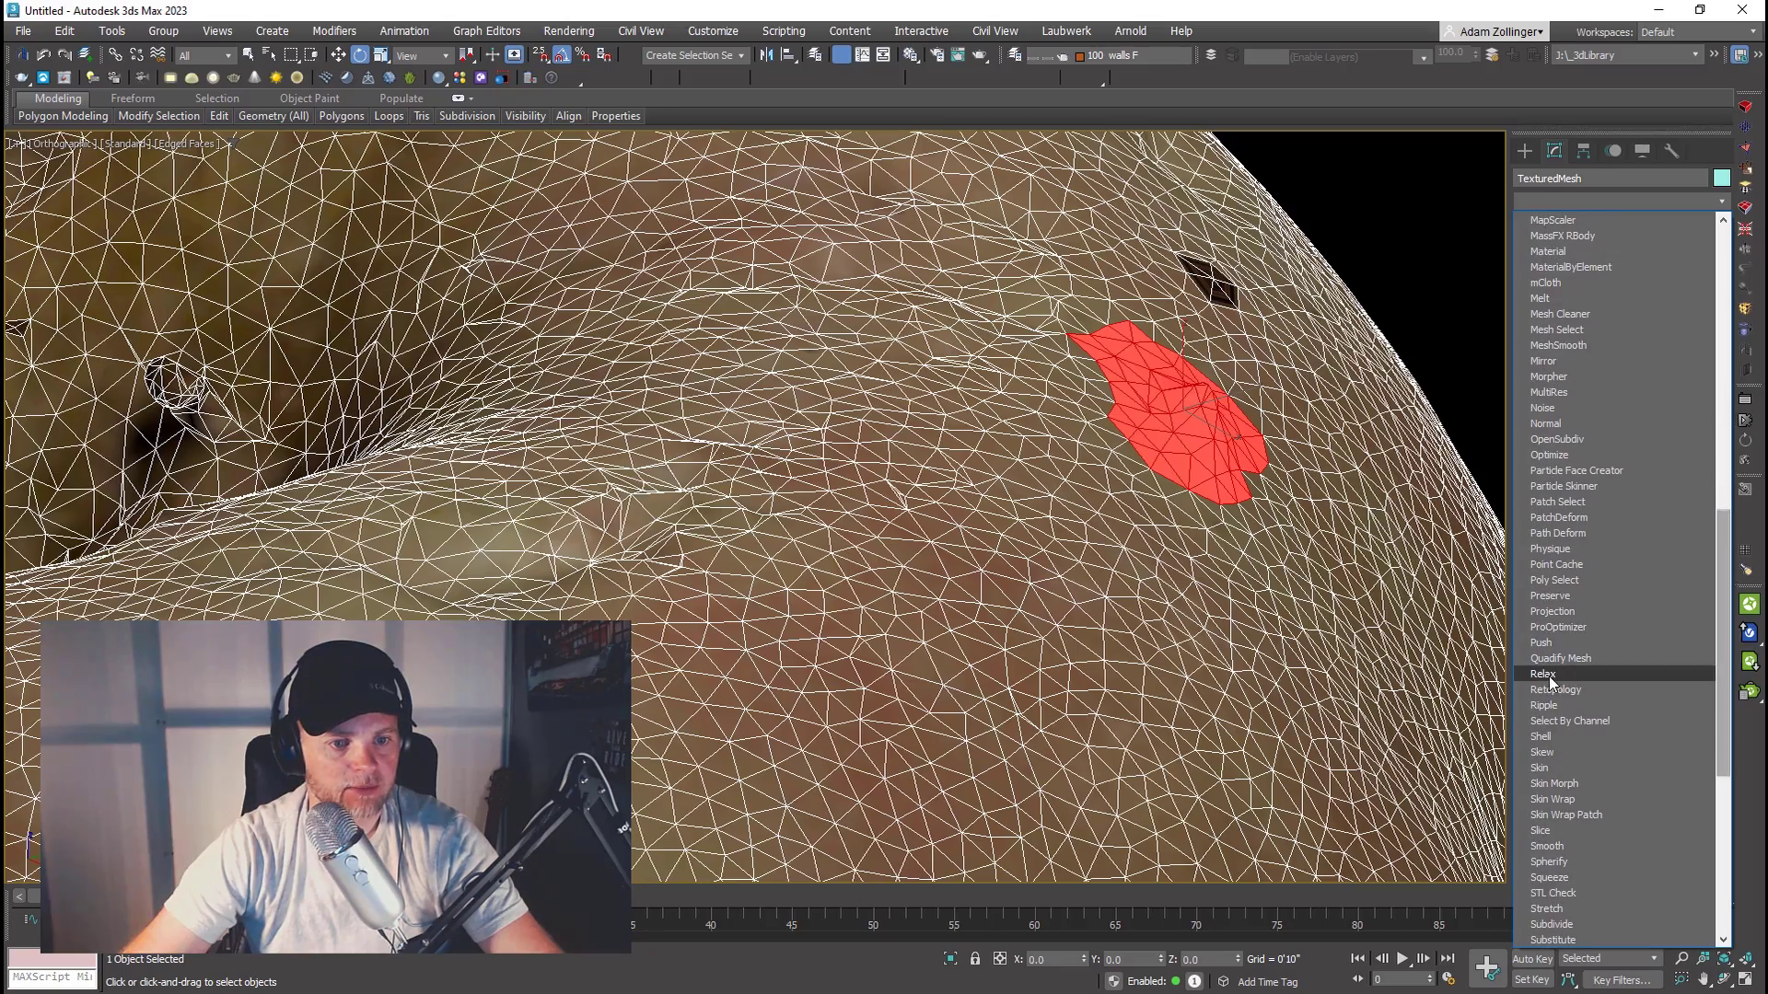
left_click(1543, 674)
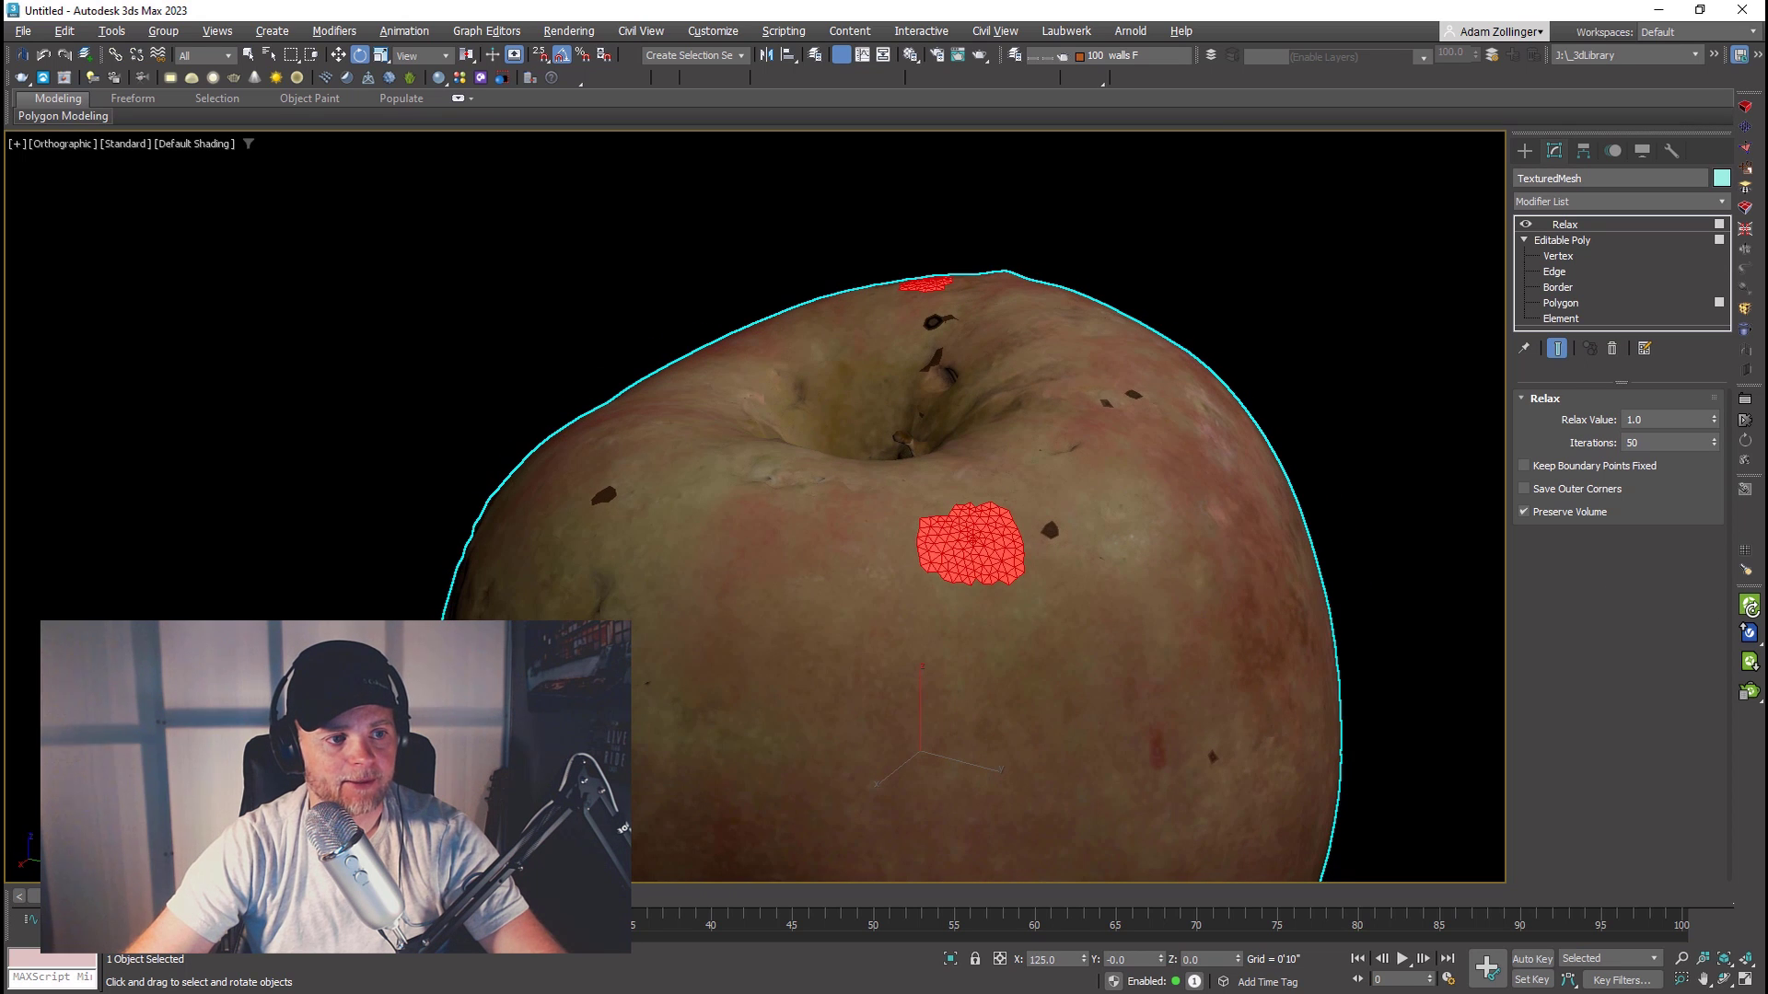
right_click(1015, 542)
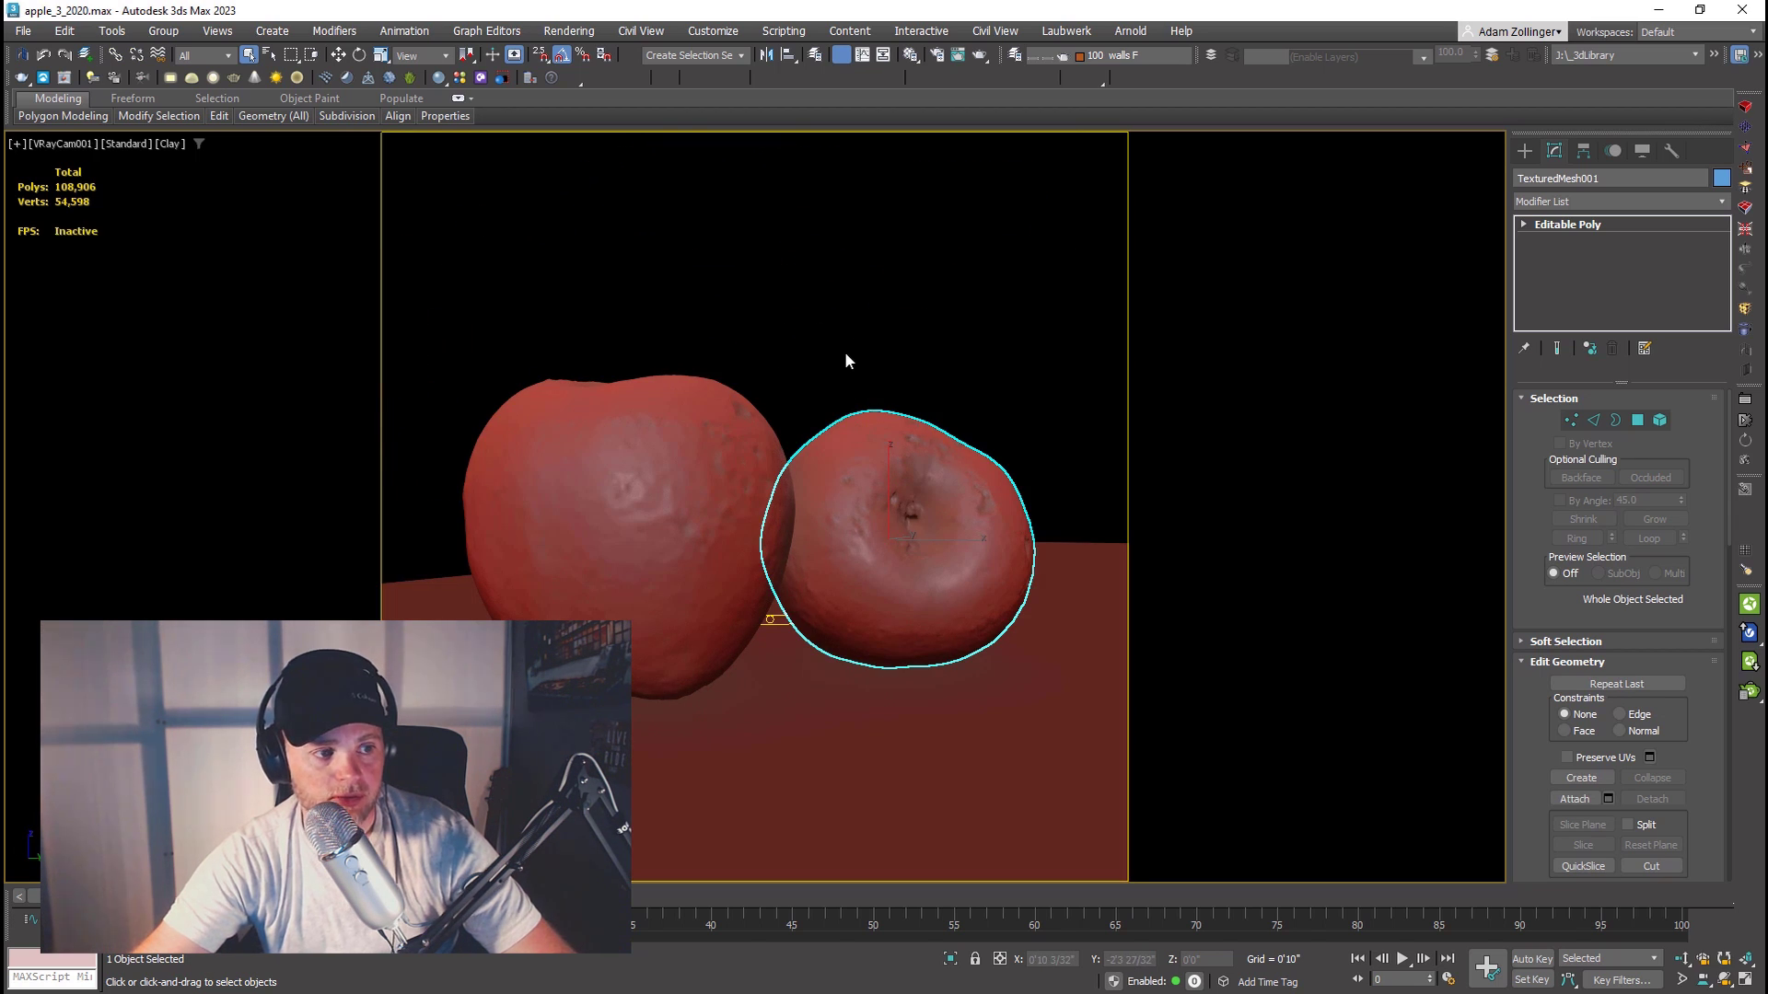
Step: Deselect everything so both apples show together in the camera view
left_click(846, 361)
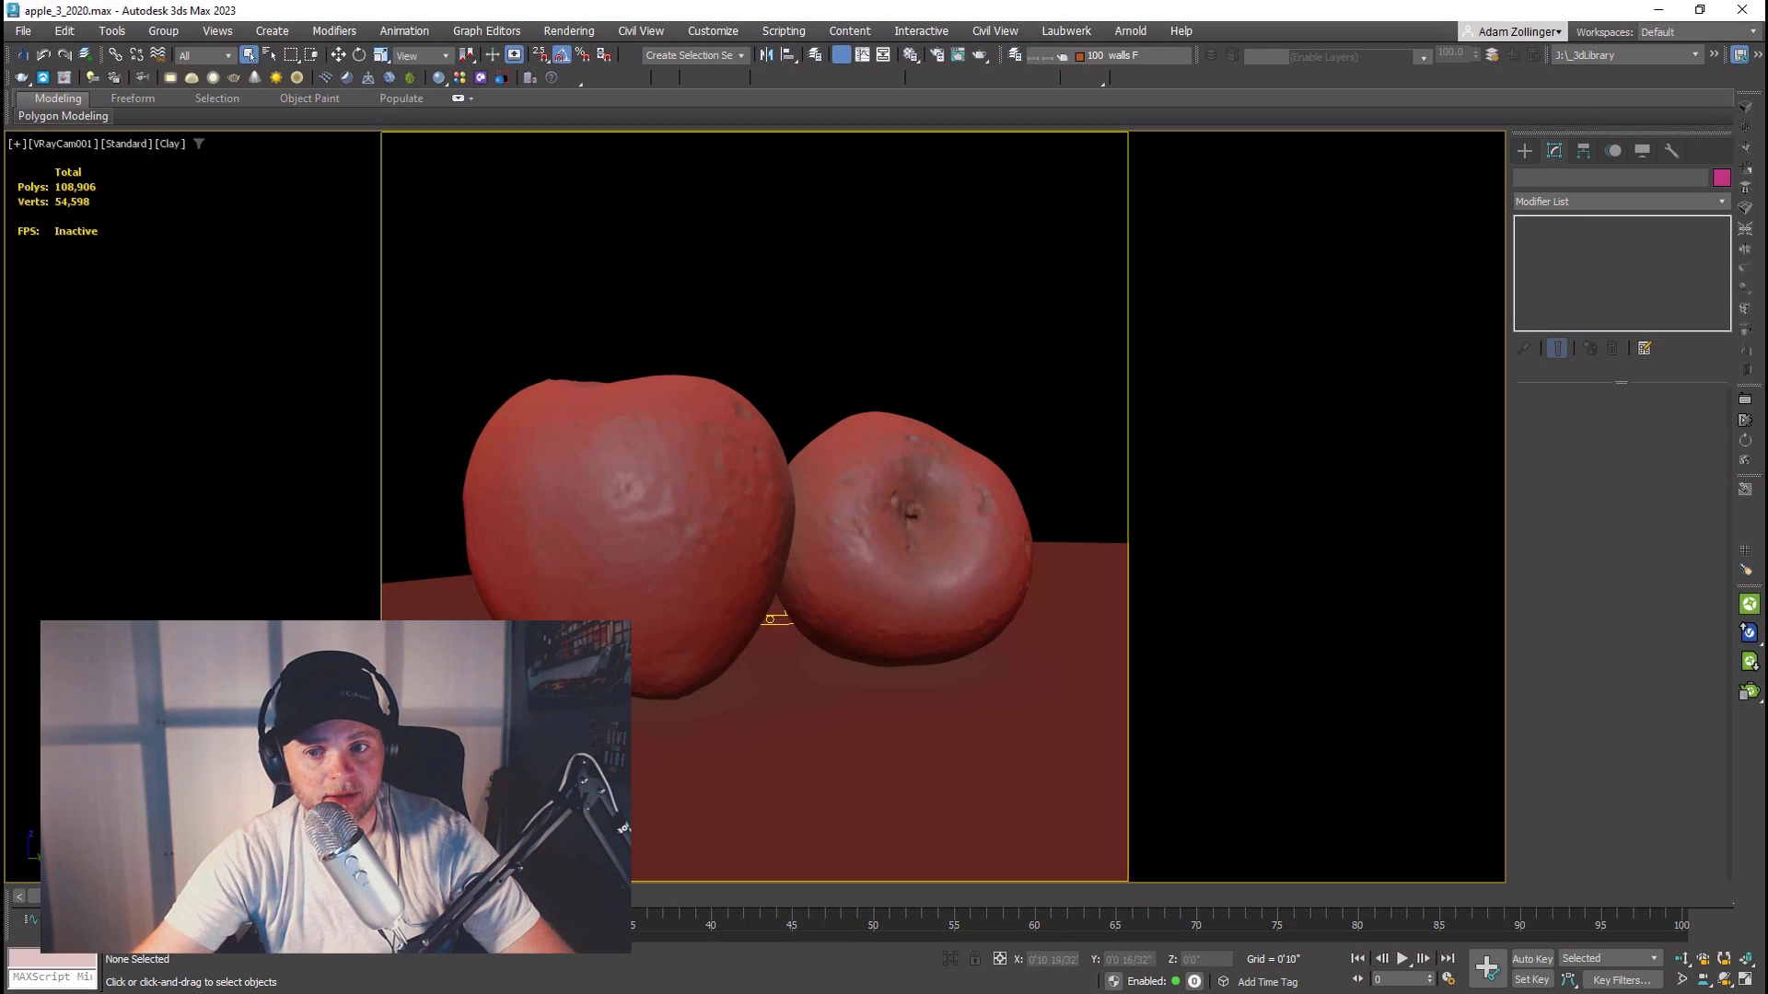